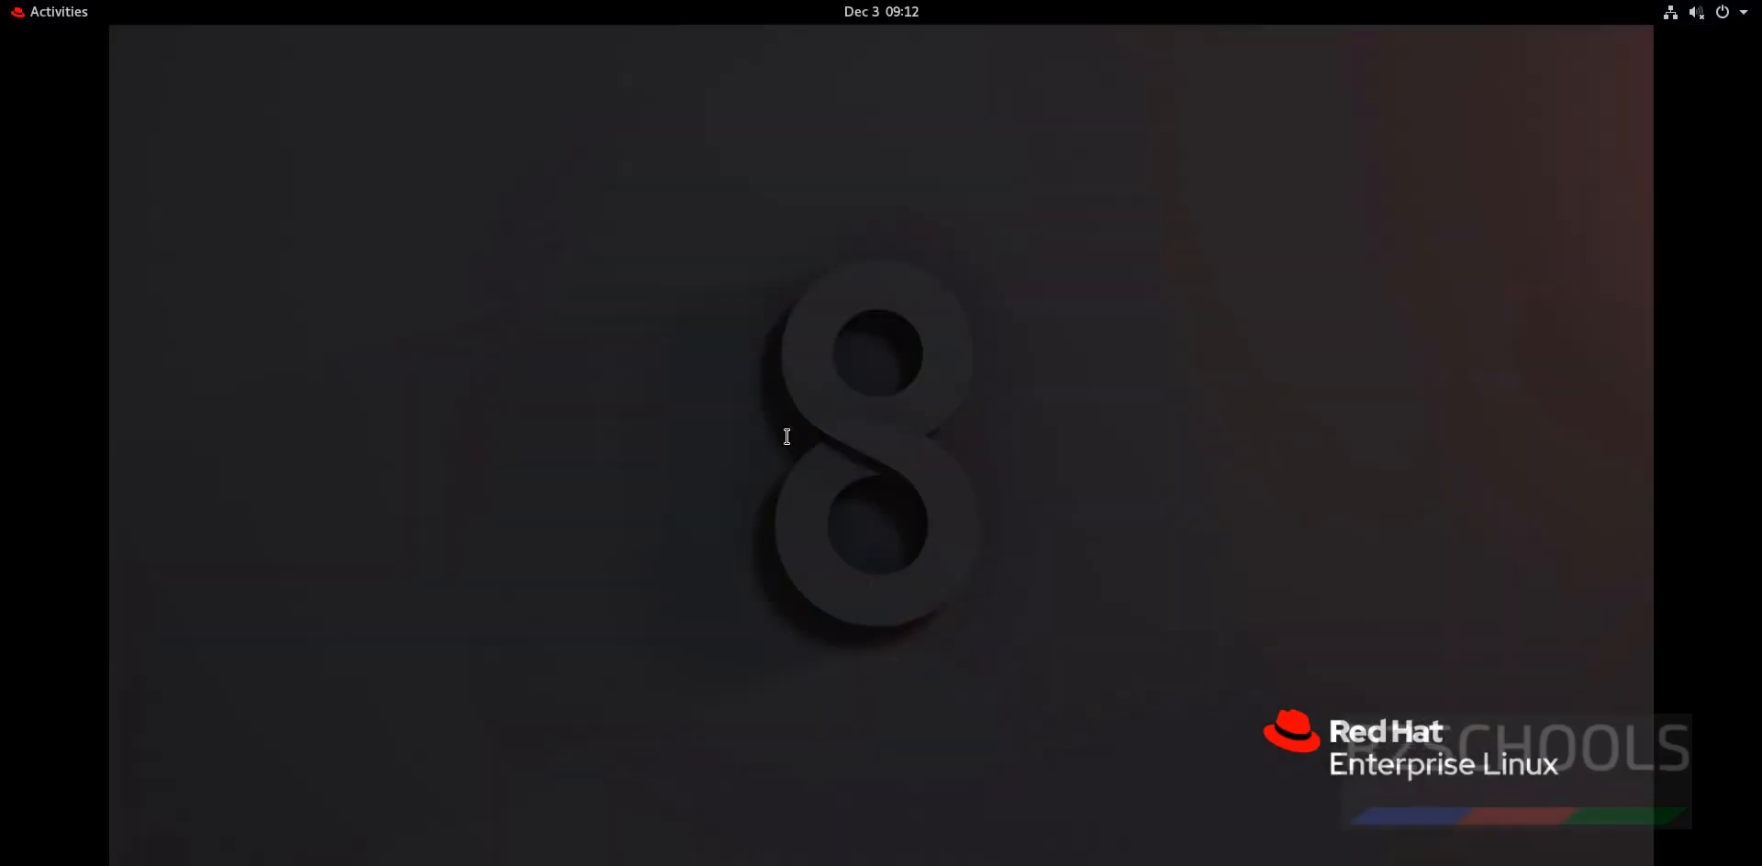
{"action": "mouse_move", "coordinate": [925, 573]}
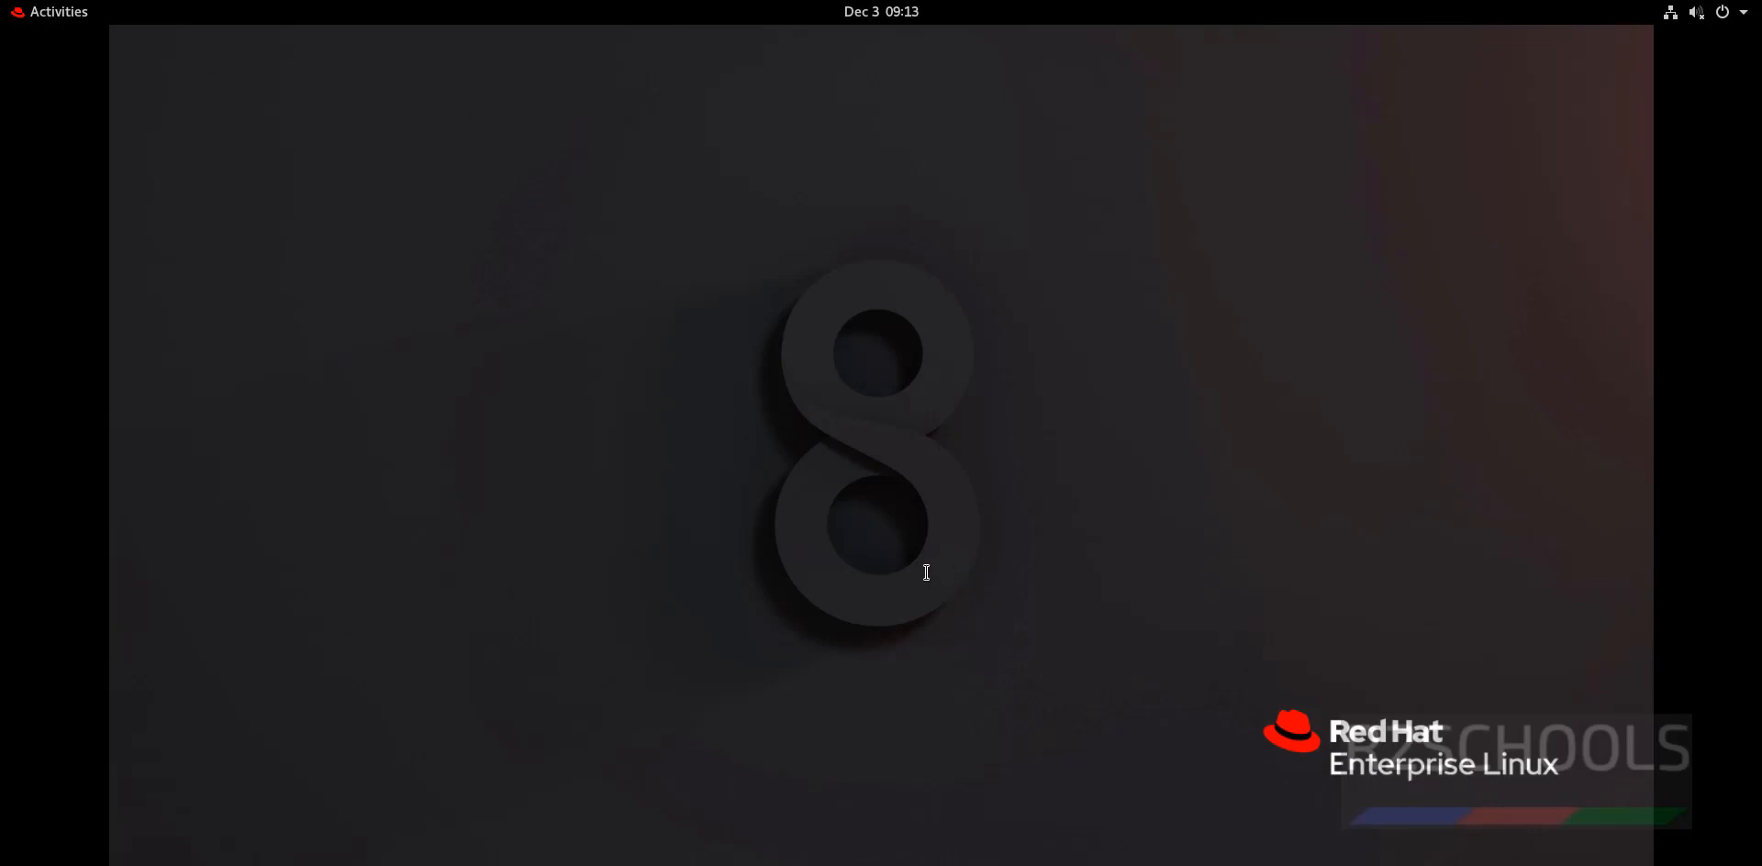
Step: Launch a Terminal window from the Activities overview dock
{"action": "left_click", "coordinate": [49, 11]}
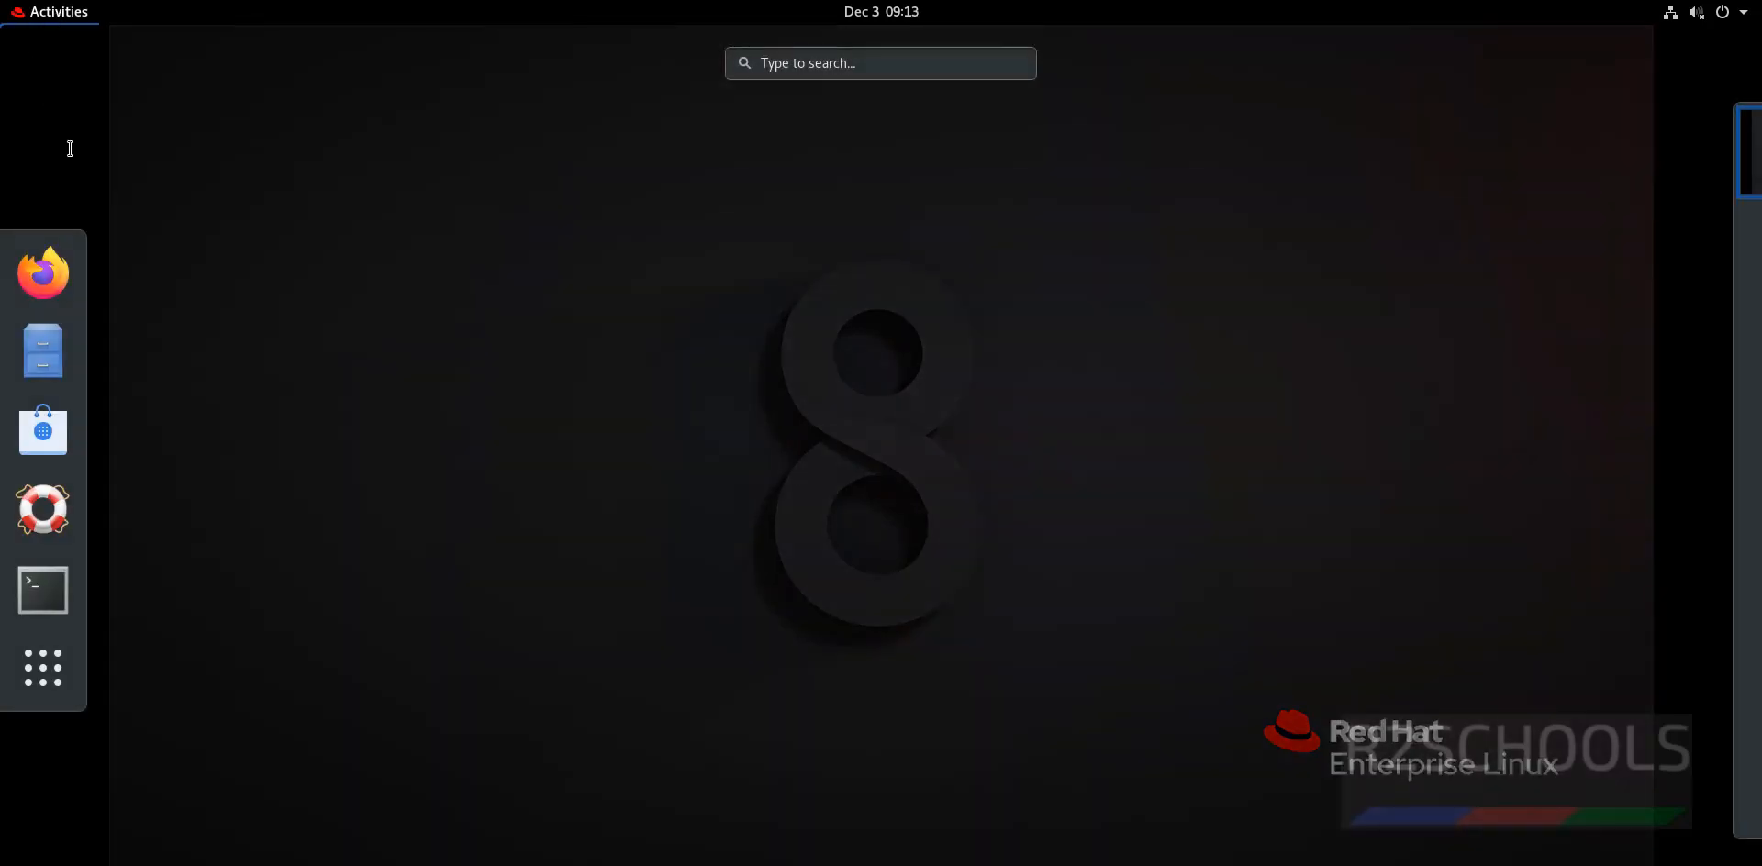
{"action": "left_click", "coordinate": [42, 589]}
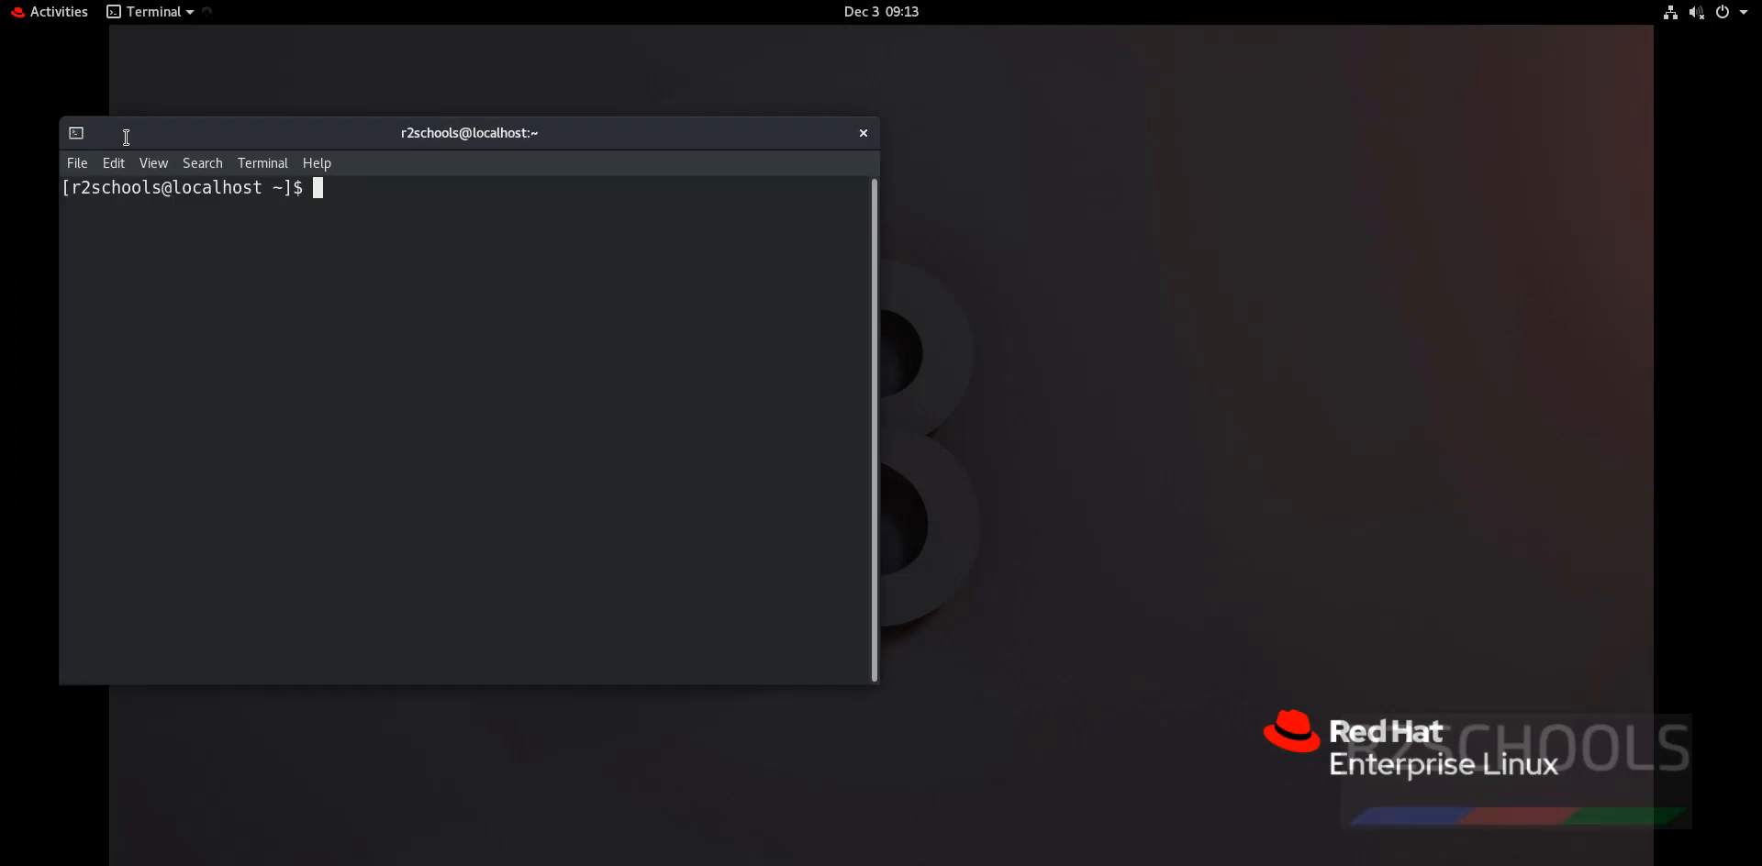
{"action": "left_click", "coordinate": [57, 11]}
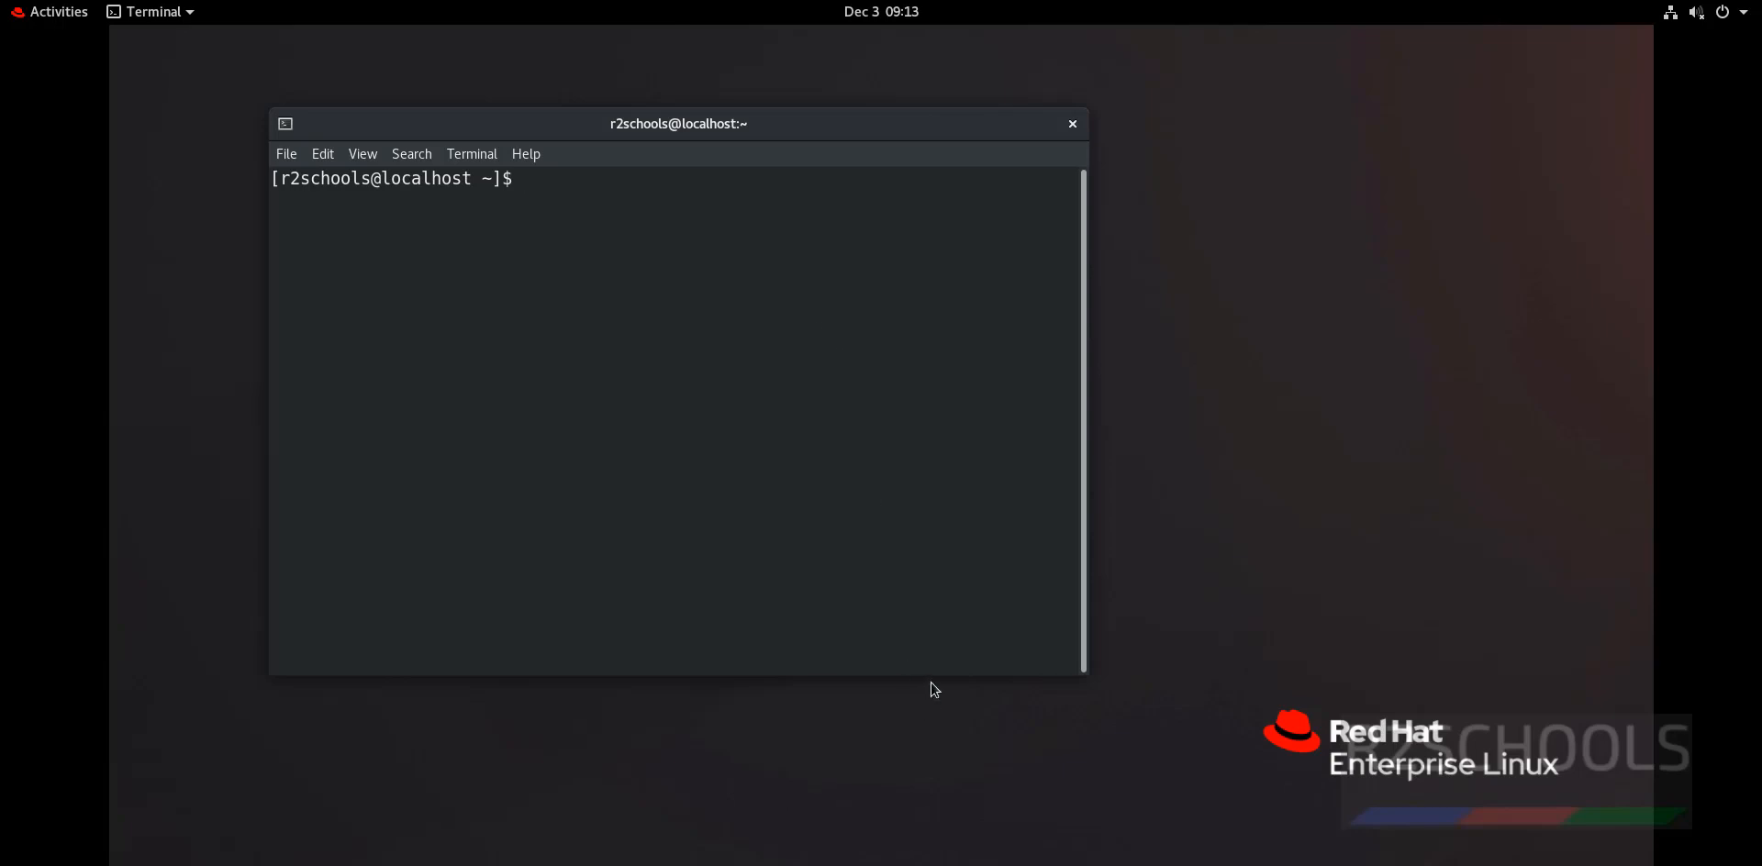
{"action": "mouse_move", "coordinate": [850, 529]}
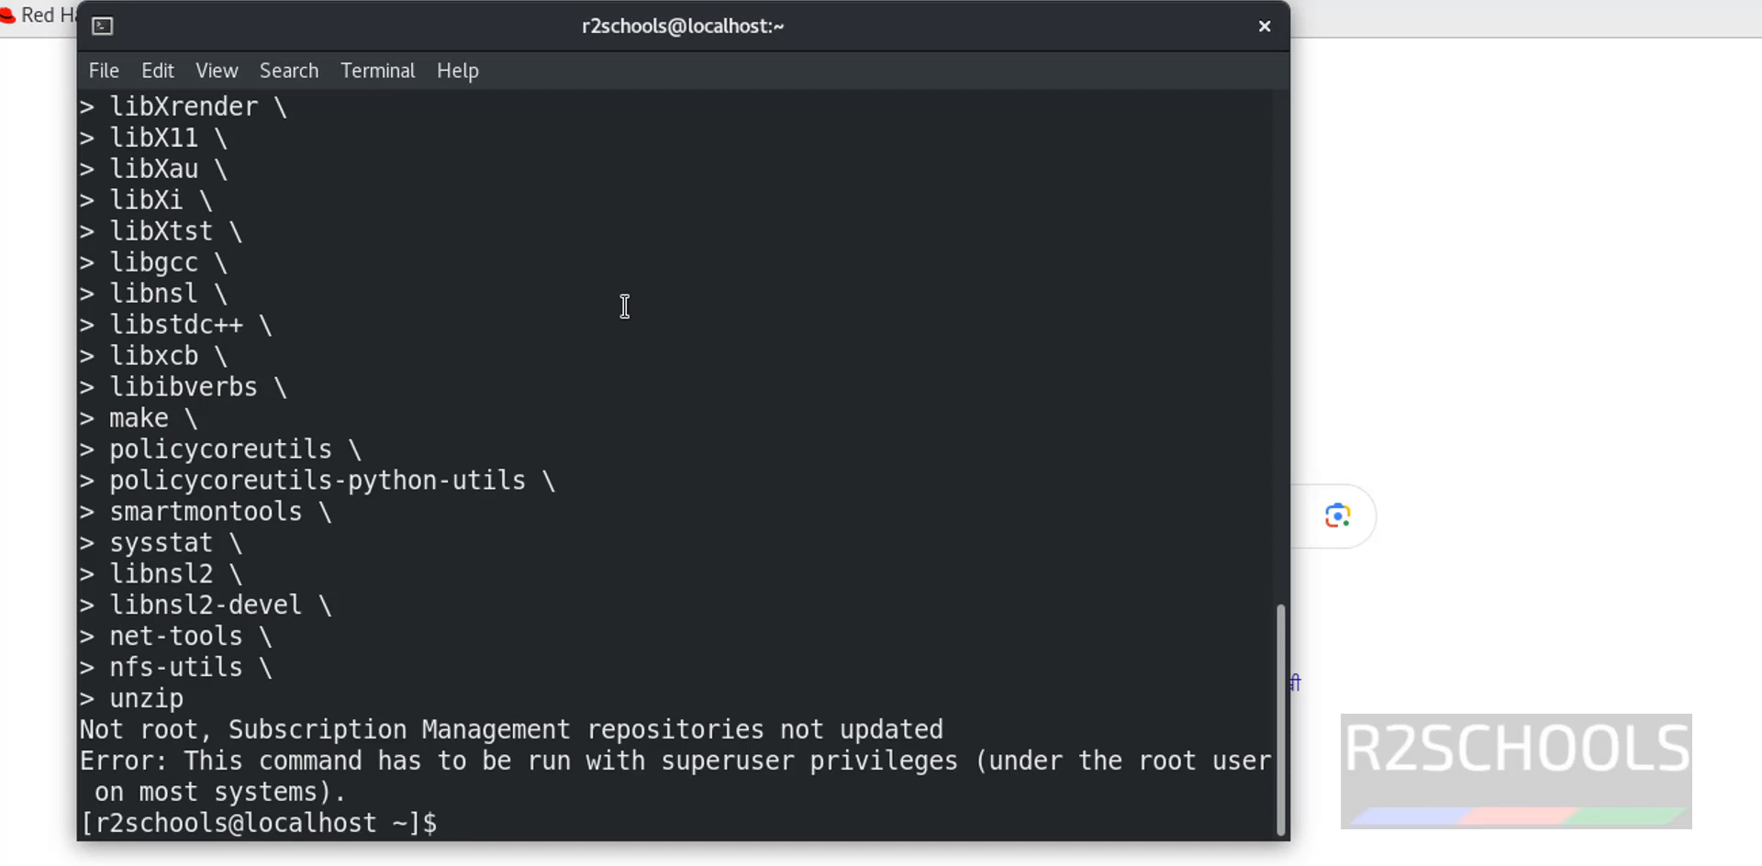
{"action": "mouse_move", "coordinate": [624, 306]}
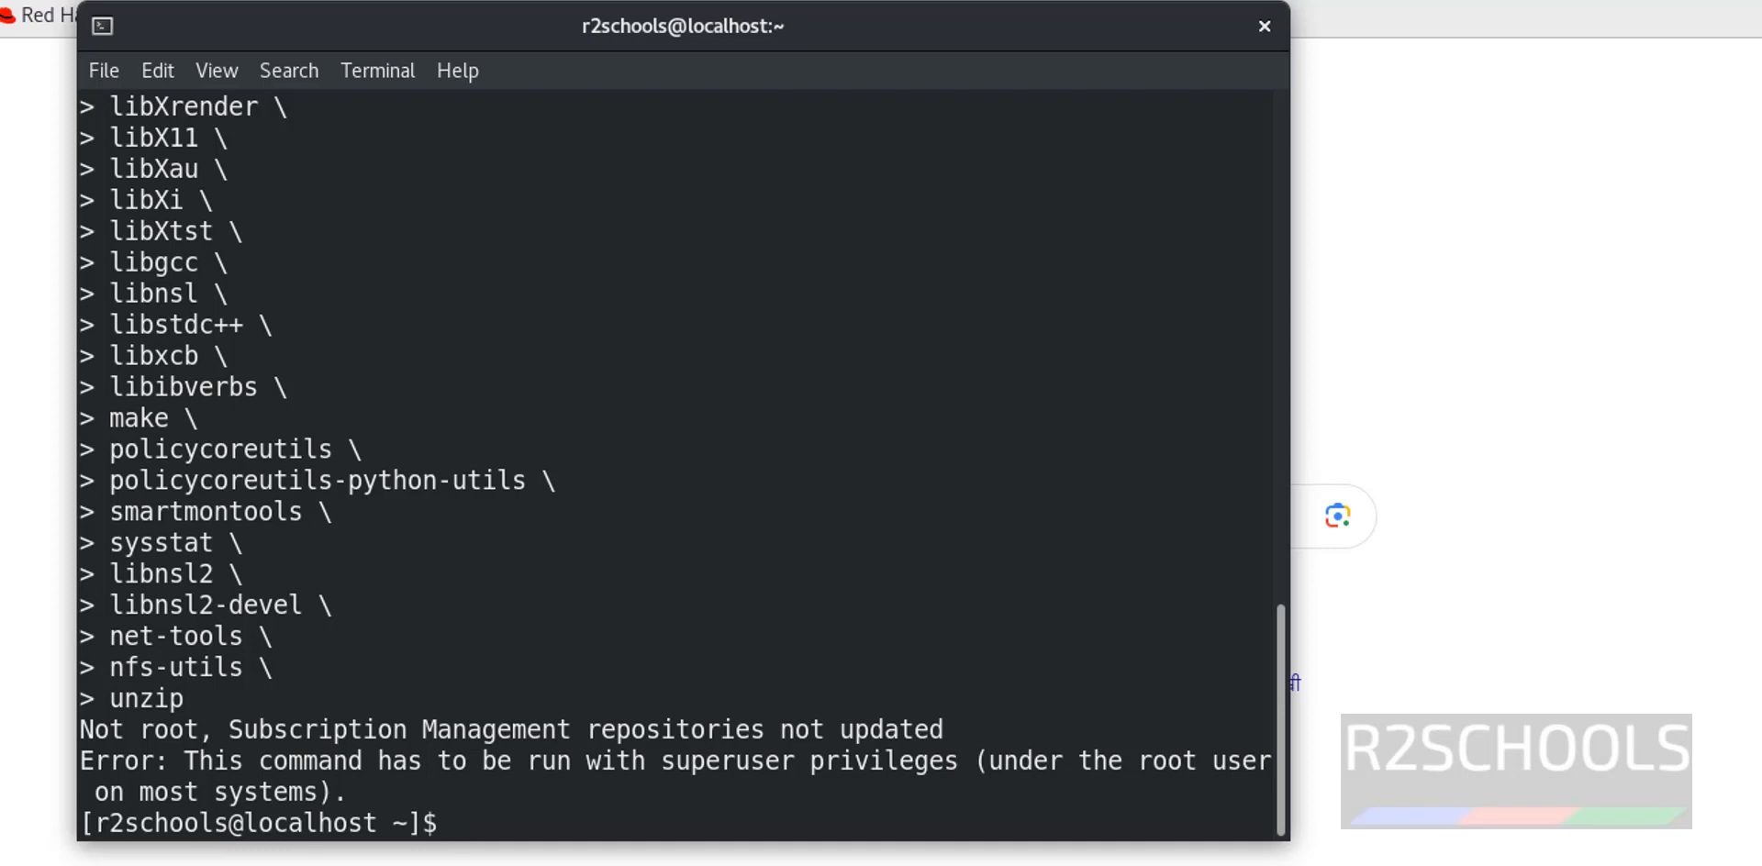
Step: Become root with su and paste the prerequisite package install command at the root prompt
{"action": "type", "text": "su"}
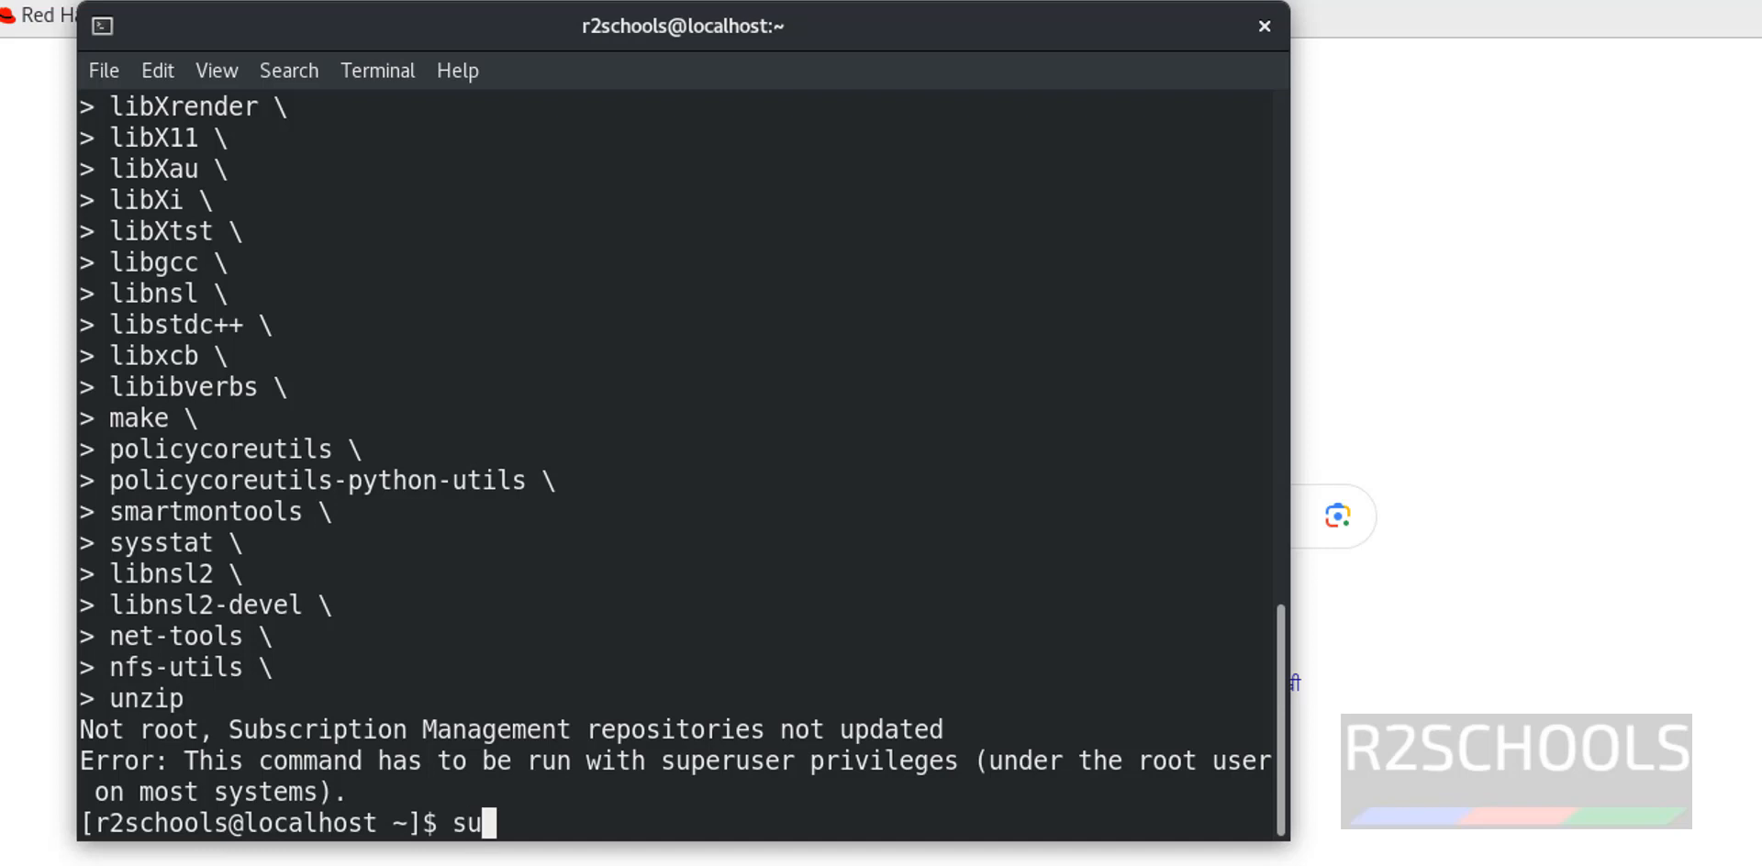
{"action": "key", "text": "Return"}
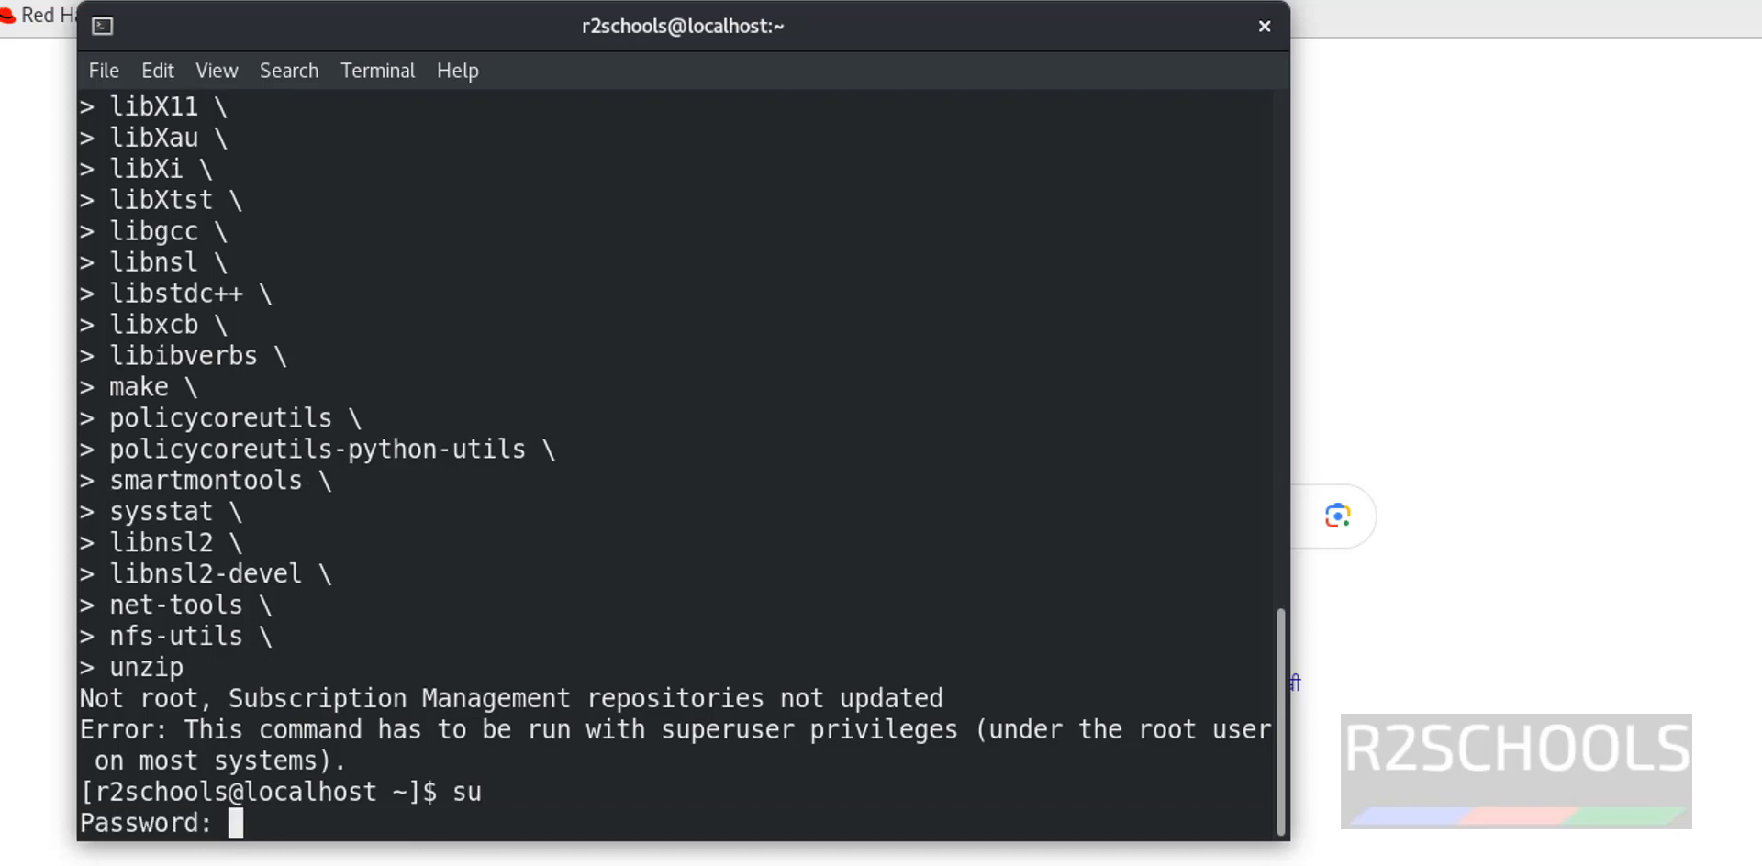
{"action": "key", "text": "Return"}
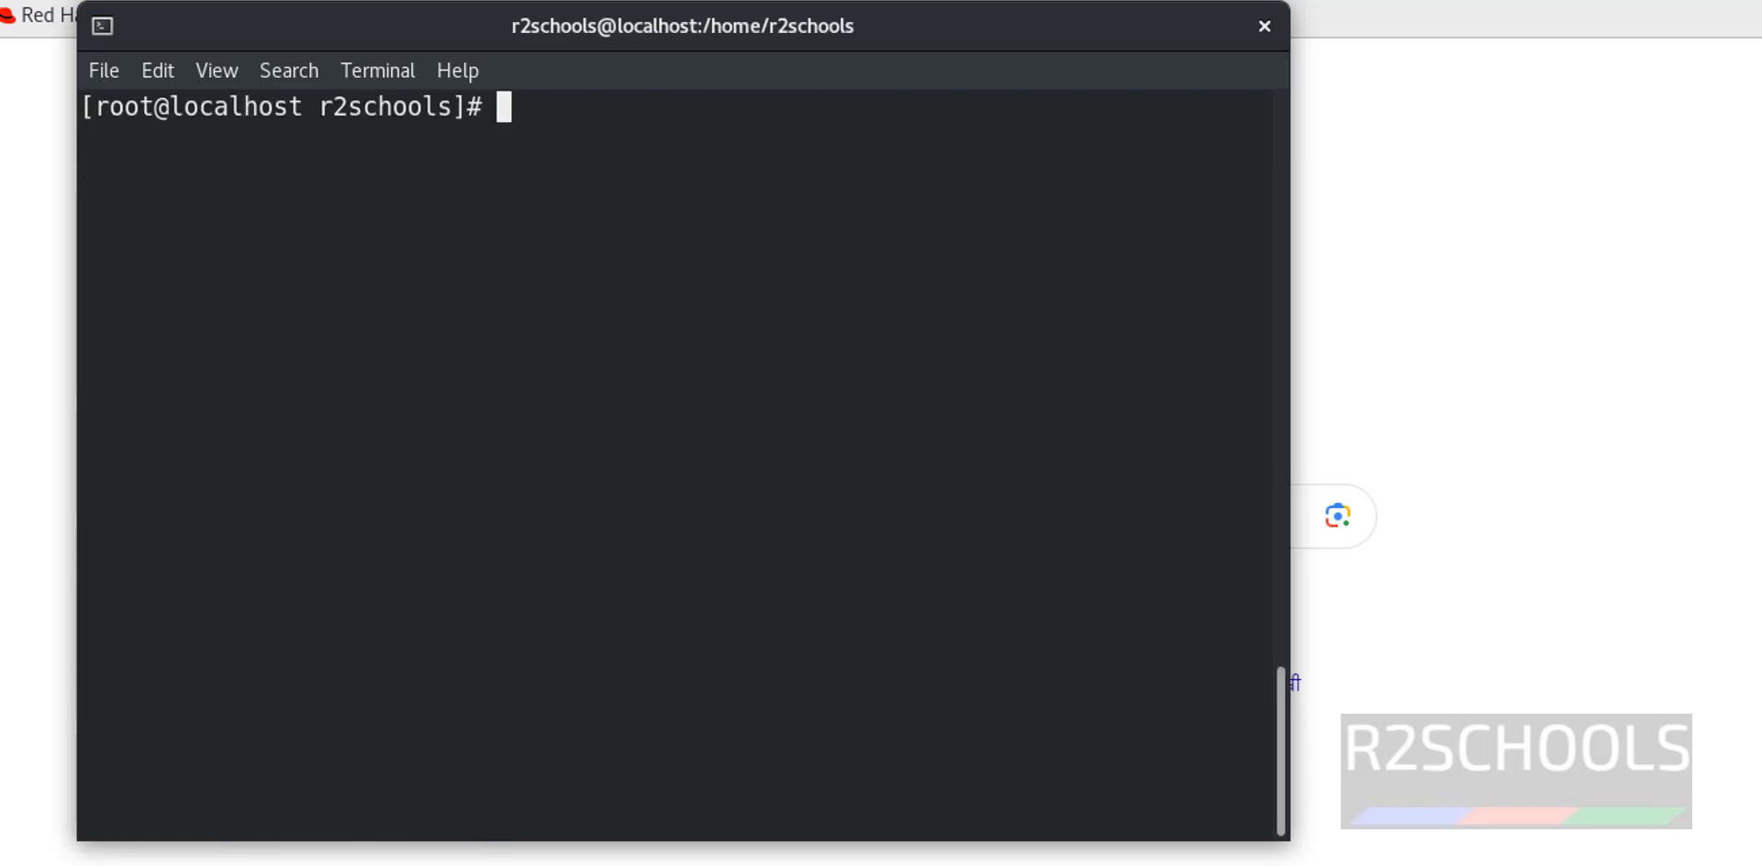
{"action": "right_click", "coordinate": [657, 343]}
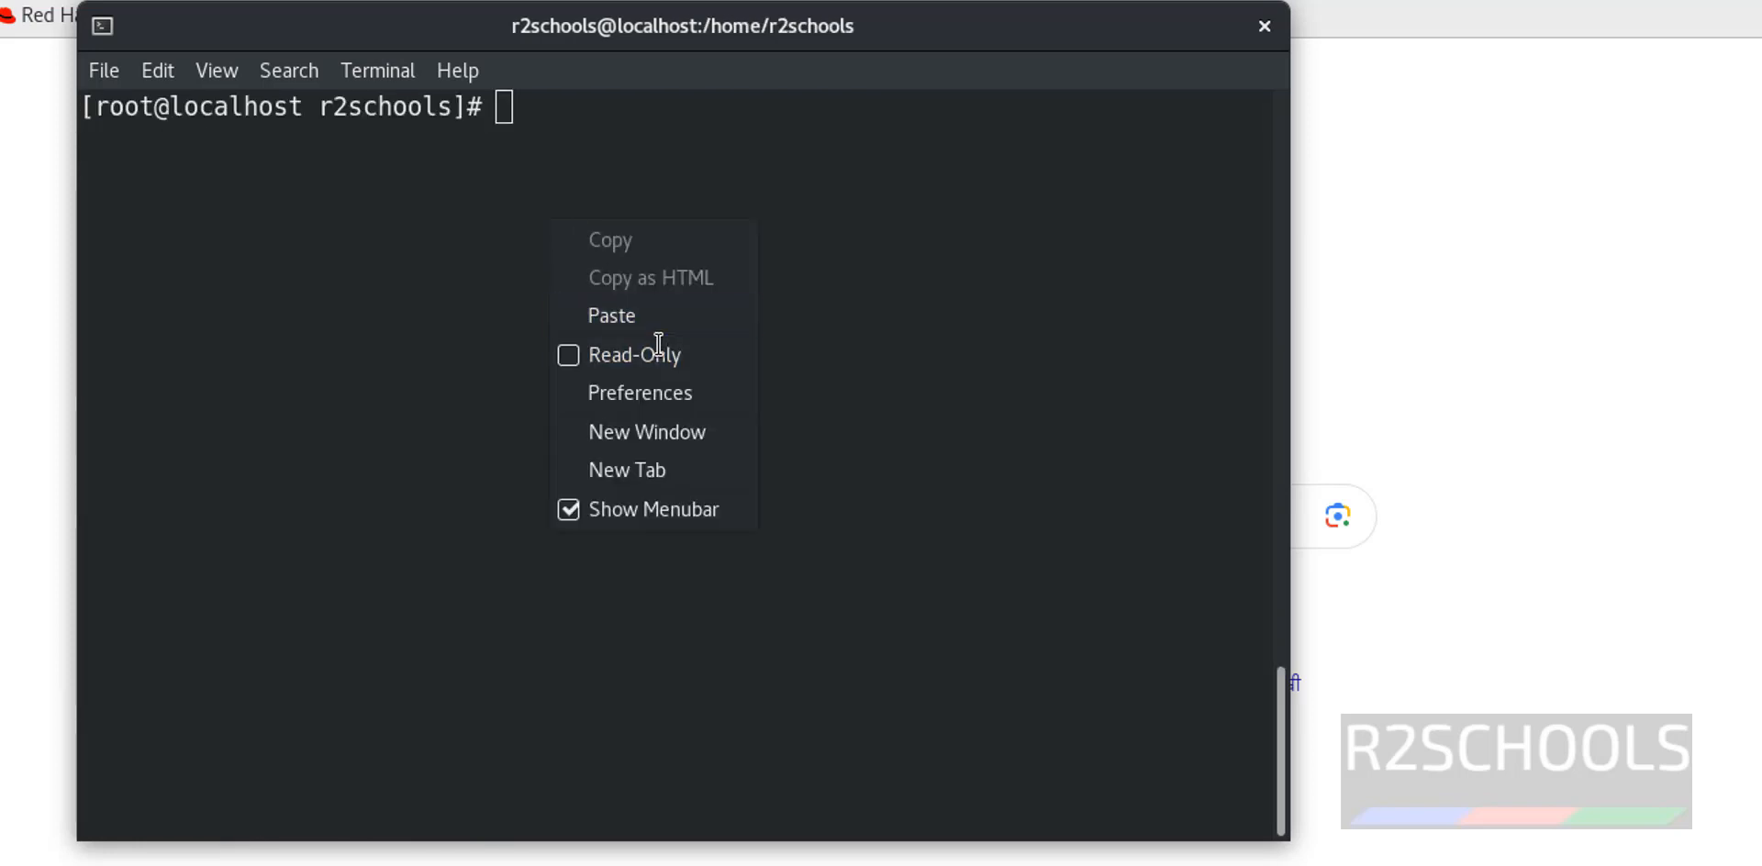
{"action": "left_click", "coordinate": [611, 314]}
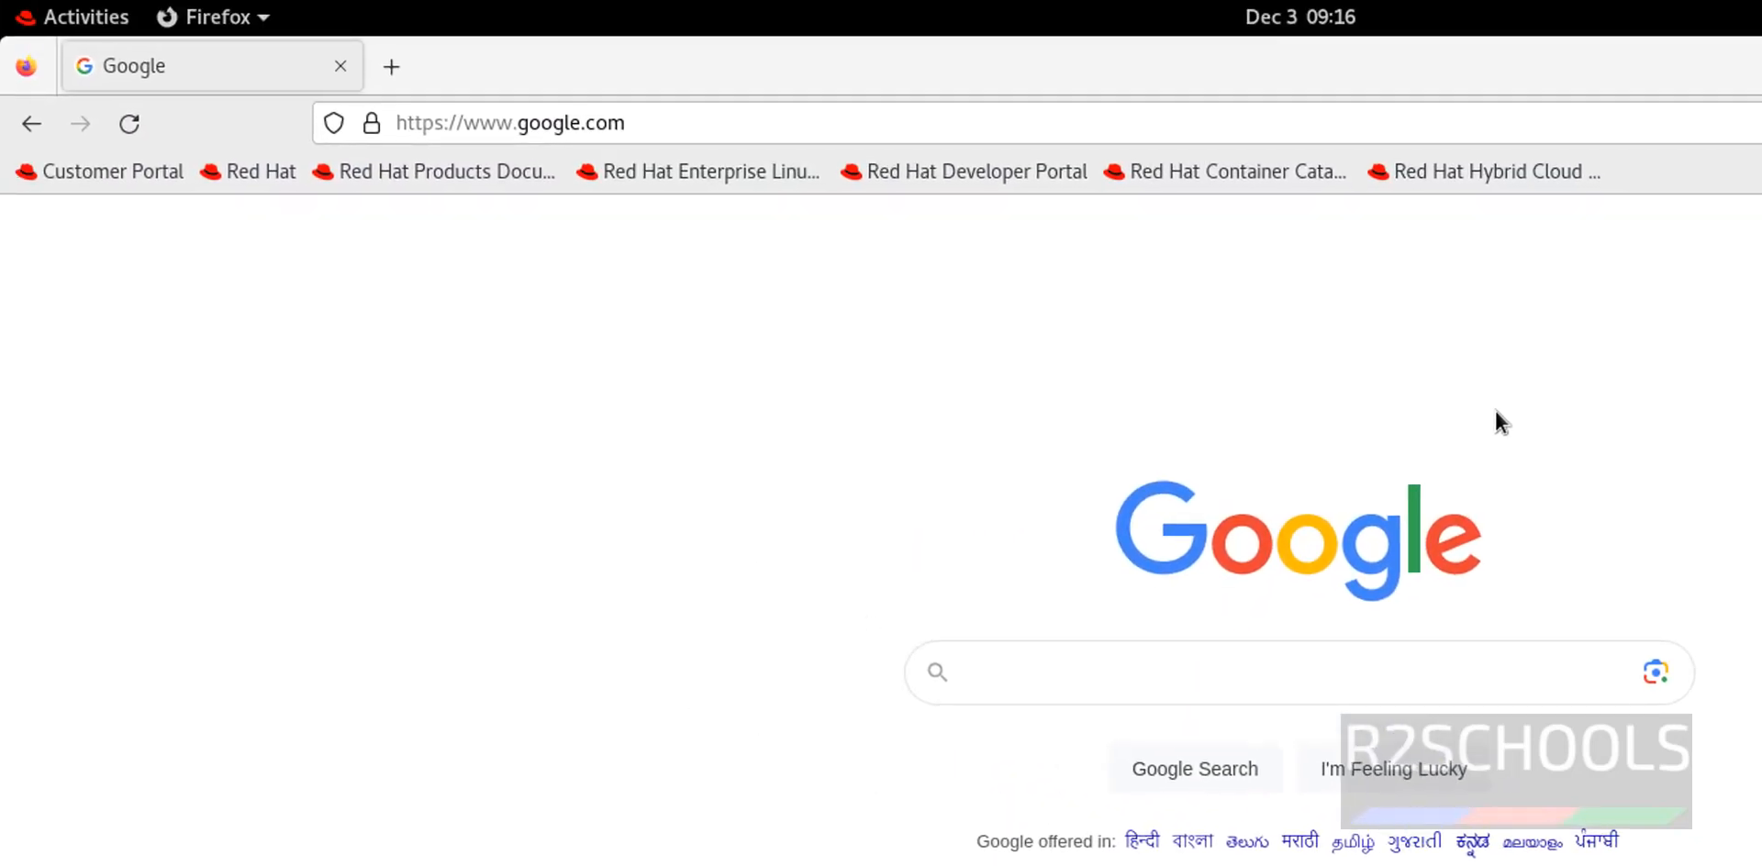
Step: Search Google for 'download oracle 21c'
{"action": "left_click", "coordinate": [1222, 672]}
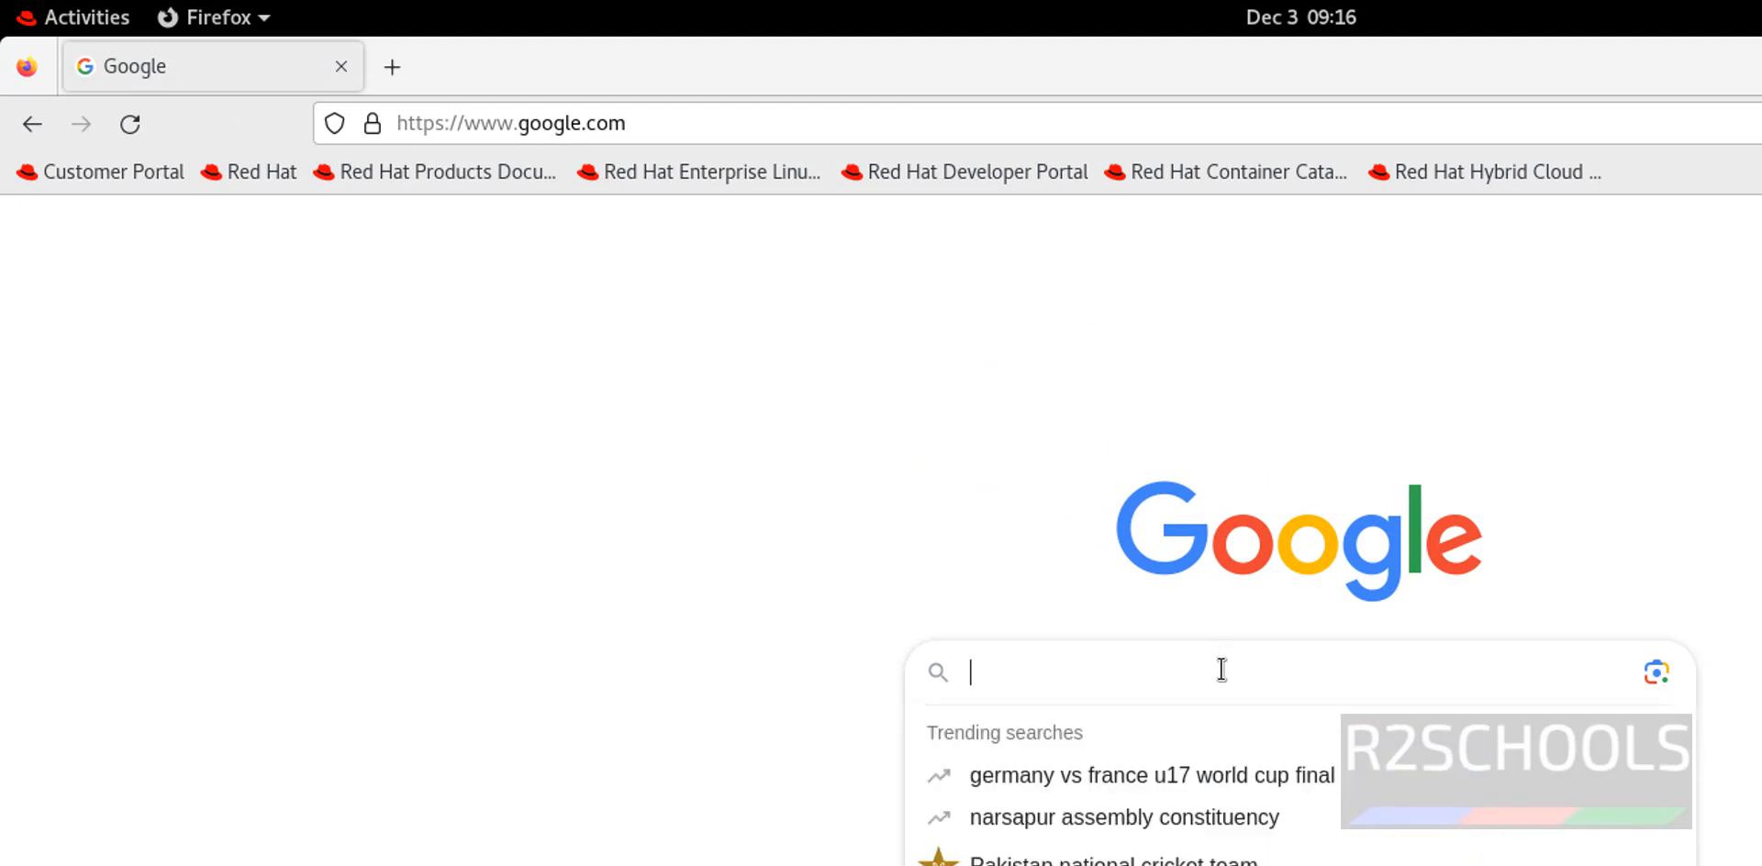
{"action": "type", "text": "download ora"}
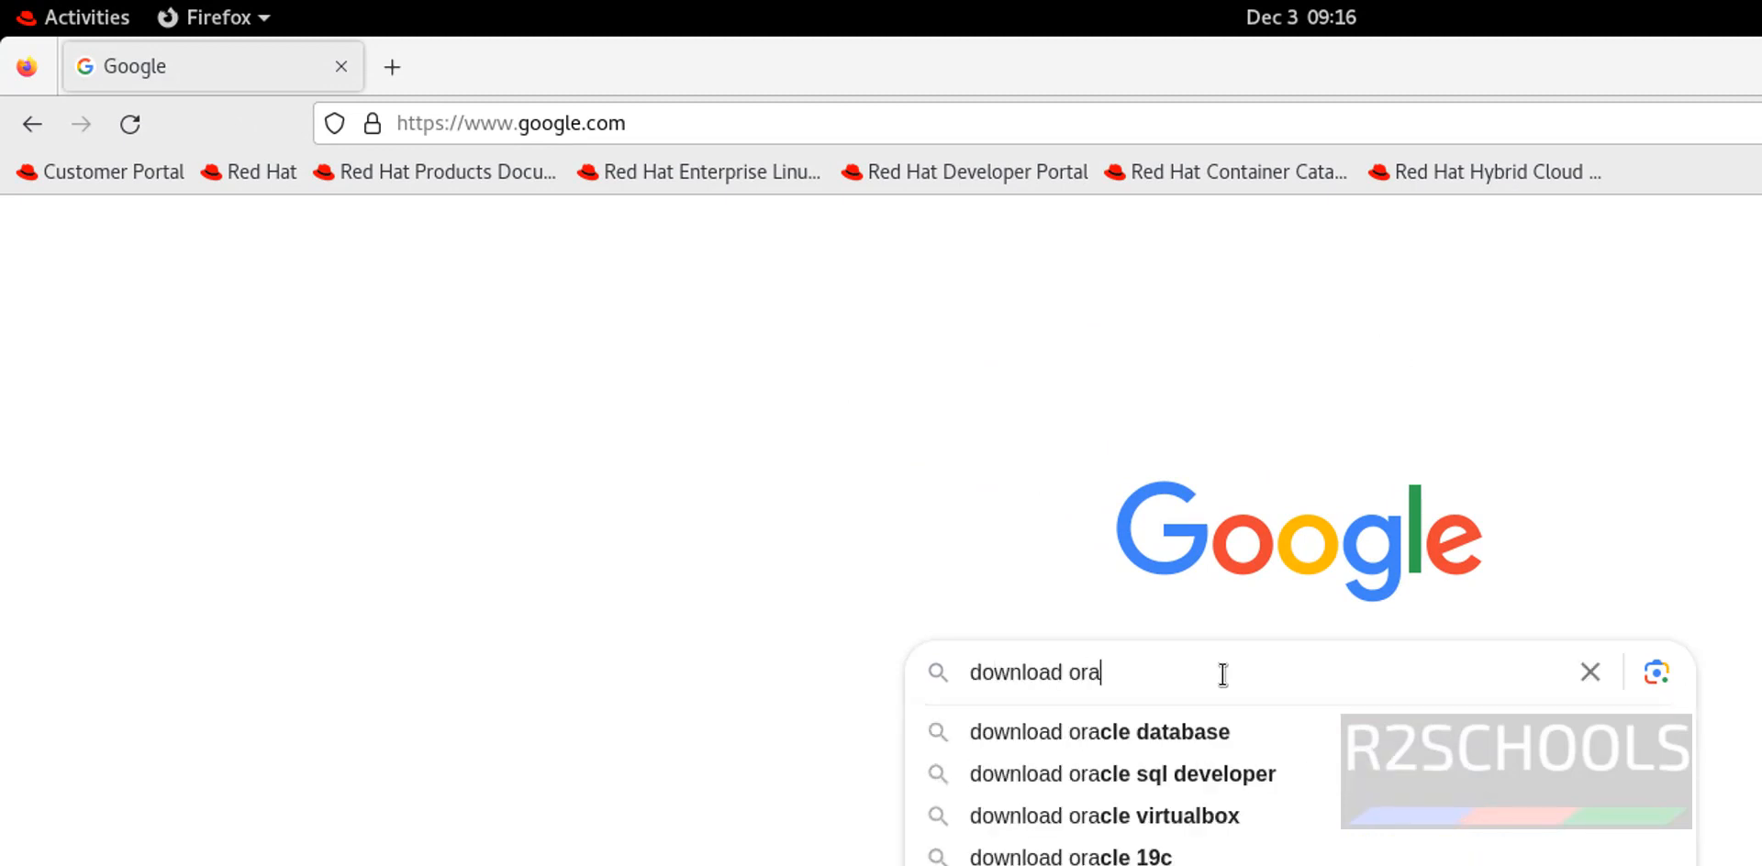
{"action": "type", "text": "cle 21c"}
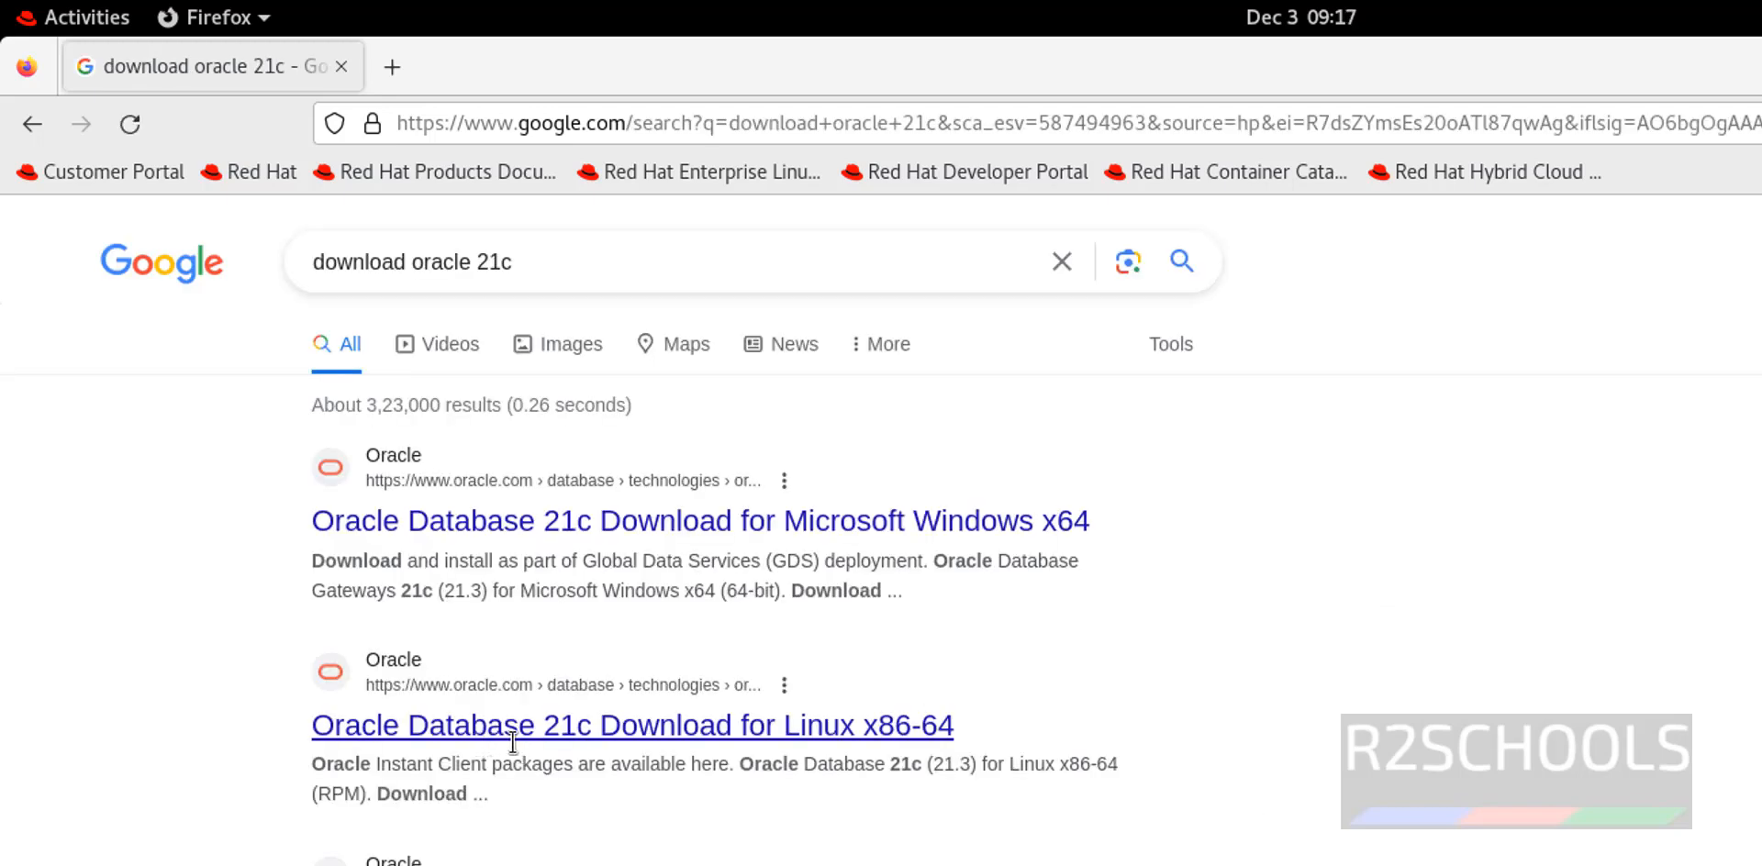
{"action": "mouse_move", "coordinate": [752, 729]}
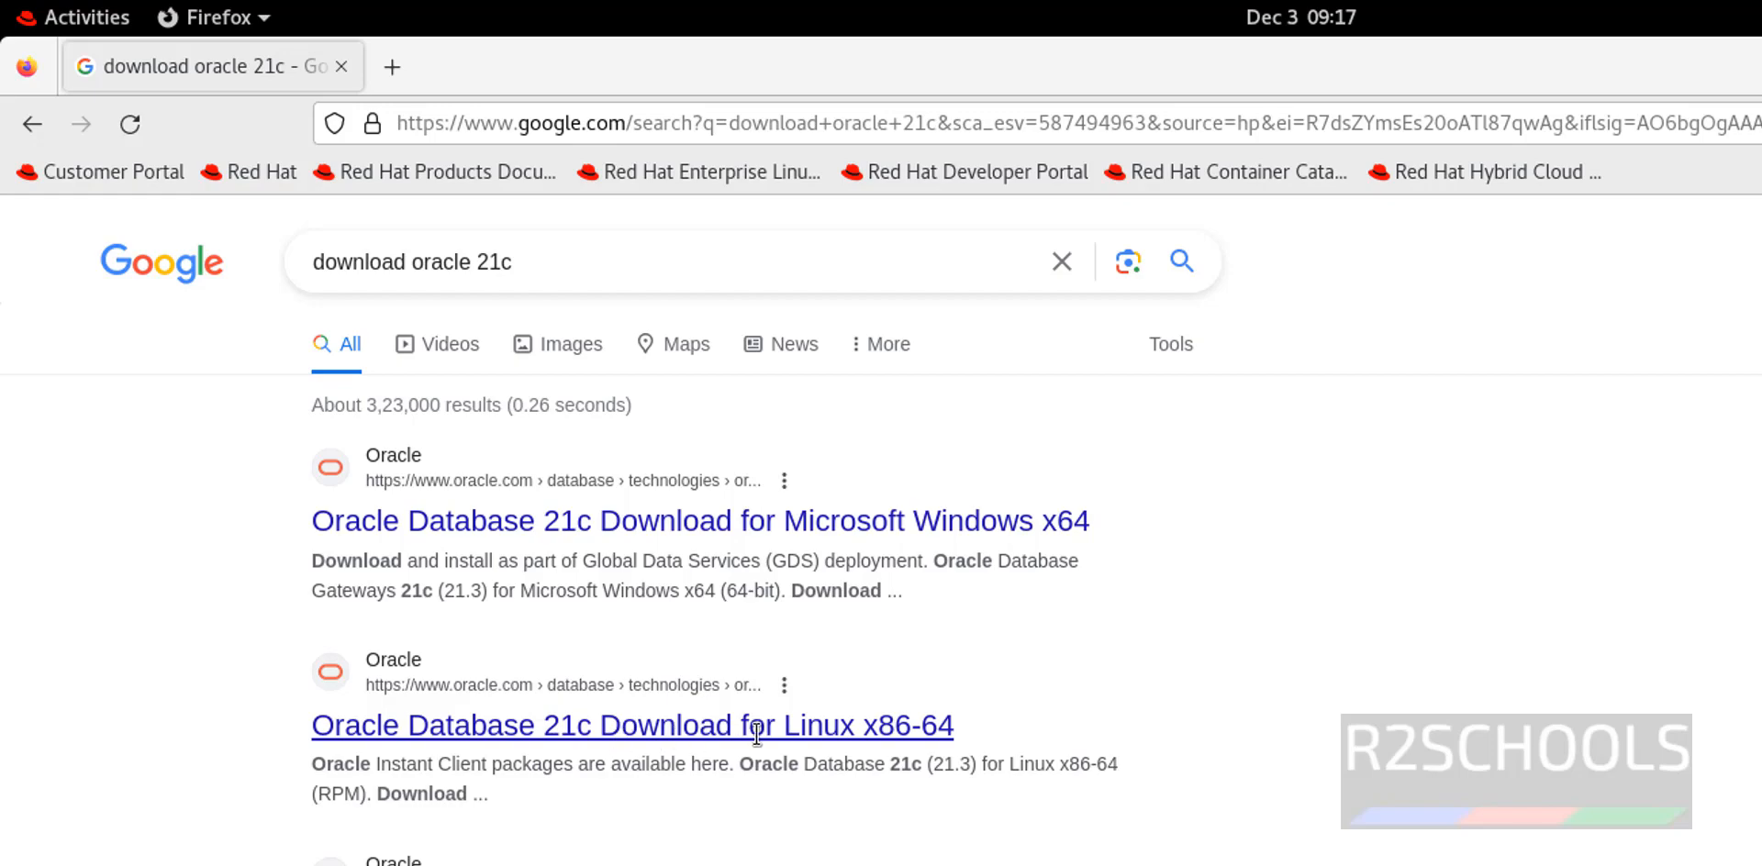
{"action": "mouse_move", "coordinate": [947, 742]}
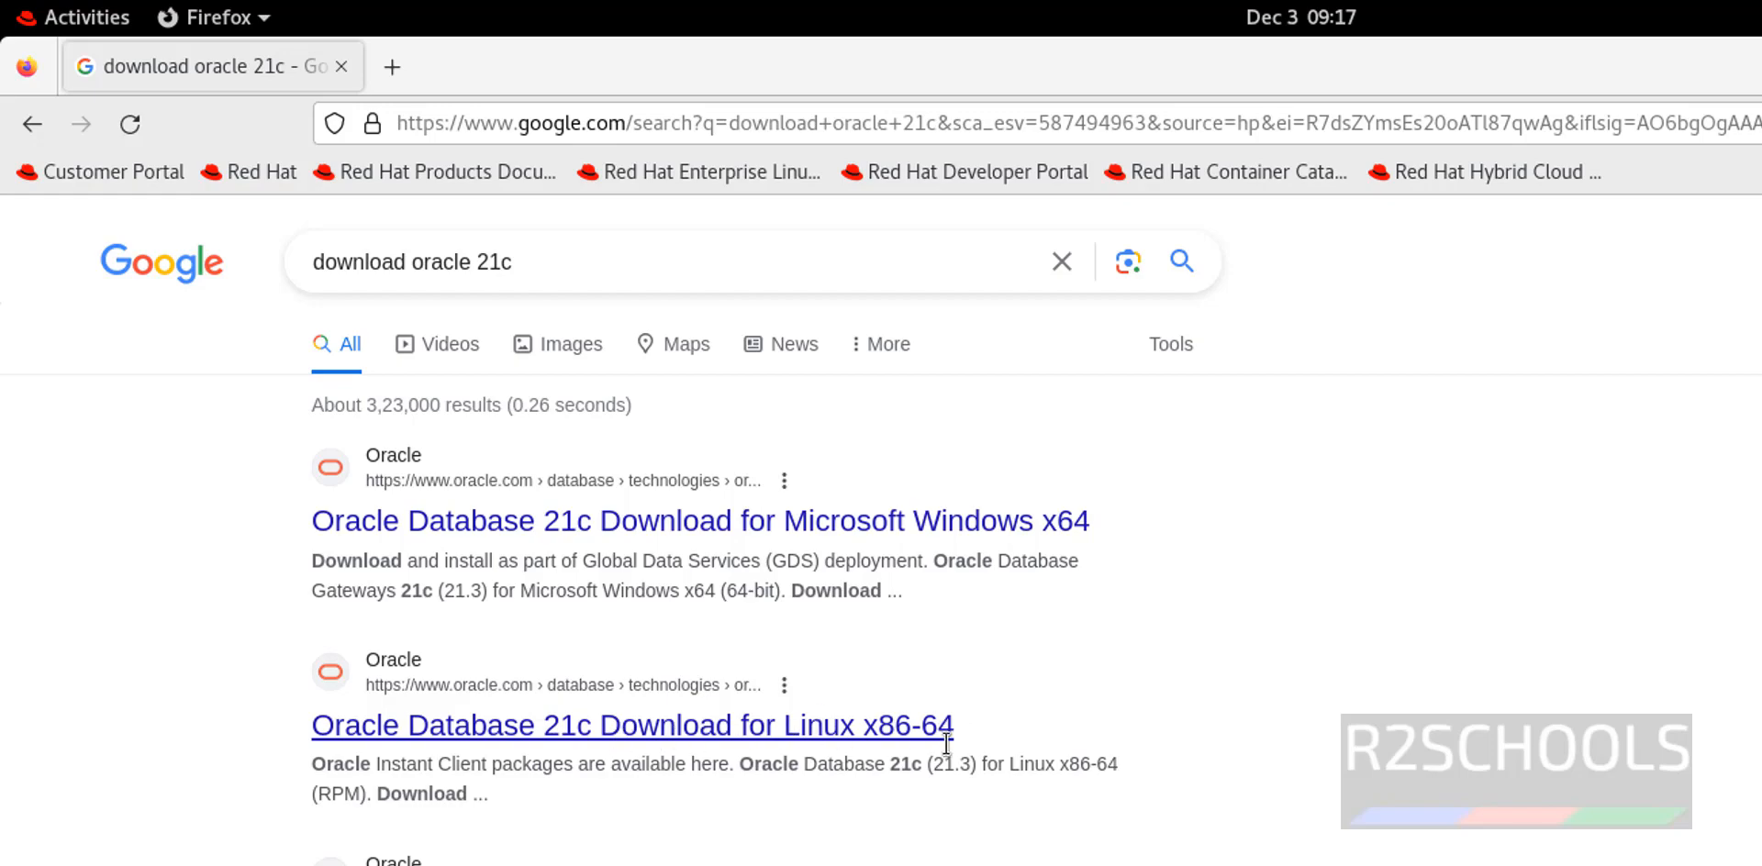
Step: Request LINUX.X64_213000_db_home.zip from the Linux x86-64 page with the license accepted
{"action": "left_click", "coordinate": [631, 724]}
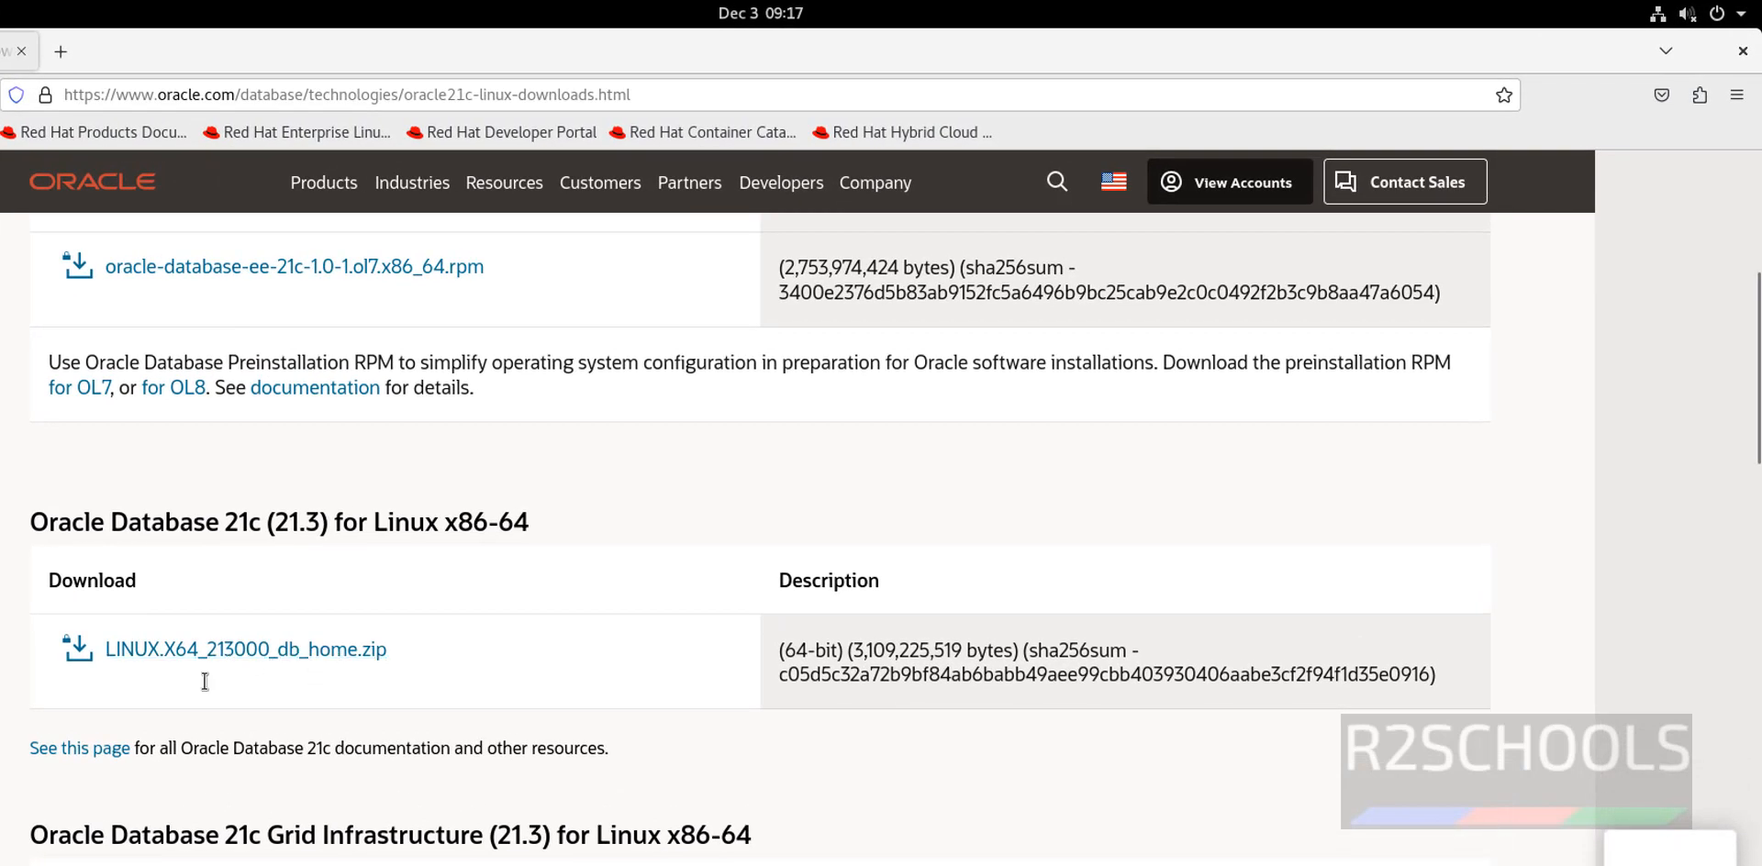
{"action": "mouse_move", "coordinate": [257, 660]}
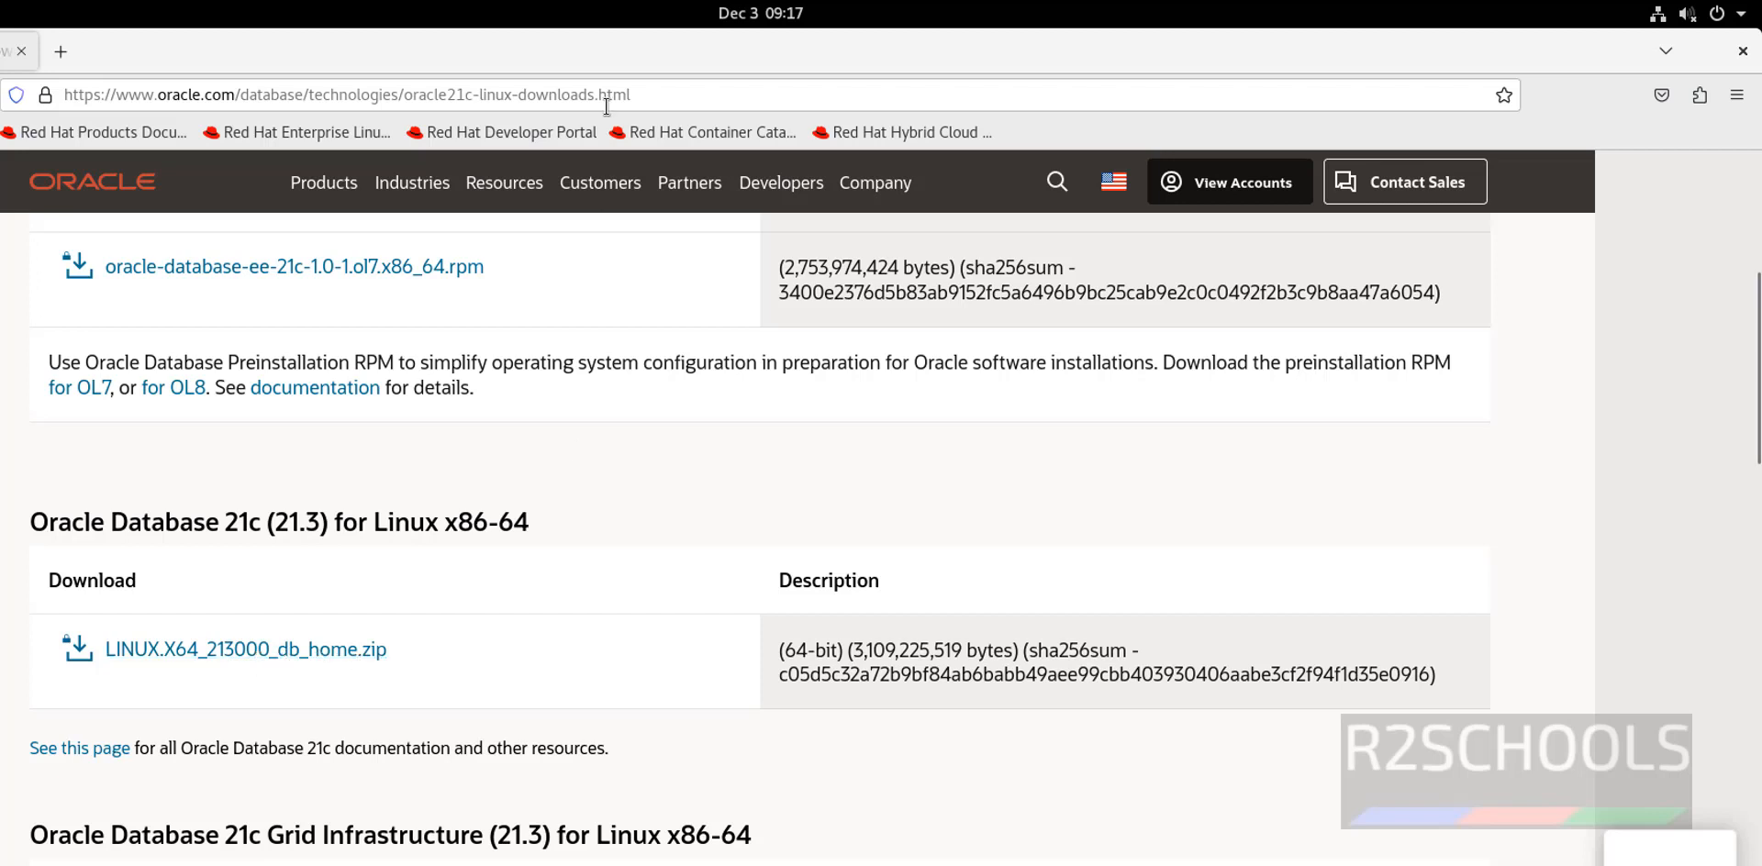
{"action": "mouse_move", "coordinate": [417, 534]}
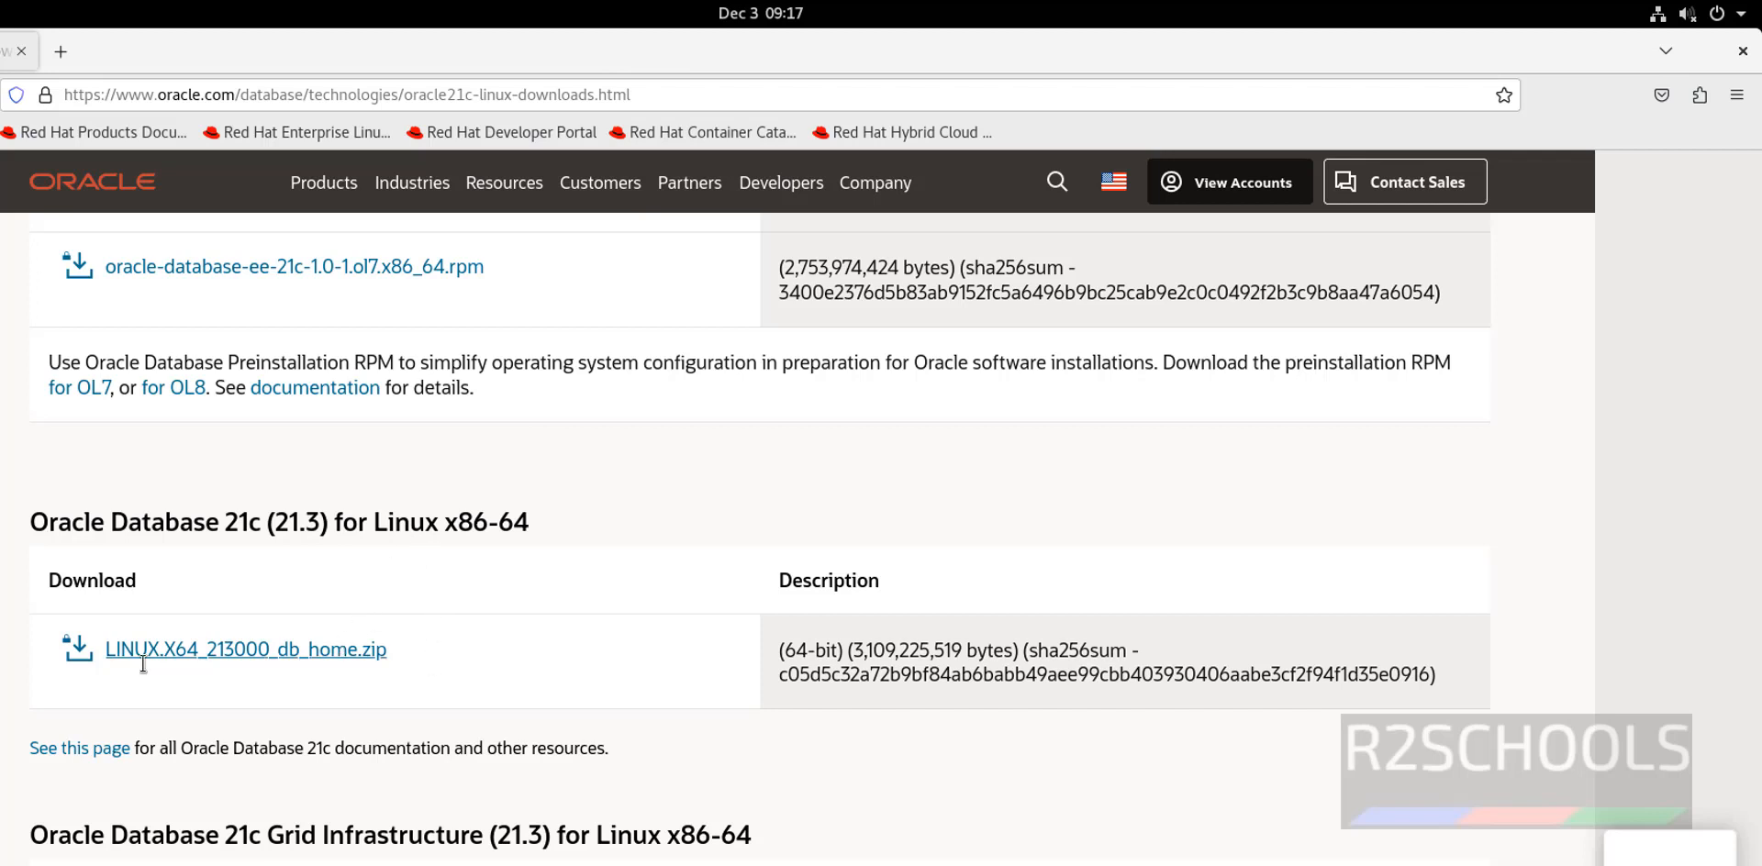
{"action": "left_click", "coordinate": [244, 650]}
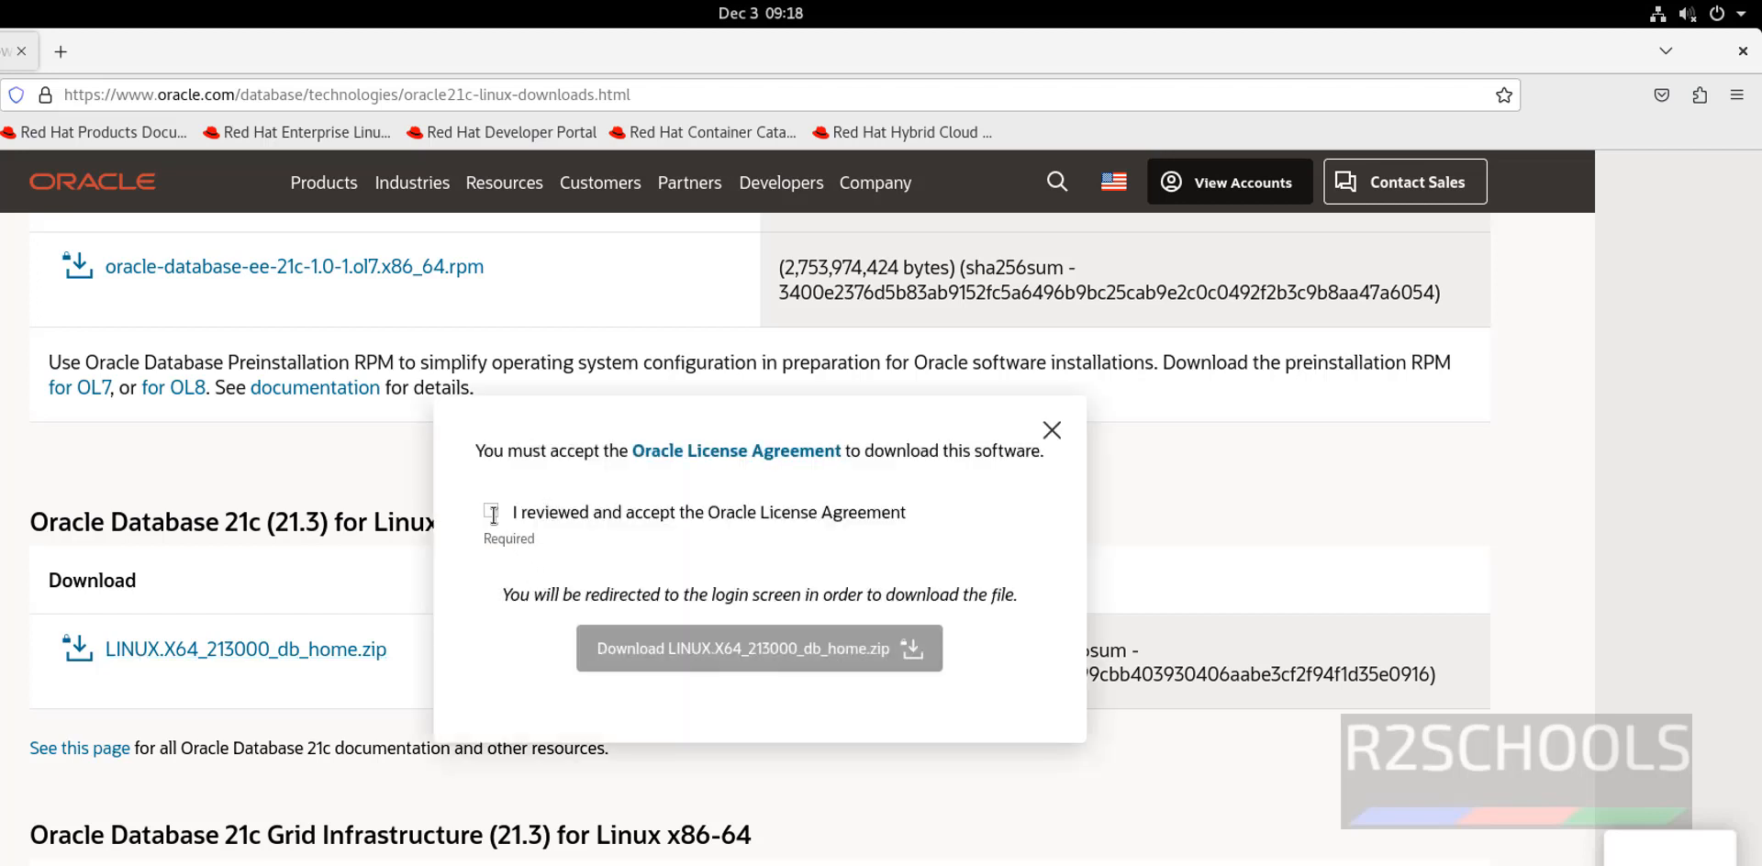
{"action": "left_click", "coordinate": [490, 512]}
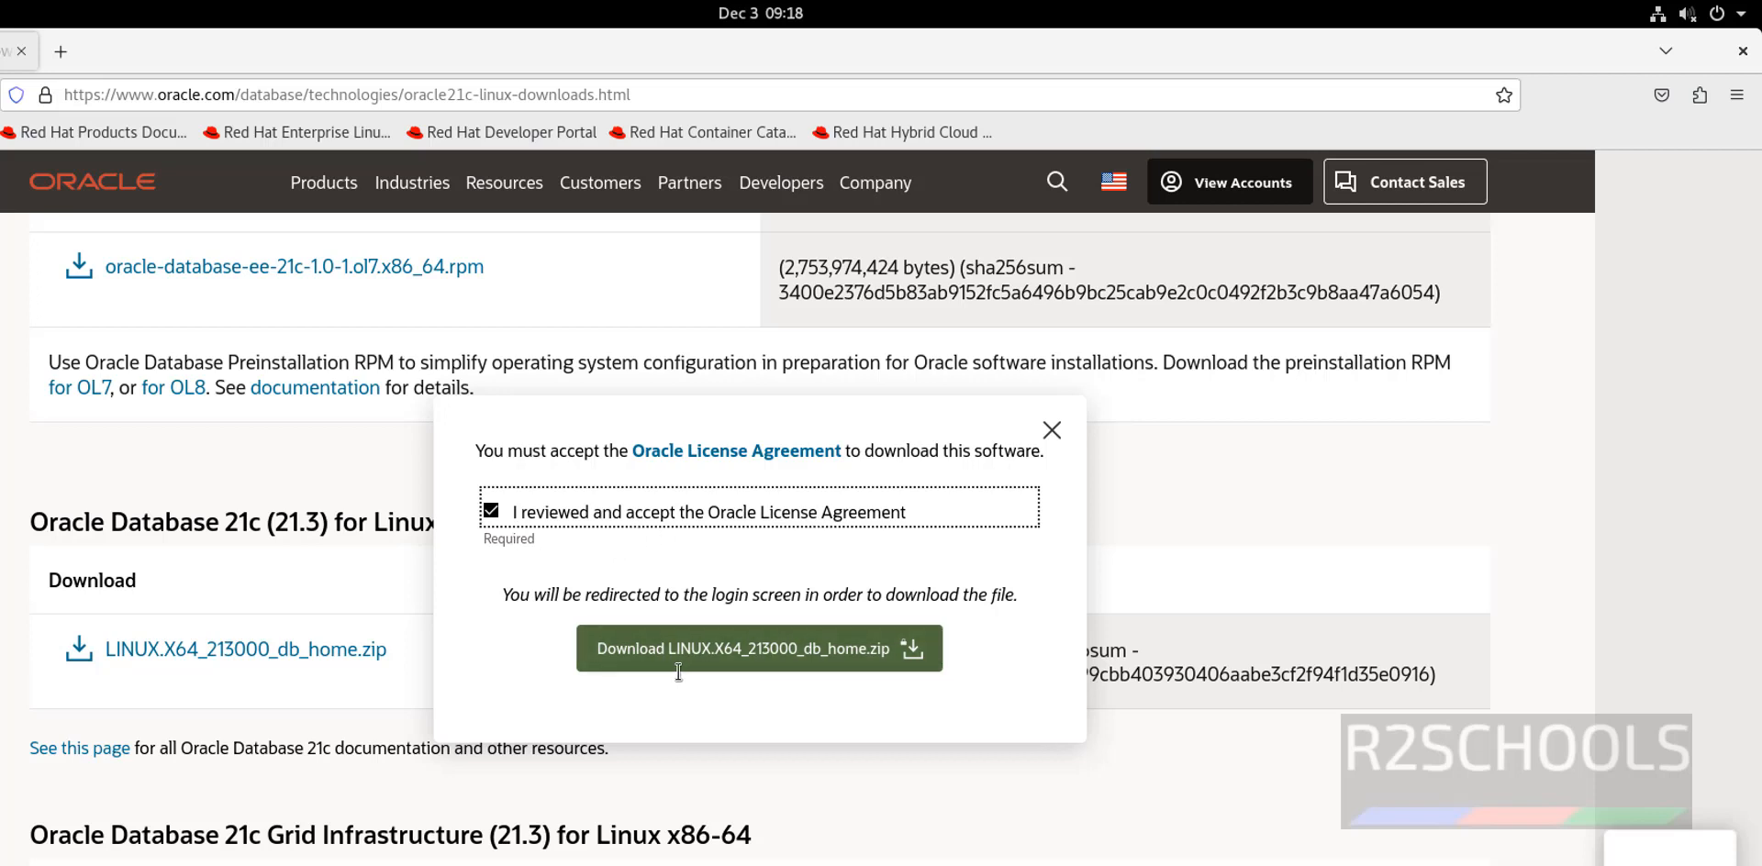
{"action": "mouse_move", "coordinate": [758, 668]}
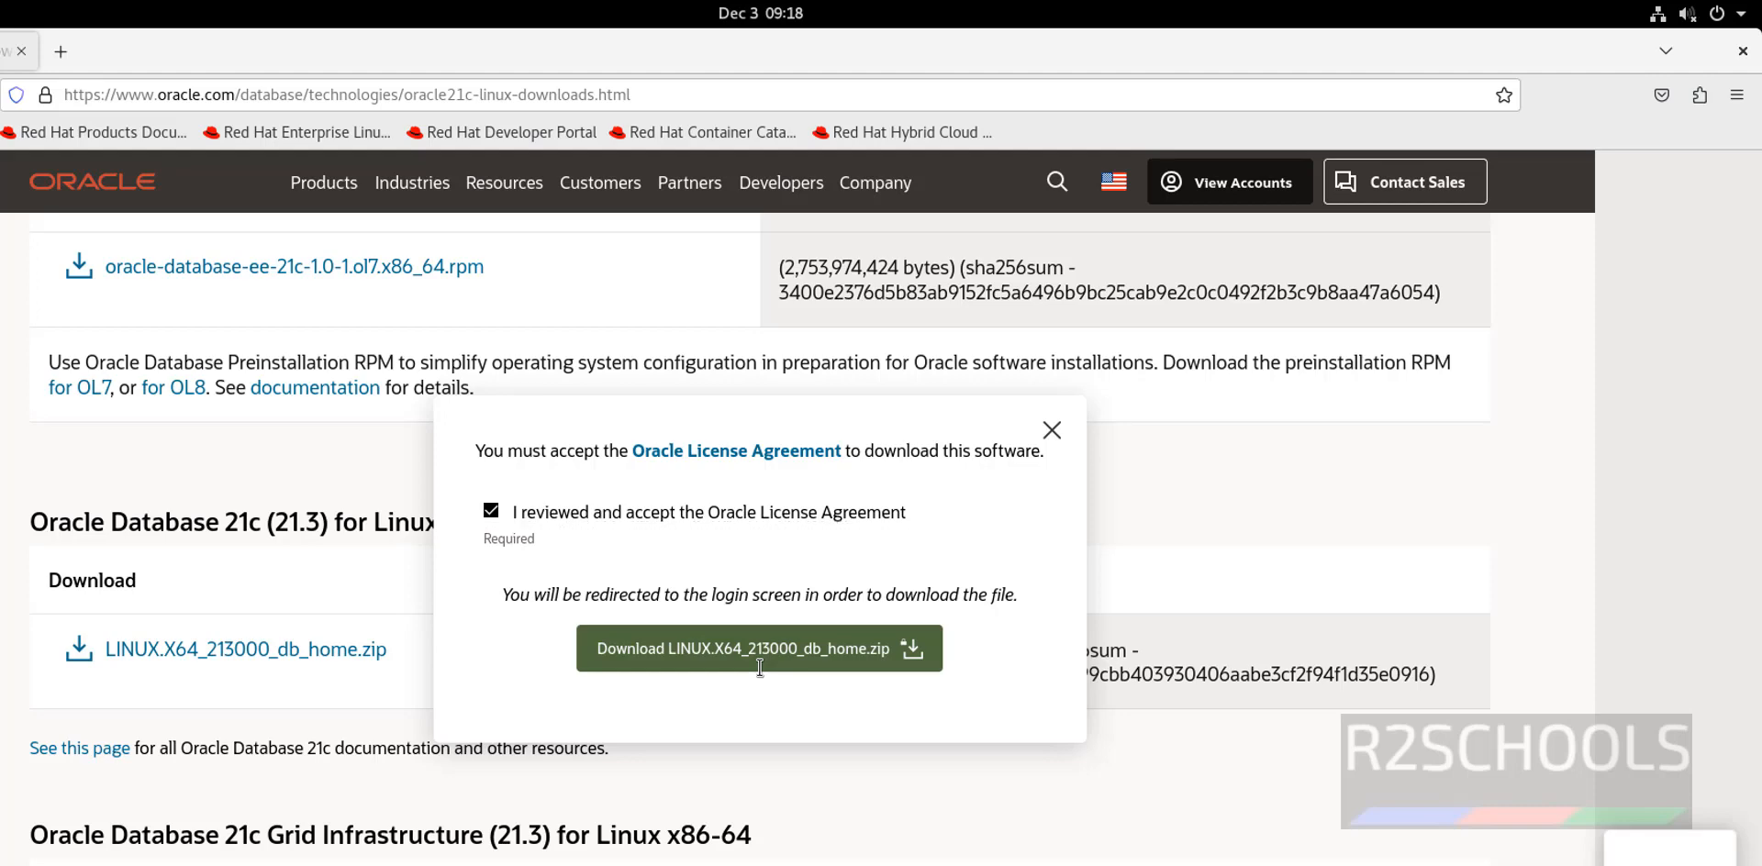
{"action": "left_click", "coordinate": [758, 648]}
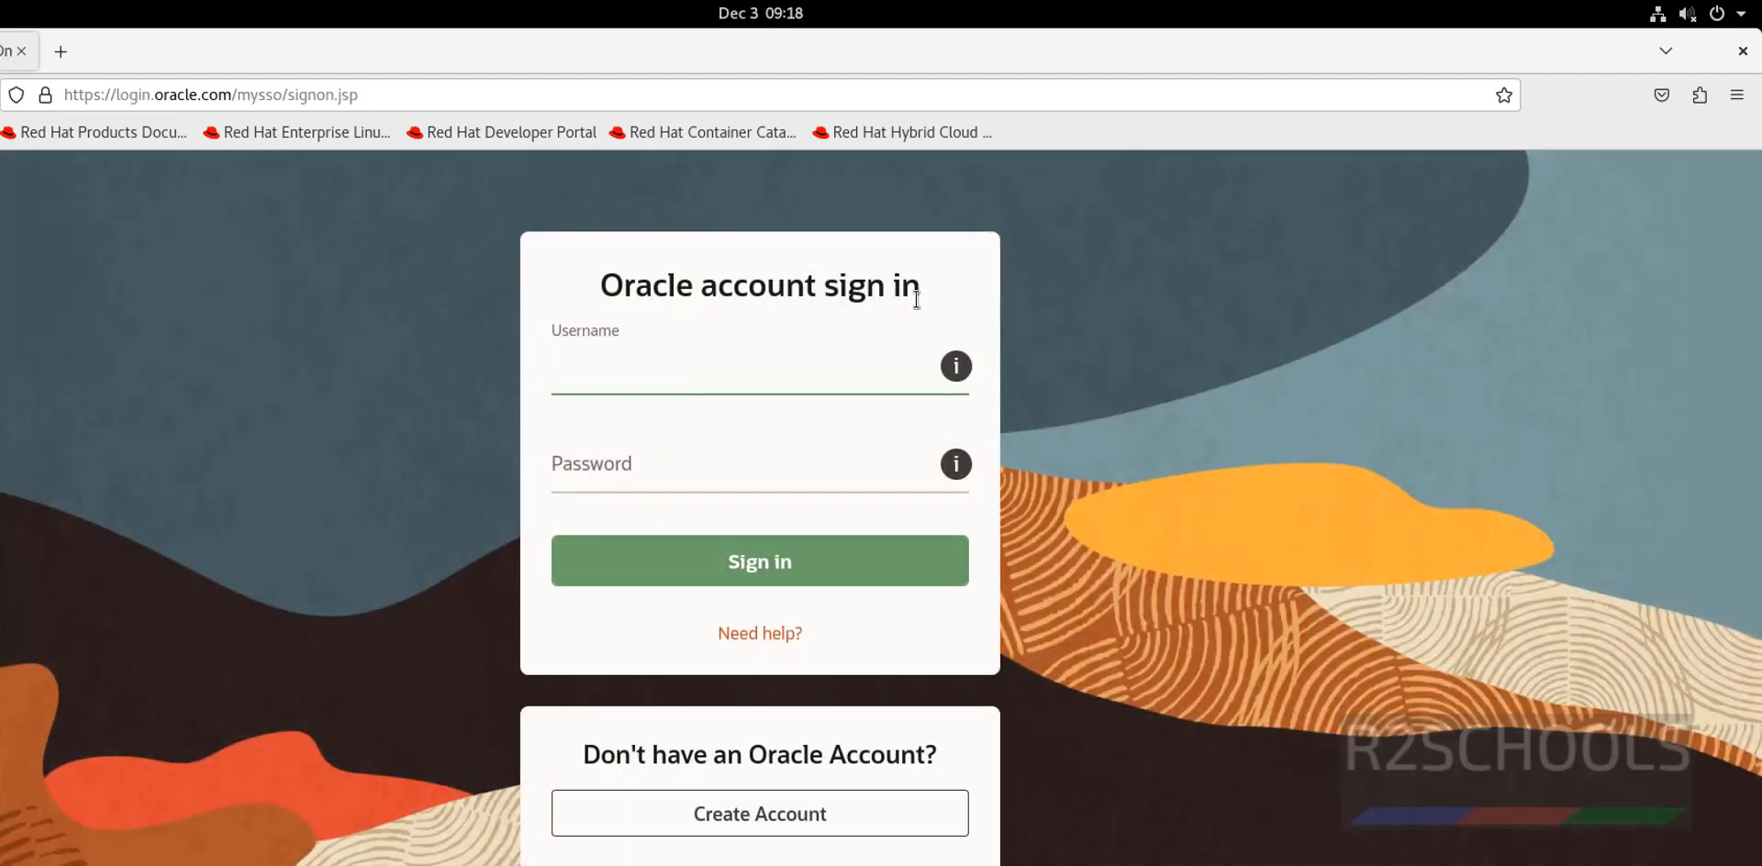
Step: Detour through the account creation form, then return to sign-in and enter the username
{"action": "left_click", "coordinate": [758, 365]}
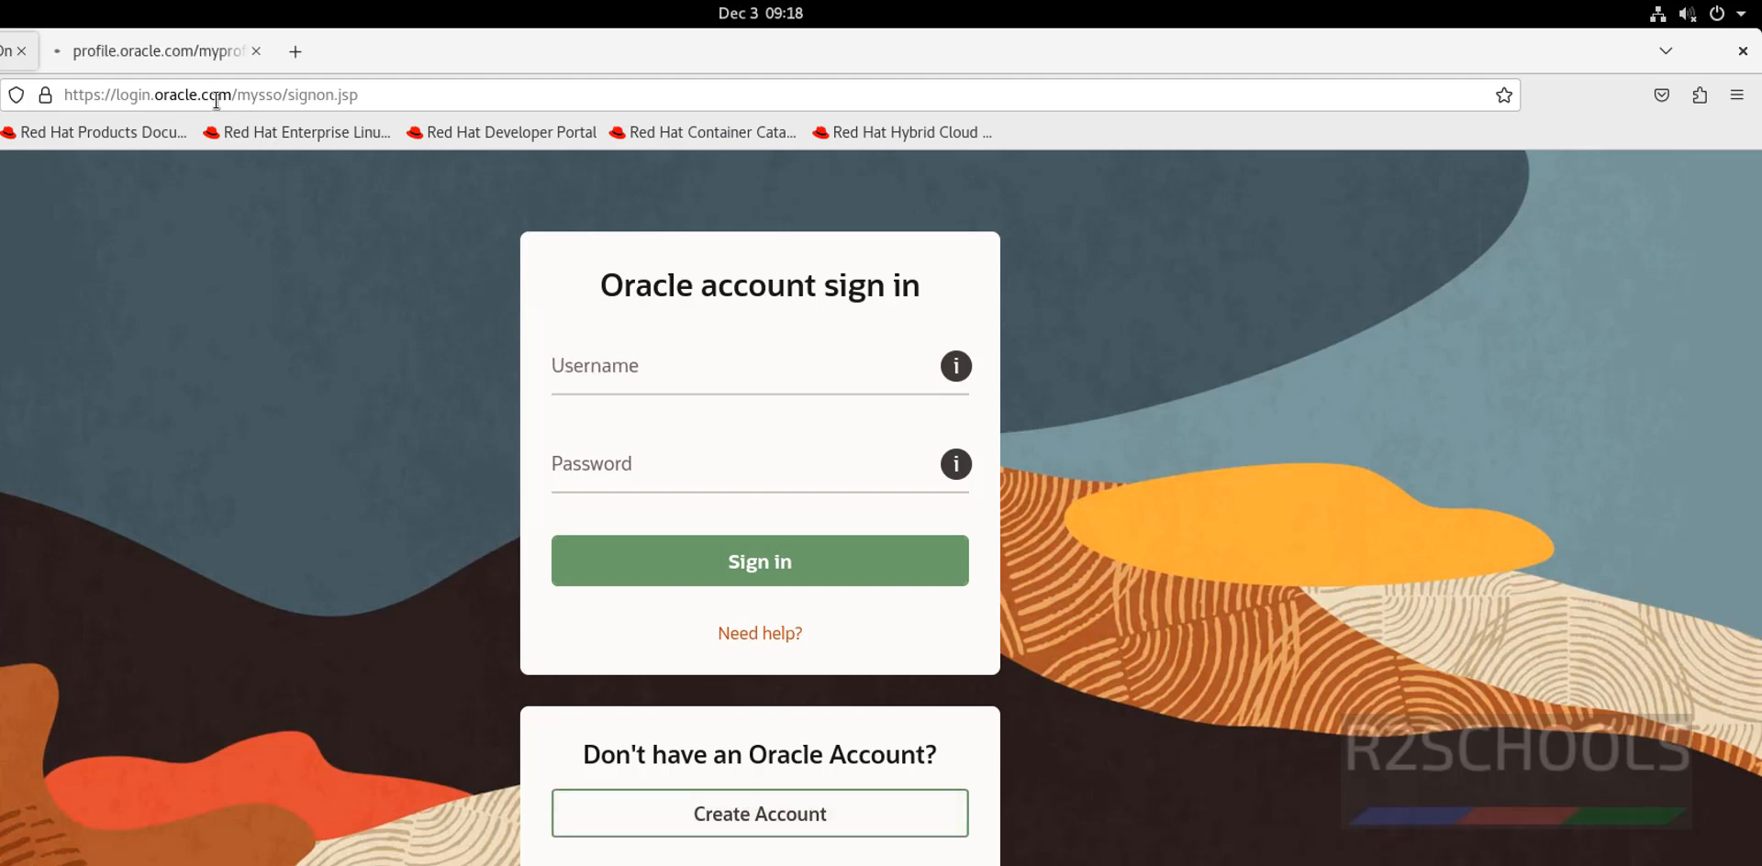
{"action": "left_click", "coordinate": [758, 813]}
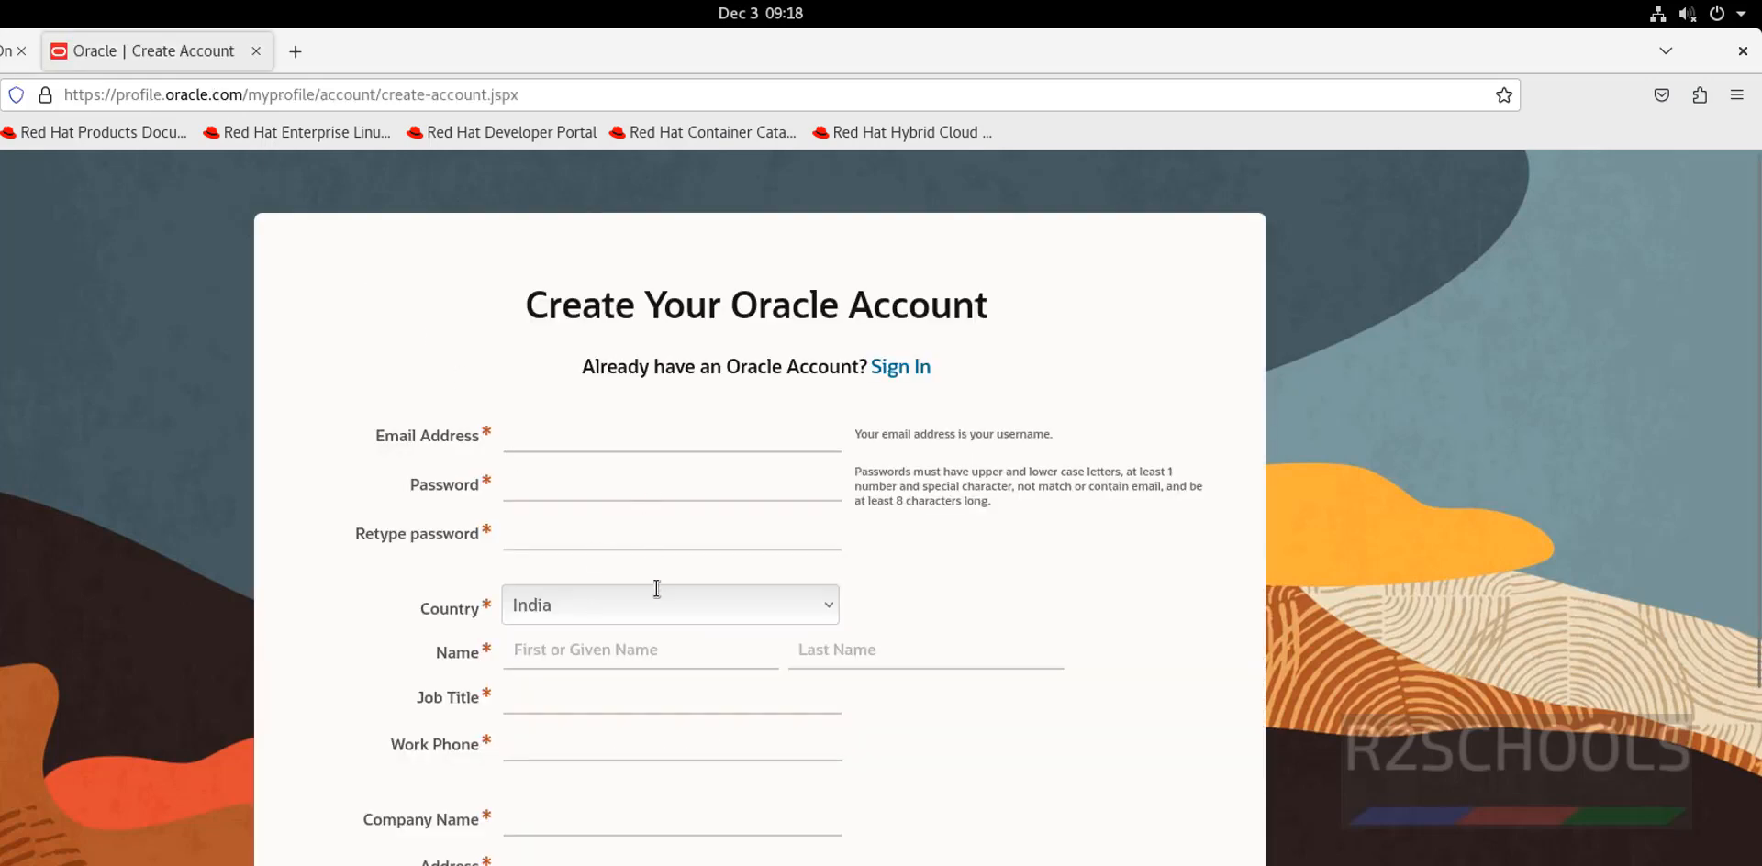
{"action": "mouse_move", "coordinate": [769, 732]}
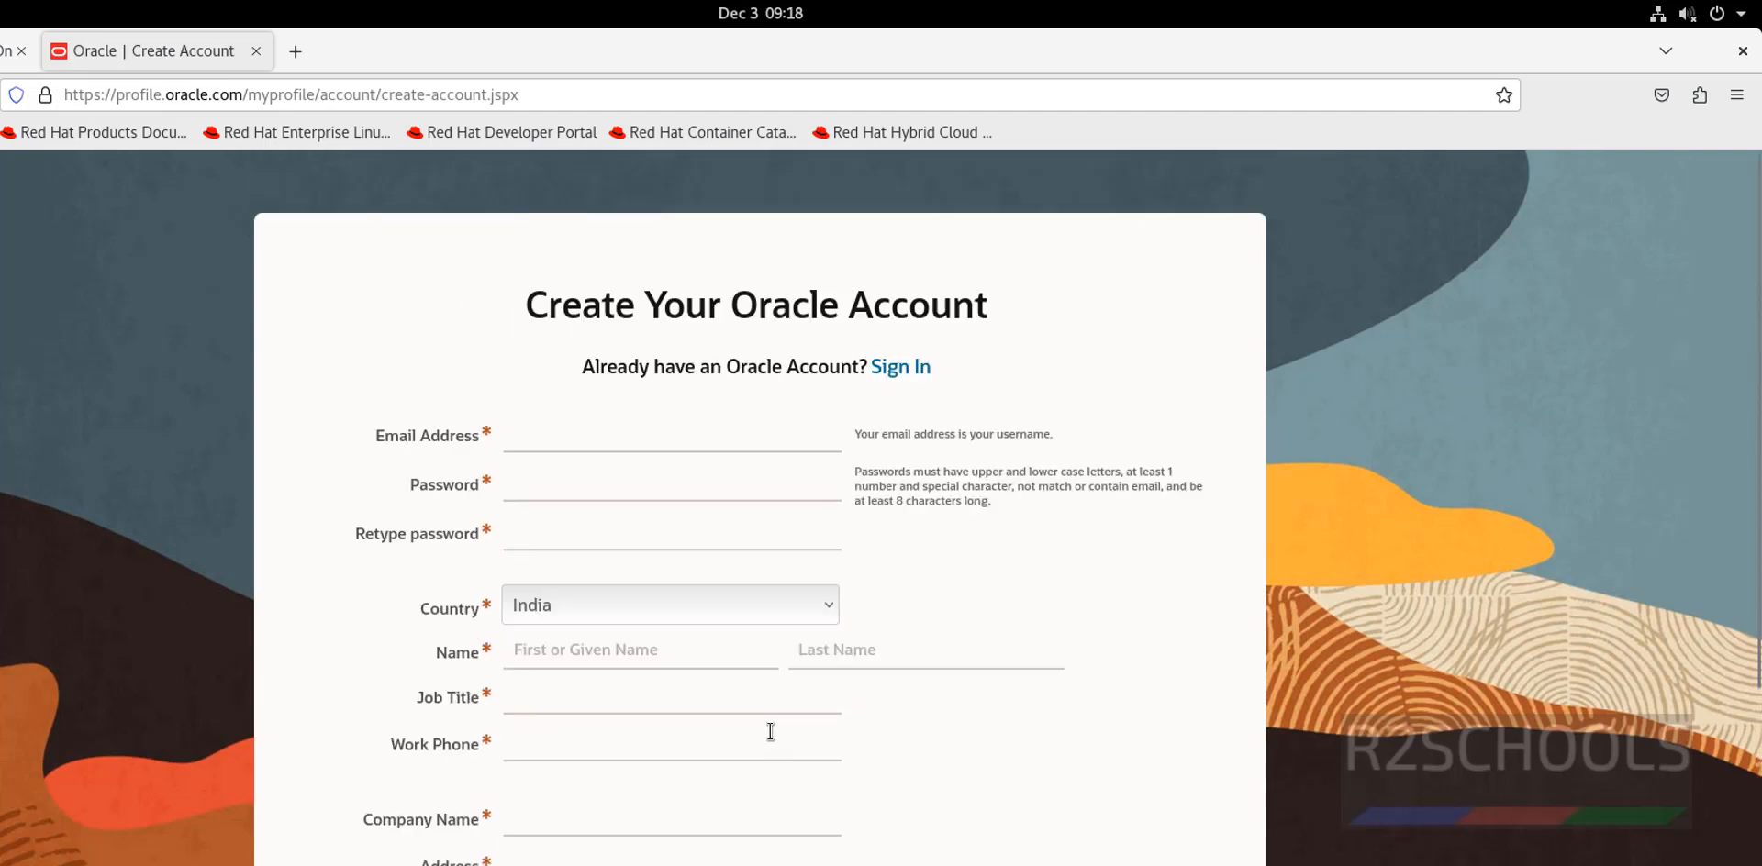
{"action": "left_click", "coordinate": [672, 435]}
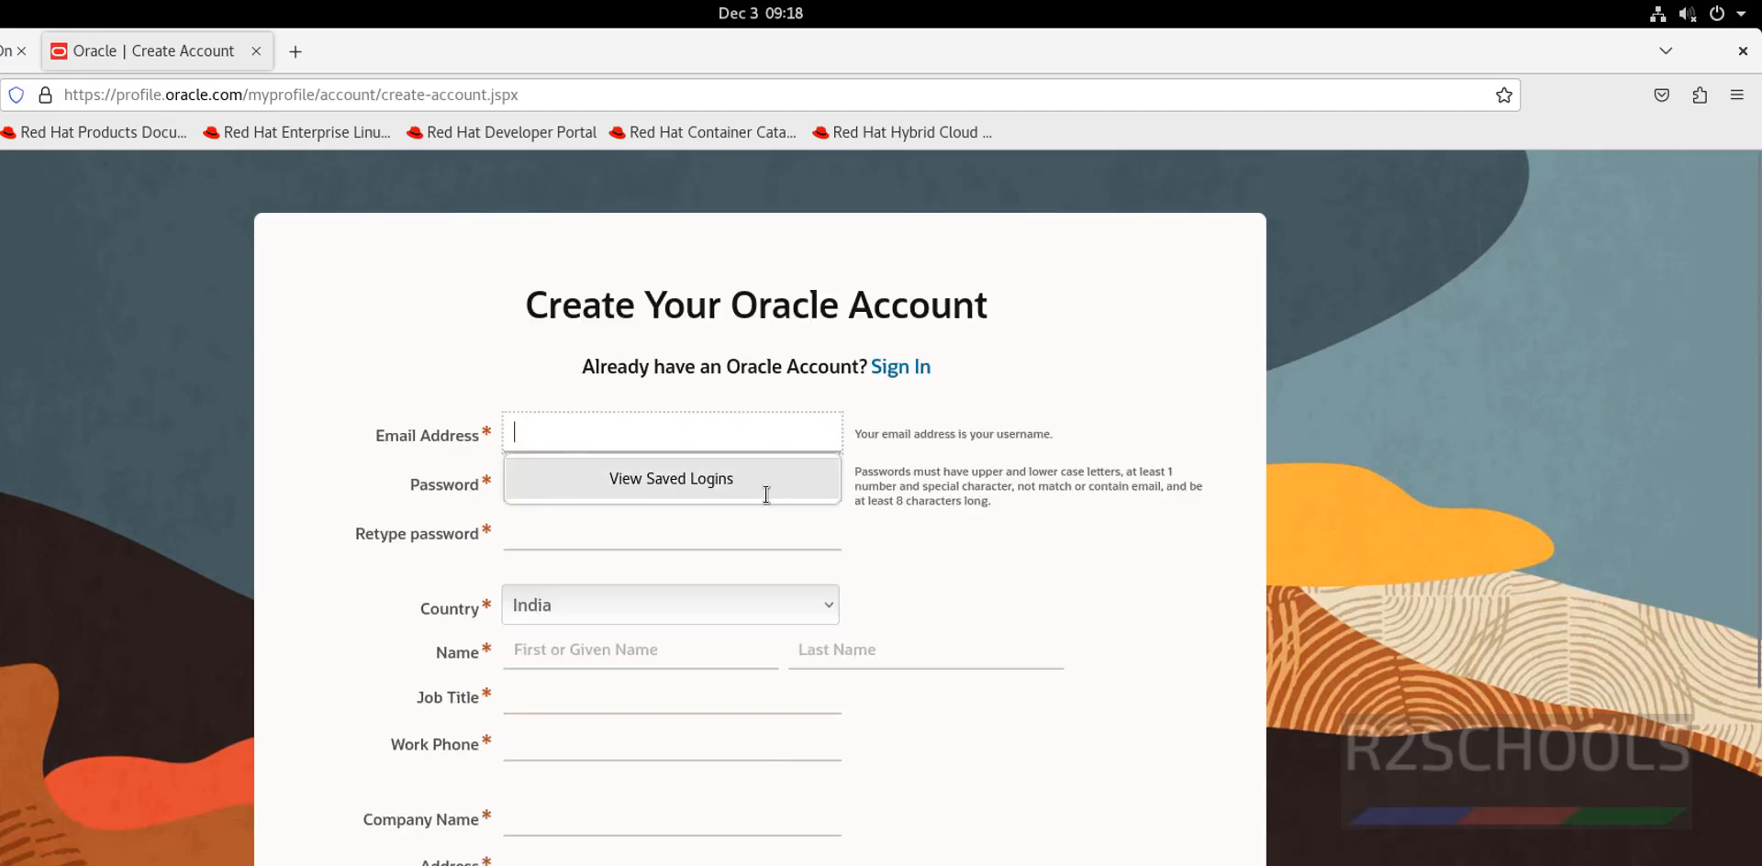
{"action": "mouse_move", "coordinate": [556, 526]}
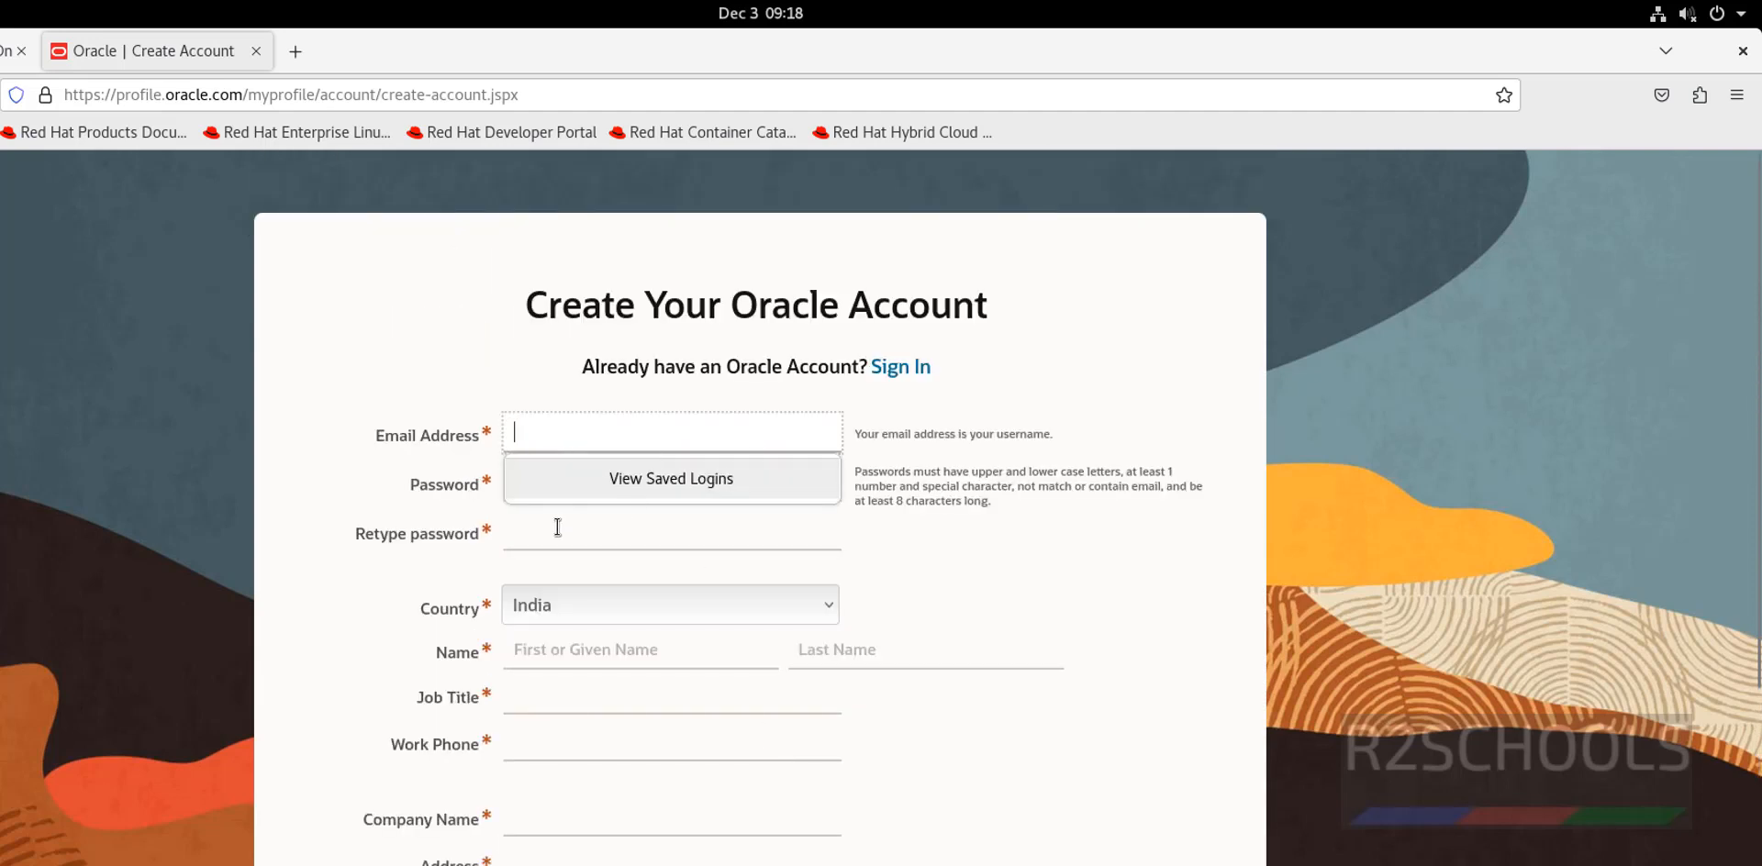
{"action": "left_click", "coordinate": [899, 367]}
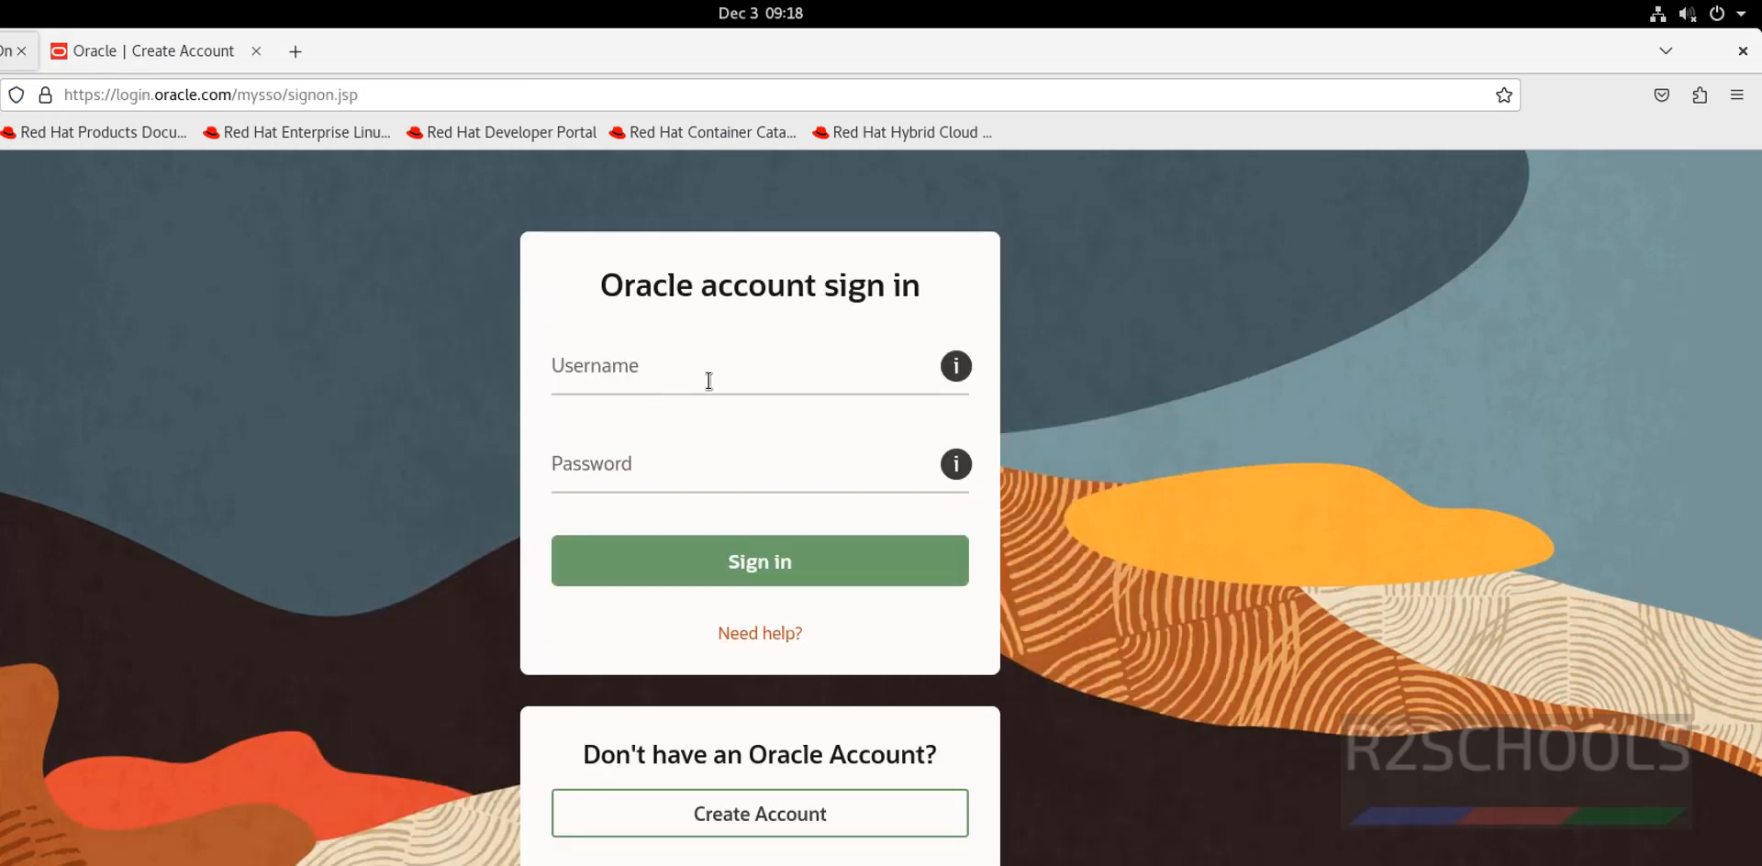
{"action": "type", "text": "ABC"}
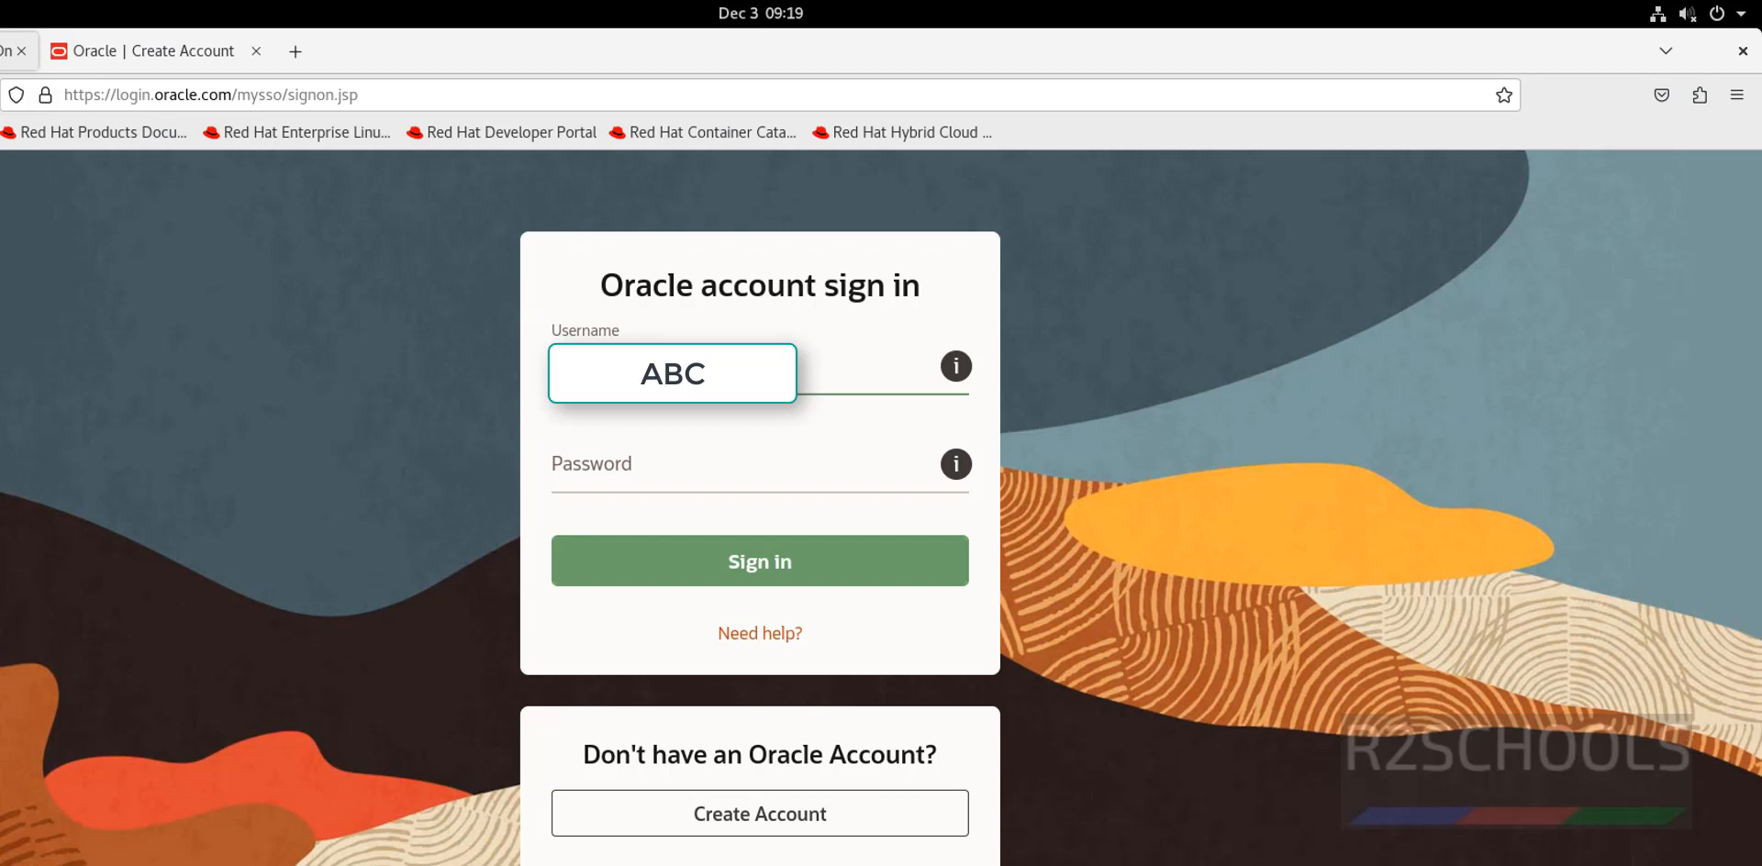
Step: Sign in with the password, decline saving the login, and check the zip download progress
{"action": "left_click", "coordinate": [758, 477]}
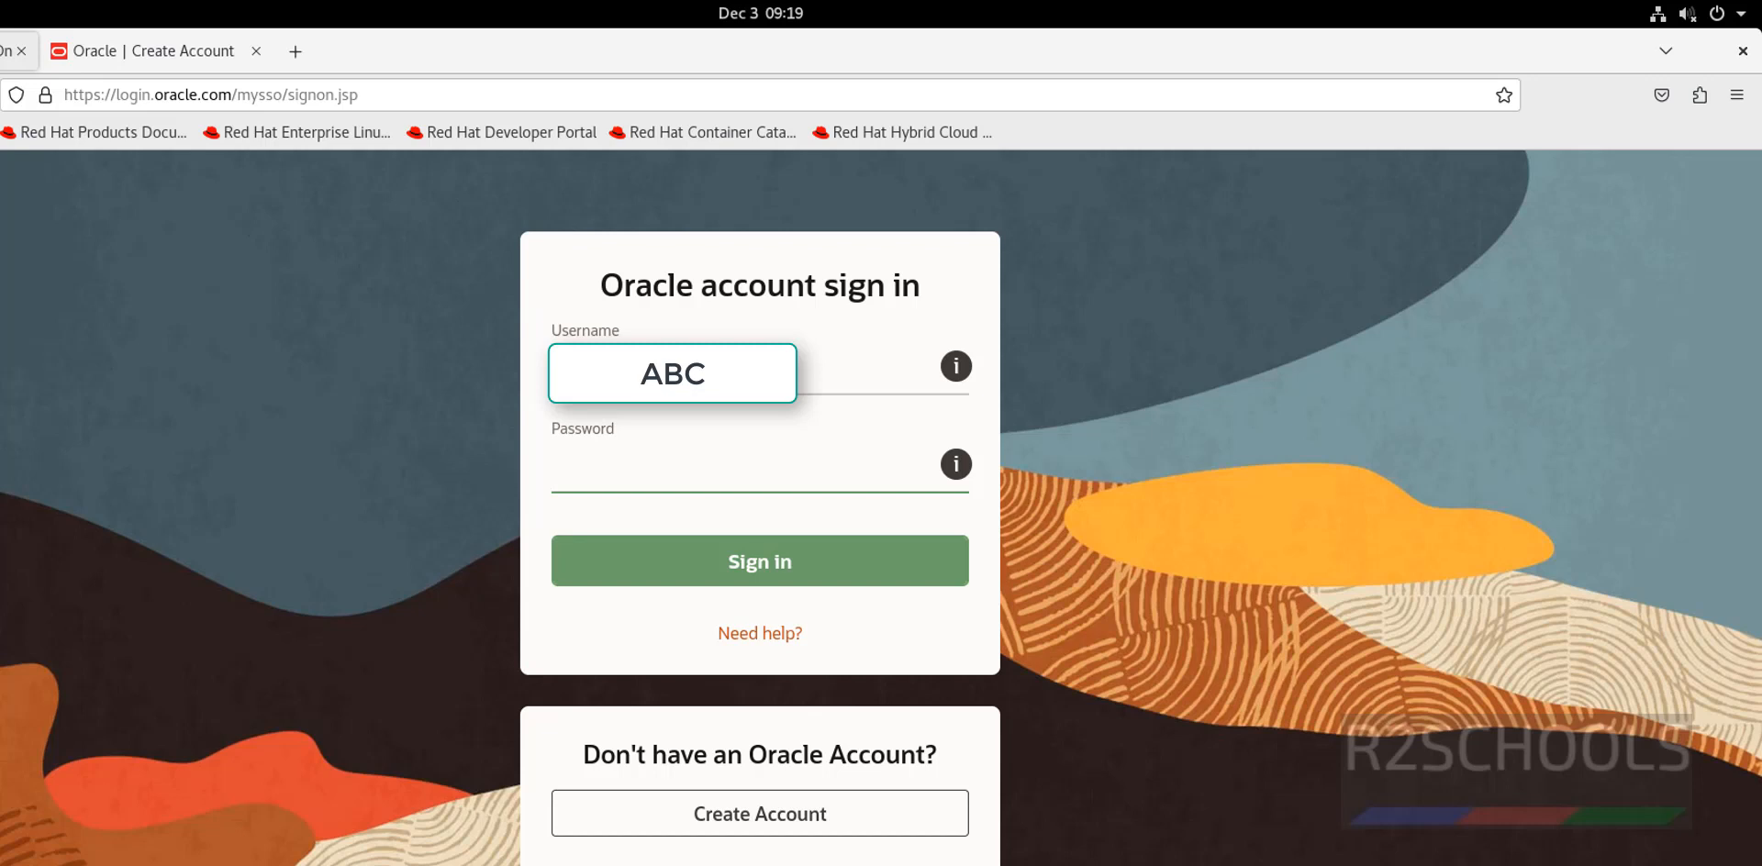
{"action": "type", "text": "password"}
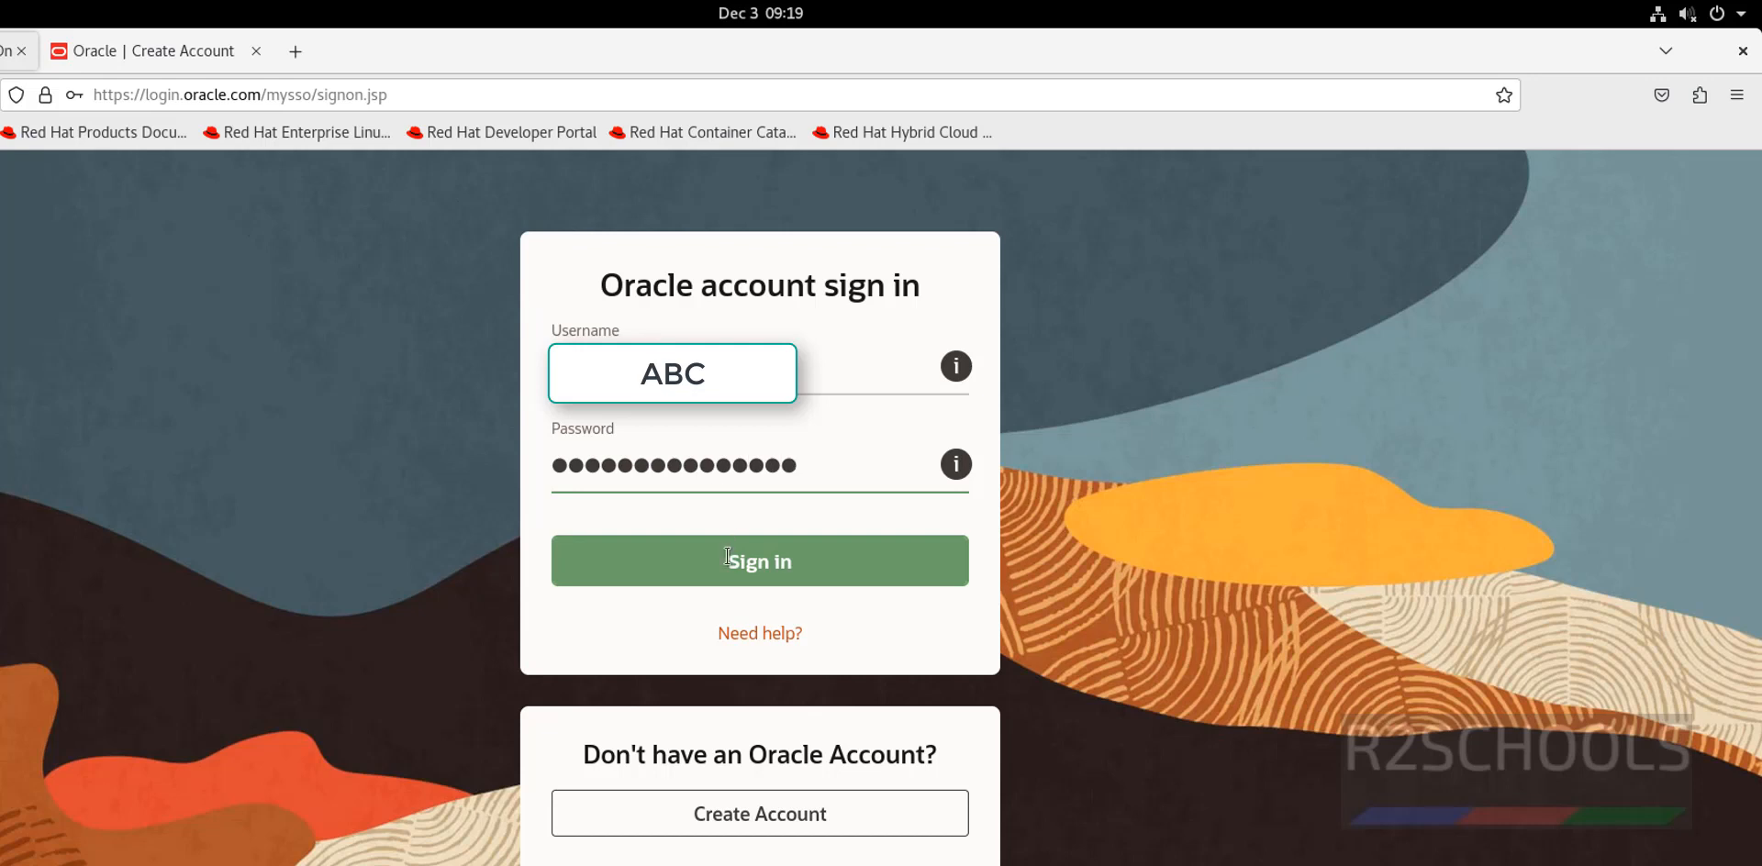
{"action": "mouse_move", "coordinate": [758, 560]}
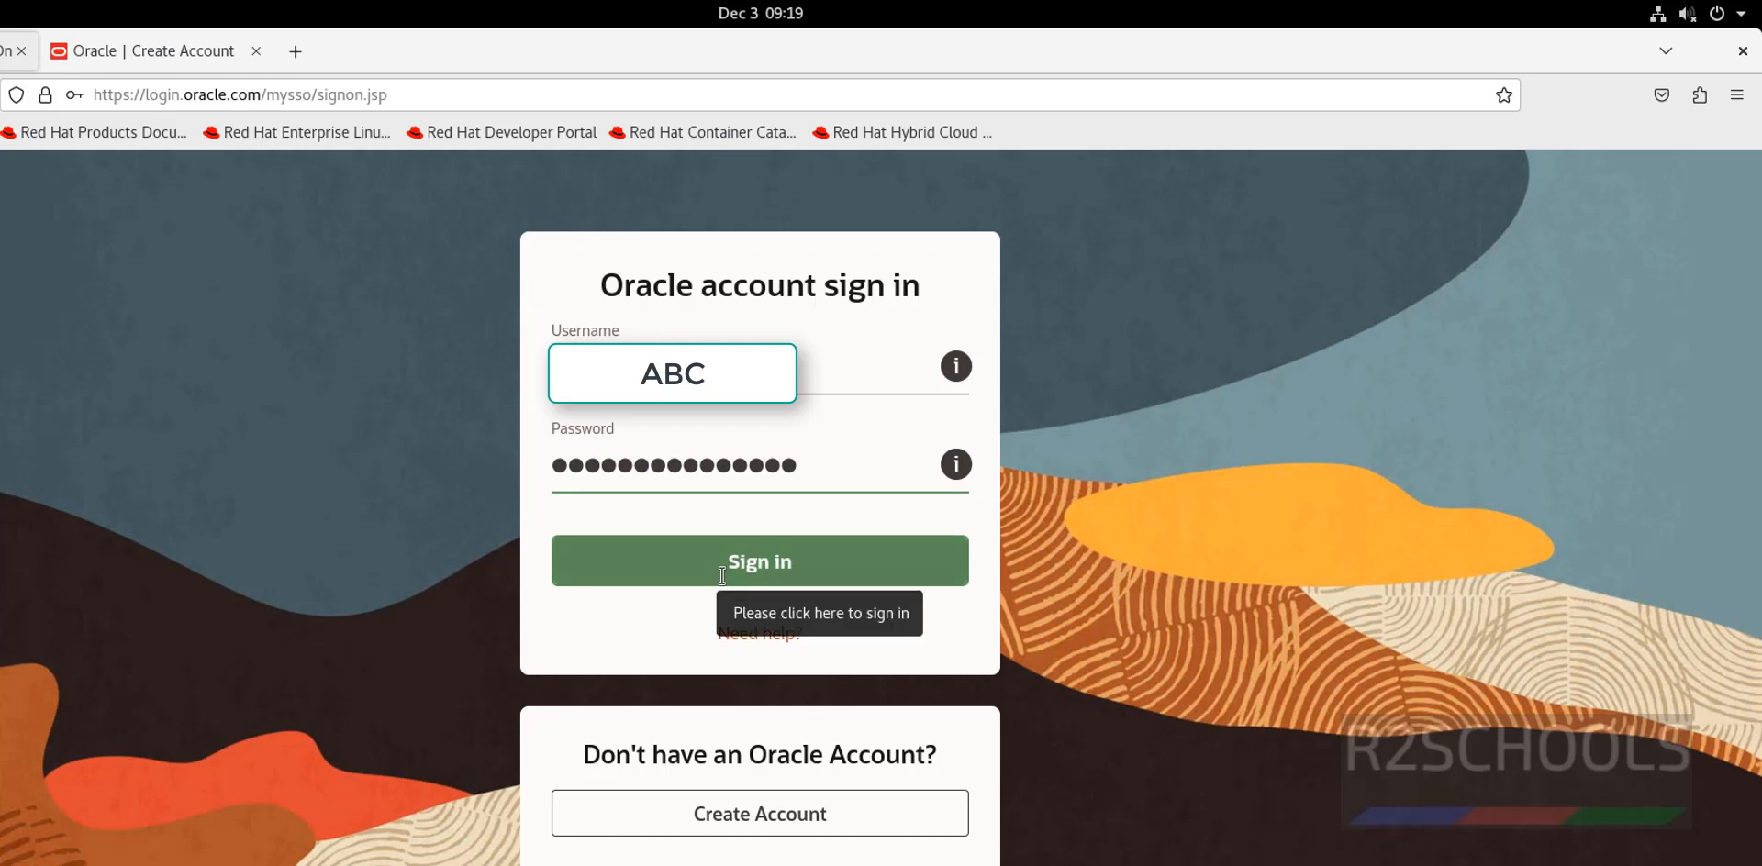
{"action": "left_click", "coordinate": [757, 560]}
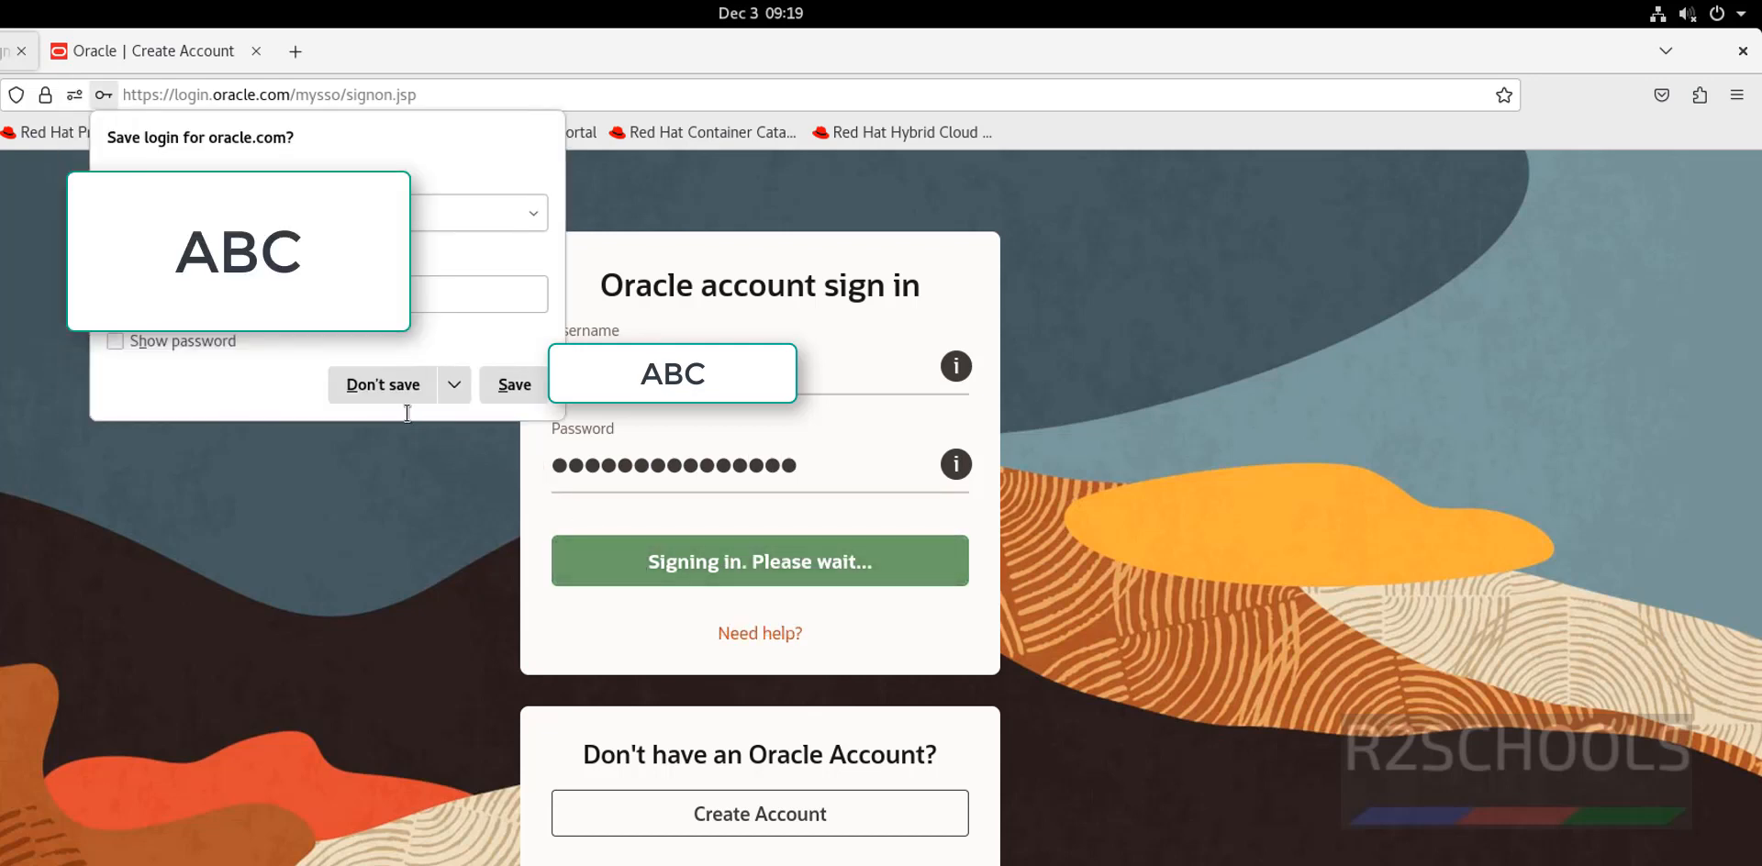
{"action": "left_click", "coordinate": [382, 384]}
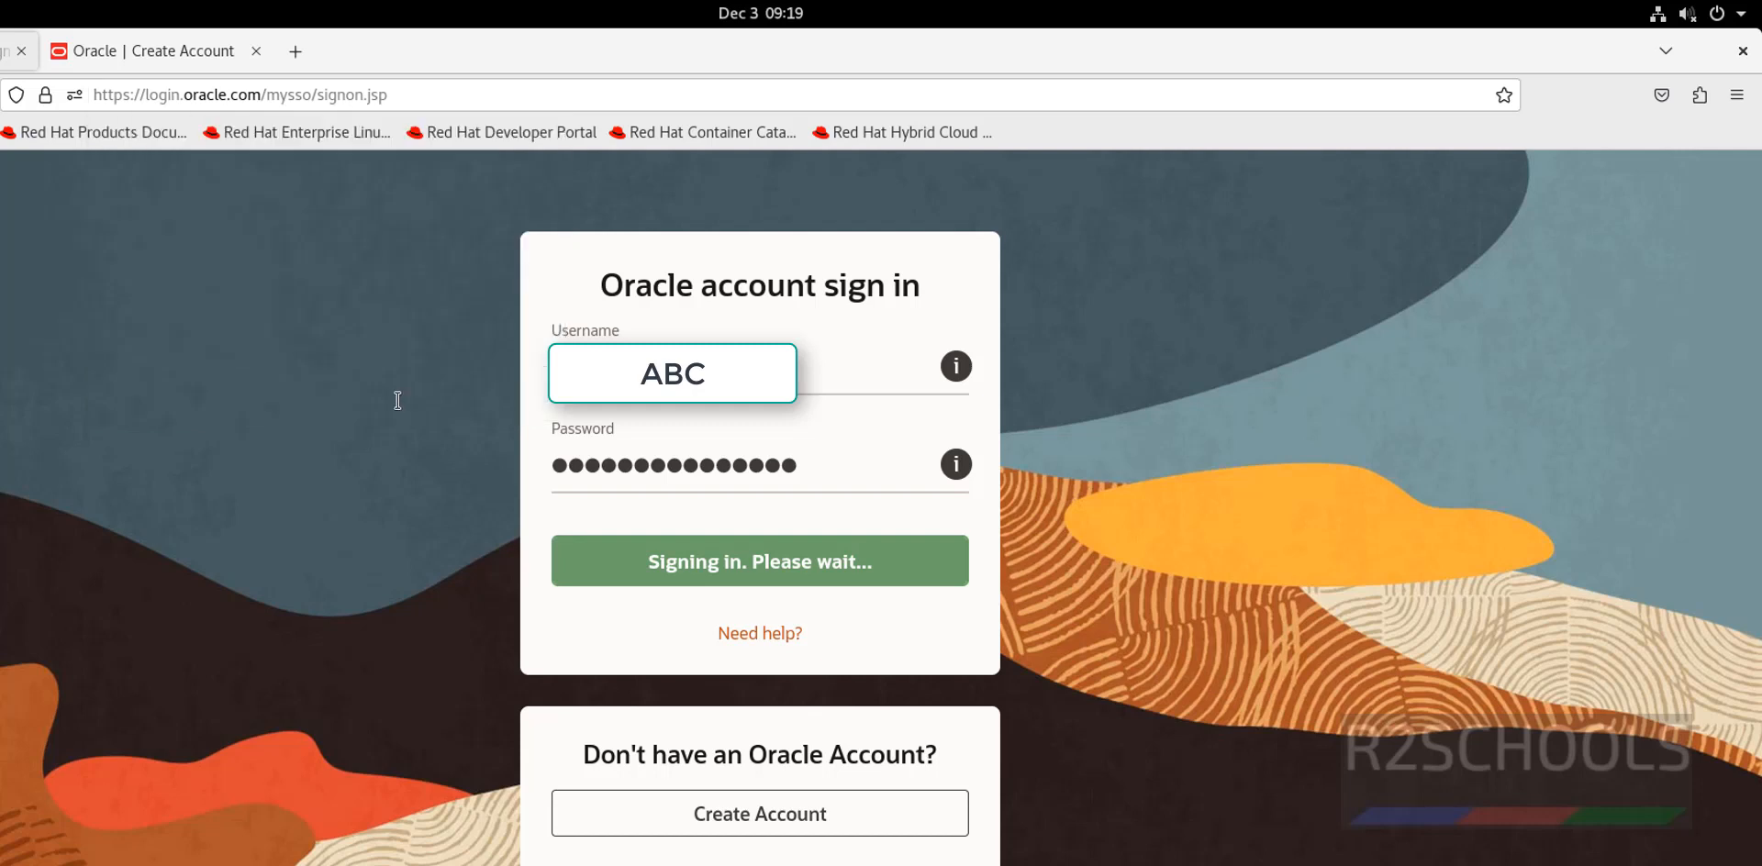
{"action": "left_click", "coordinate": [1661, 93]}
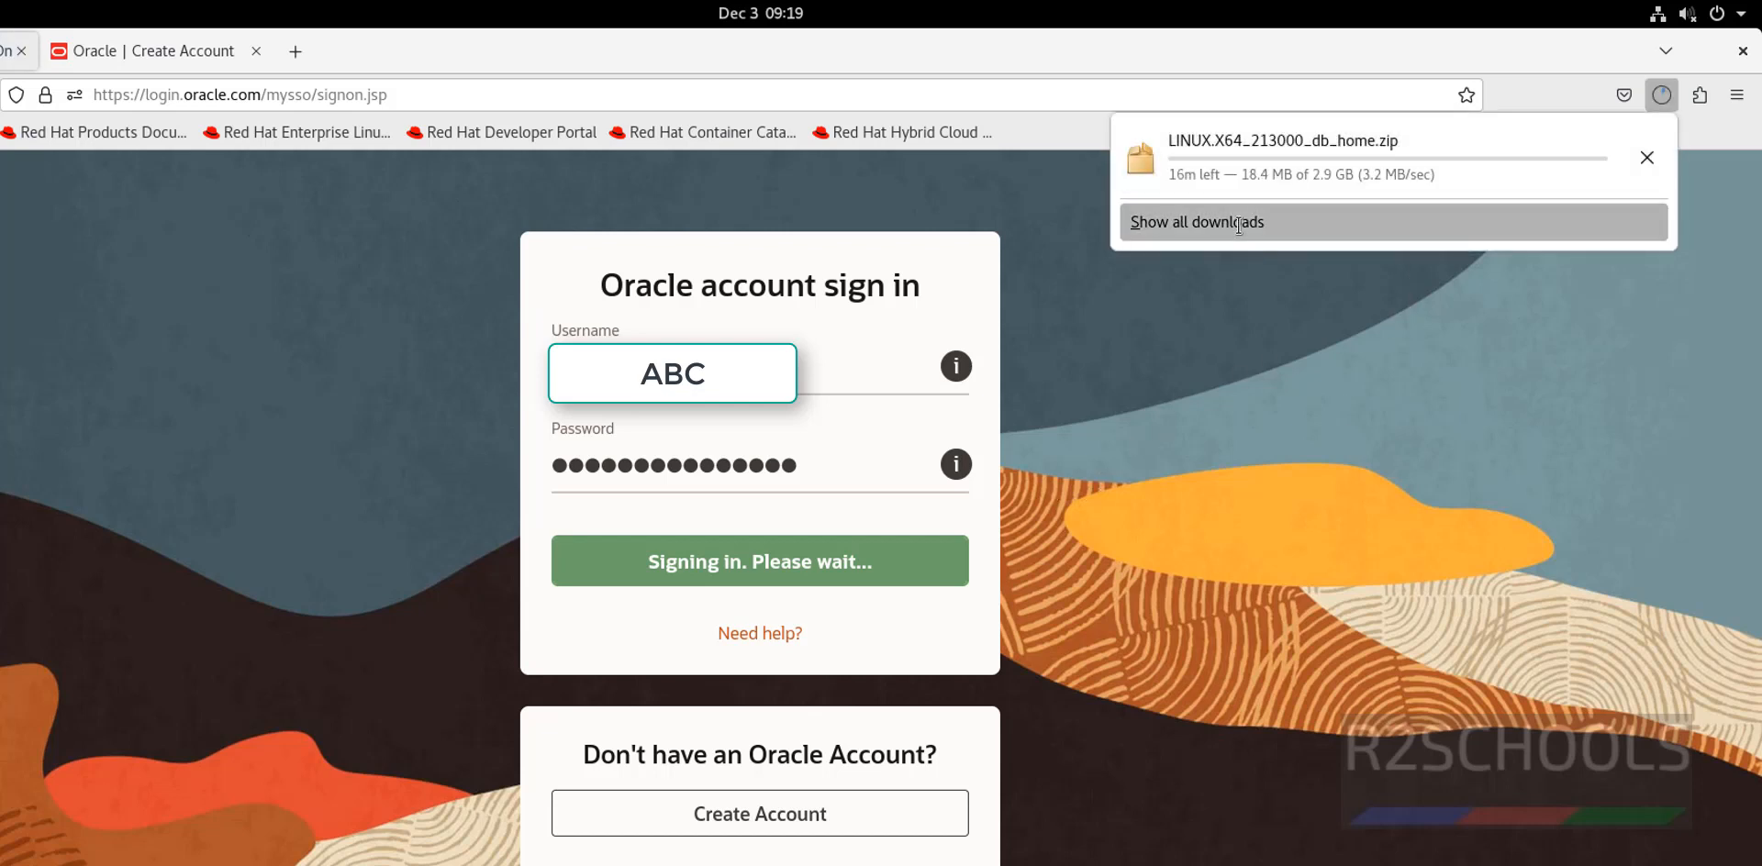
Step: Show all downloads in the Library window to watch the 2.9 GB zip complete
{"action": "left_click", "coordinate": [1194, 222]}
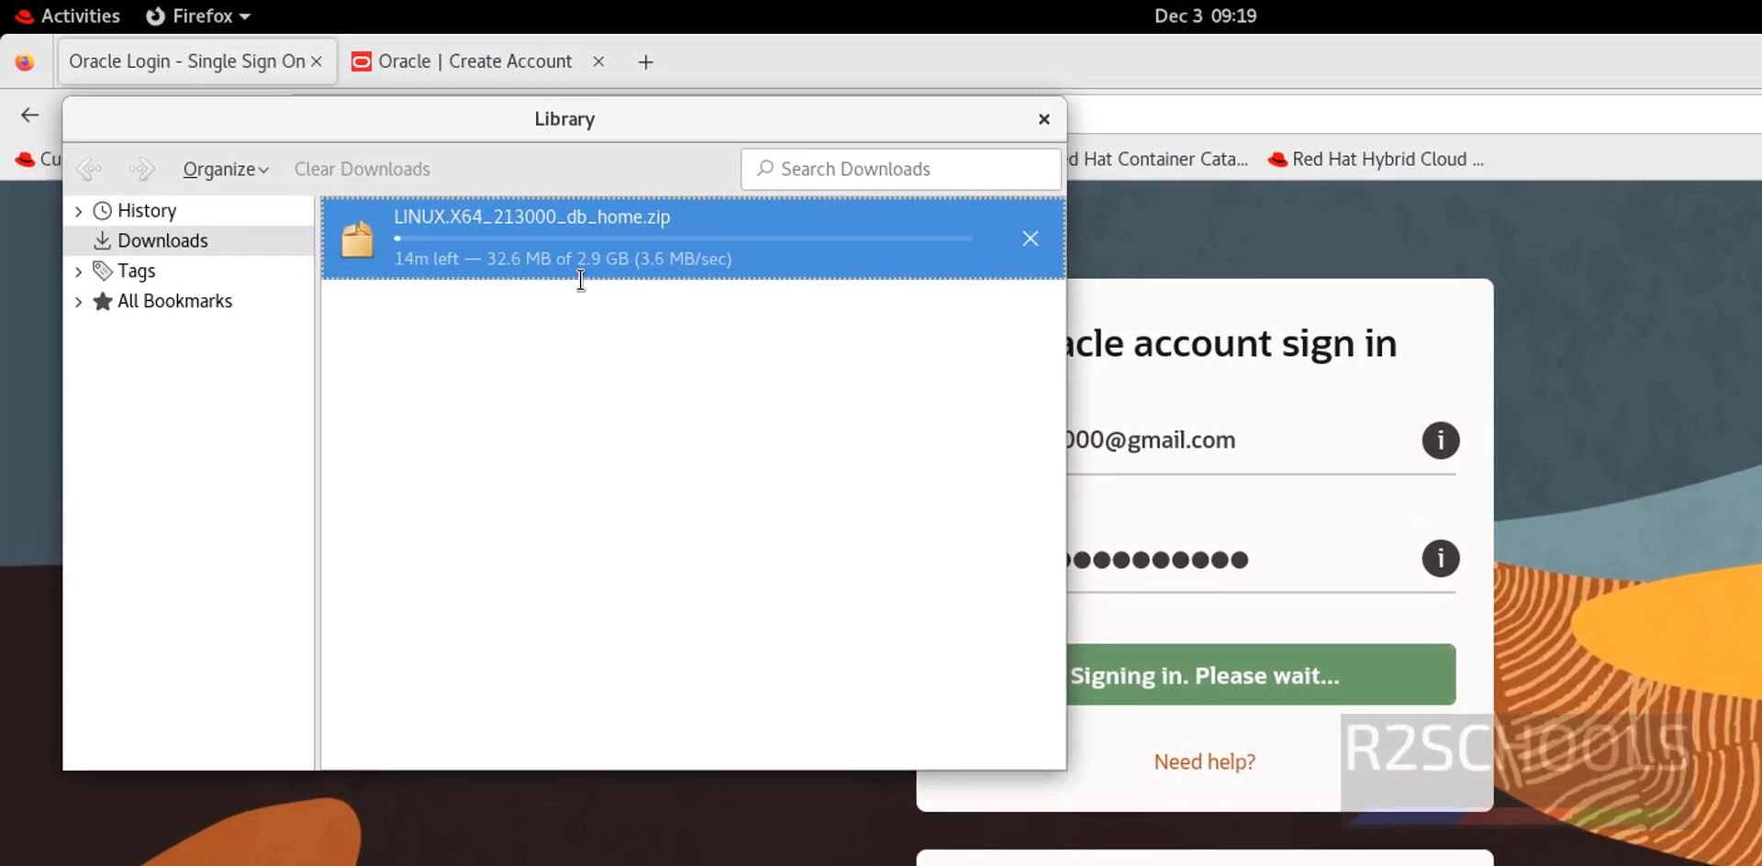
{"action": "mouse_move", "coordinate": [613, 392]}
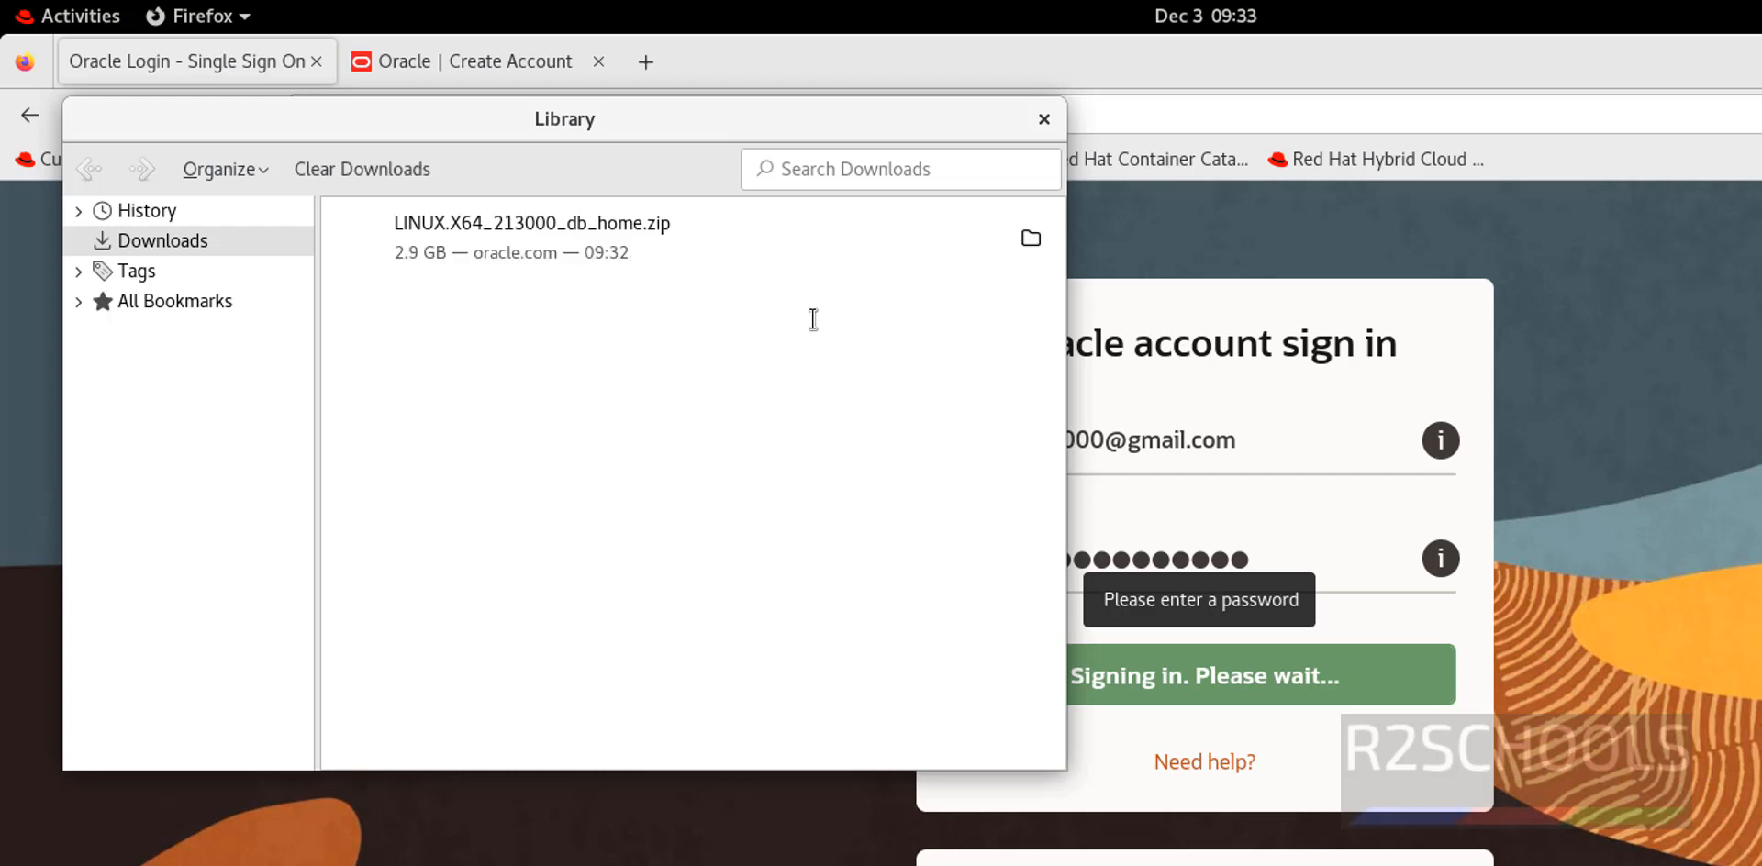
{"action": "mouse_move", "coordinate": [1475, 299]}
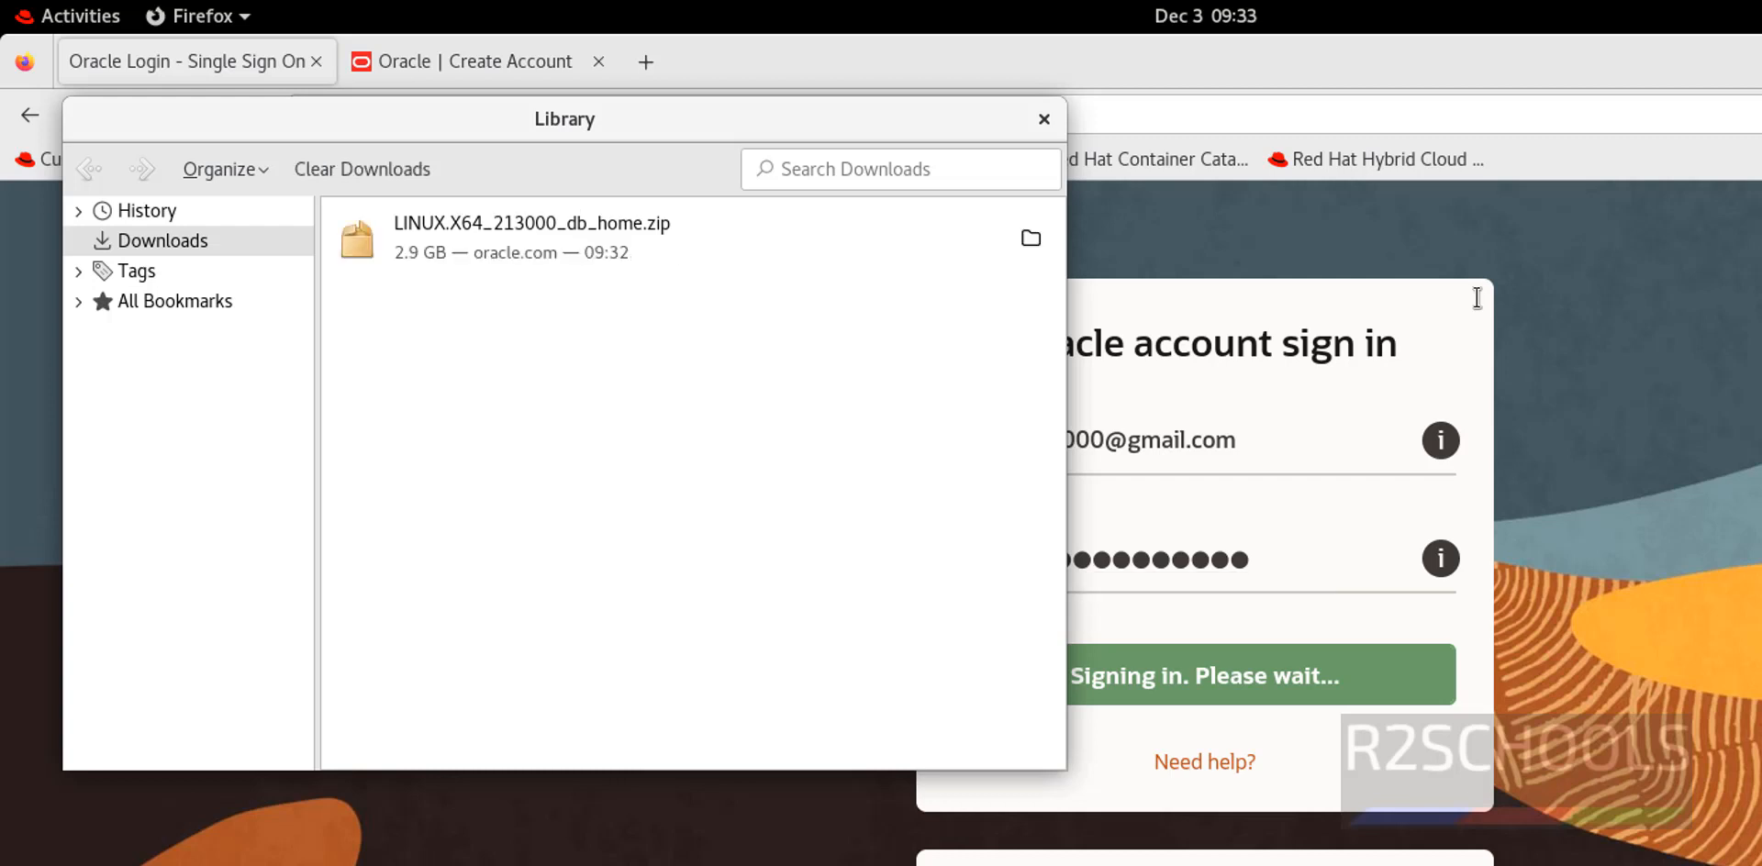
{"action": "mouse_move", "coordinate": [800, 338]}
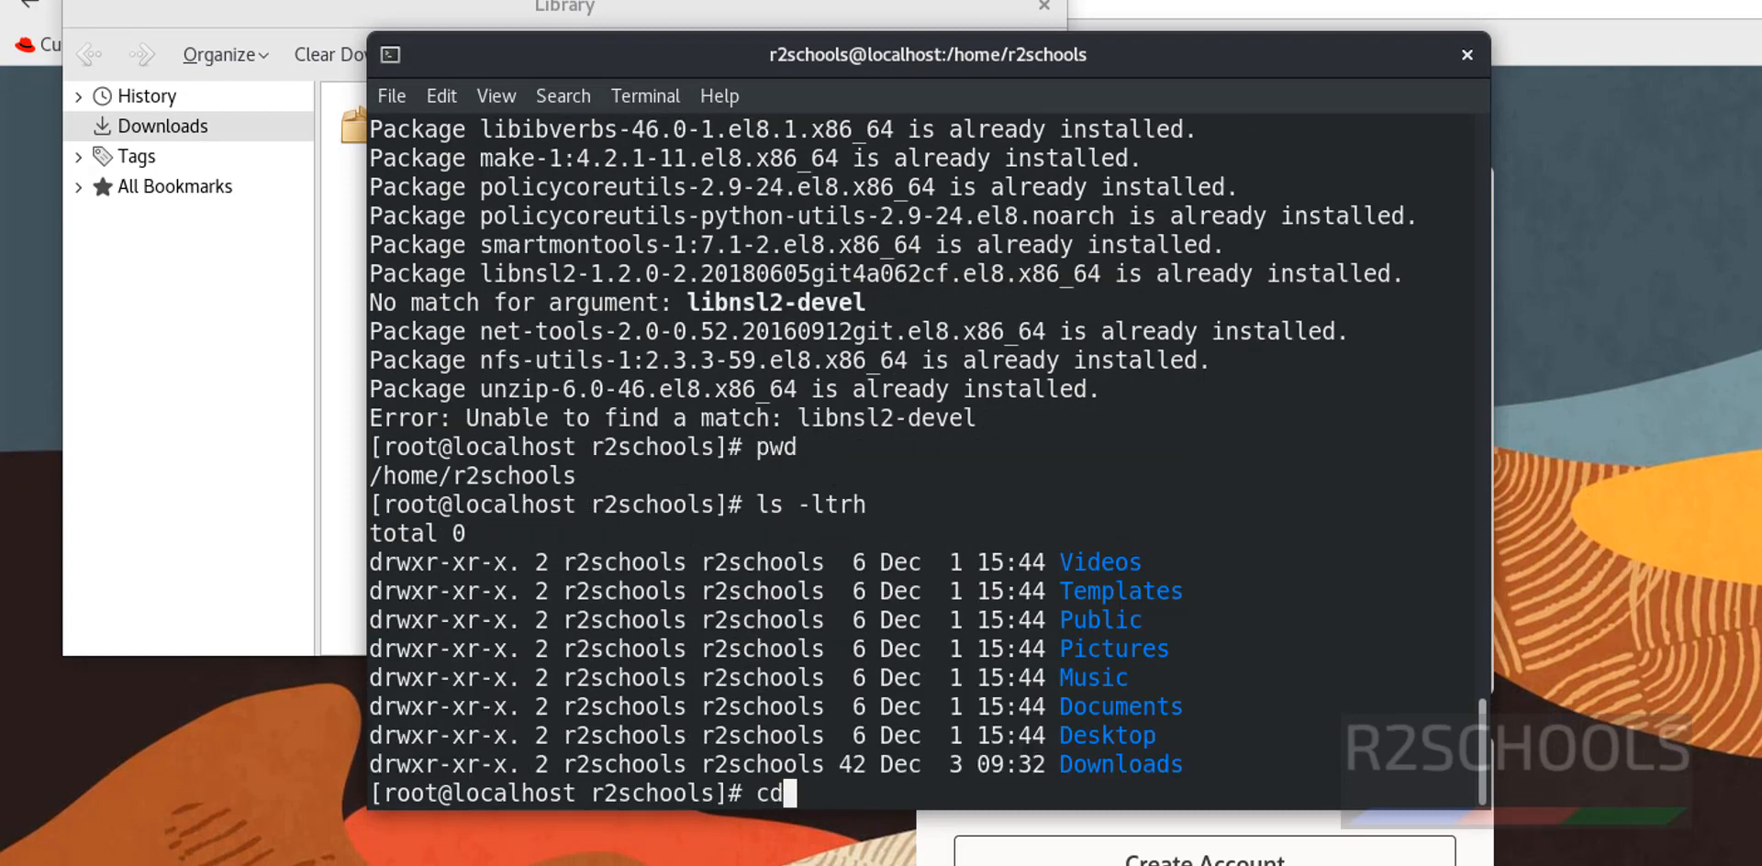
Step: Change the root shell into the Downloads folder holding the database home zip
{"action": "type", "text": "Downloads/"}
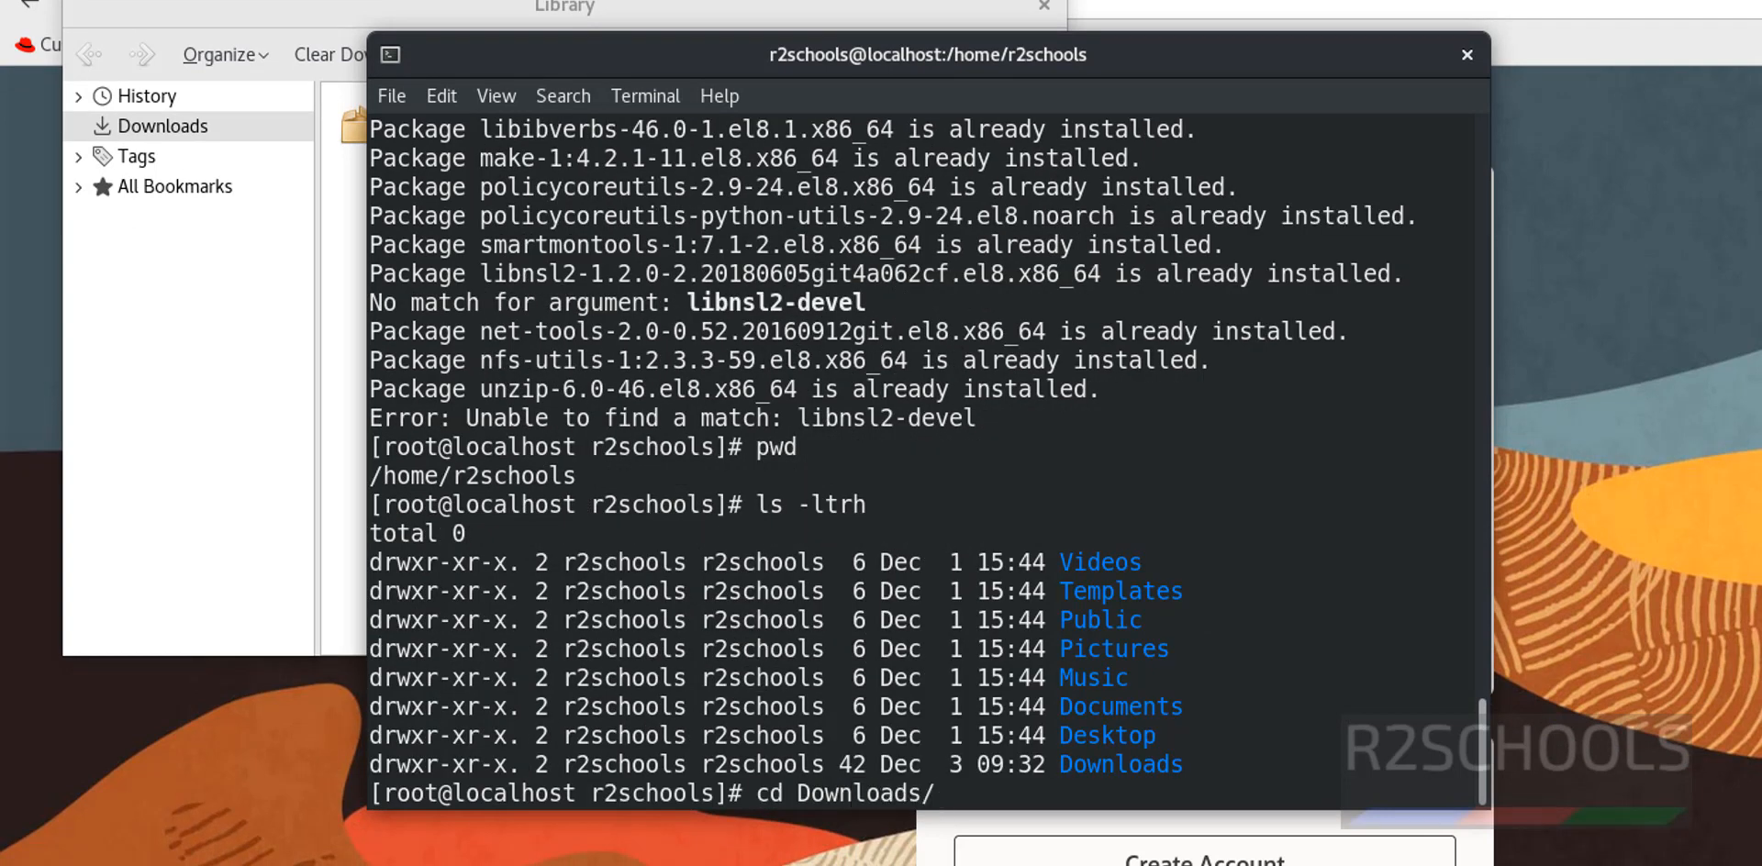
{"action": "key", "text": "Return"}
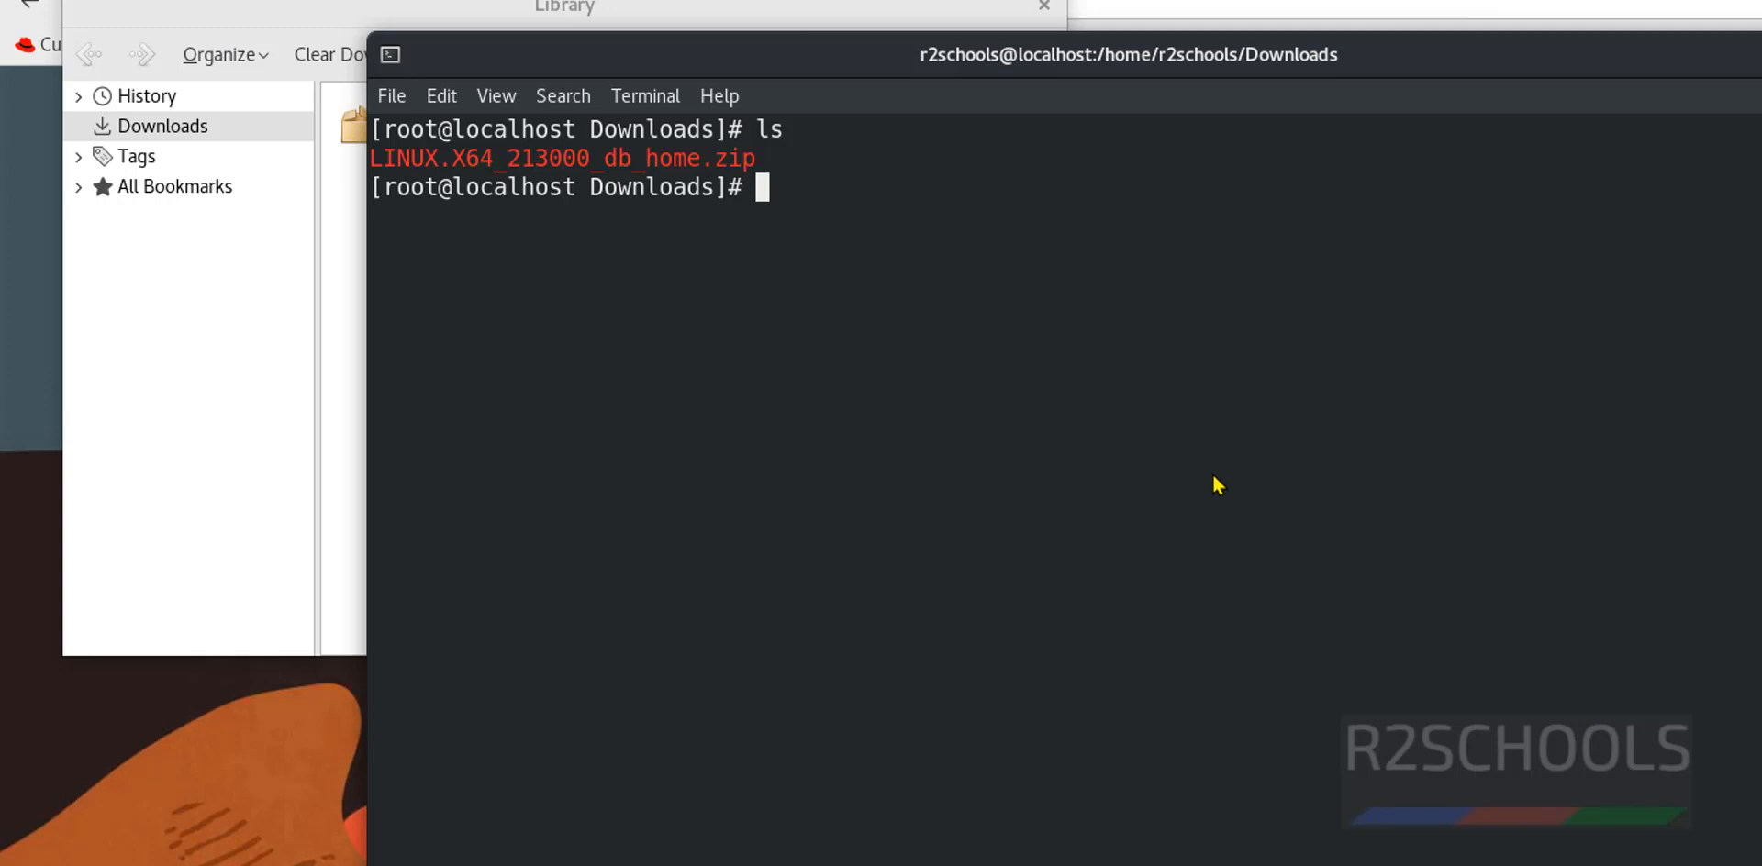
{"action": "mouse_move", "coordinate": [1360, 652]}
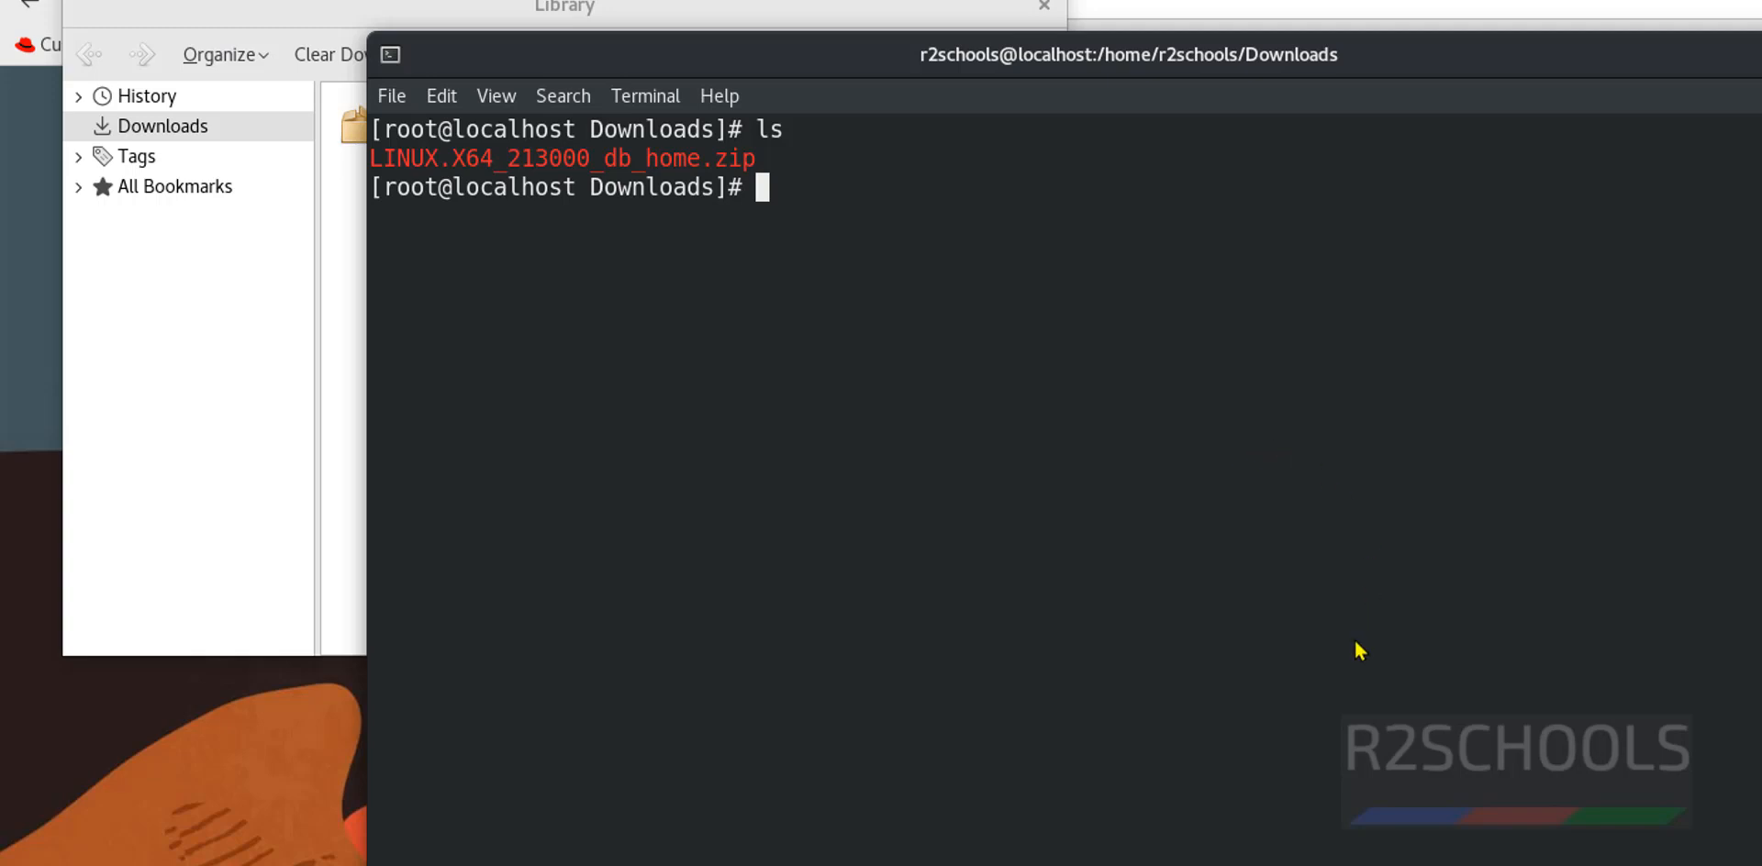
{"action": "mouse_move", "coordinate": [1213, 420]}
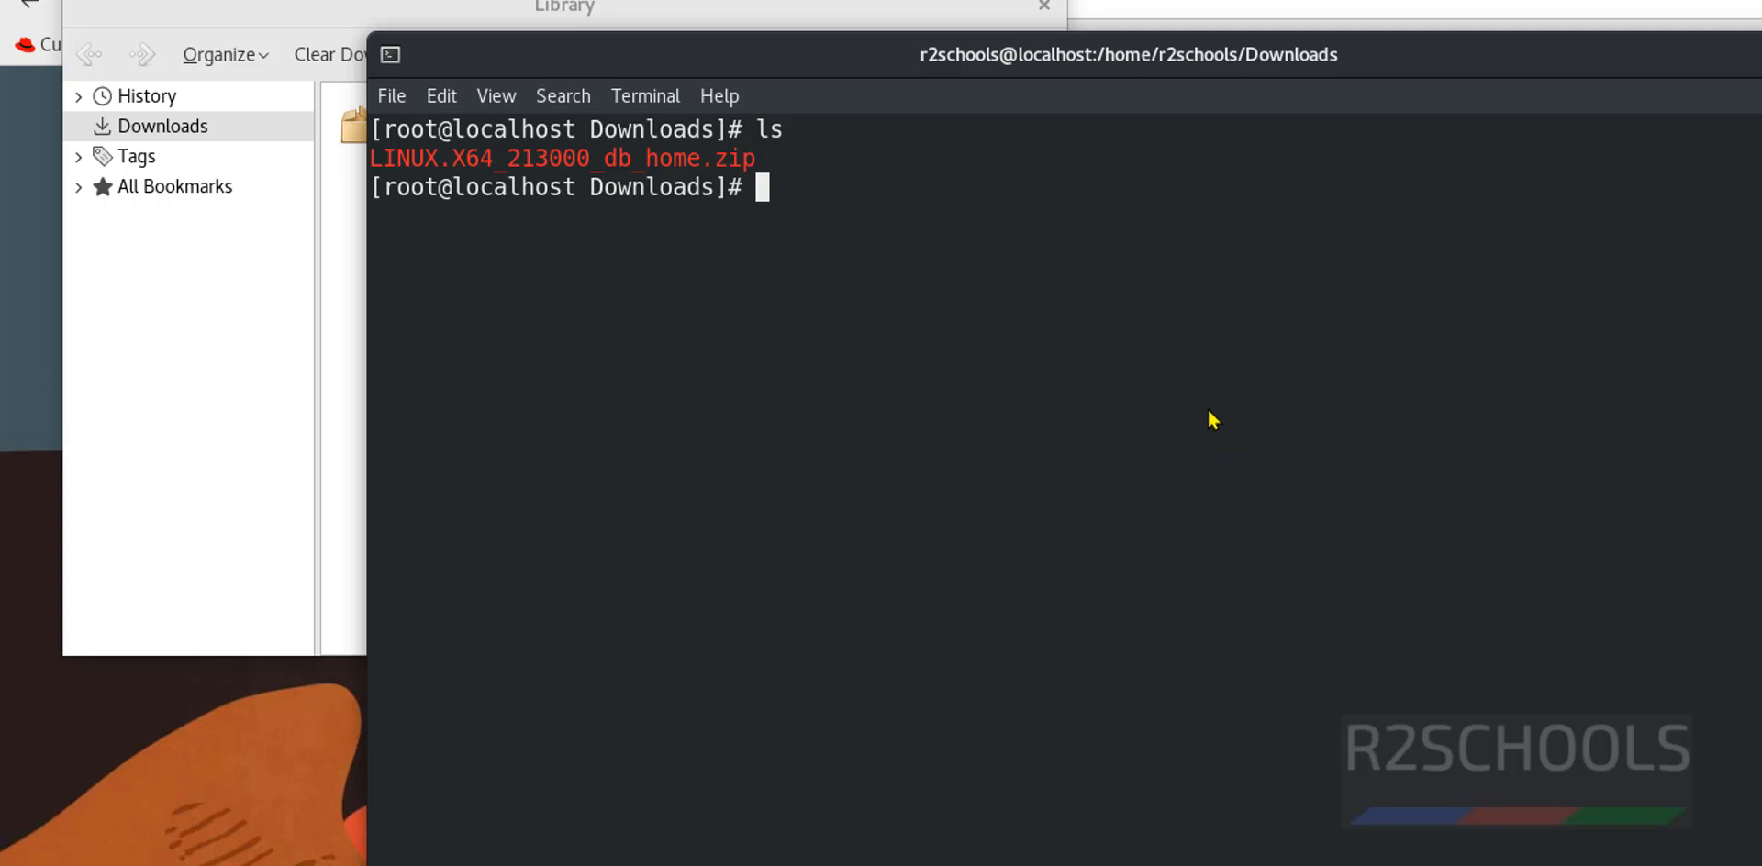
{"action": "mouse_move", "coordinate": [1227, 448]}
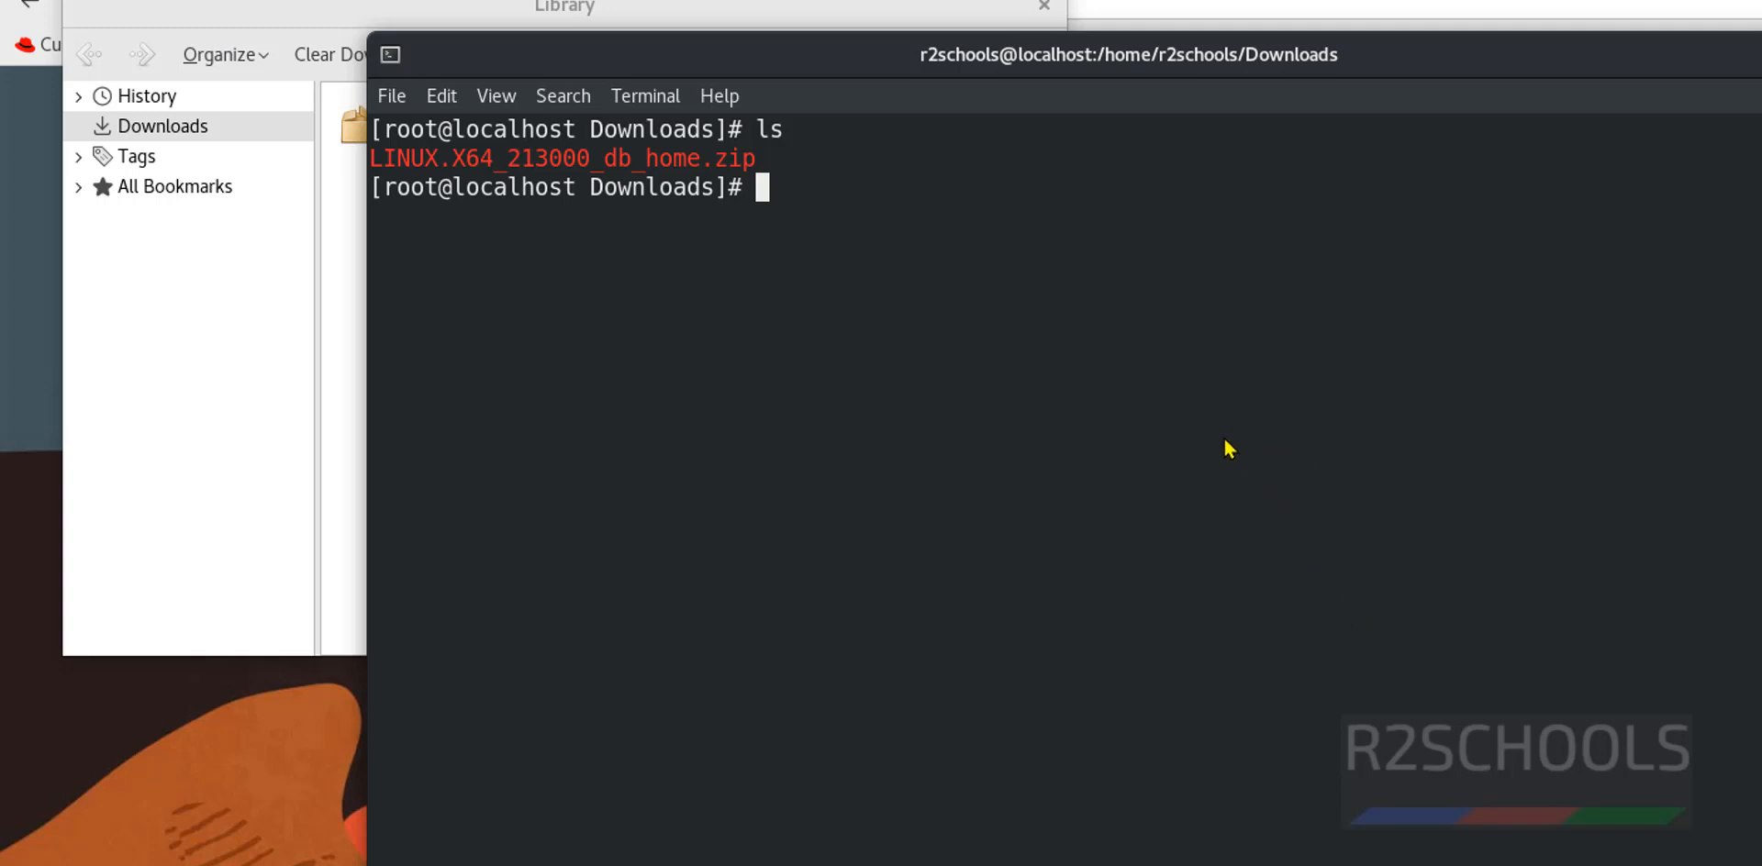
{"action": "mouse_move", "coordinate": [1228, 439]}
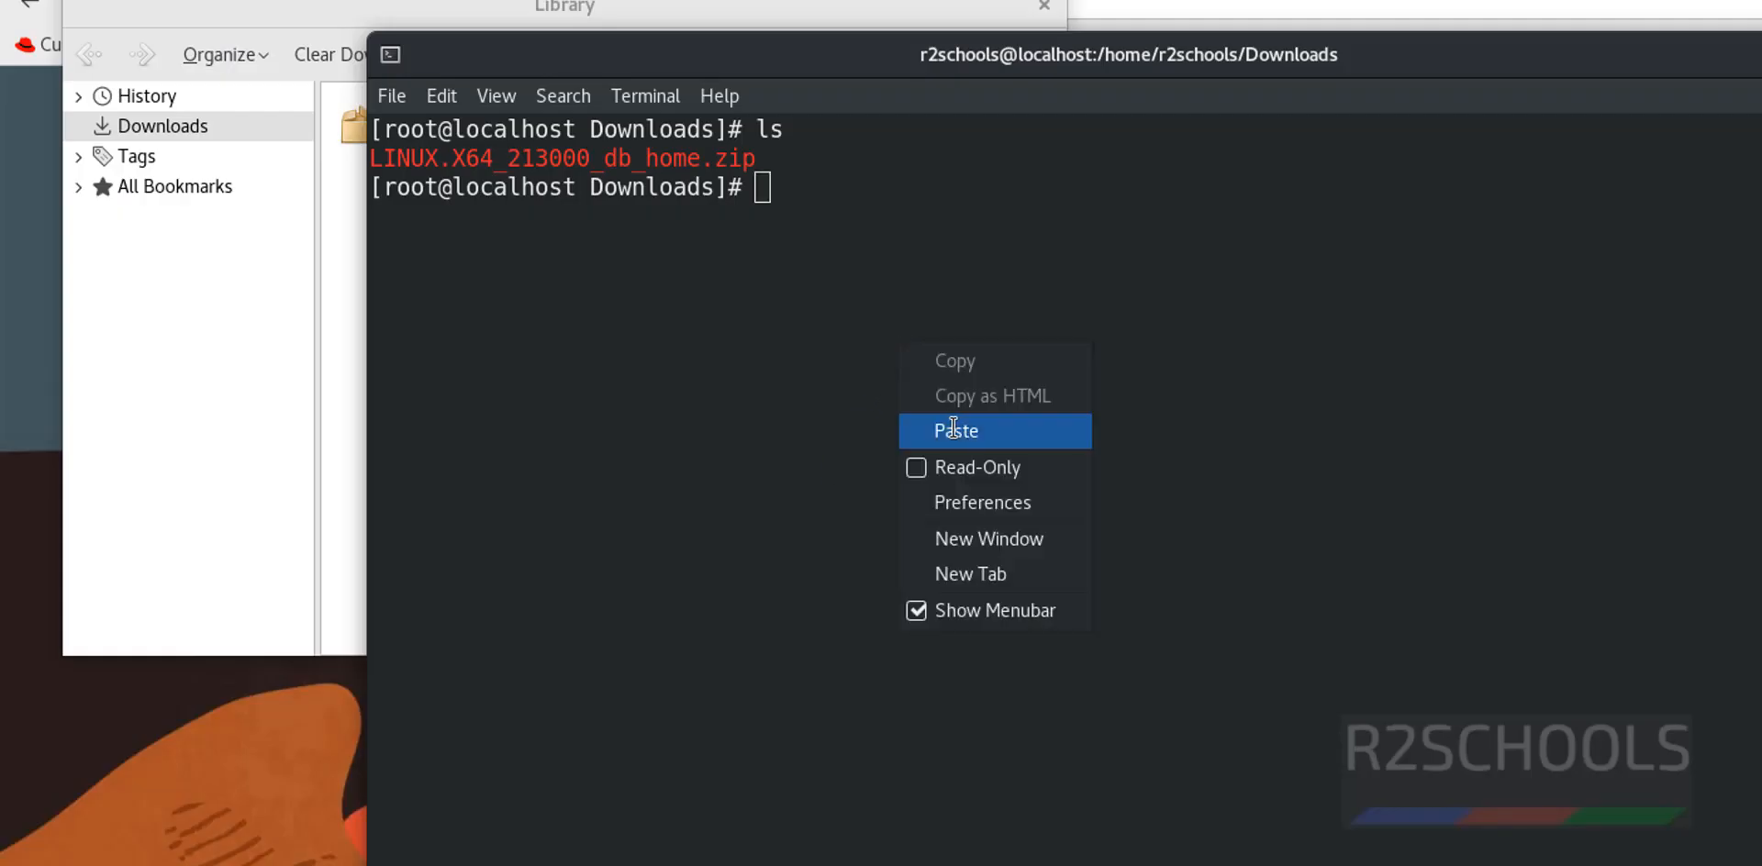
Step: Create the oinstall, dba and oper (gid 54323) groups with groupadd
{"action": "left_click", "coordinate": [954, 429]}
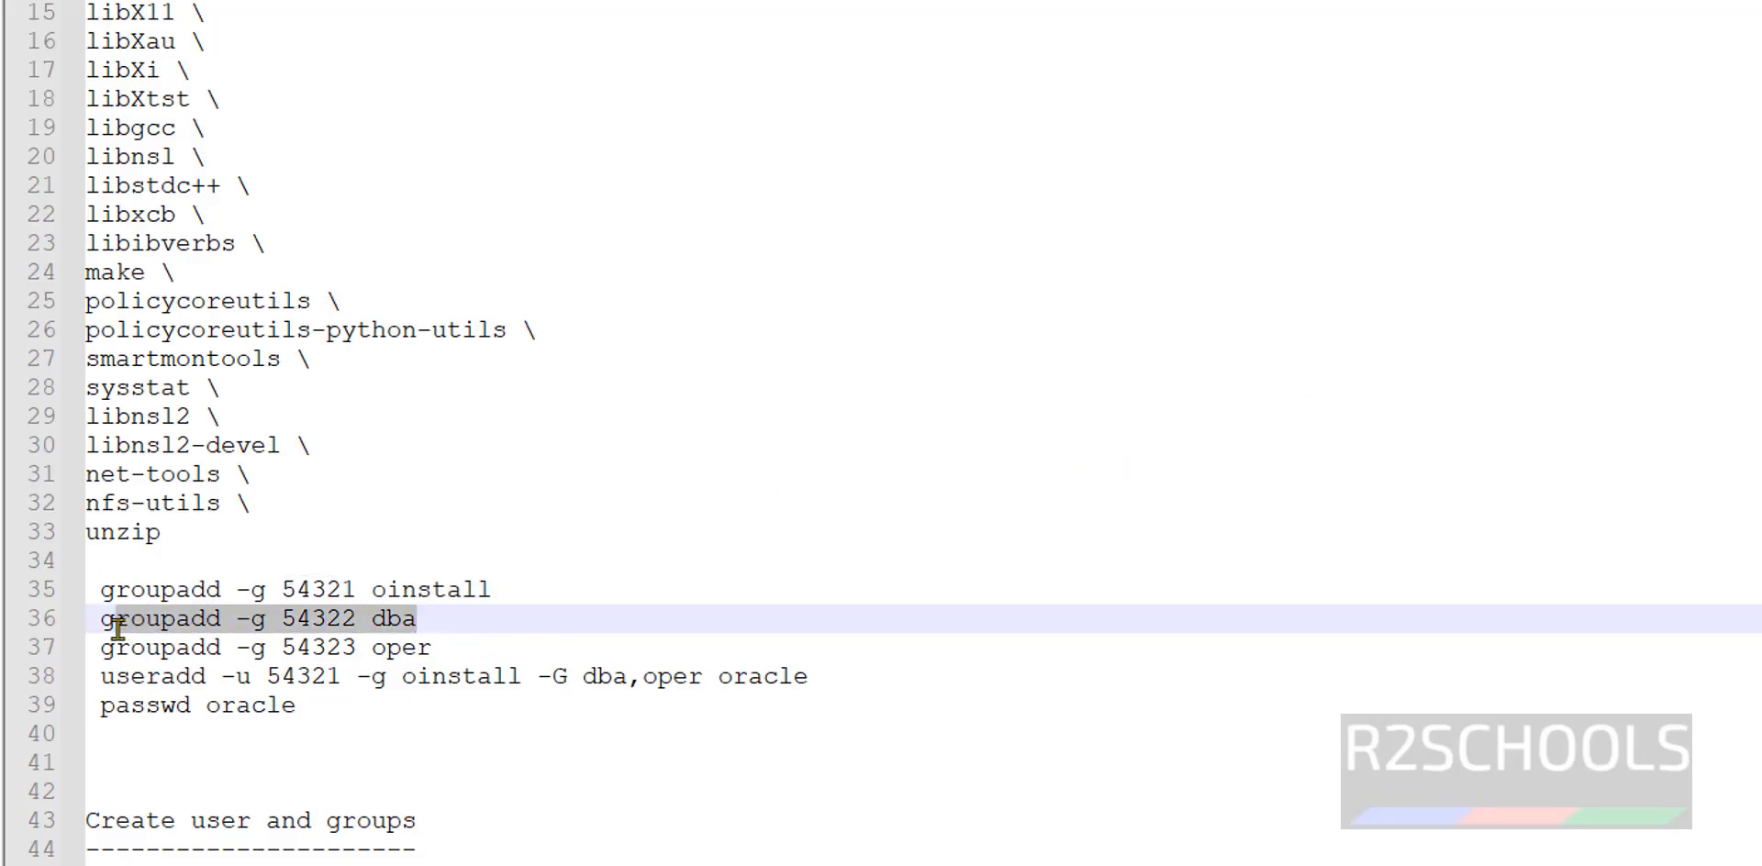
{"action": "mouse_move", "coordinate": [943, 562]}
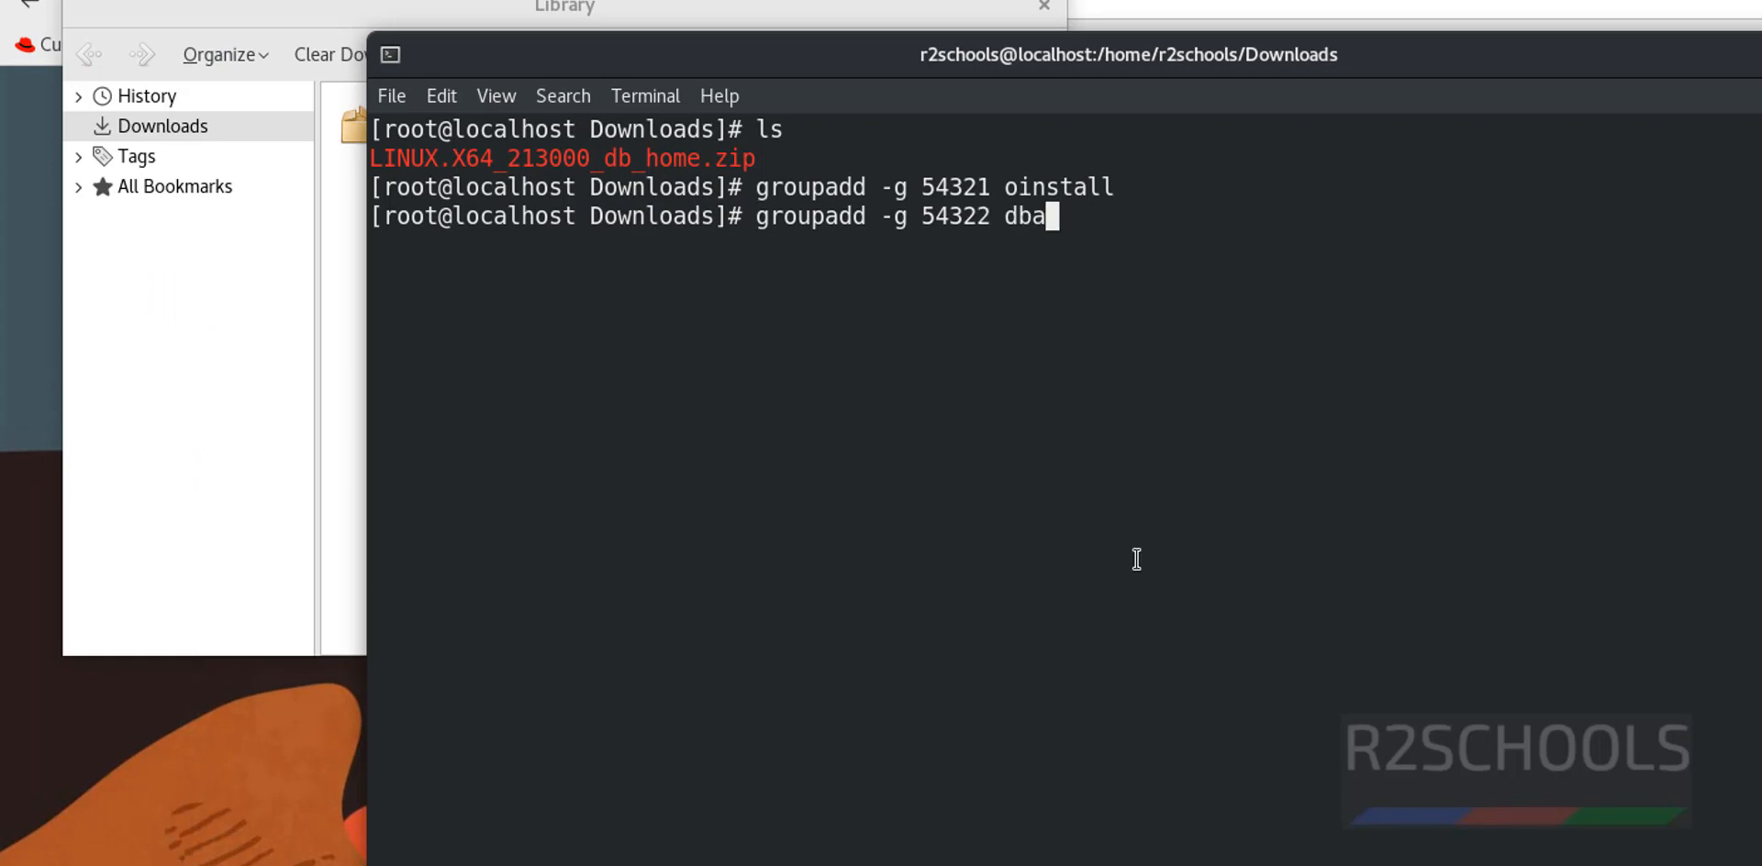
{"action": "key", "text": "Return"}
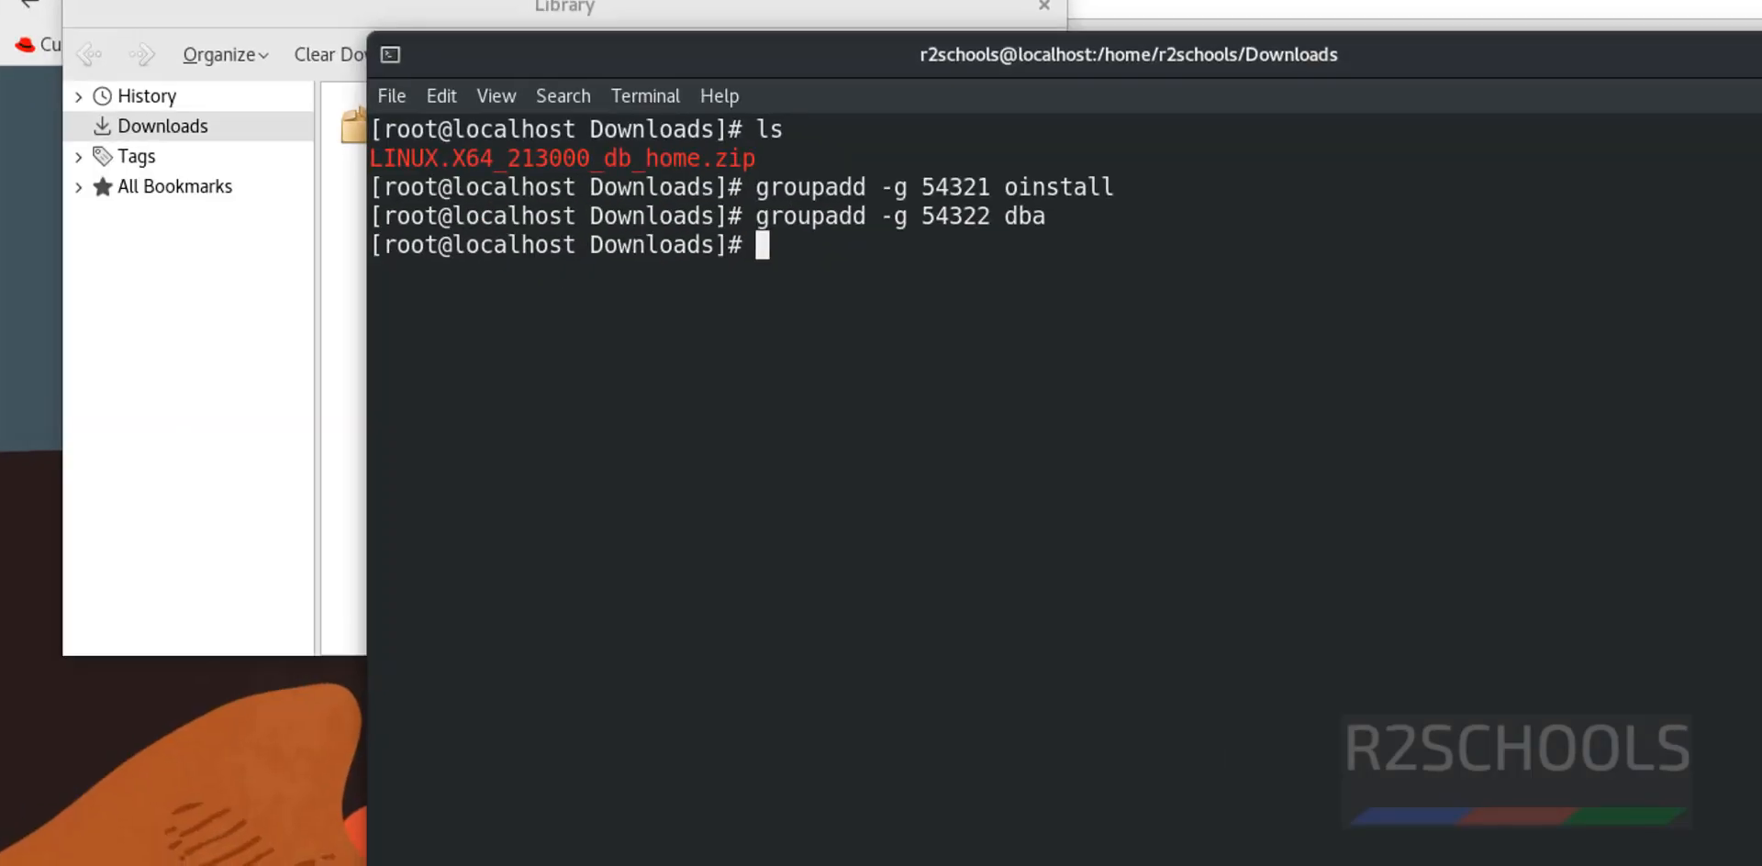
{"action": "type", "text": "groupadd -g 54323 oper"}
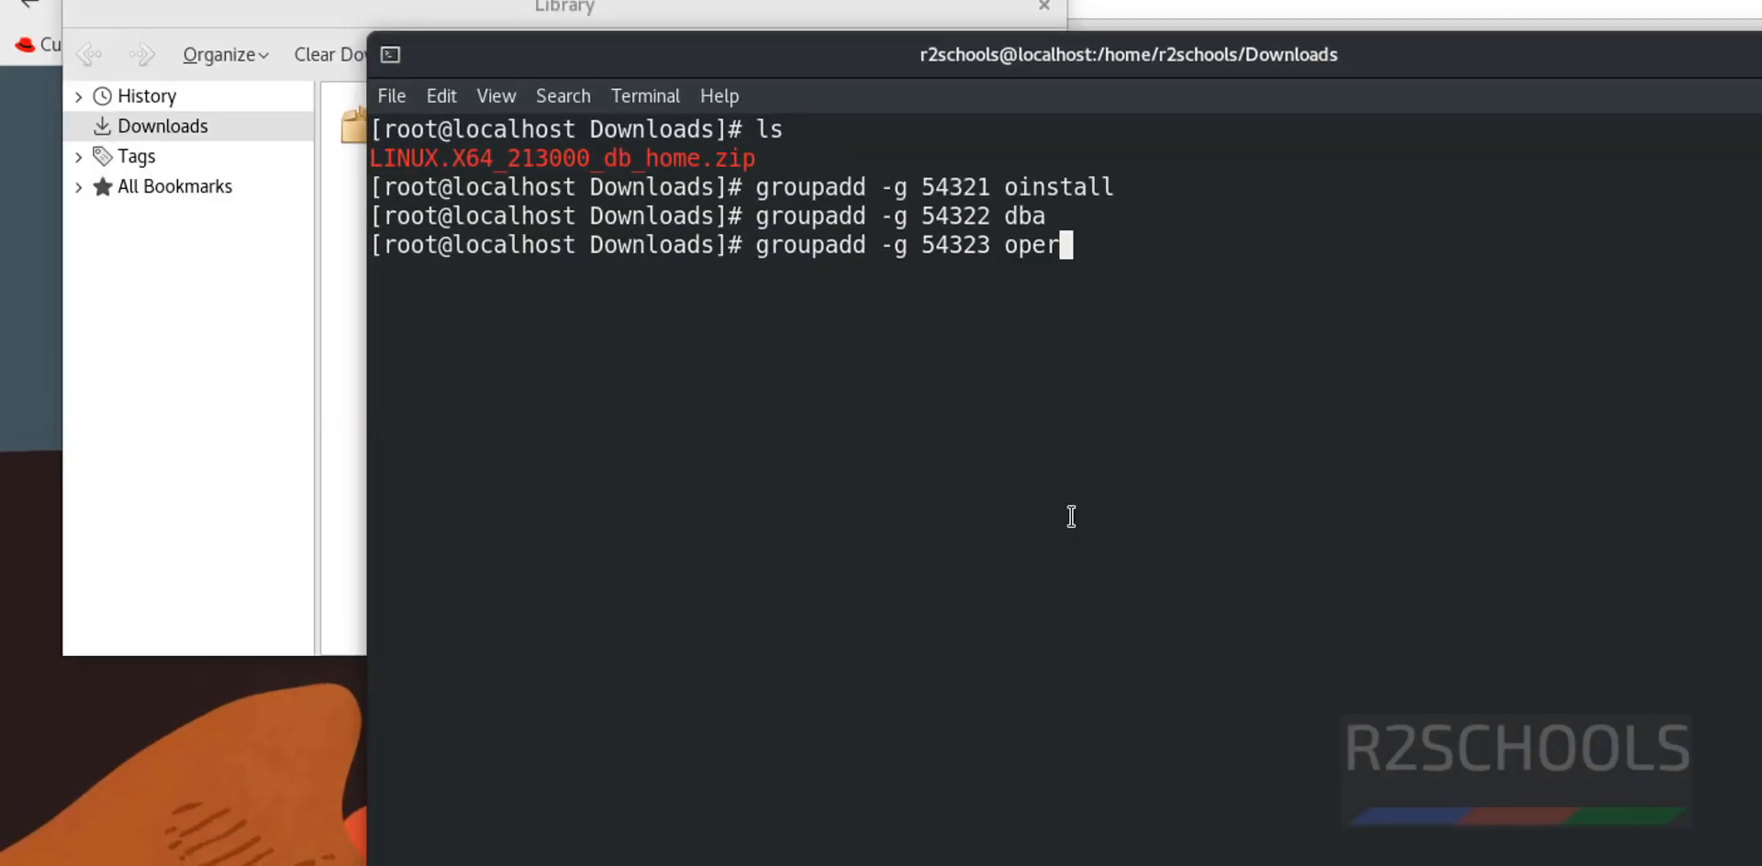
{"action": "key", "text": "Return"}
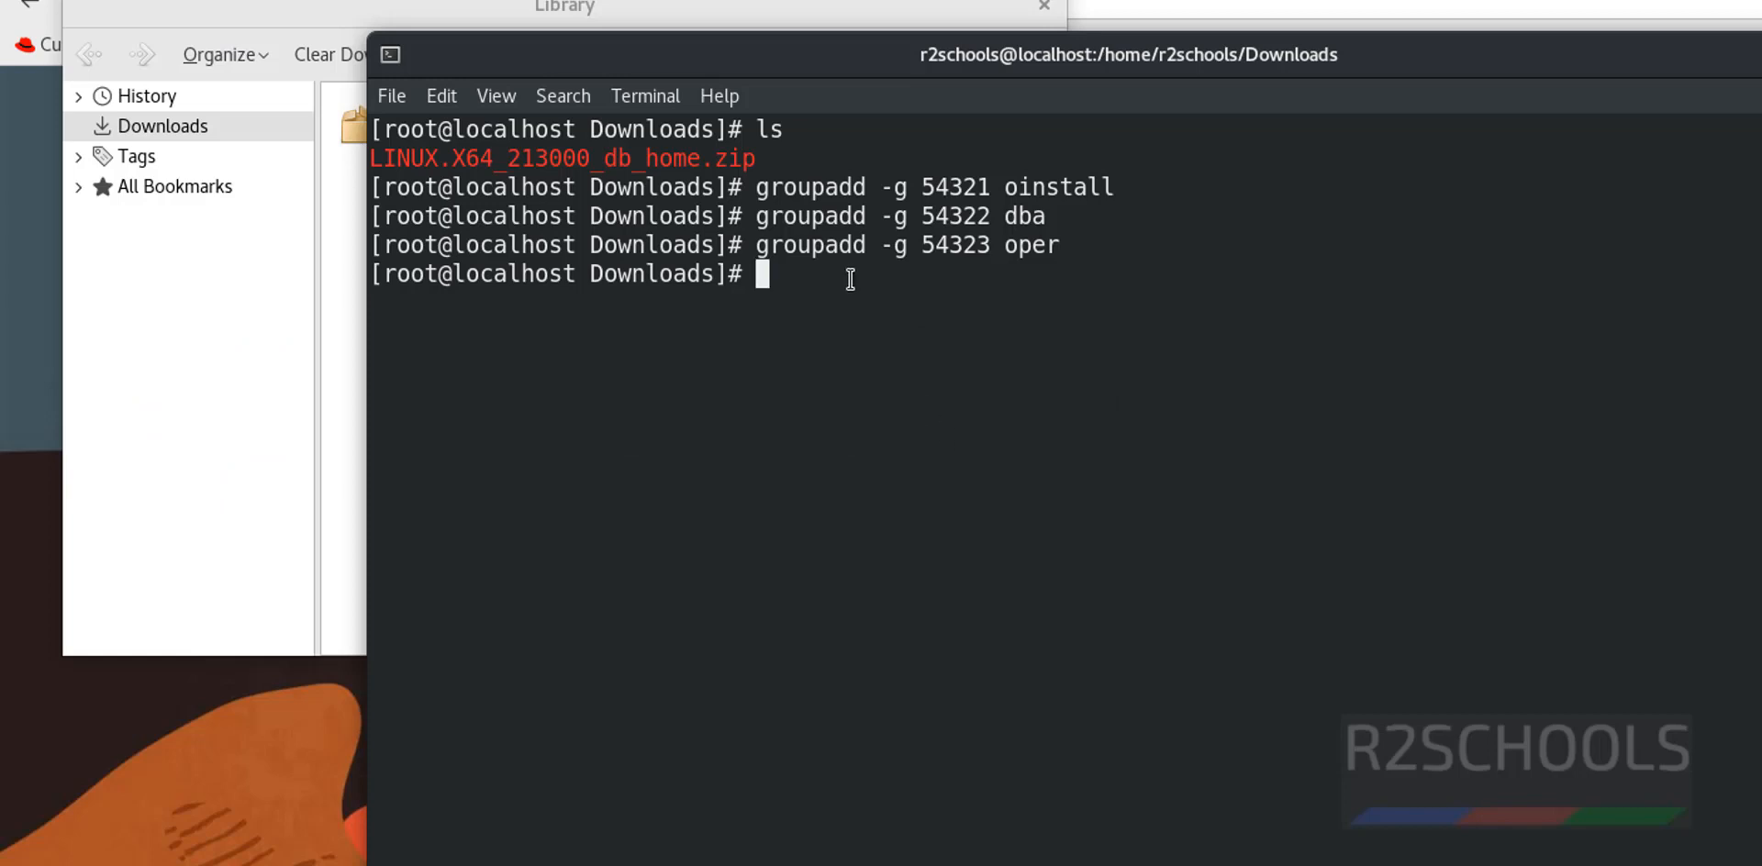
{"action": "mouse_move", "coordinate": [1057, 219]}
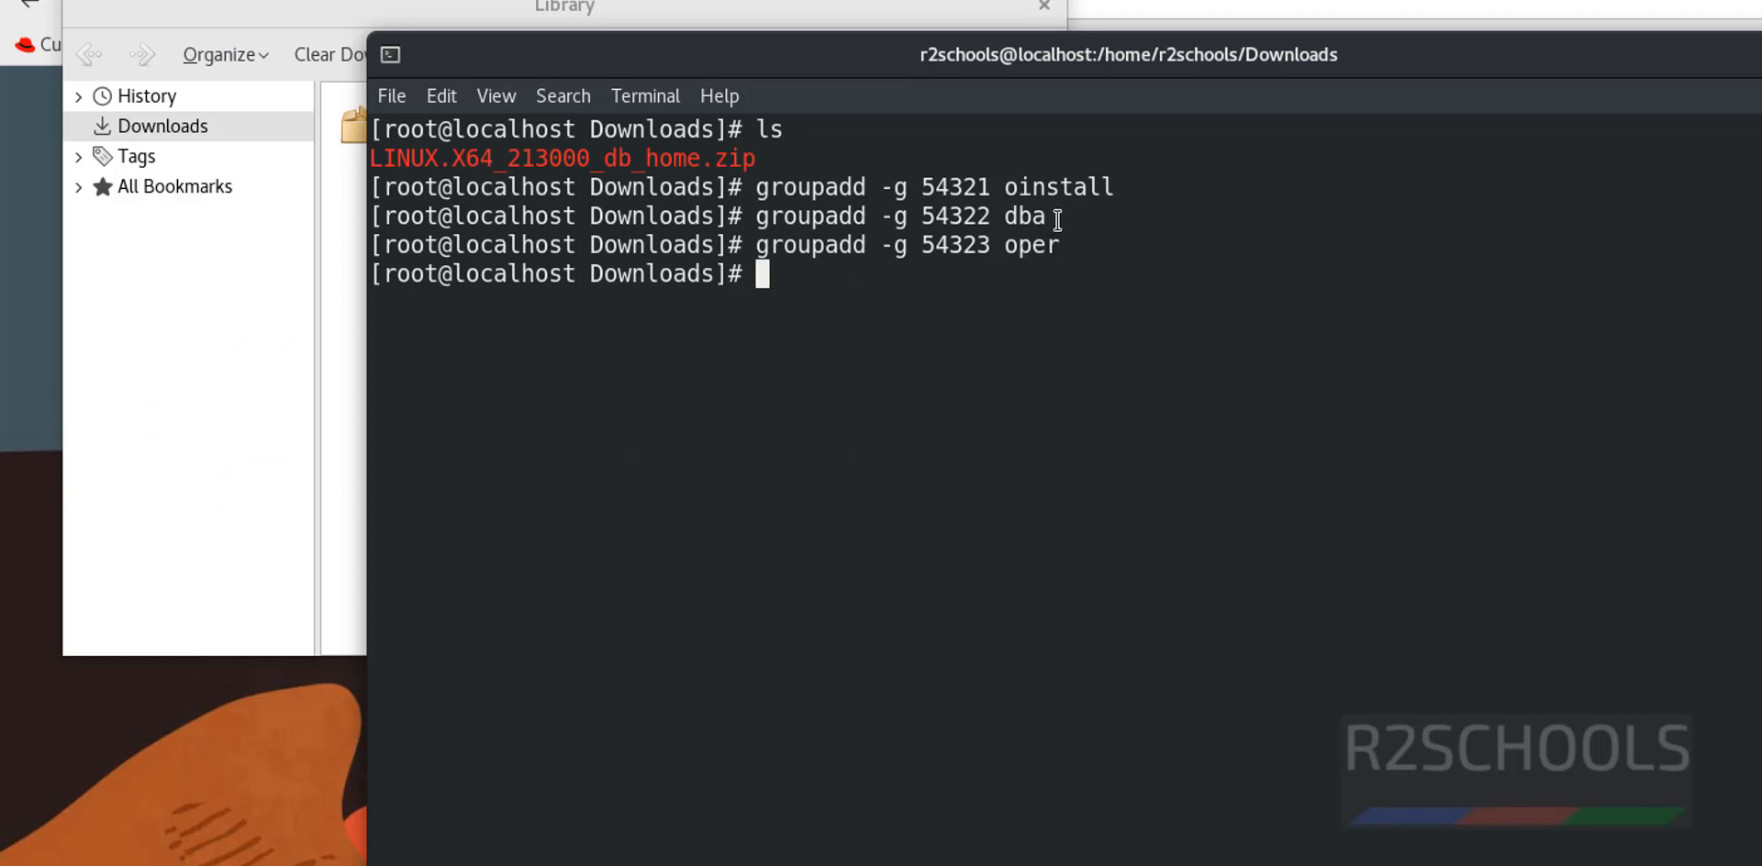
Step: Add user oracle (uid 54321) with primary group oinstall and secondary dba, oper
{"action": "type", "text": "useradd -u 54321 -g oinstall -G dba,oper oracle"}
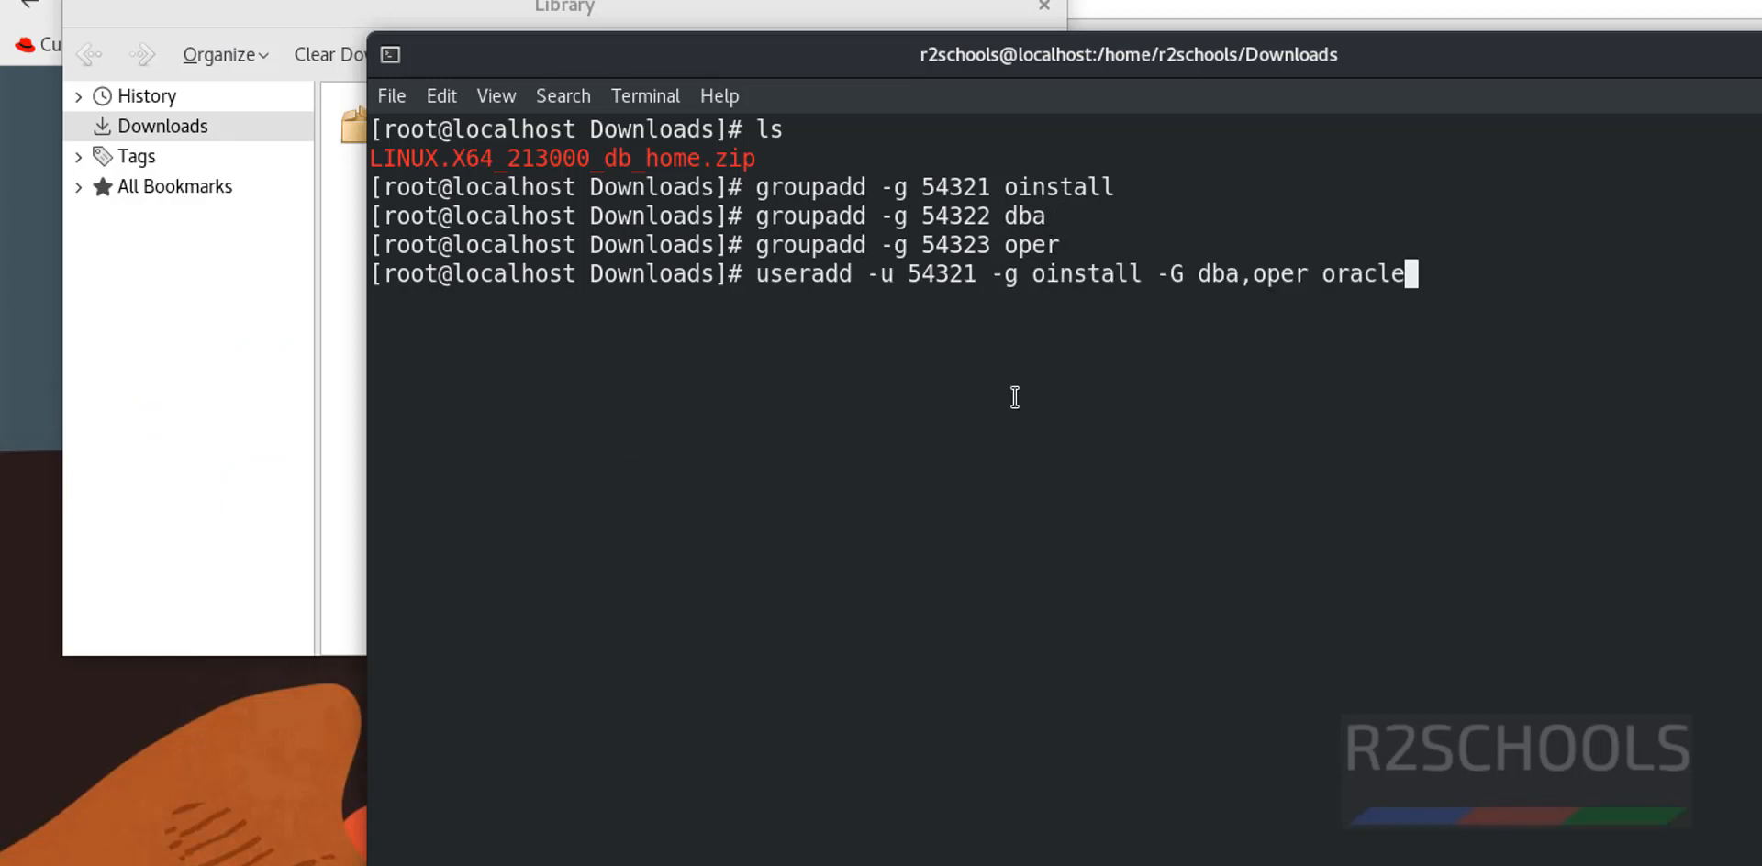
{"action": "key", "text": "Return"}
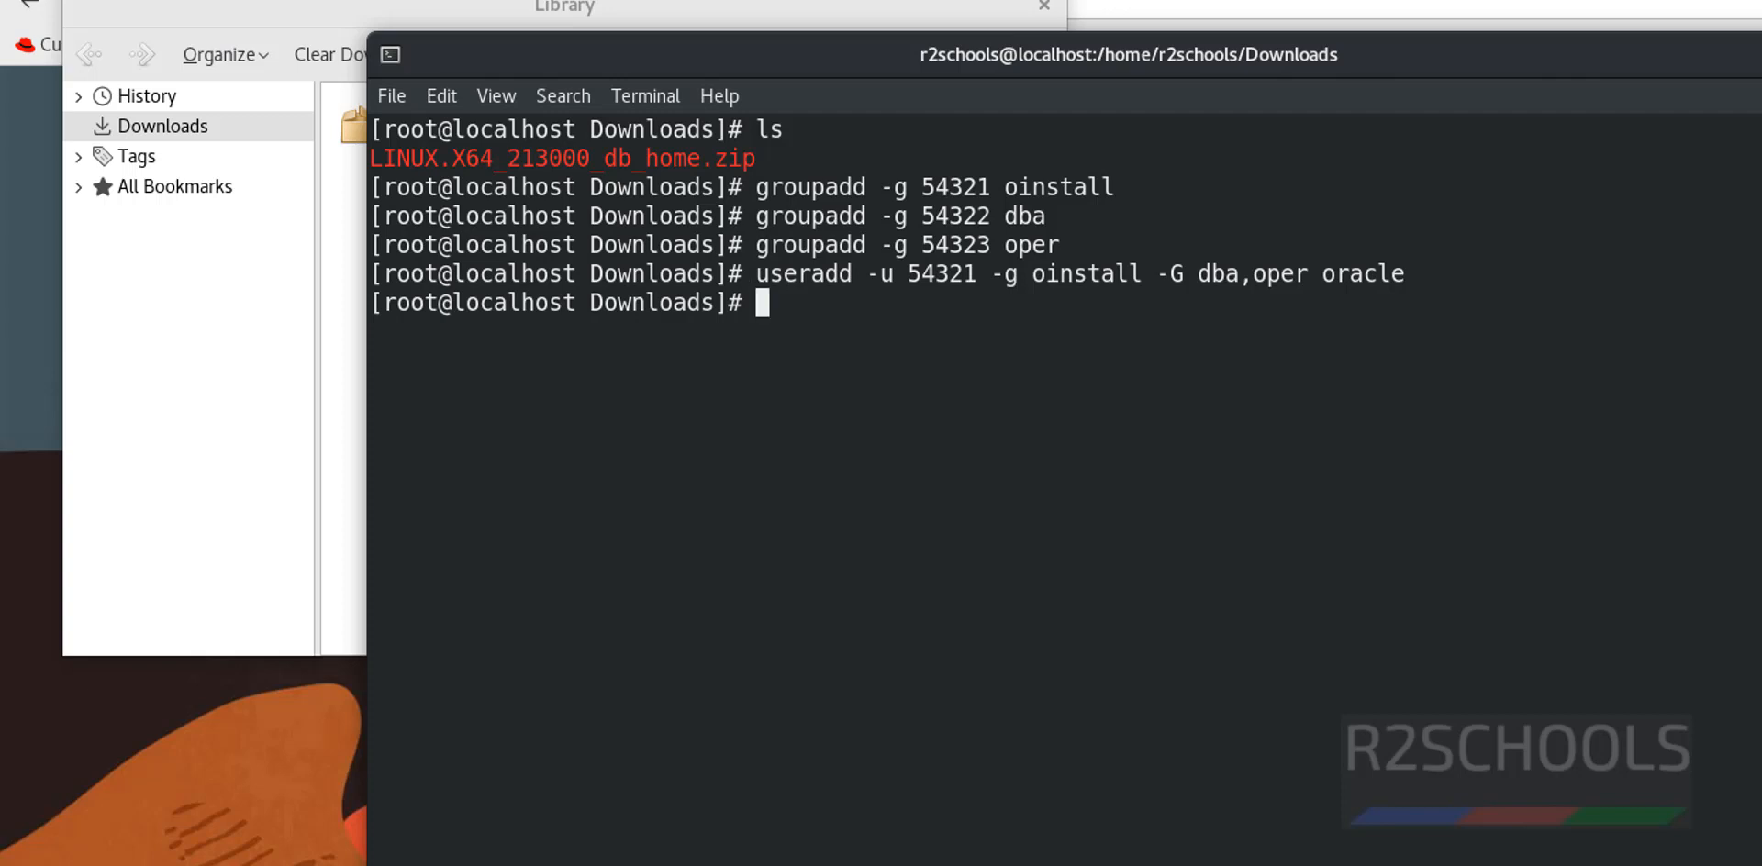
{"action": "mouse_move", "coordinate": [1103, 367]}
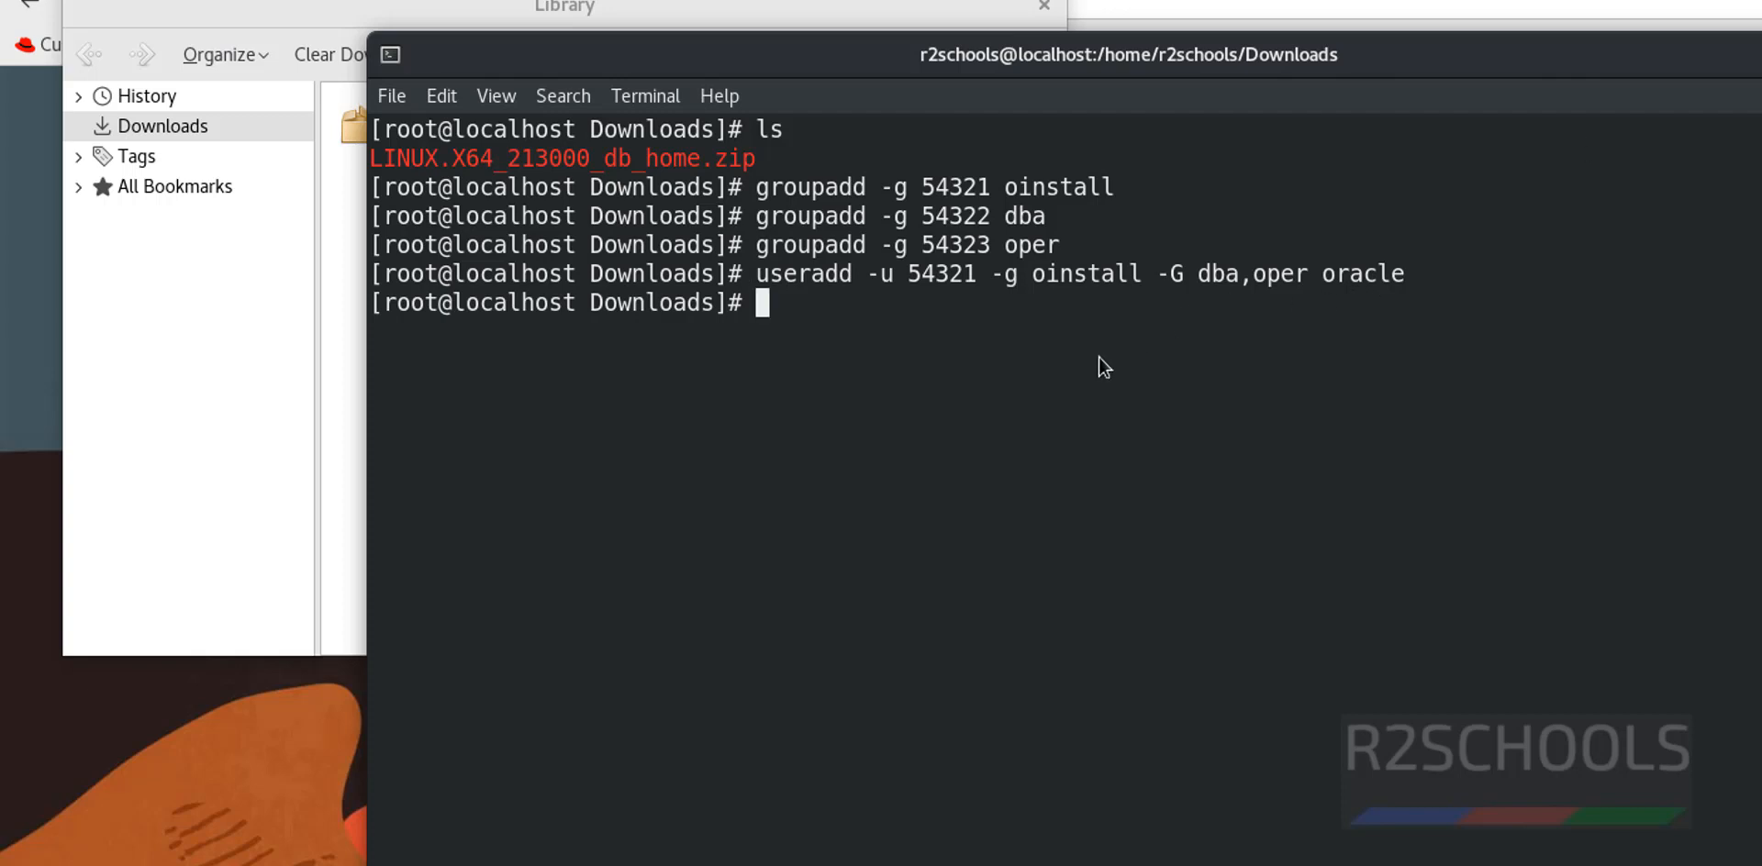
{"action": "mouse_move", "coordinate": [1029, 339]}
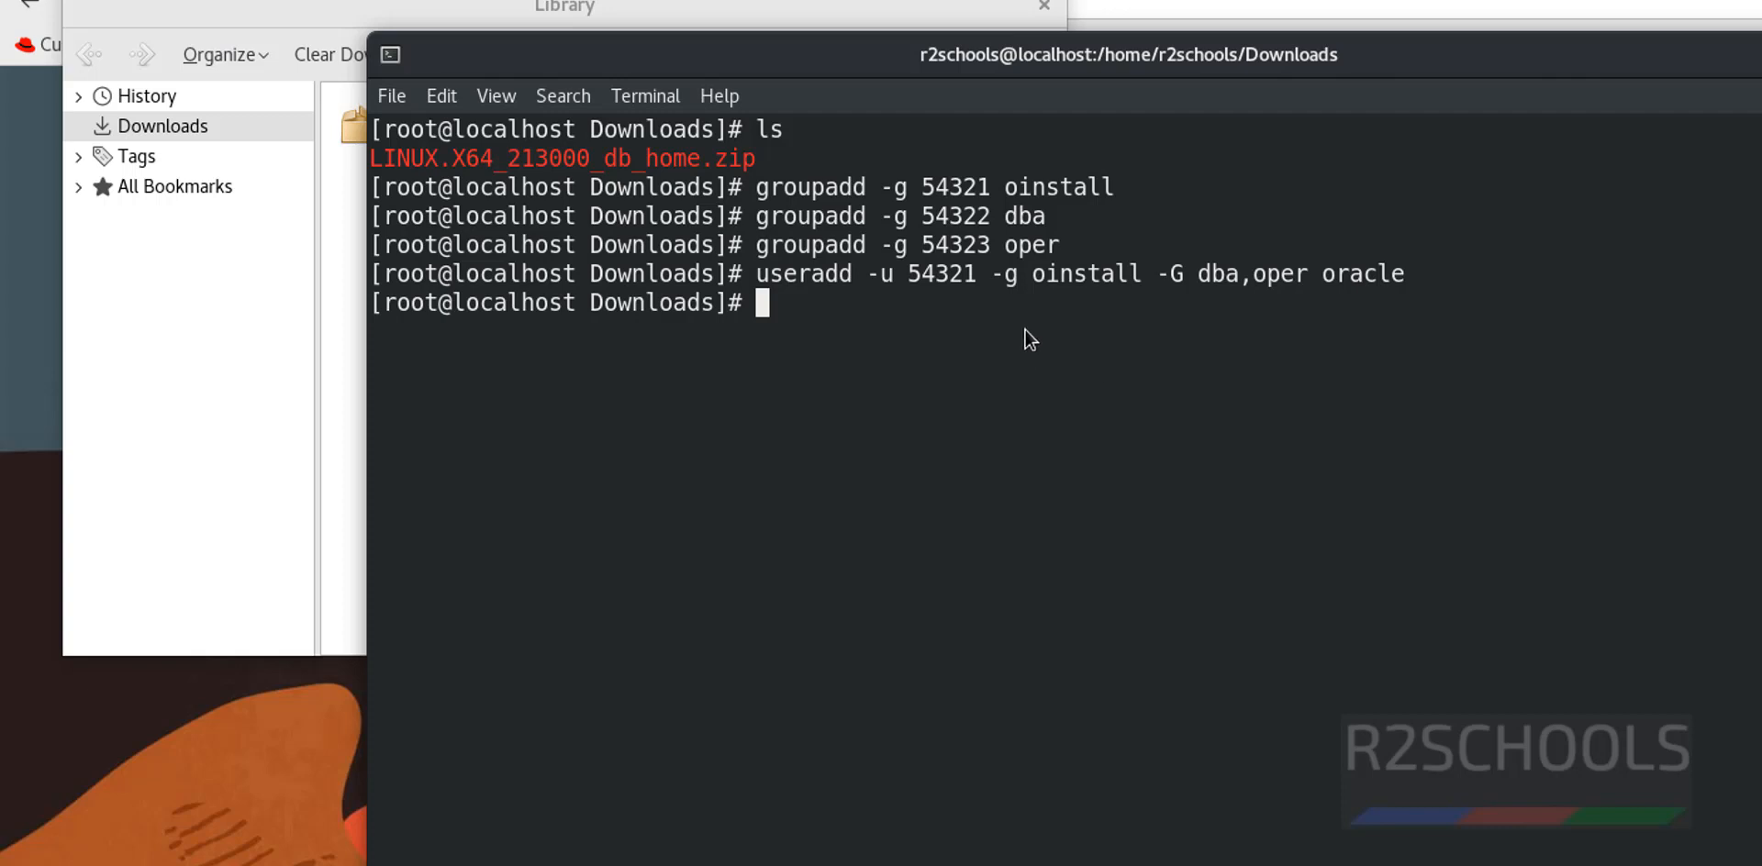
Step: Set the oracle user's password with passwd until all tokens report updated
{"action": "double_click", "coordinate": [1366, 273]}
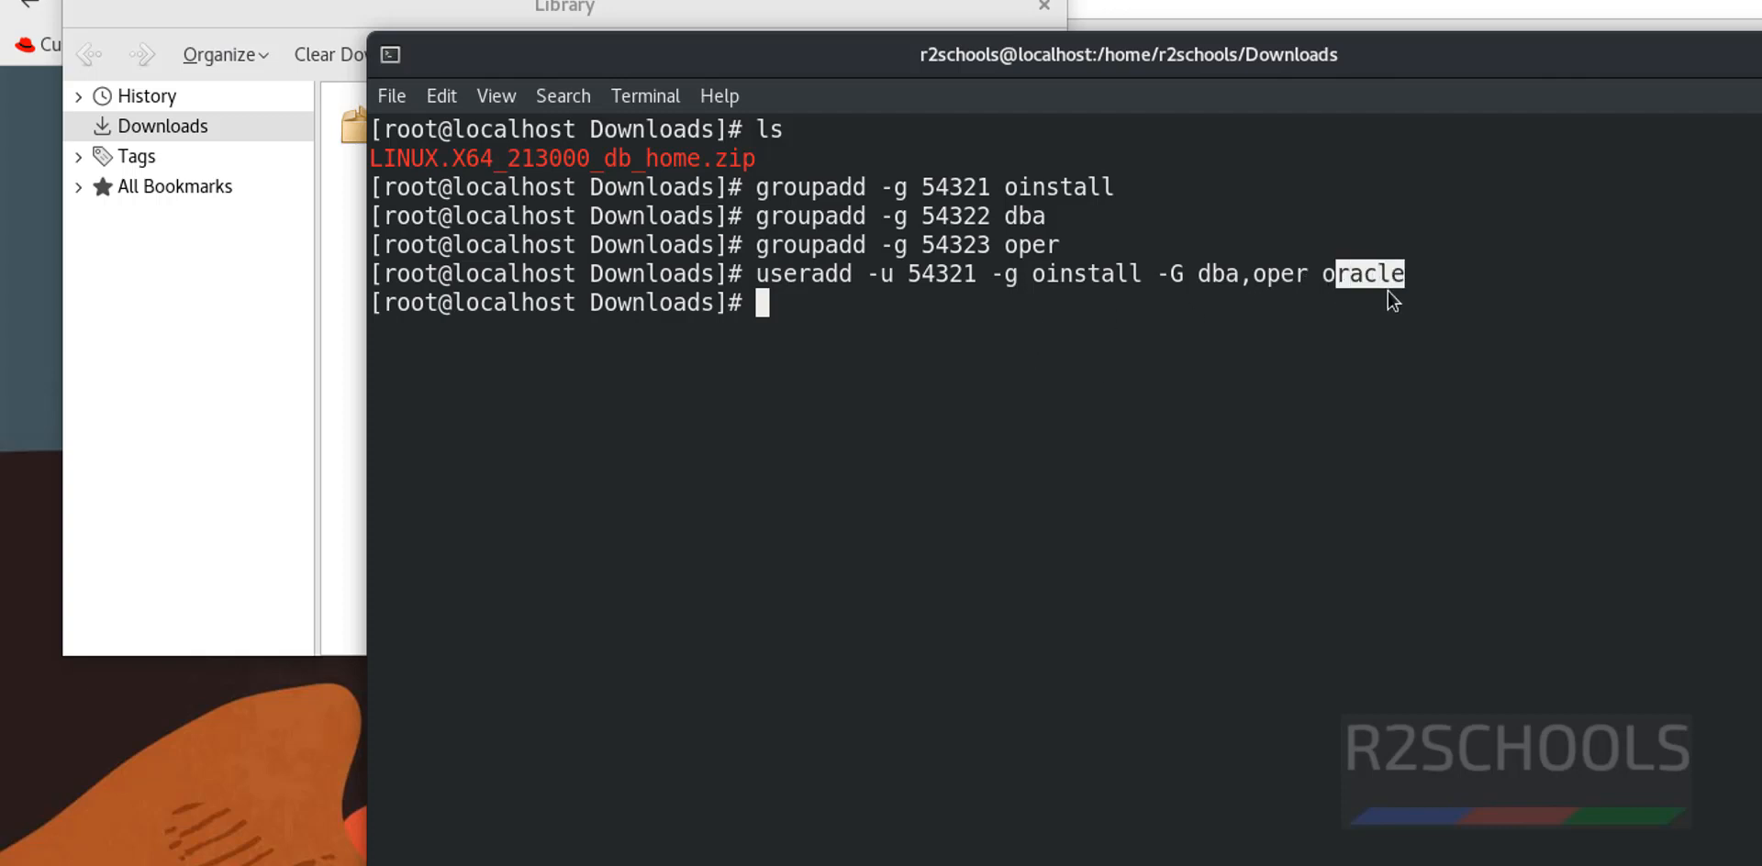
{"action": "type", "text": "passwd"}
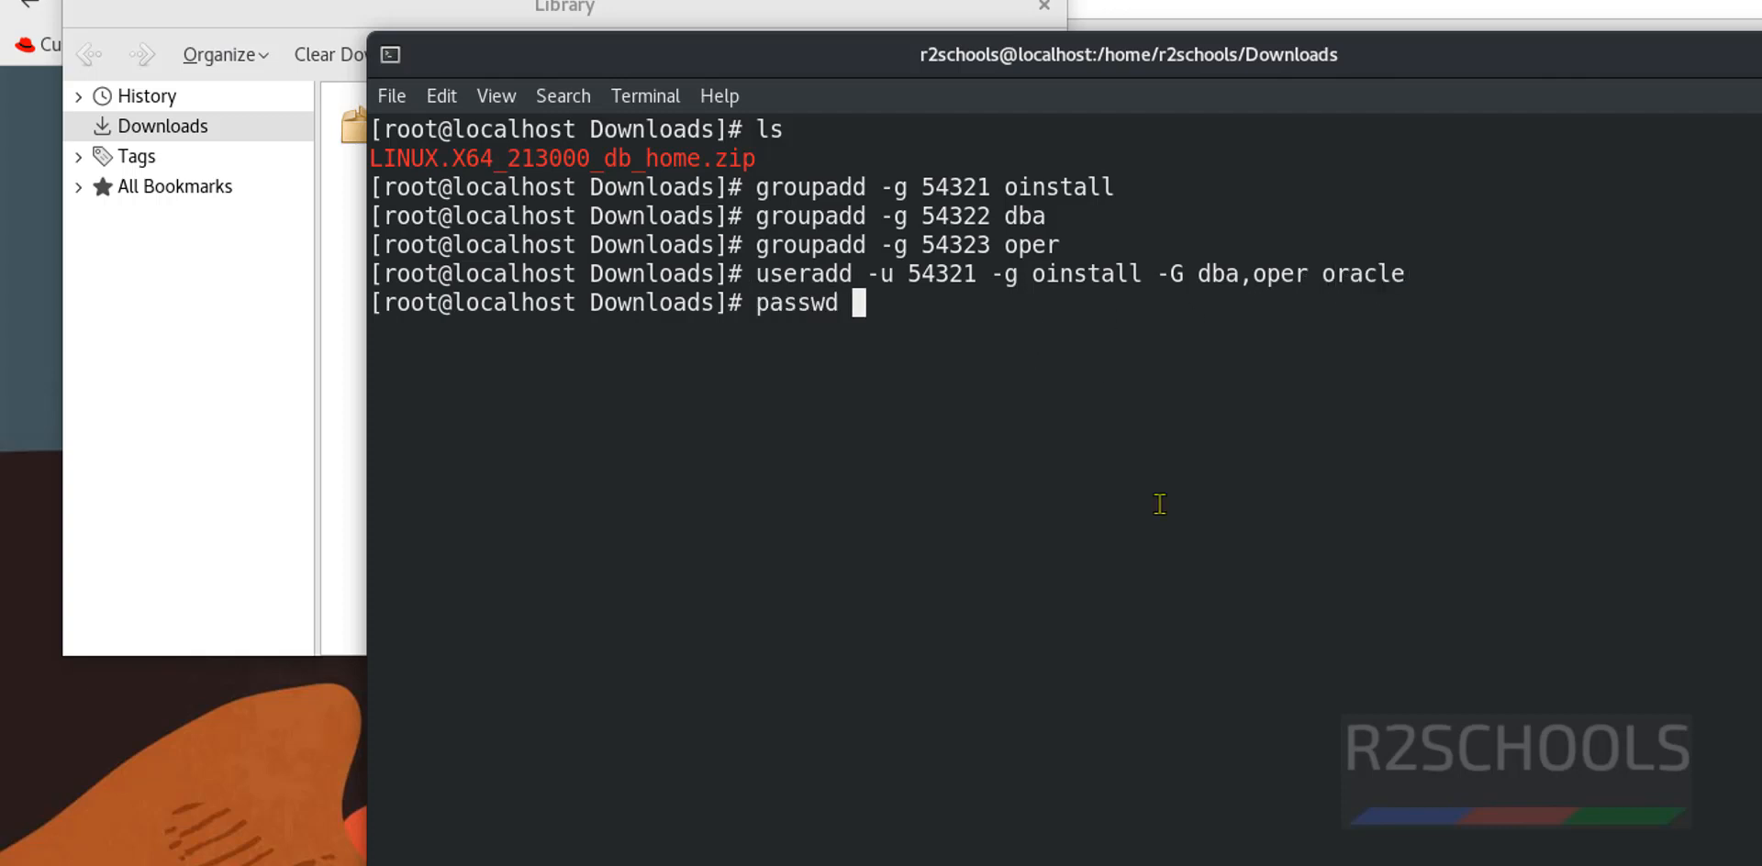
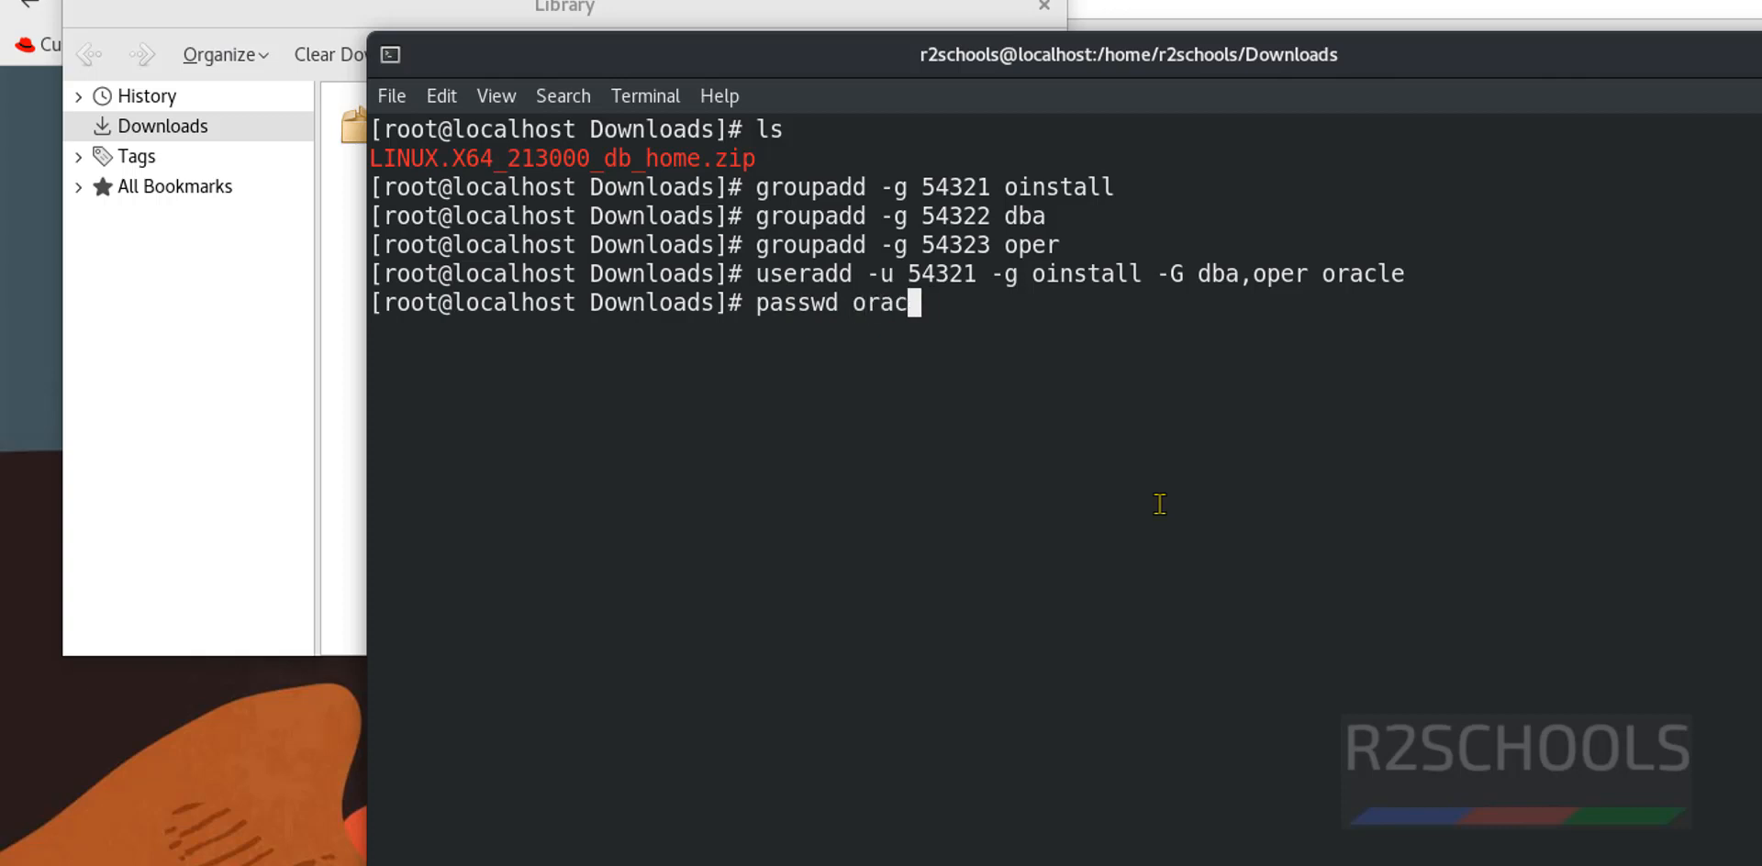
{"action": "key", "text": "Return"}
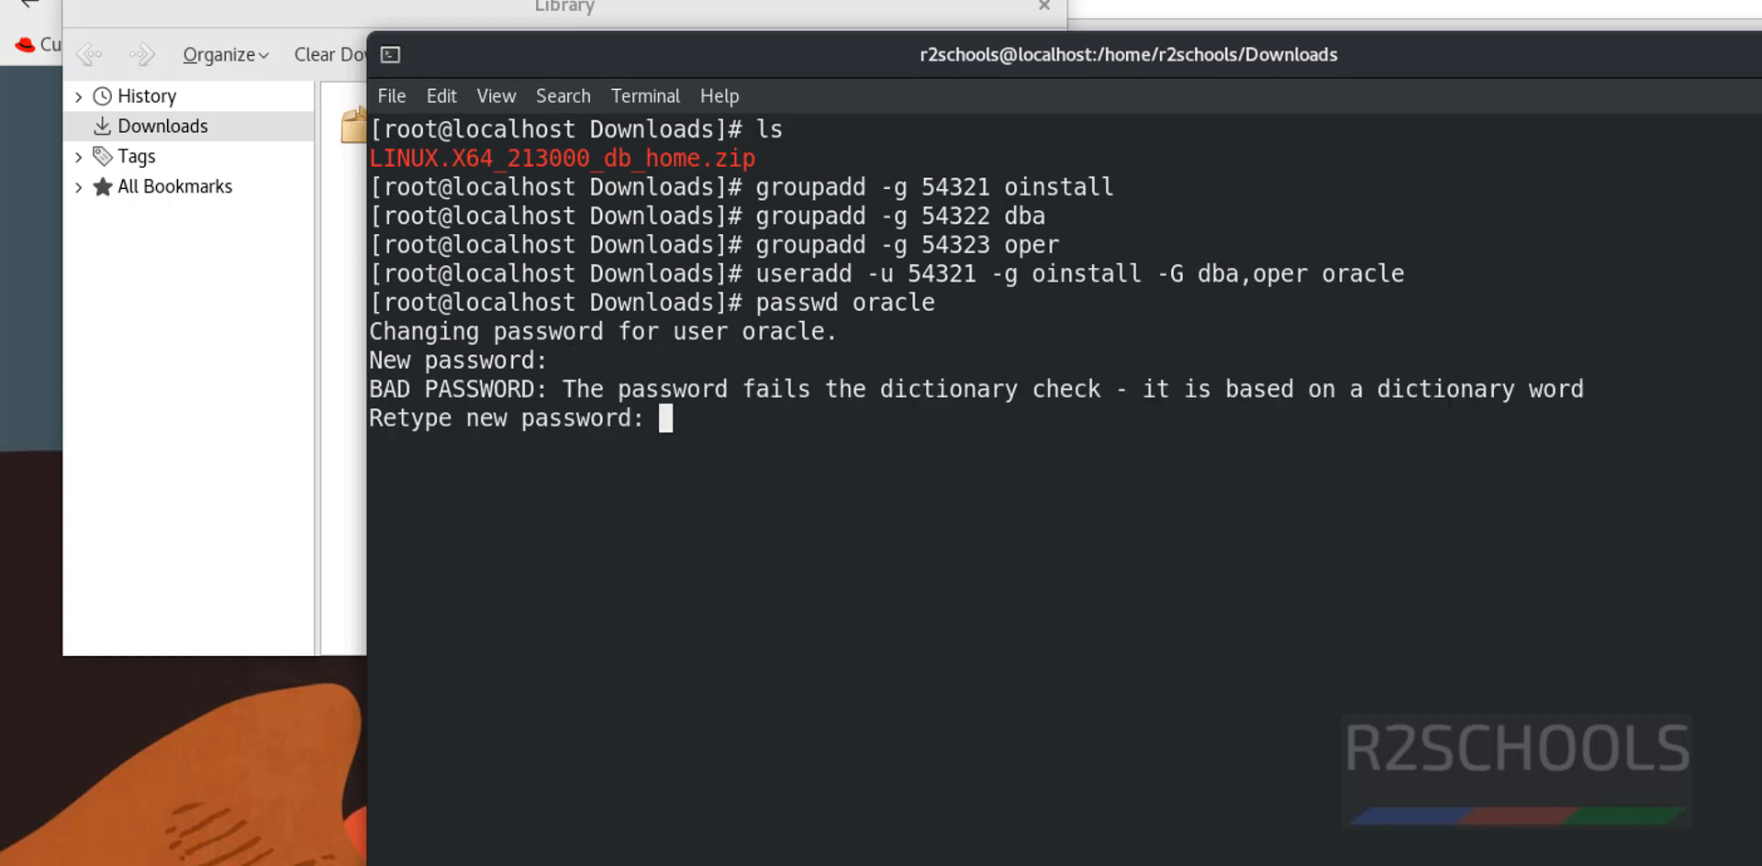
{"action": "key", "text": "Return"}
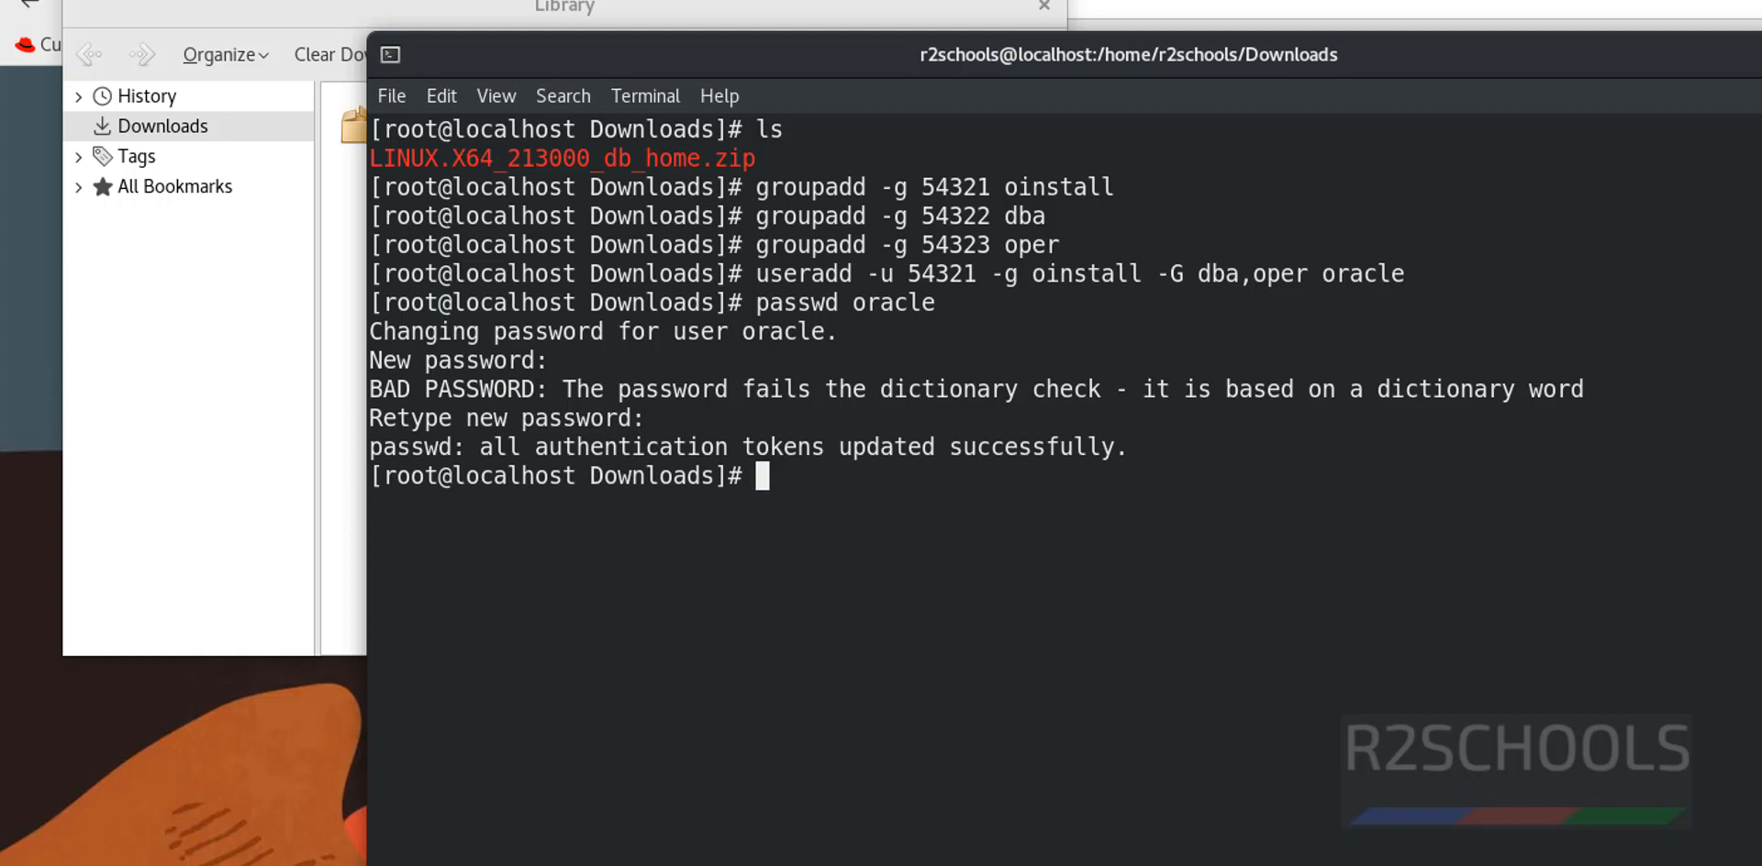
{"action": "mouse_move", "coordinate": [1053, 534]}
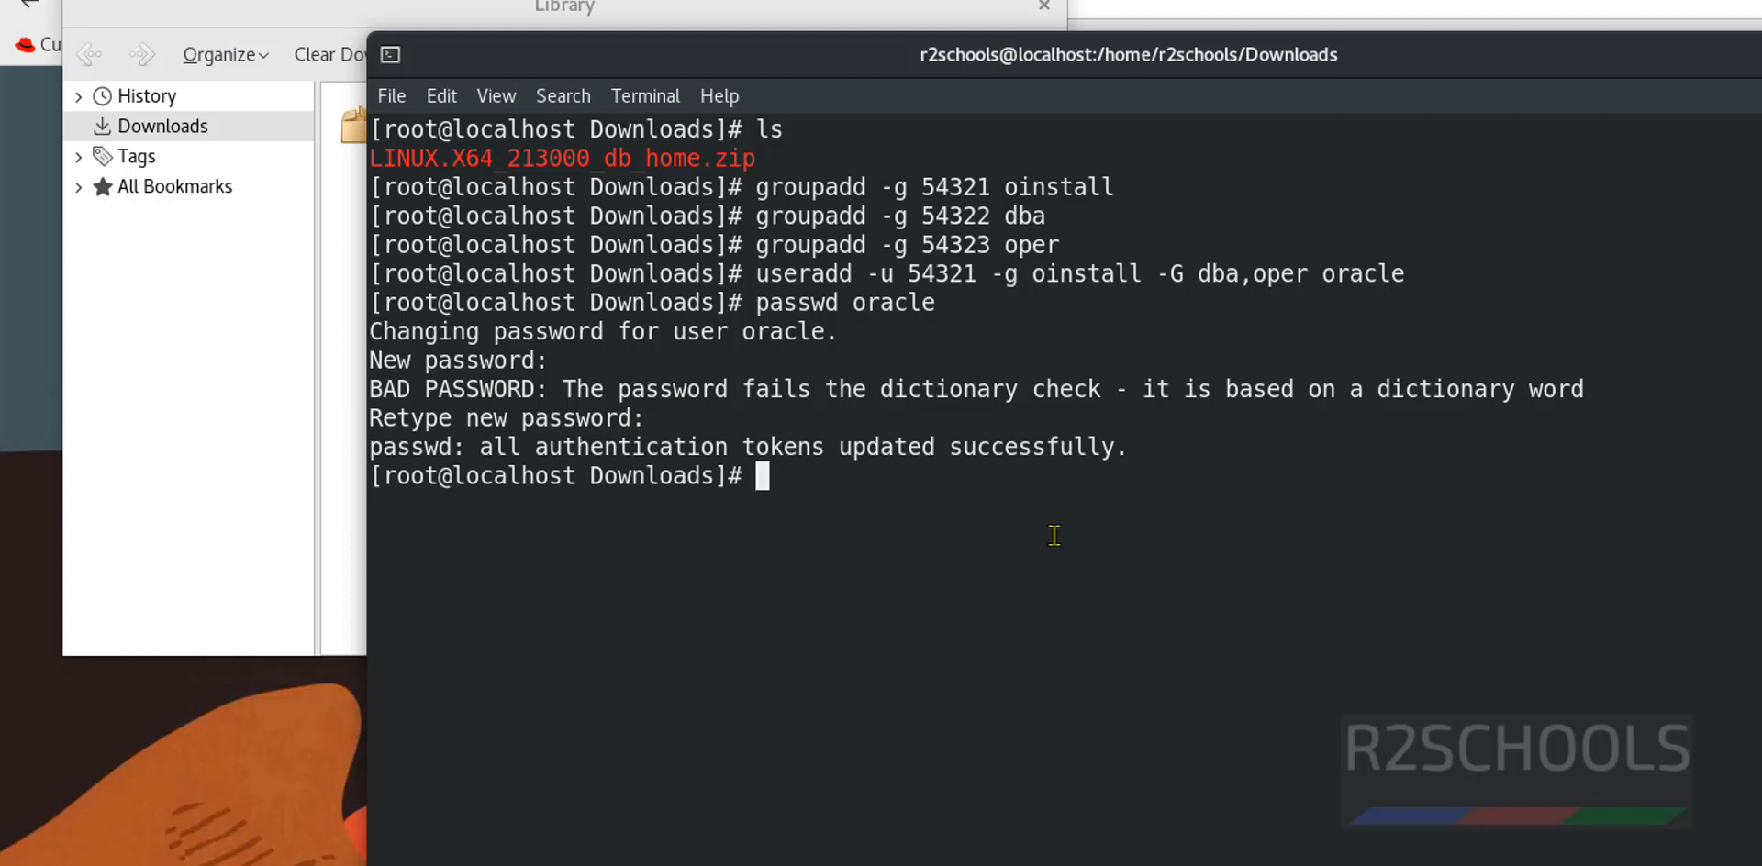
{"action": "mouse_move", "coordinate": [1064, 554]}
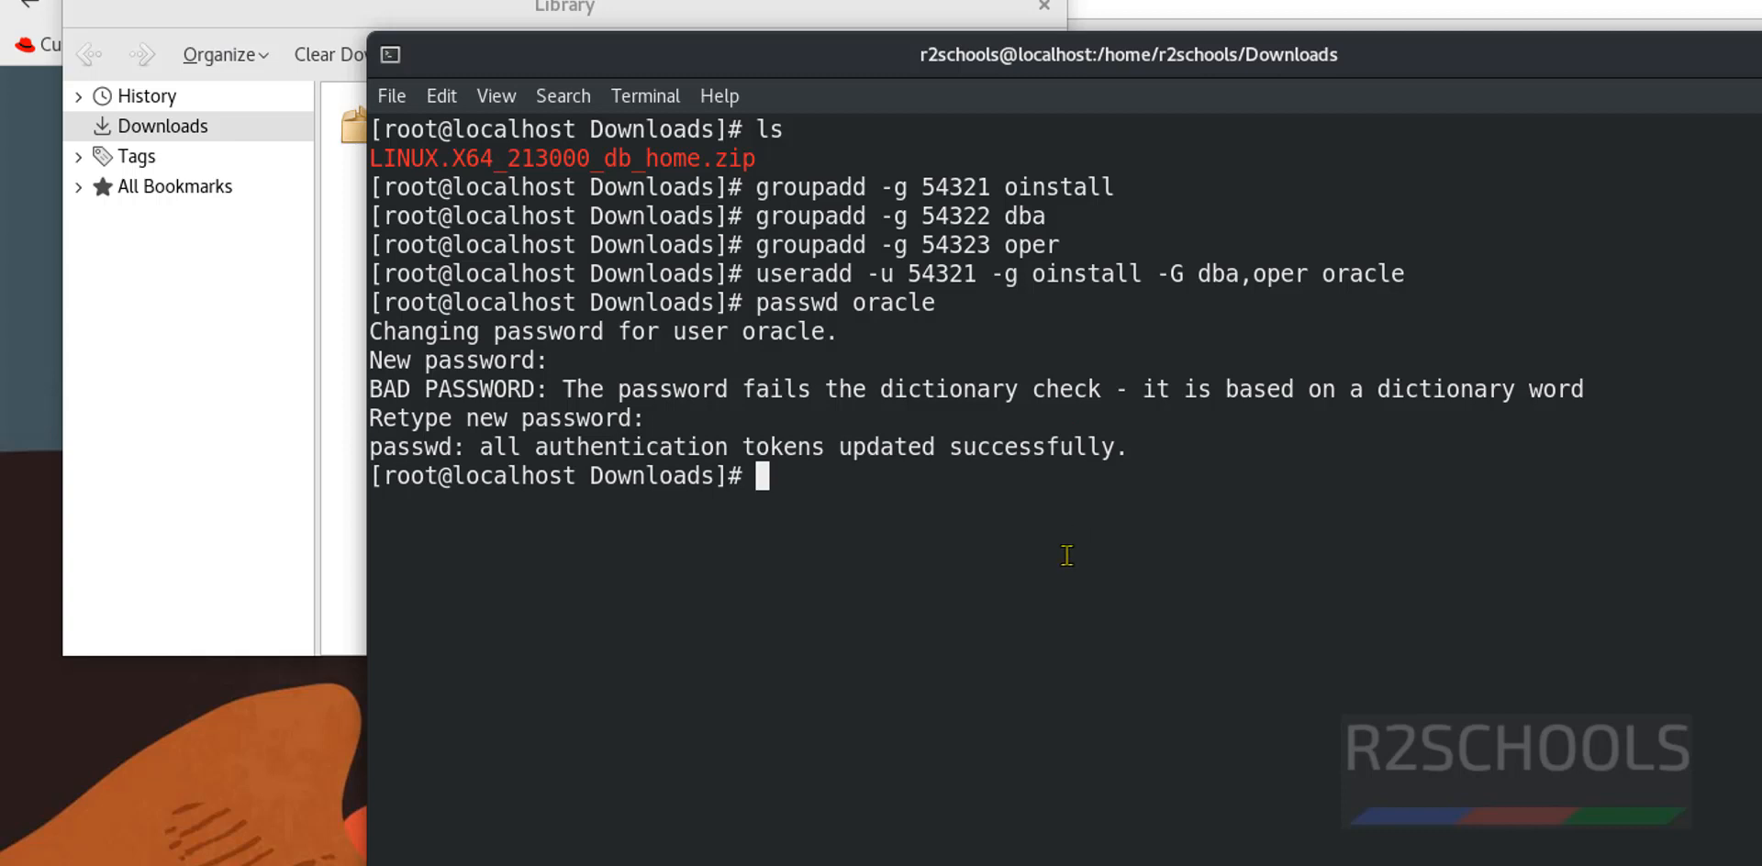
{"action": "mouse_move", "coordinate": [1068, 563]}
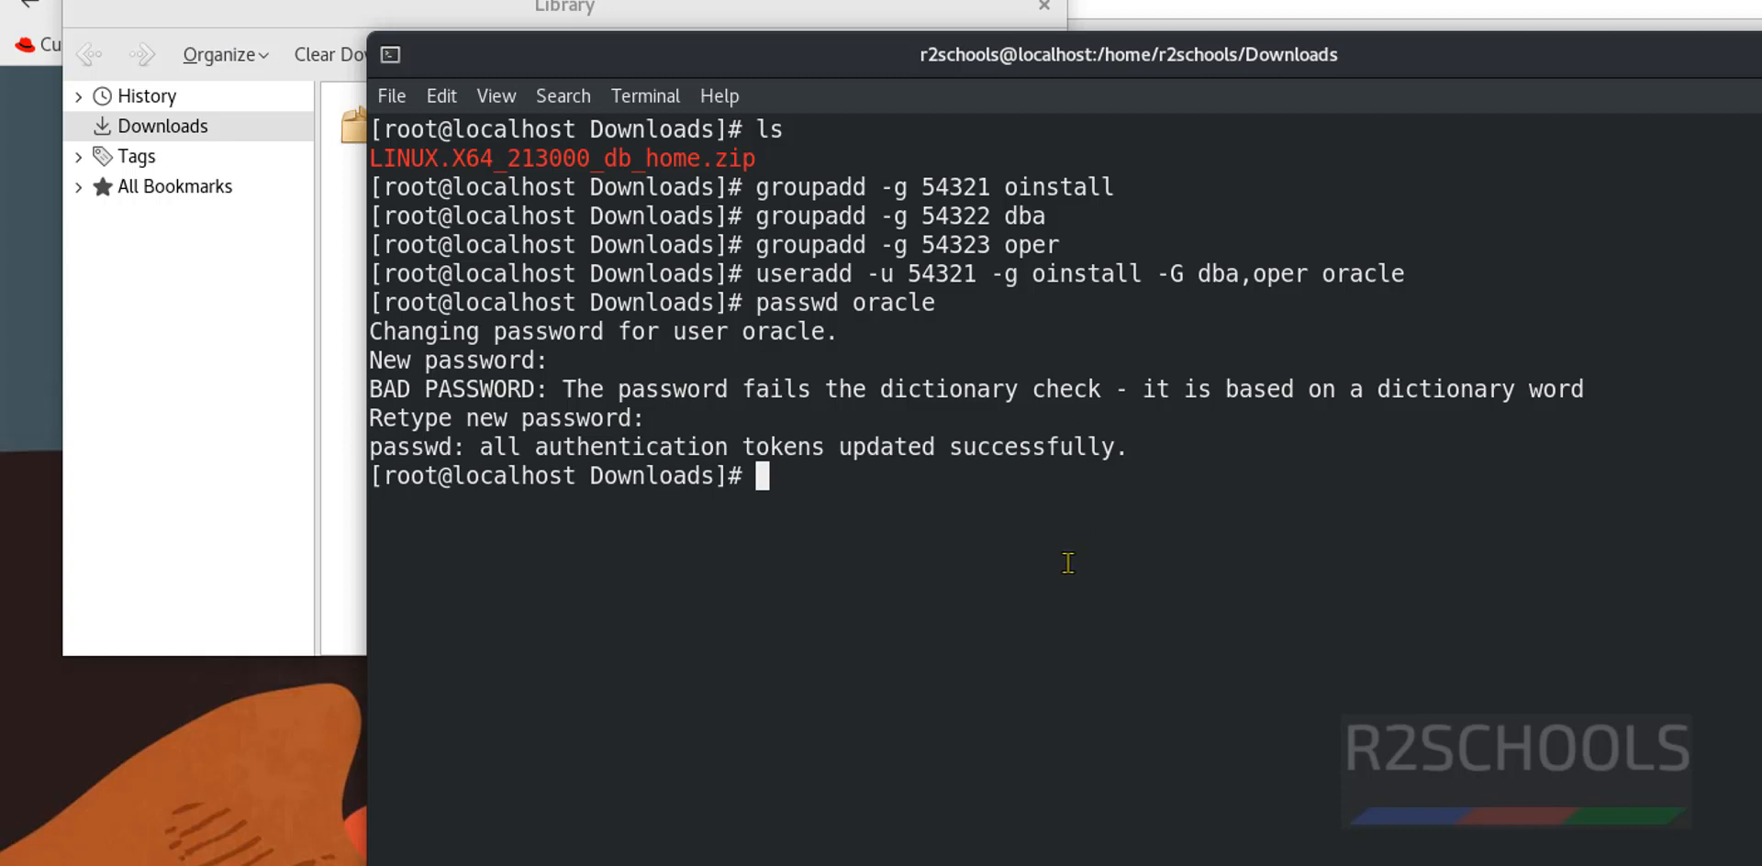
{"action": "mouse_move", "coordinate": [1070, 585]}
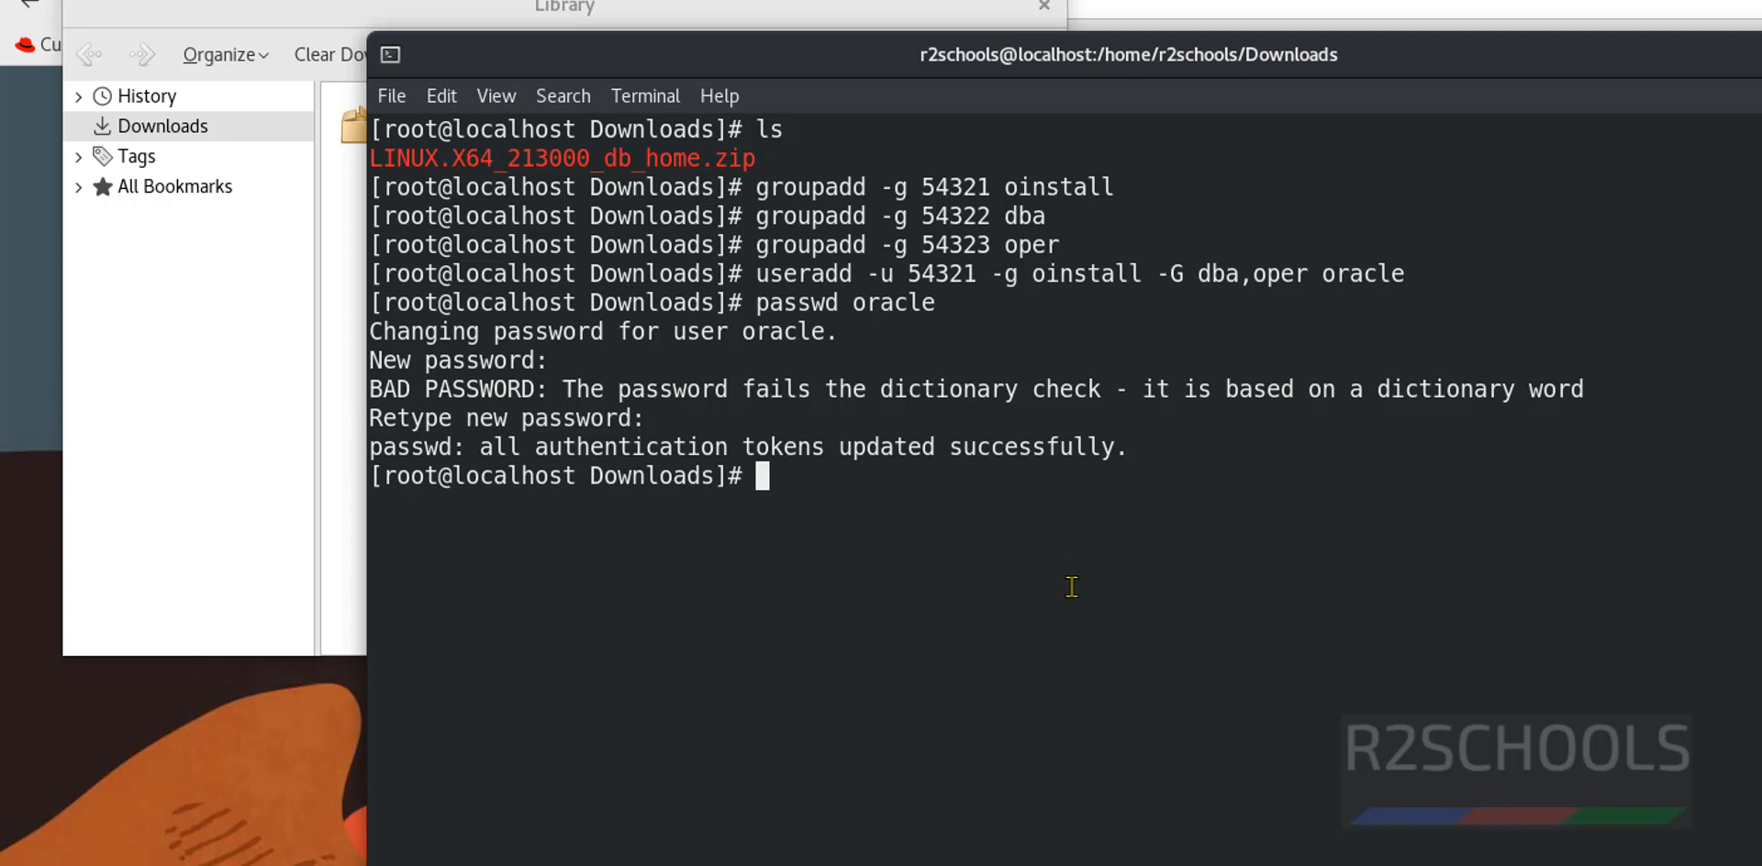
Step: Create /u01/app/oracle/product/21.0.0.0 and chown /u01 recursively to oracle:oinstall
{"action": "type", "text": "mkdir -p /u01/app/oracle/product/21.0.0.0"}
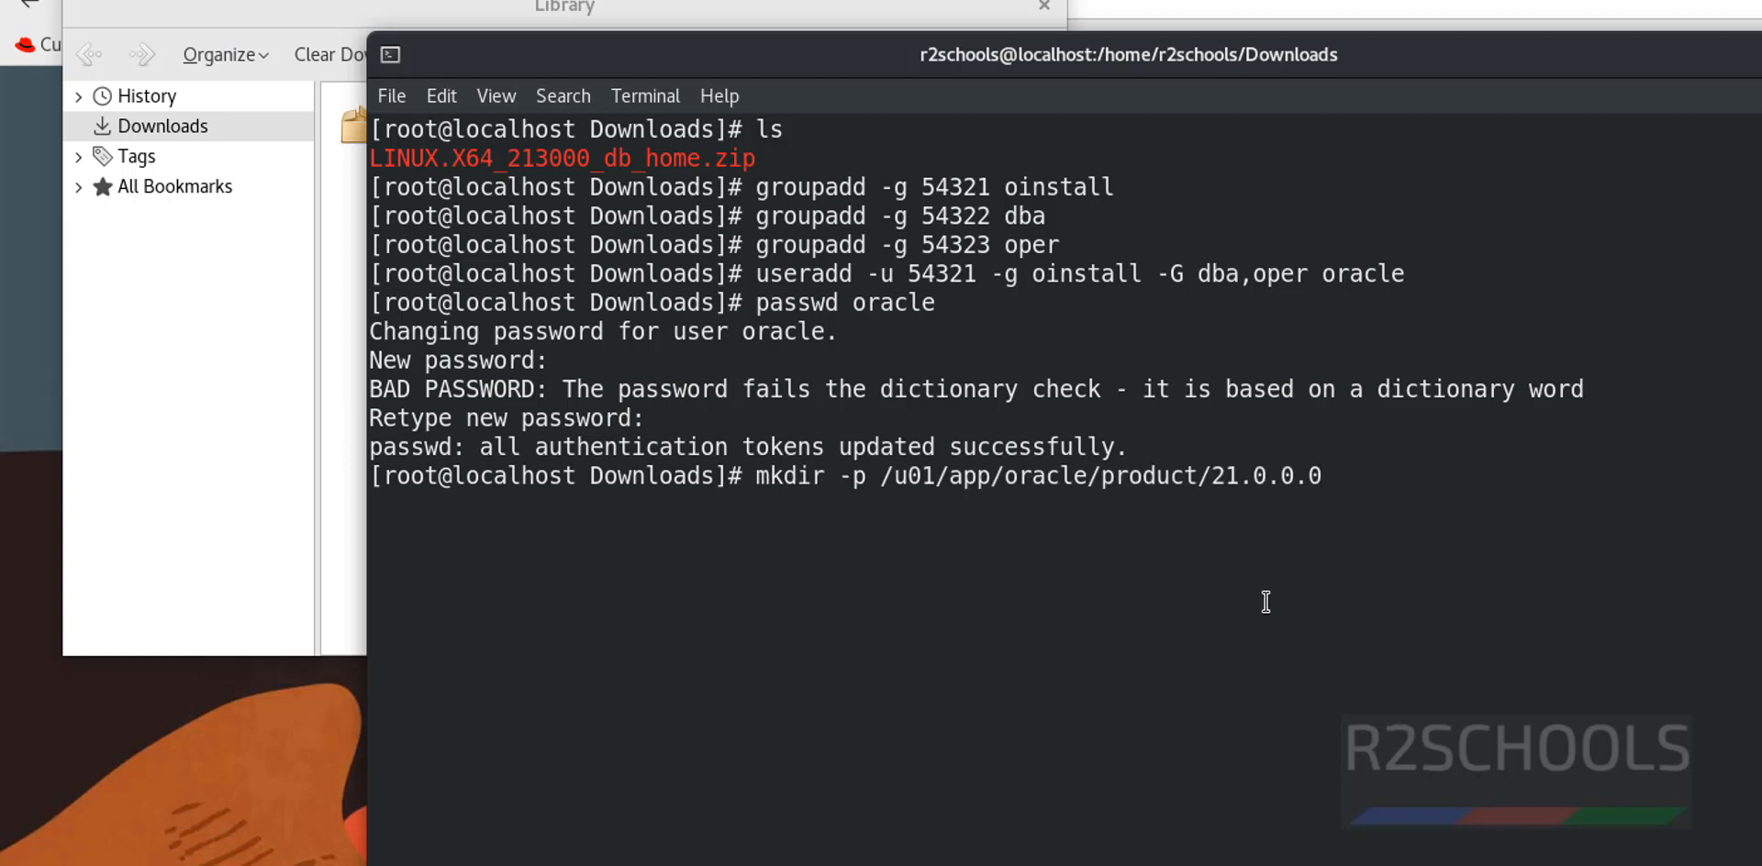
{"action": "key", "text": "Return"}
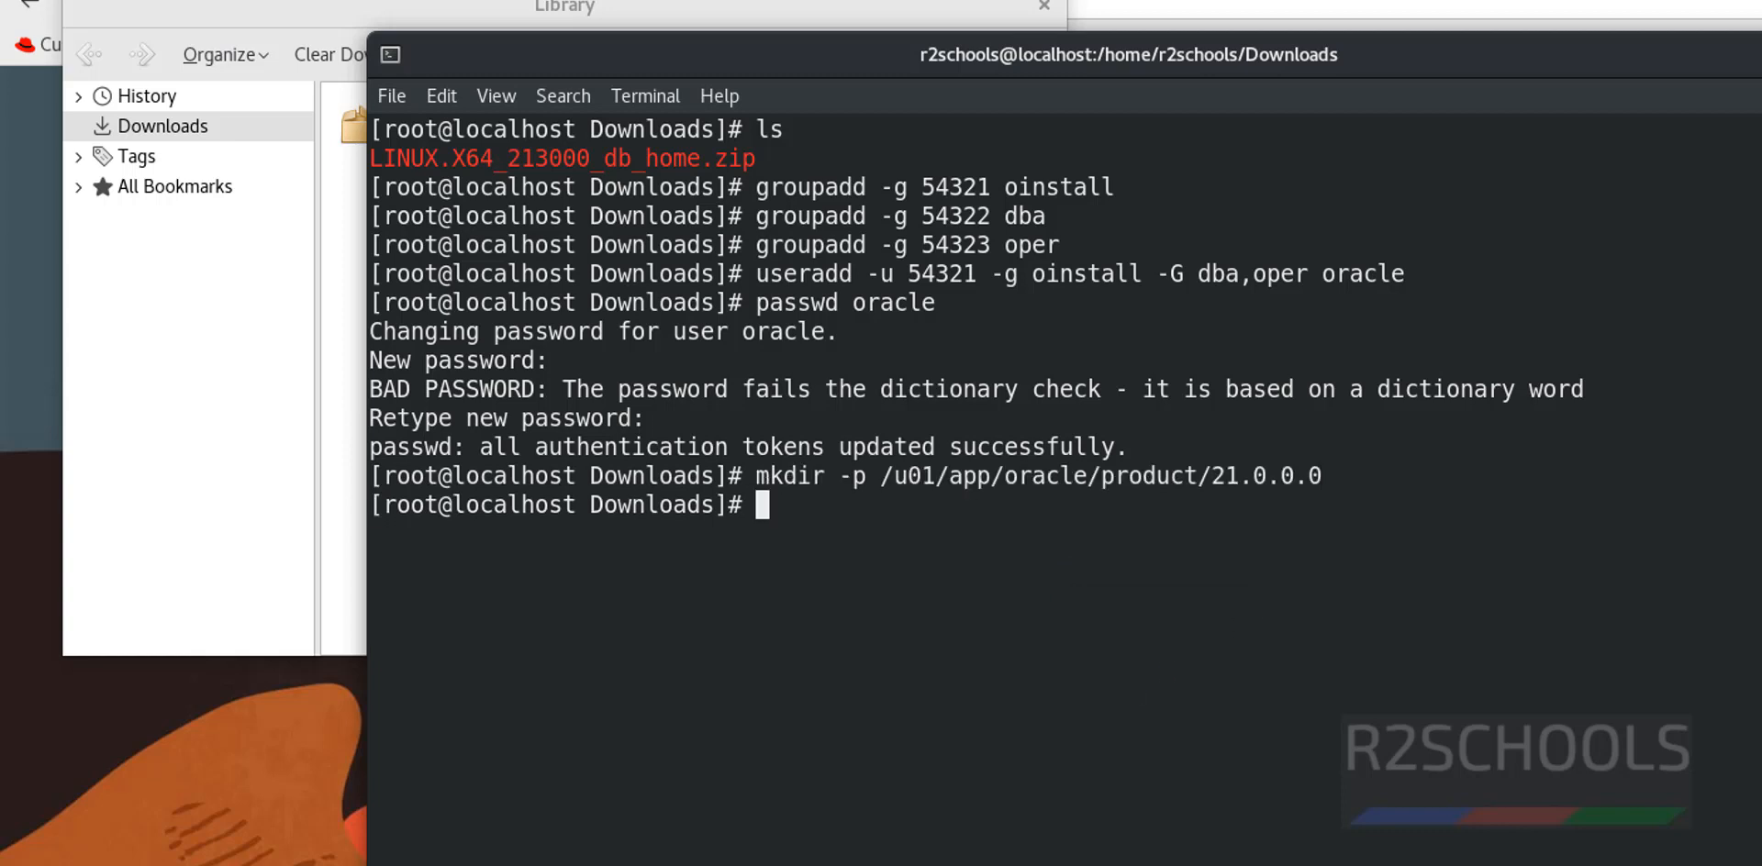
{"action": "double_click", "coordinate": [913, 475]}
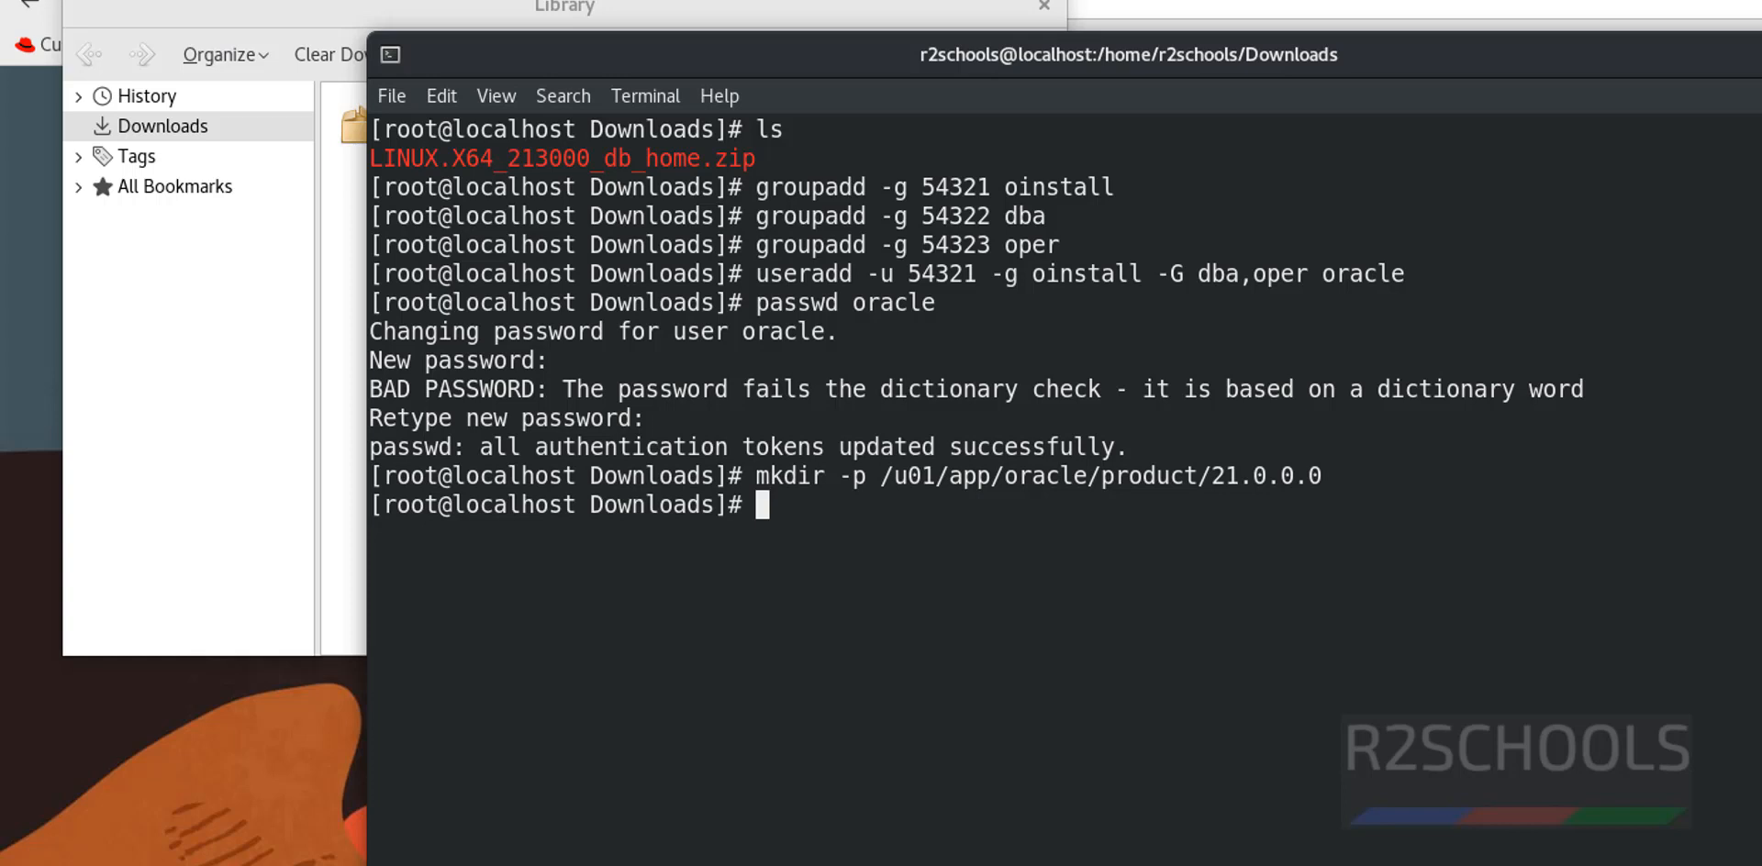
{"action": "double_click", "coordinate": [1265, 475]}
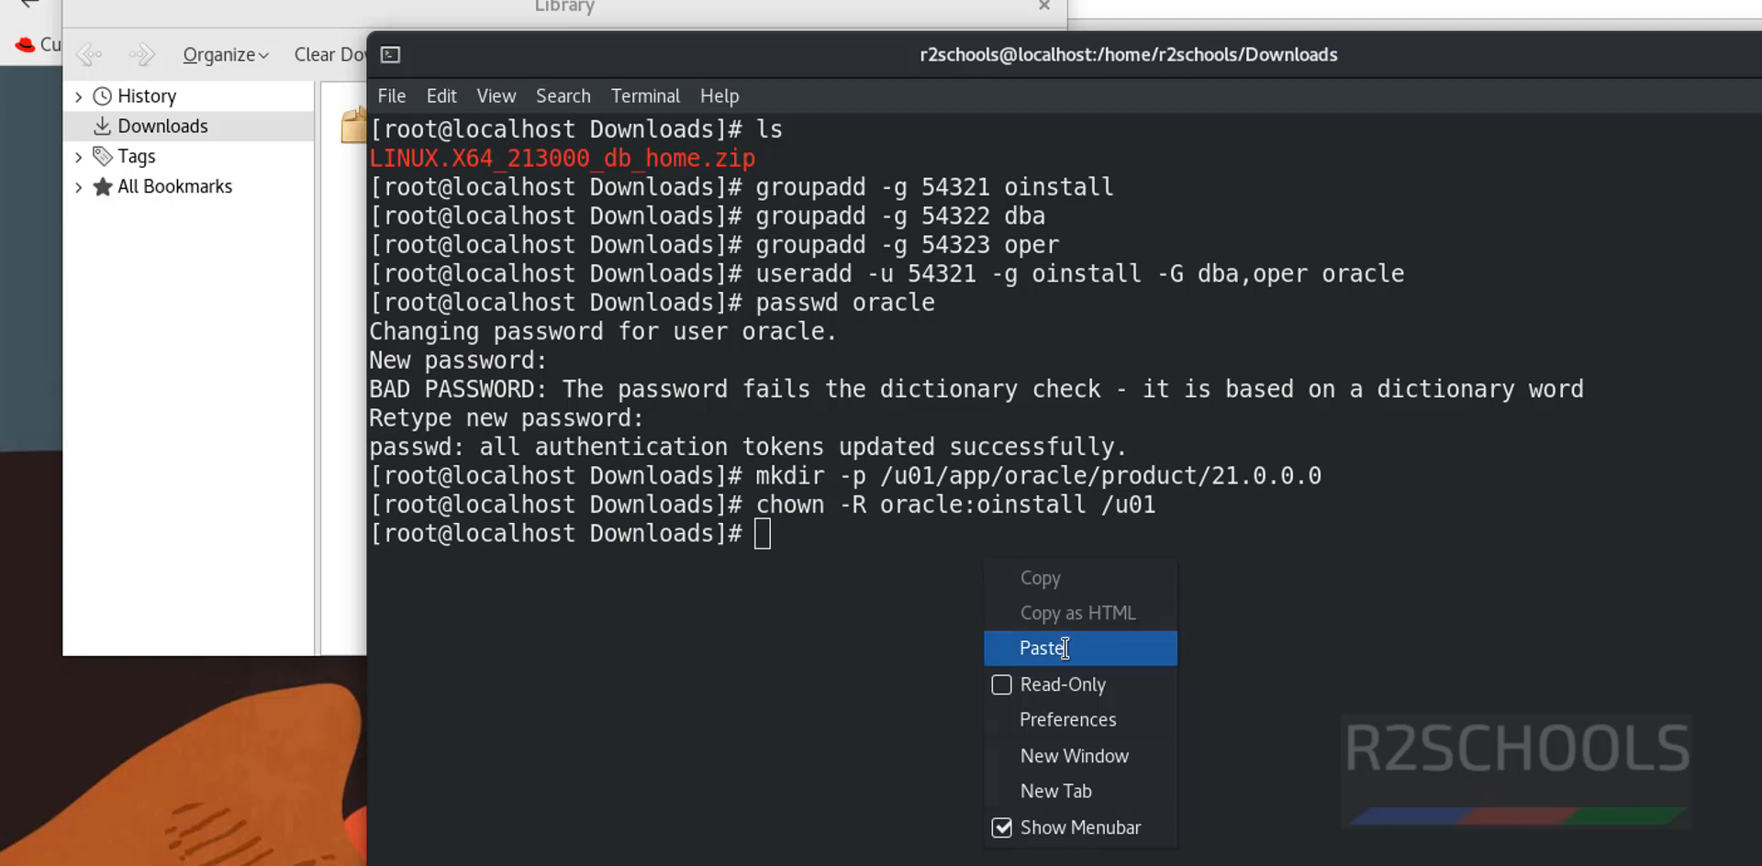
{"action": "left_click", "coordinate": [1039, 648]}
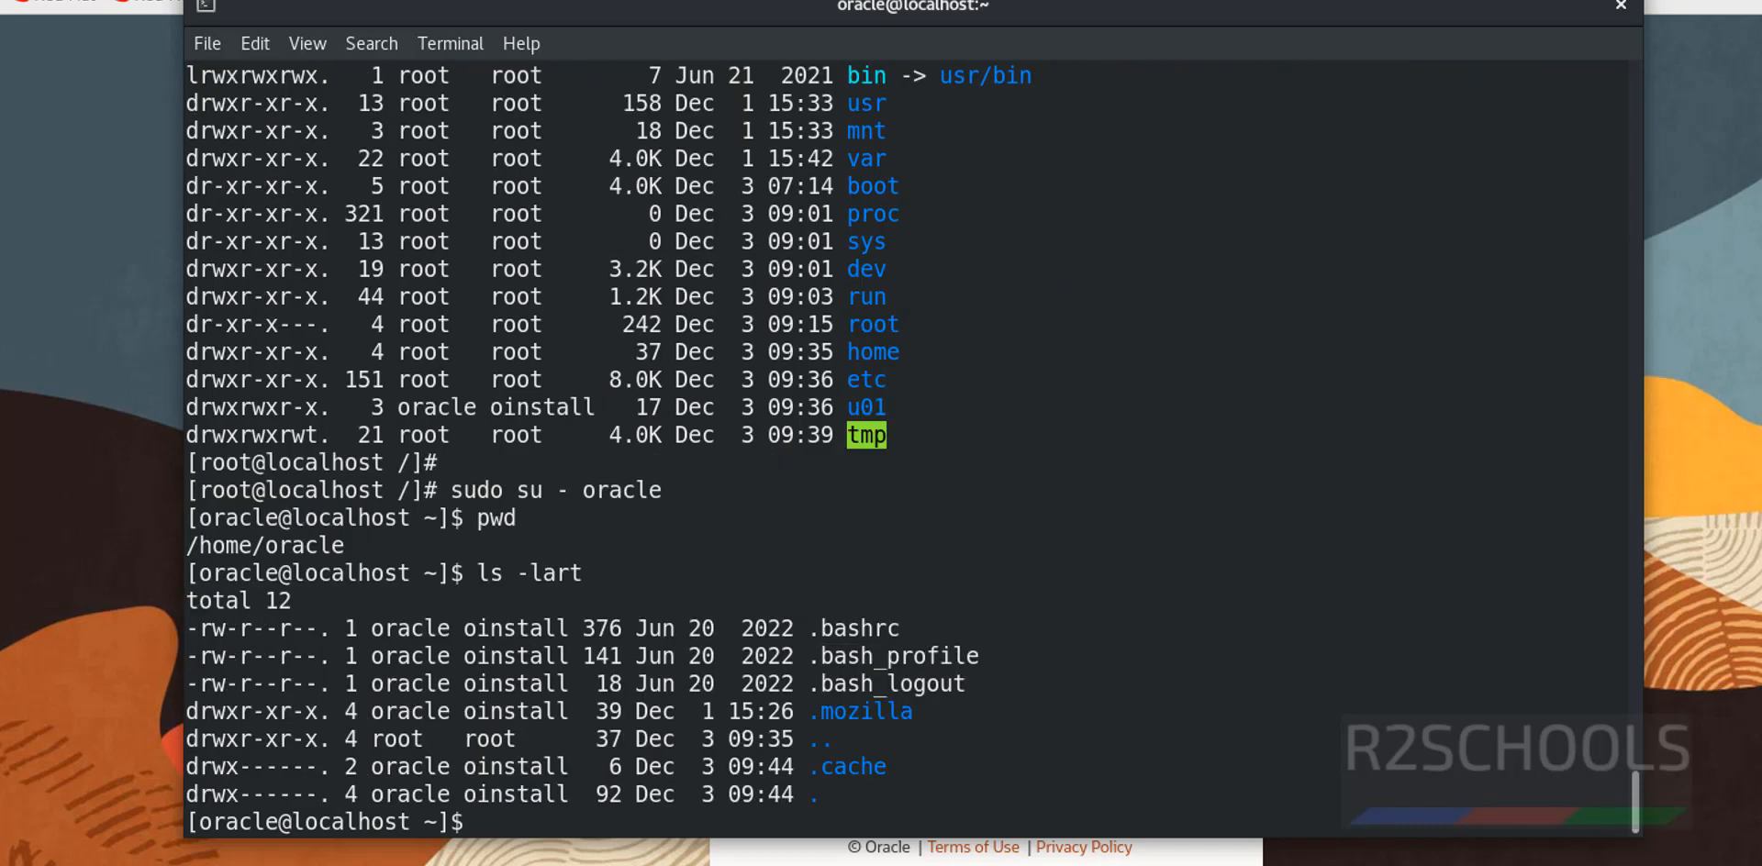
Step: Display the oracle user's .bash_profile with cat
{"action": "type", "text": "cat .ba"}
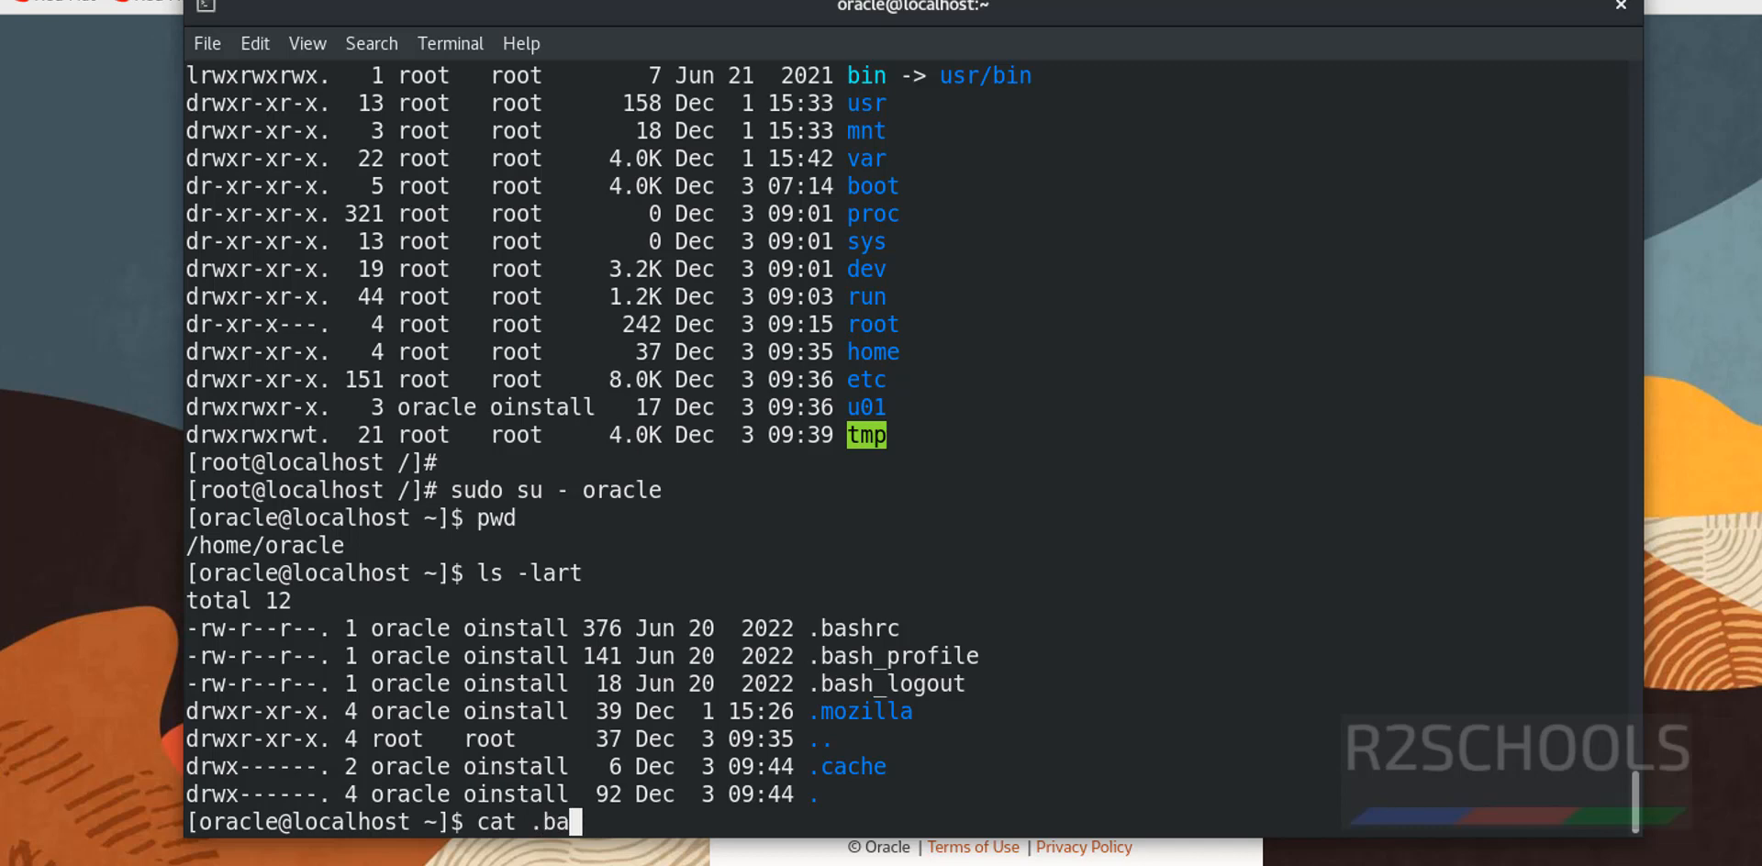
{"action": "type", "text": "sh_p"}
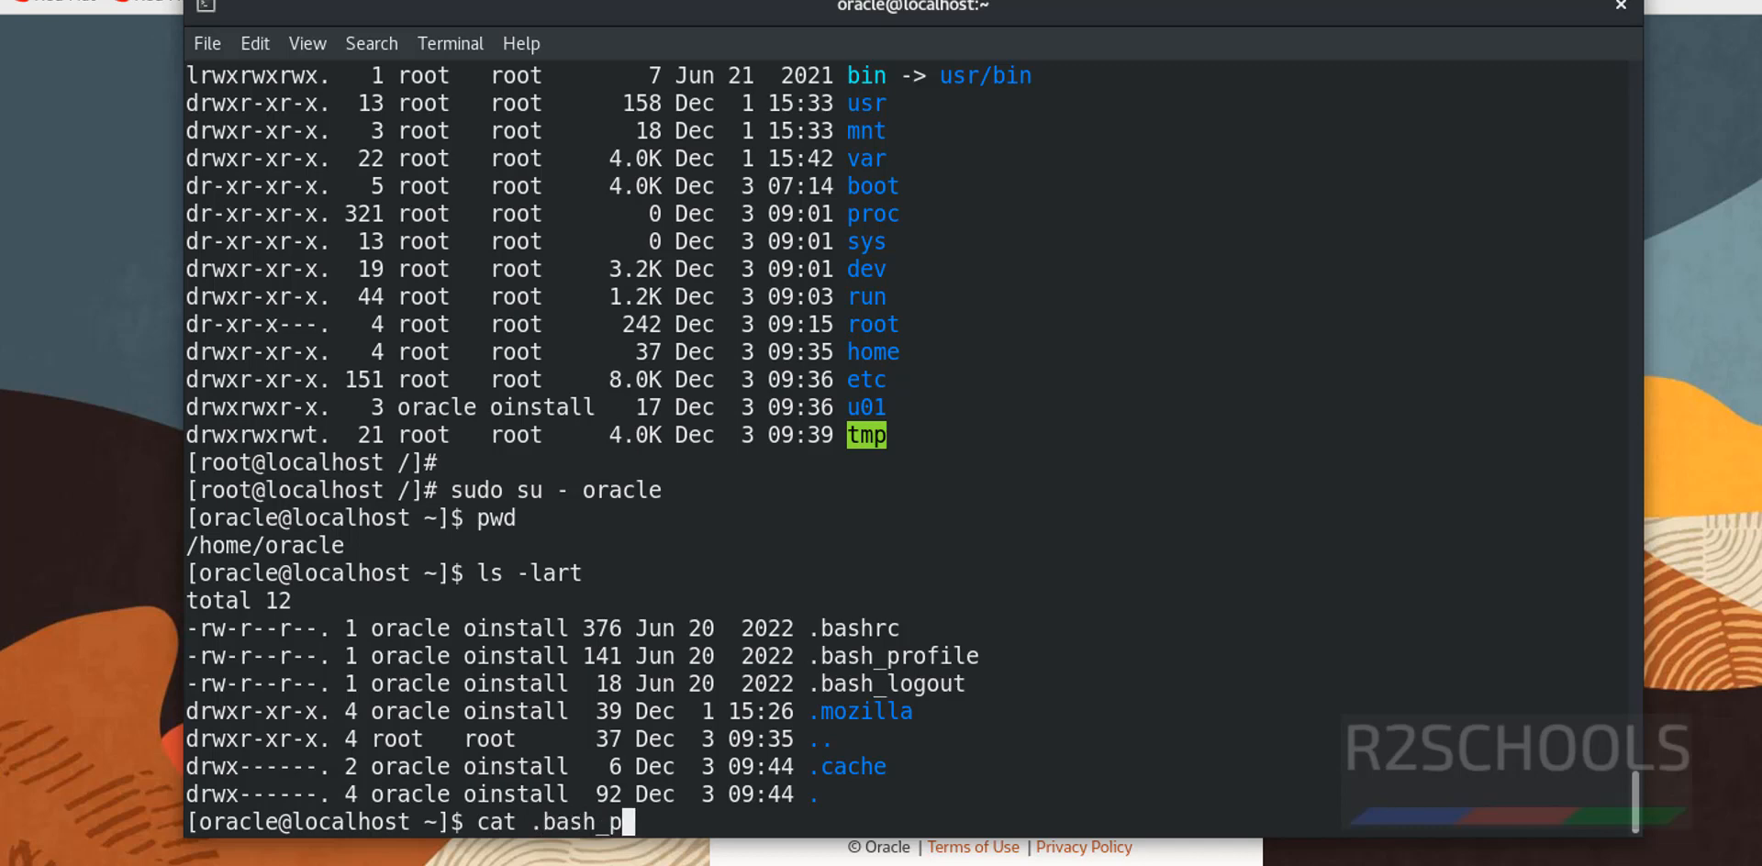
{"action": "key", "text": "Return"}
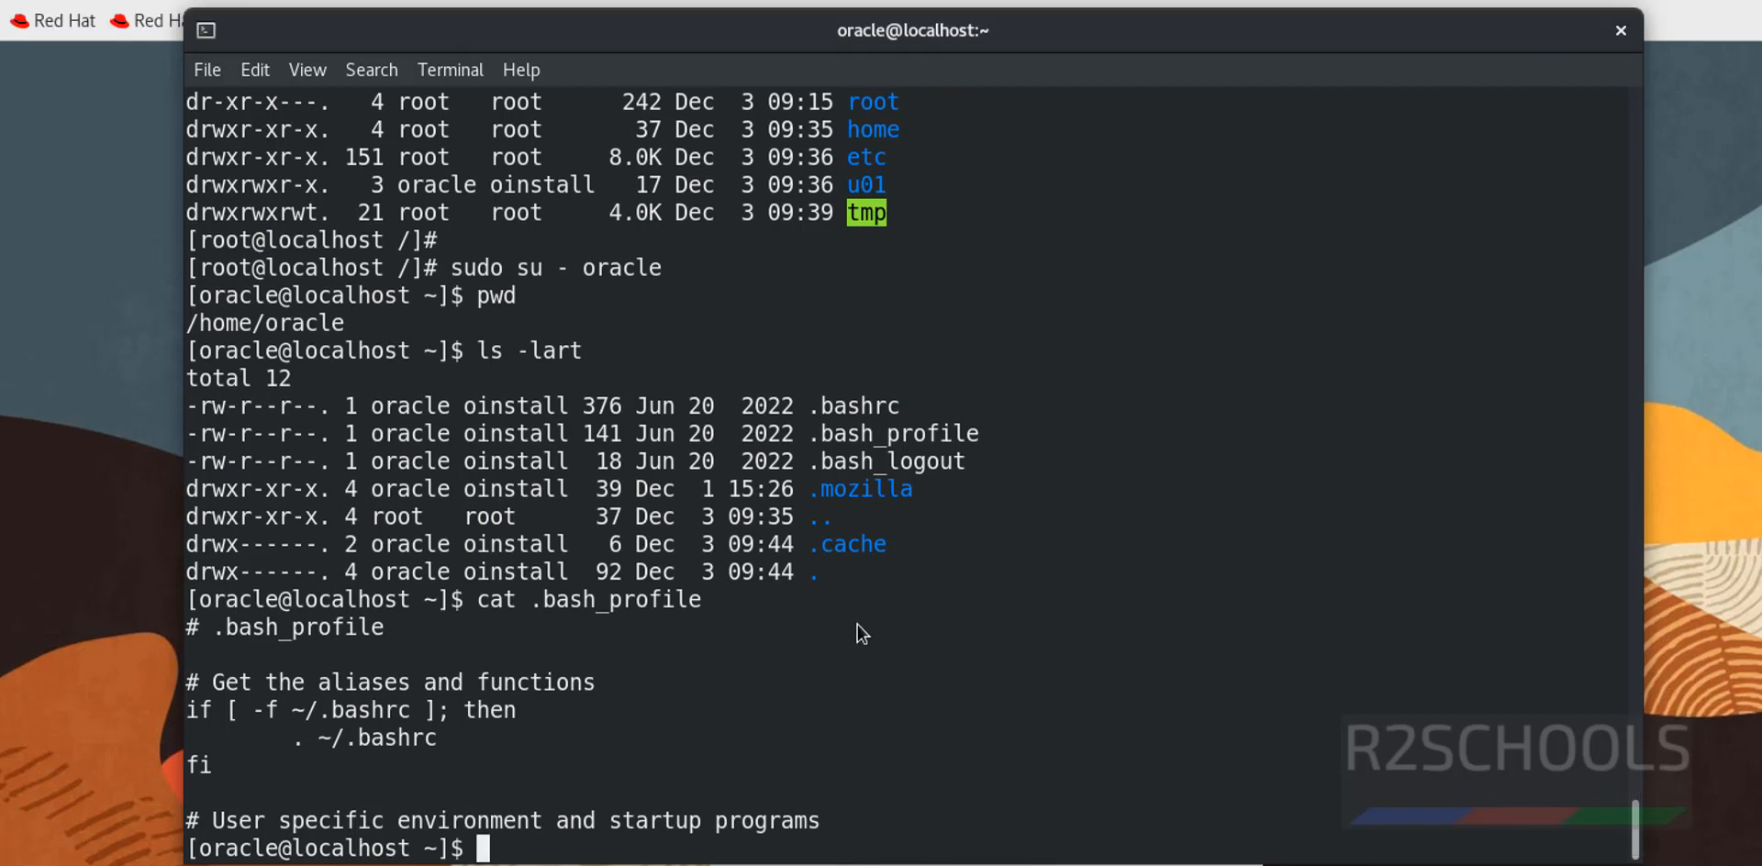
Step: Open .bash_profile in vi for editing
{"action": "type", "text": "vi"}
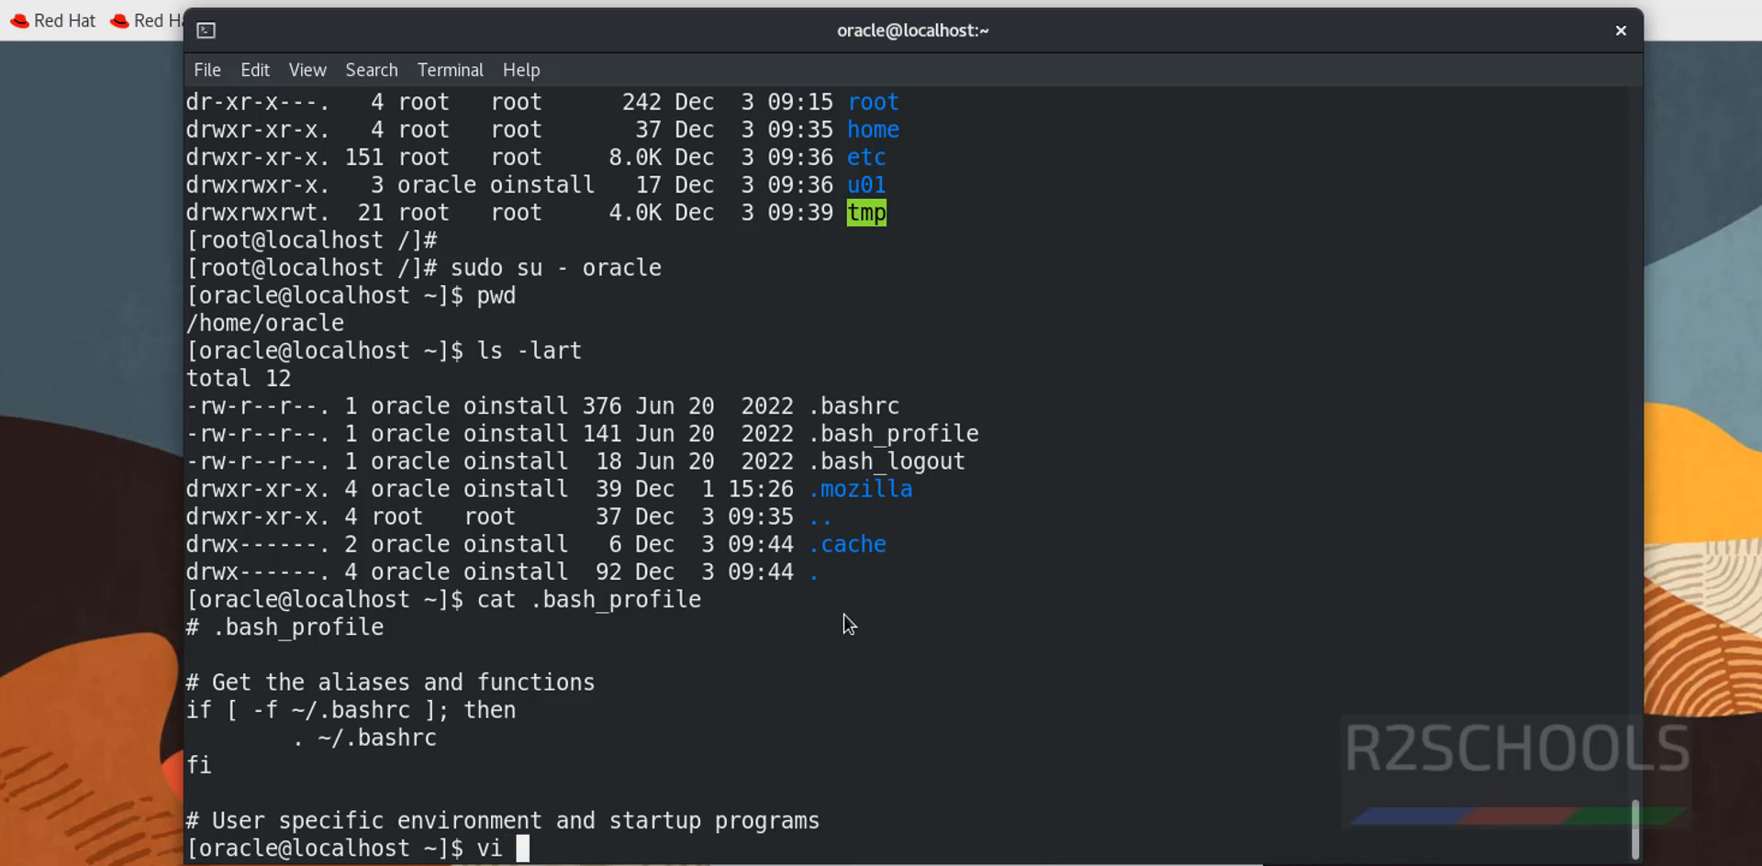
{"action": "type", "text": ".bas"}
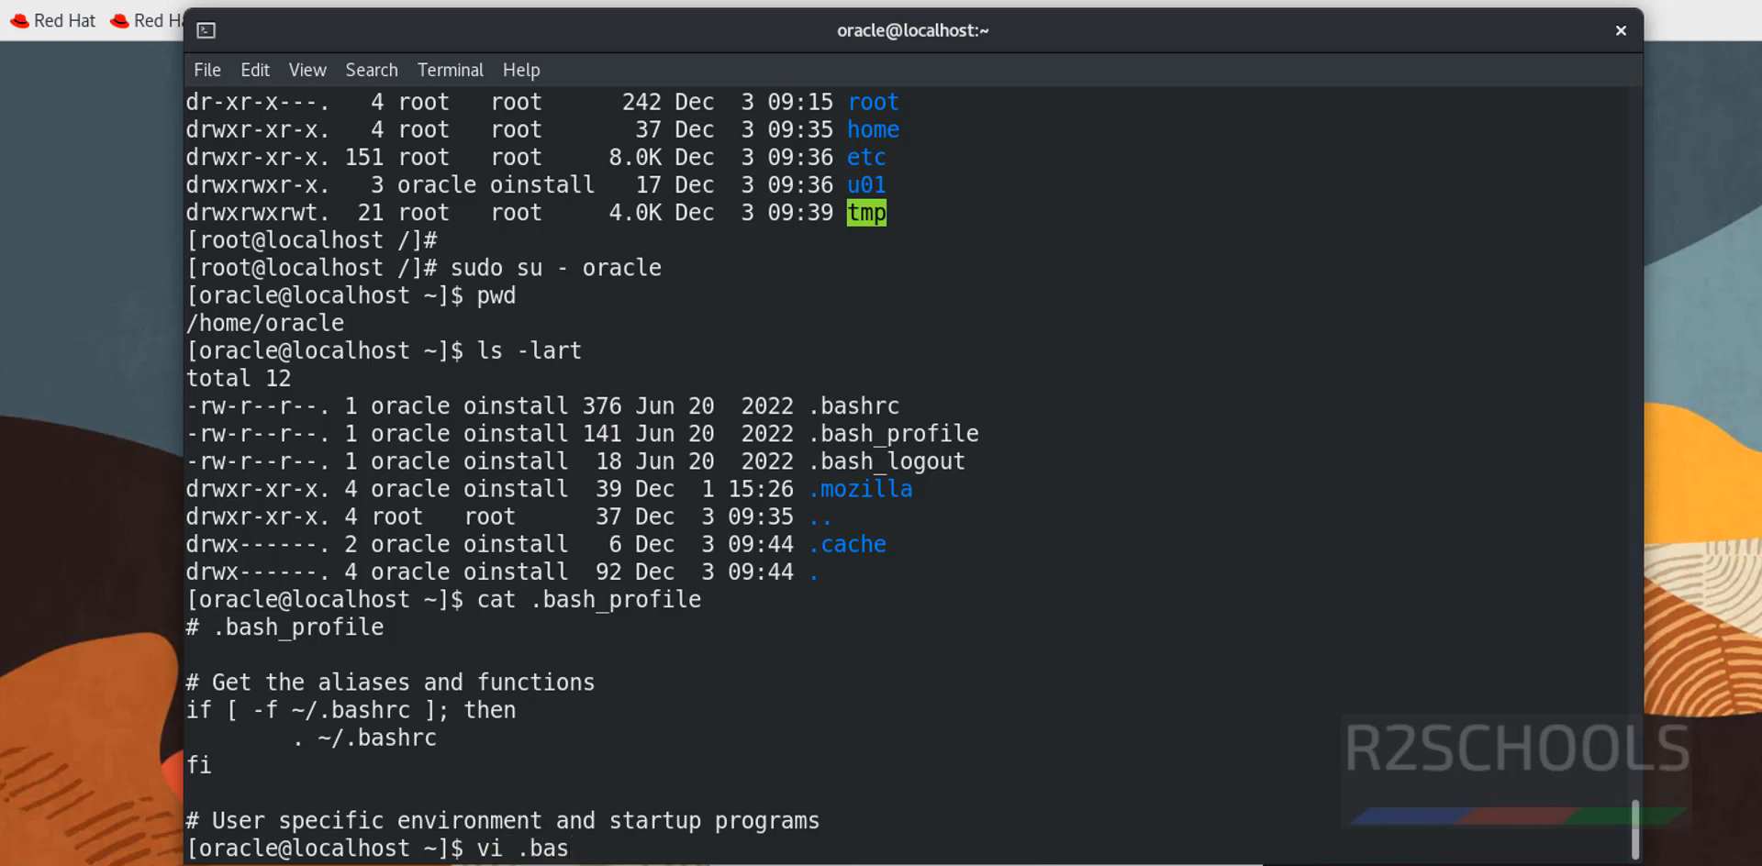
{"action": "type", "text": "h_profile"}
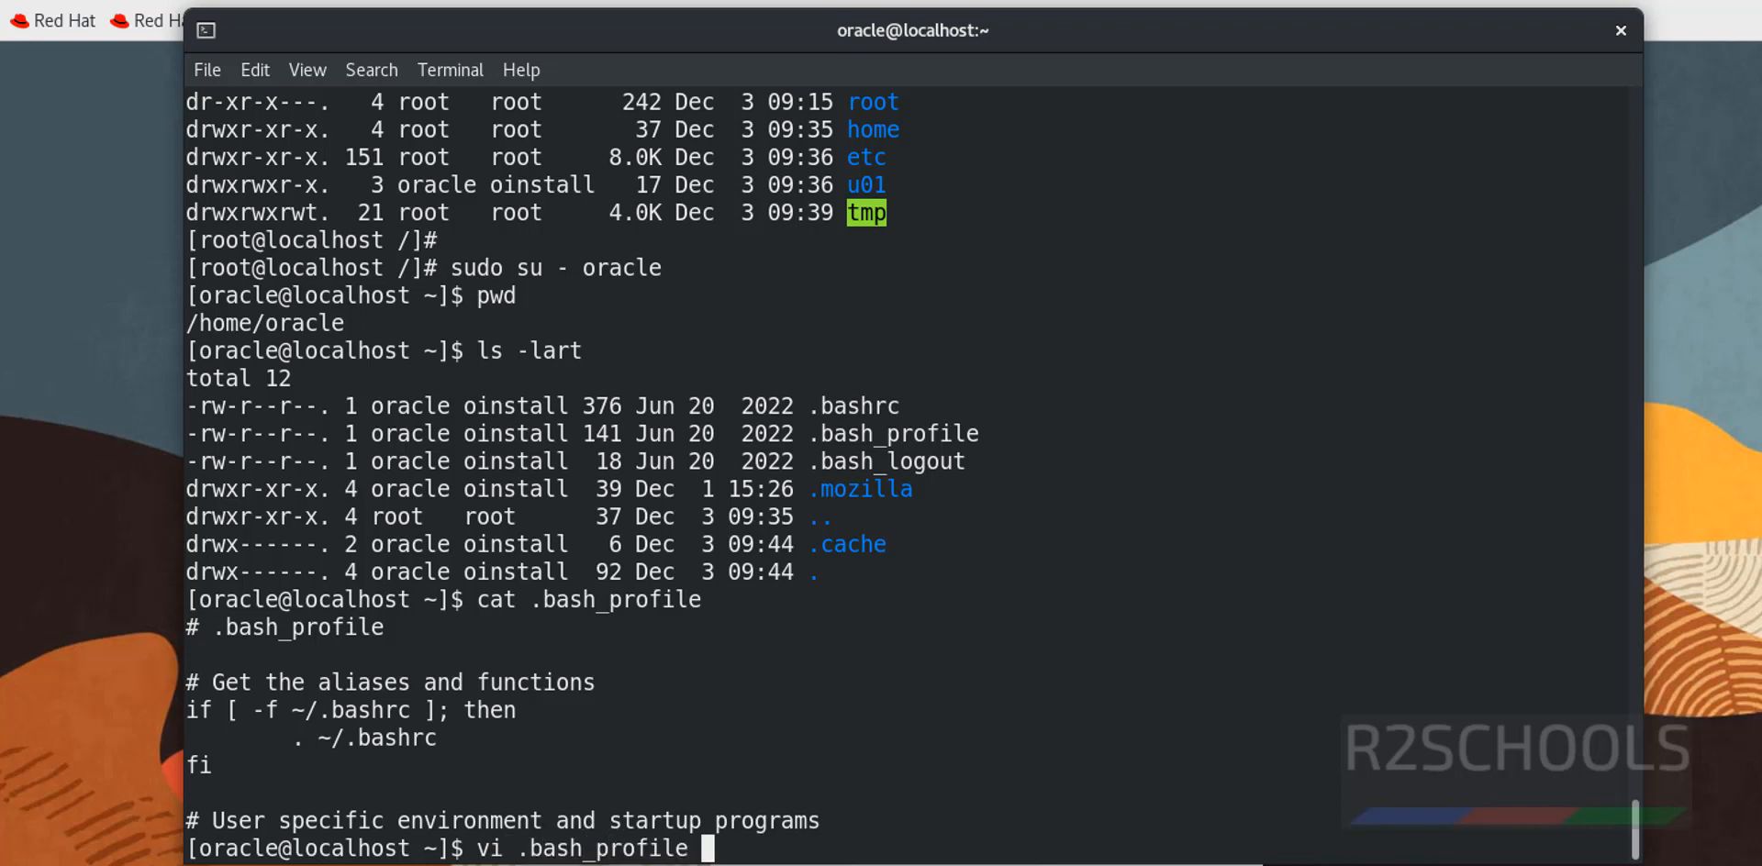
{"action": "key", "text": "Return"}
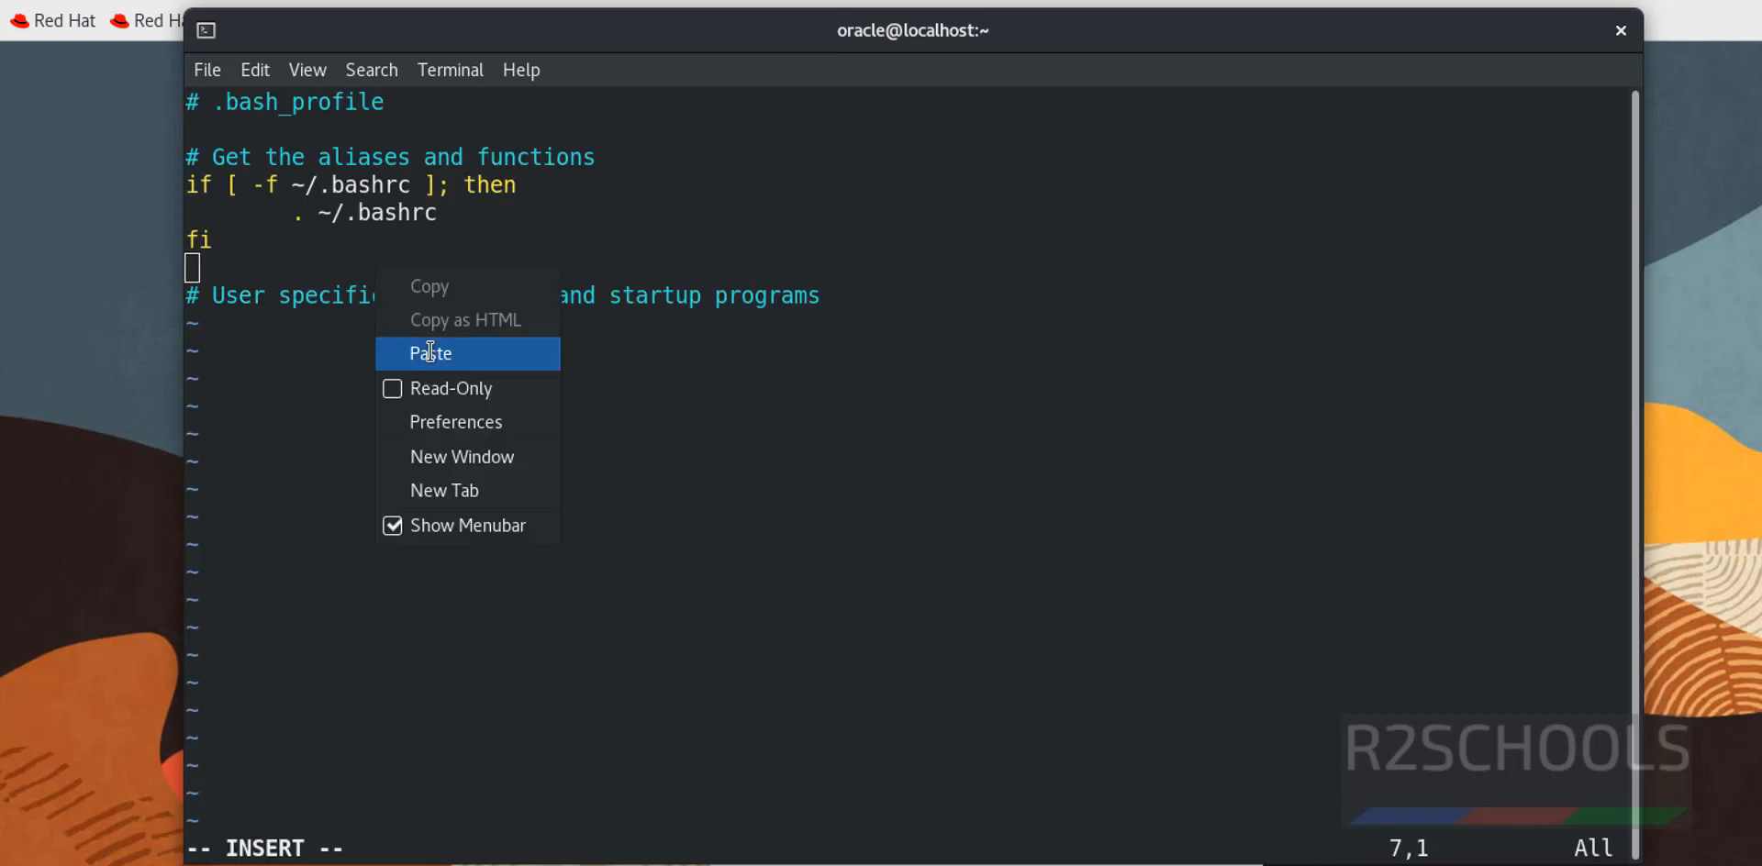
Step: Paste the ORACLE_BASE, ORACLE_HOME, ORACLE_SID=TEST, PATH and library exports and save with :wq
{"action": "left_click", "coordinate": [429, 352]}
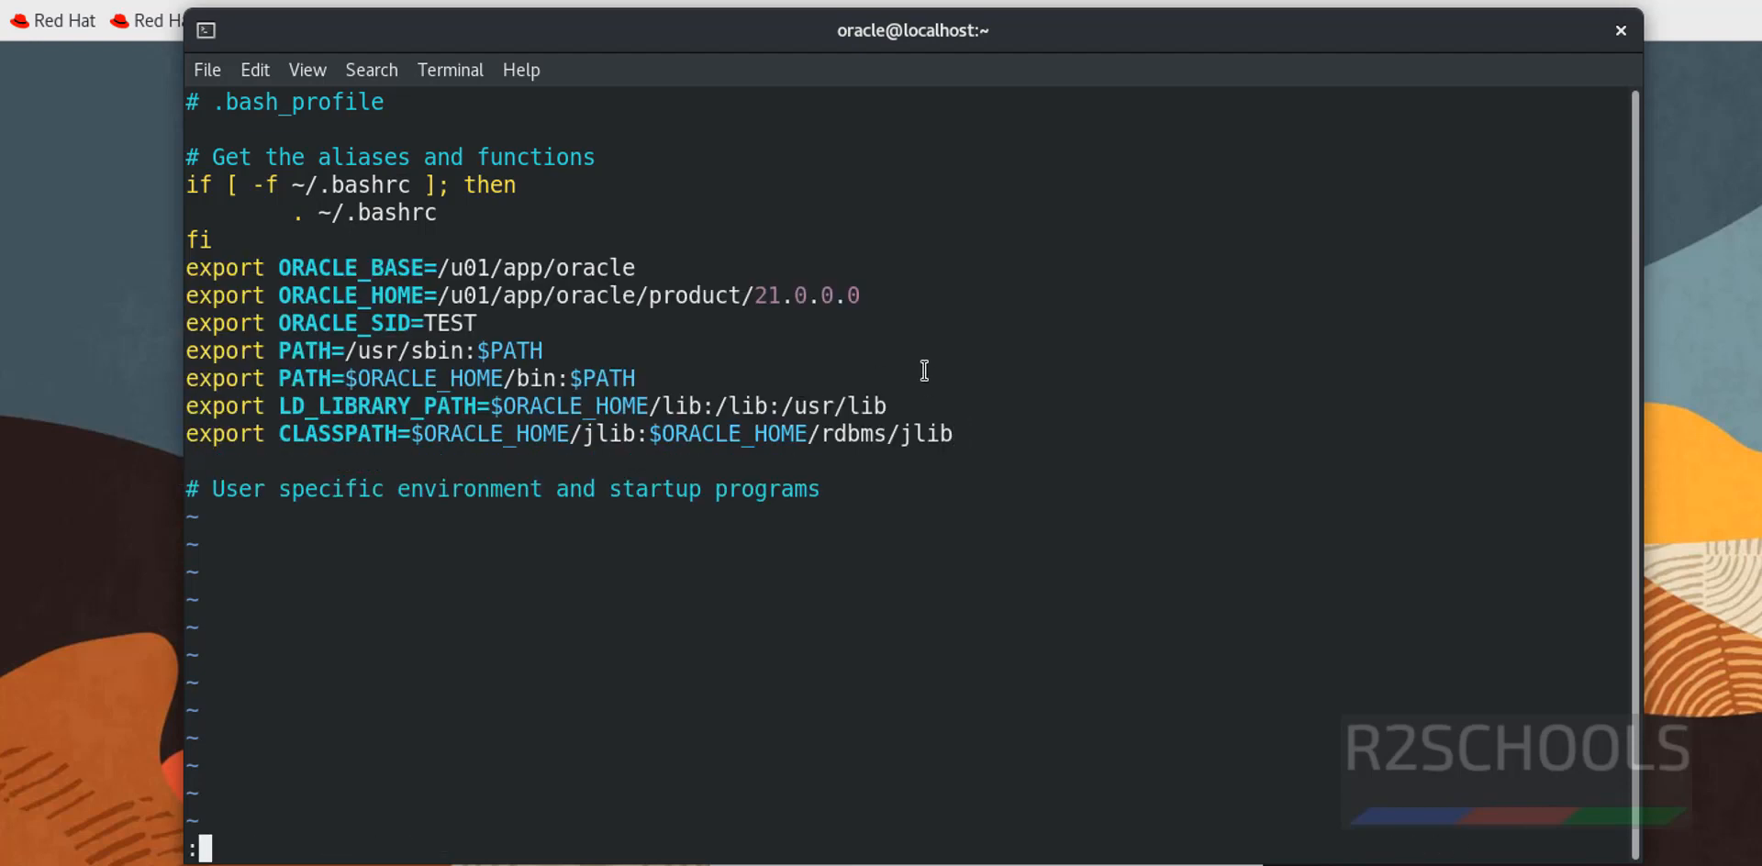
{"action": "type", "text": "wq"}
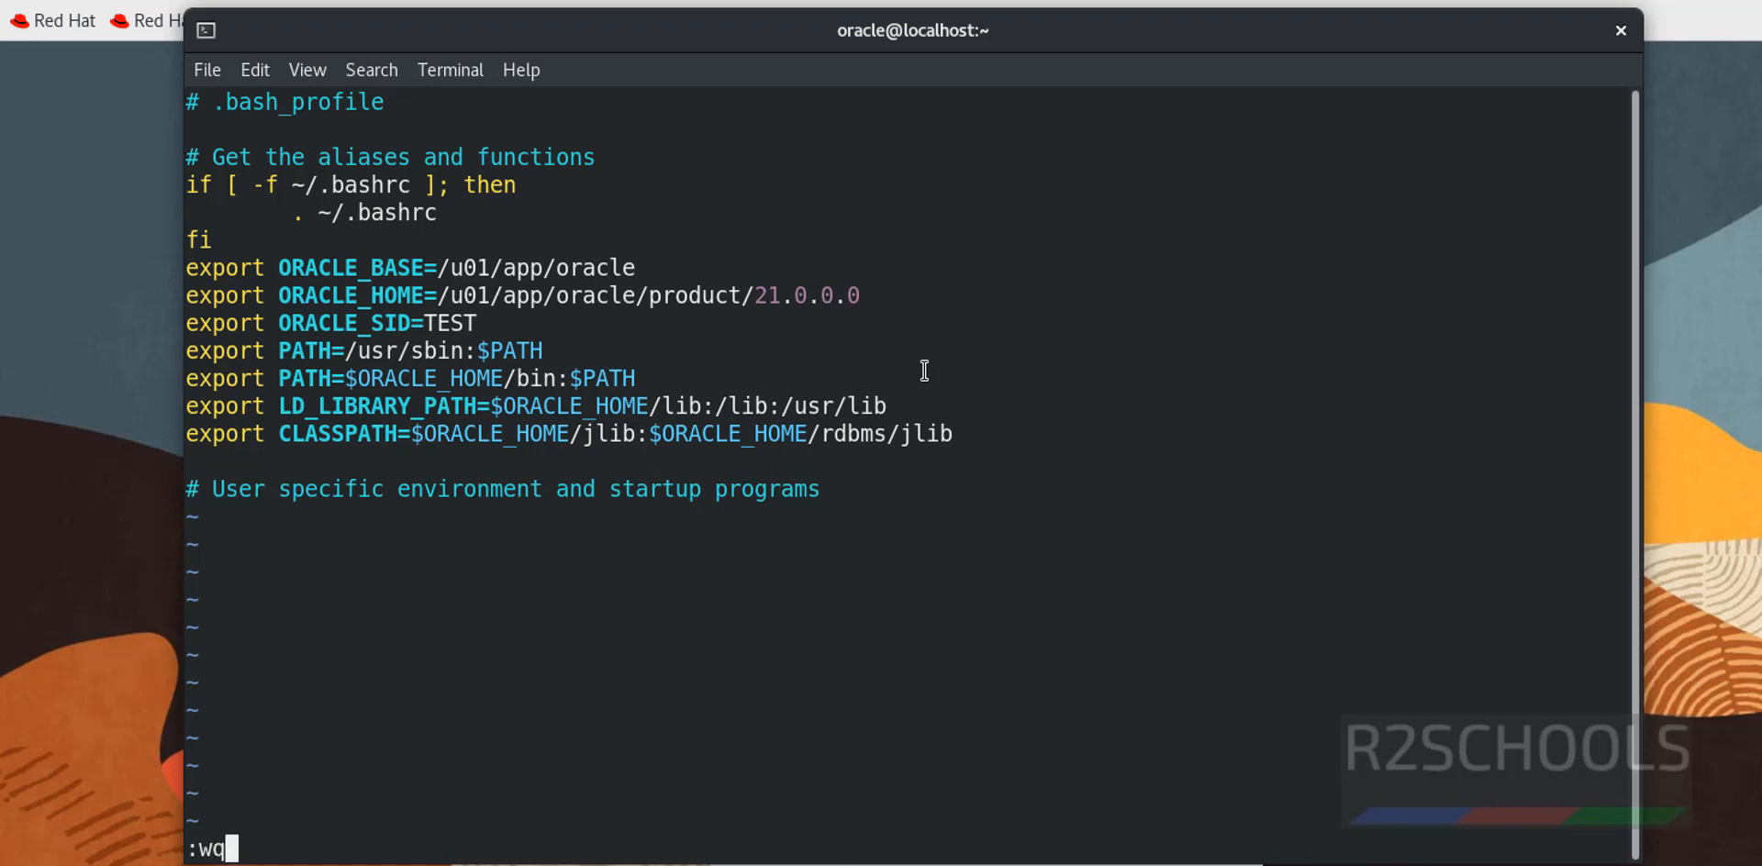
{"action": "key", "text": "Return"}
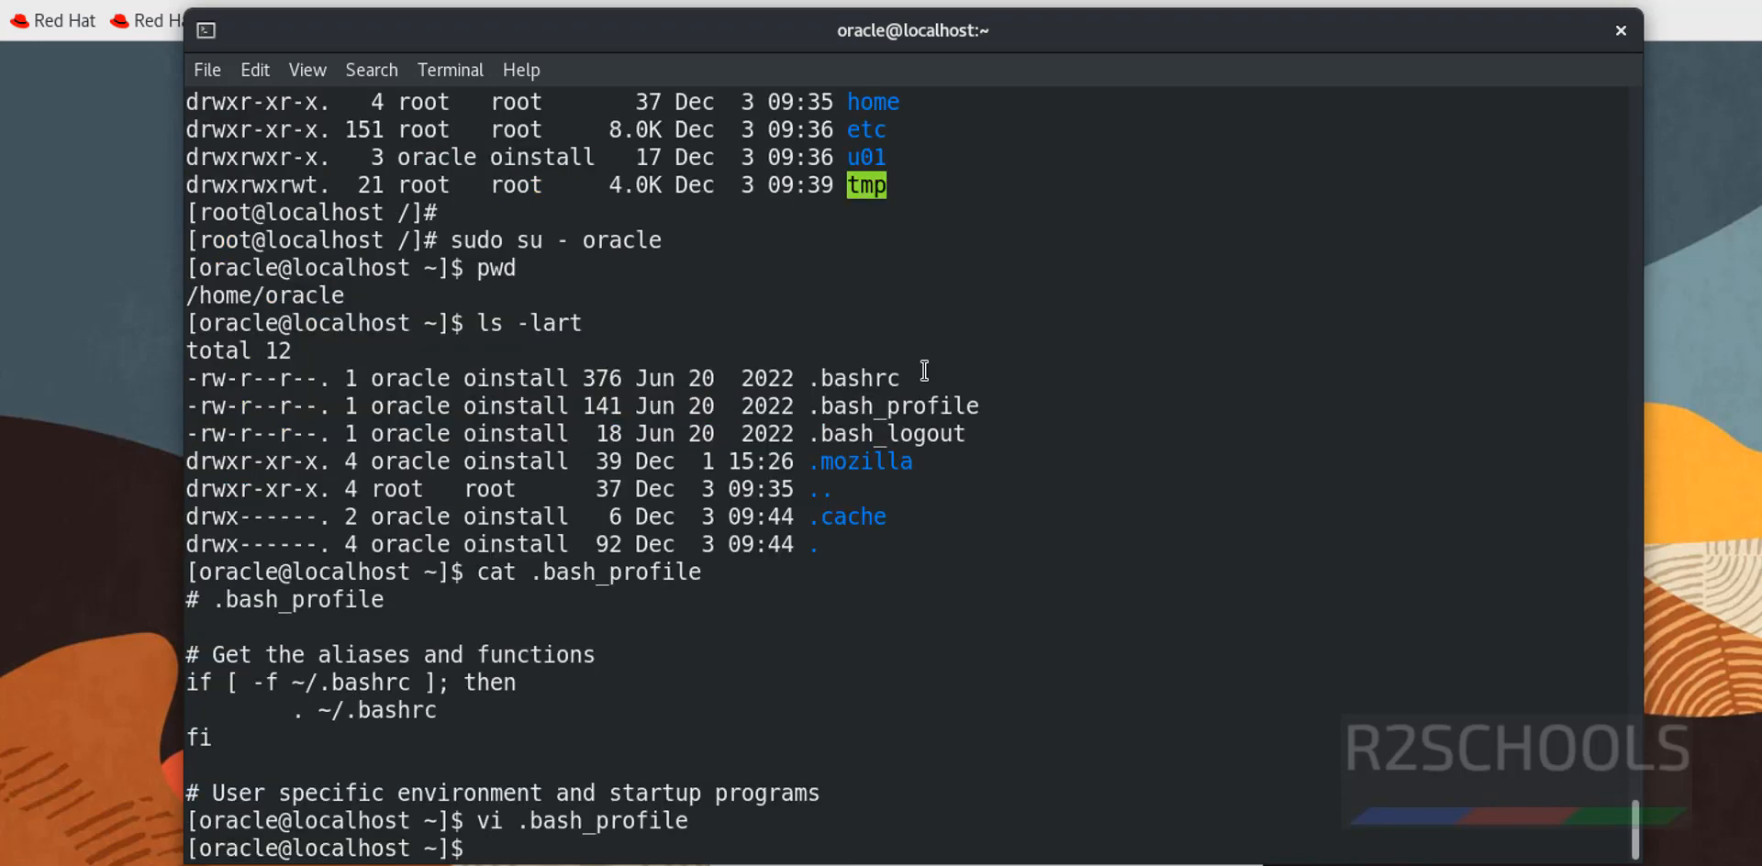
Step: Print the updated .bash_profile with cat and highlight the new export lines
{"action": "type", "text": "cat .bash_profile"}
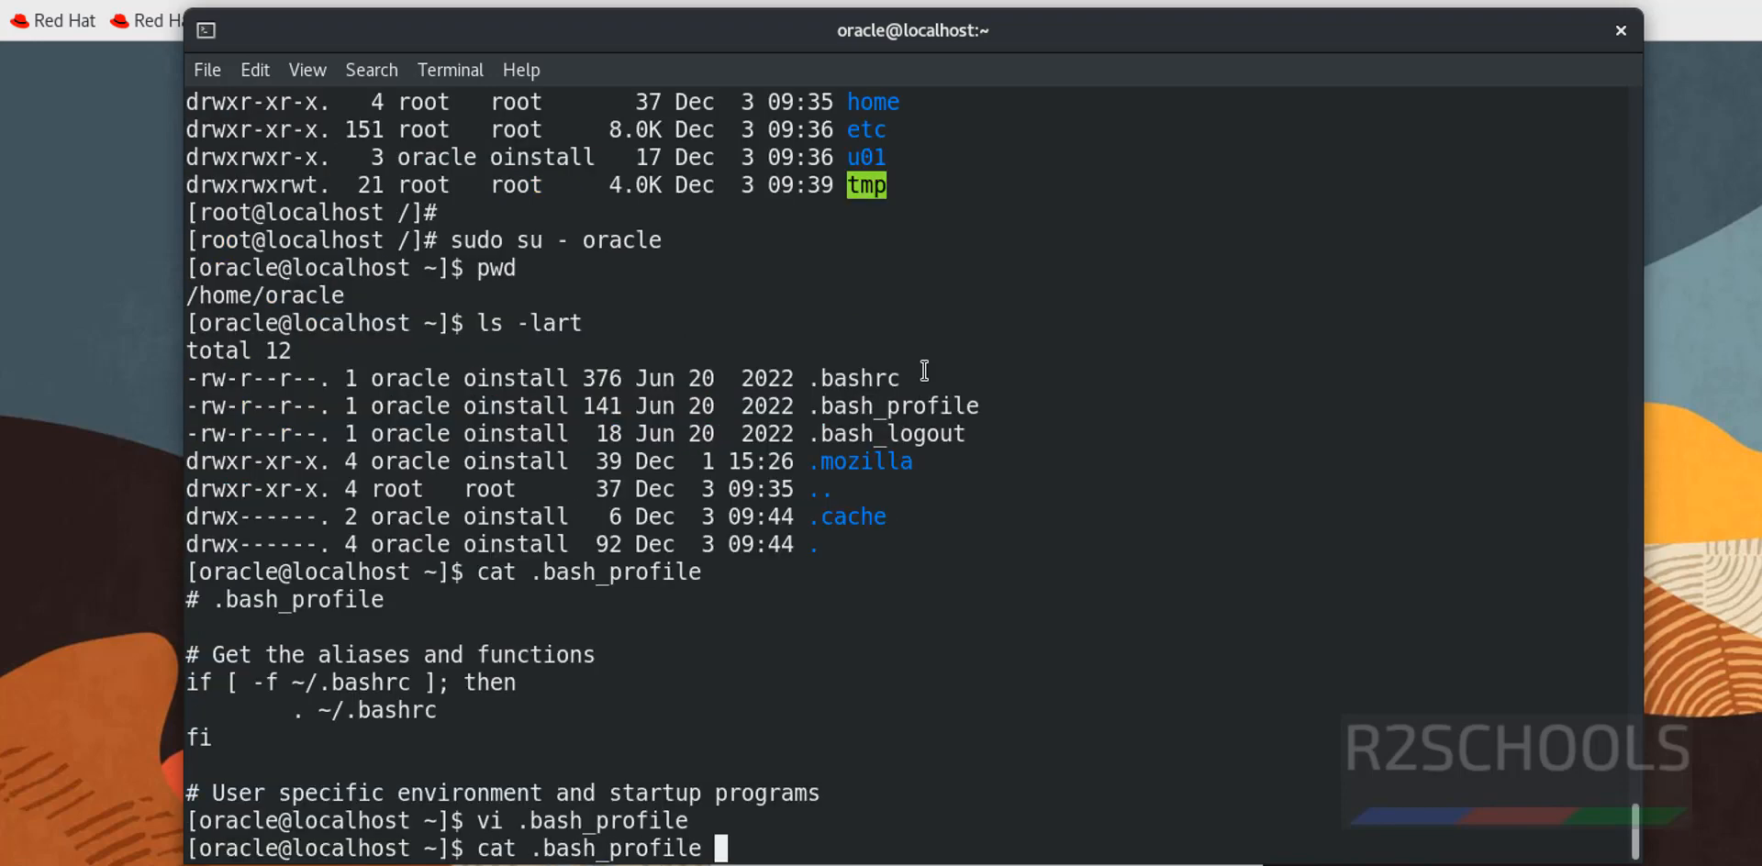
{"action": "key", "text": "Return"}
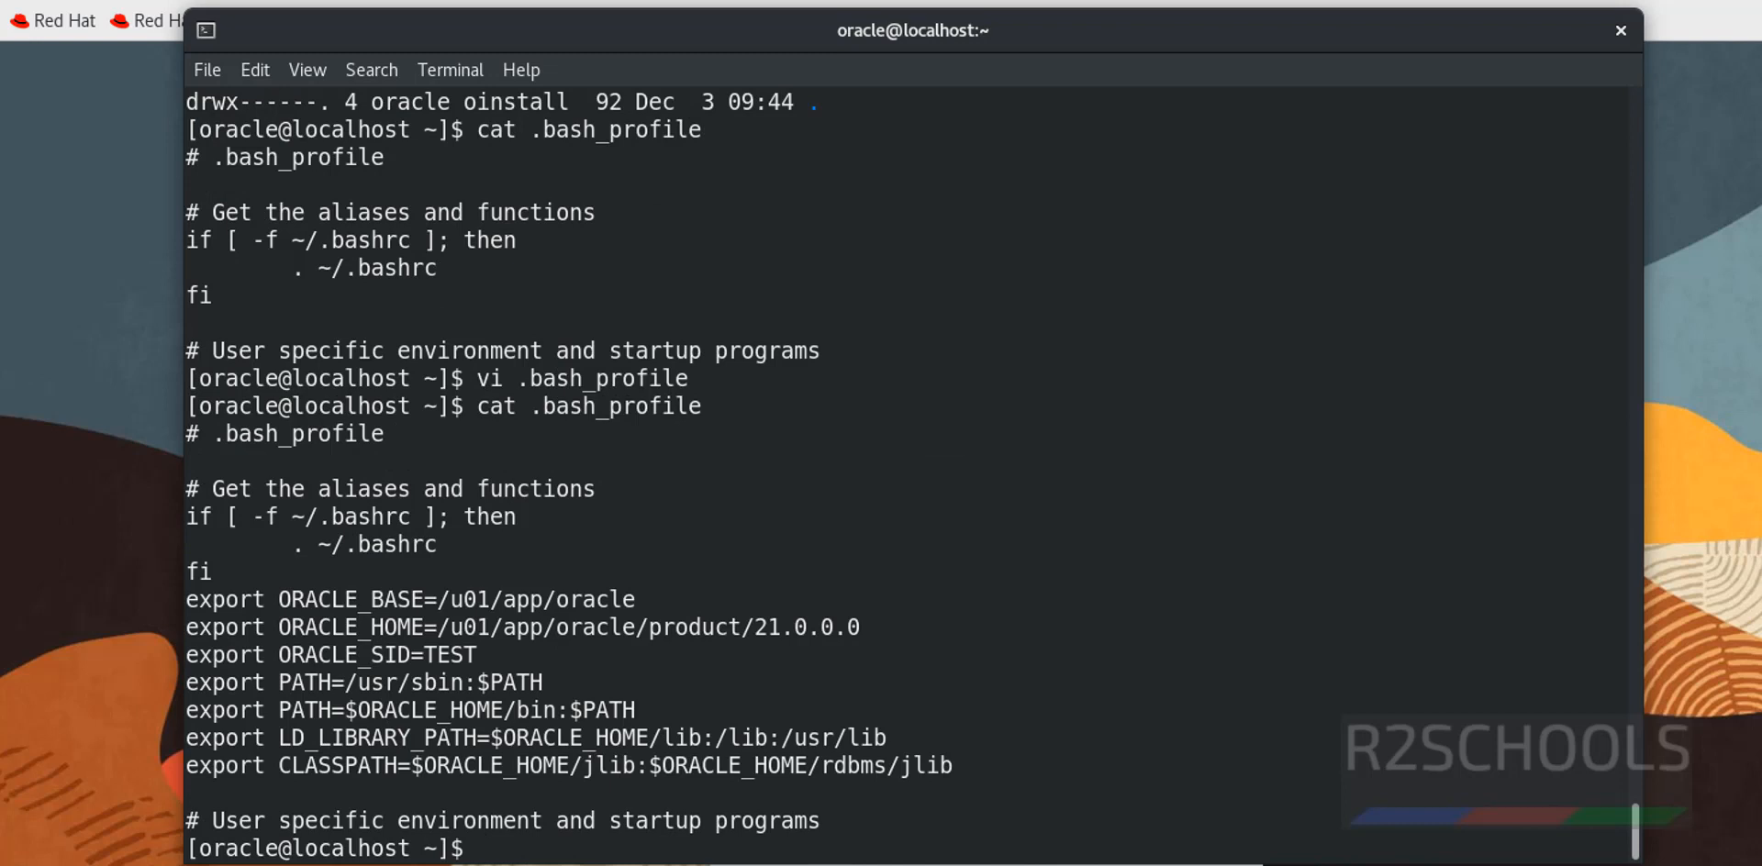
{"action": "left_click_drag", "start_coordinate": [187, 598], "coordinate": [953, 765]}
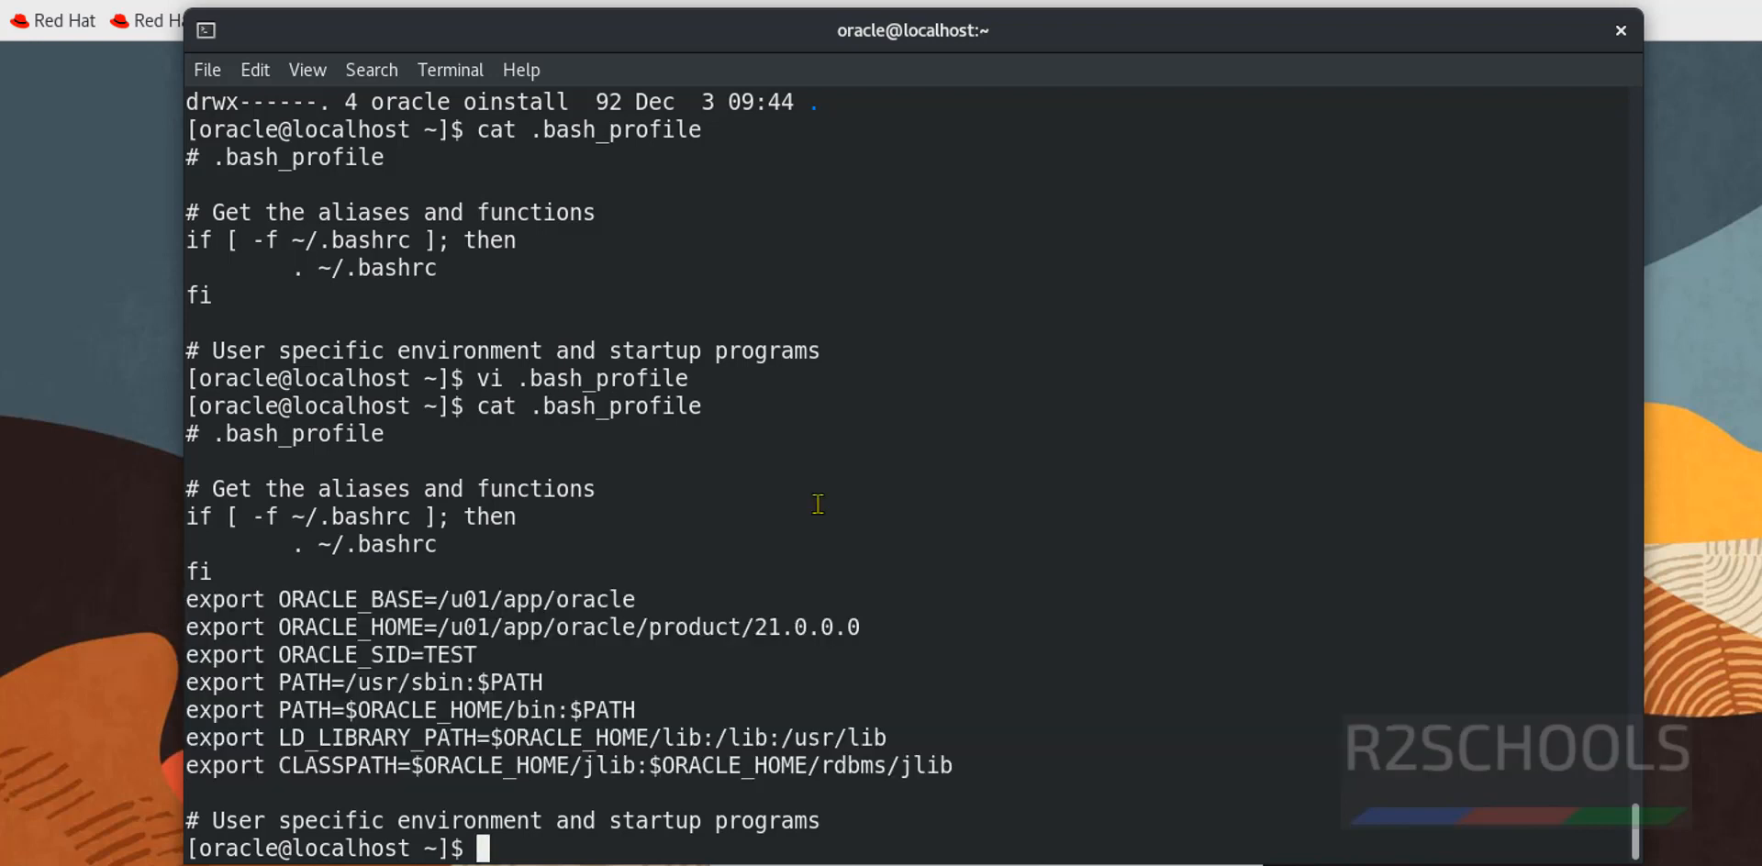
Step: Change into /u01/app/oracle/product/21.0.0.0 by pasting the path after cd
{"action": "type", "text": "cd"}
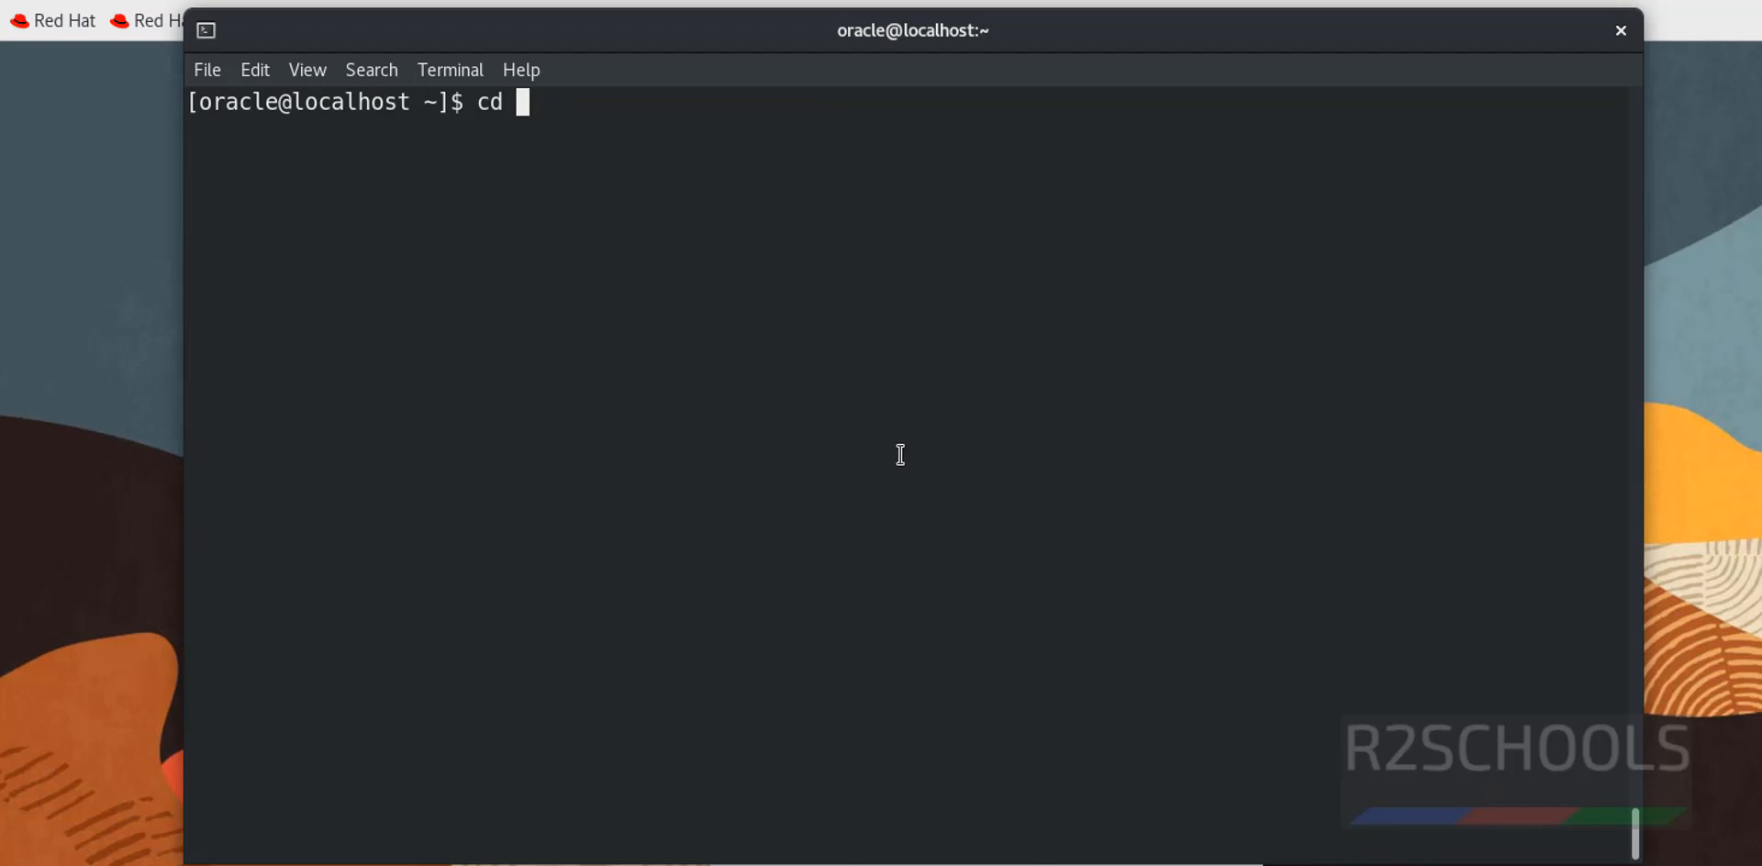
{"action": "right_click", "coordinate": [900, 455]}
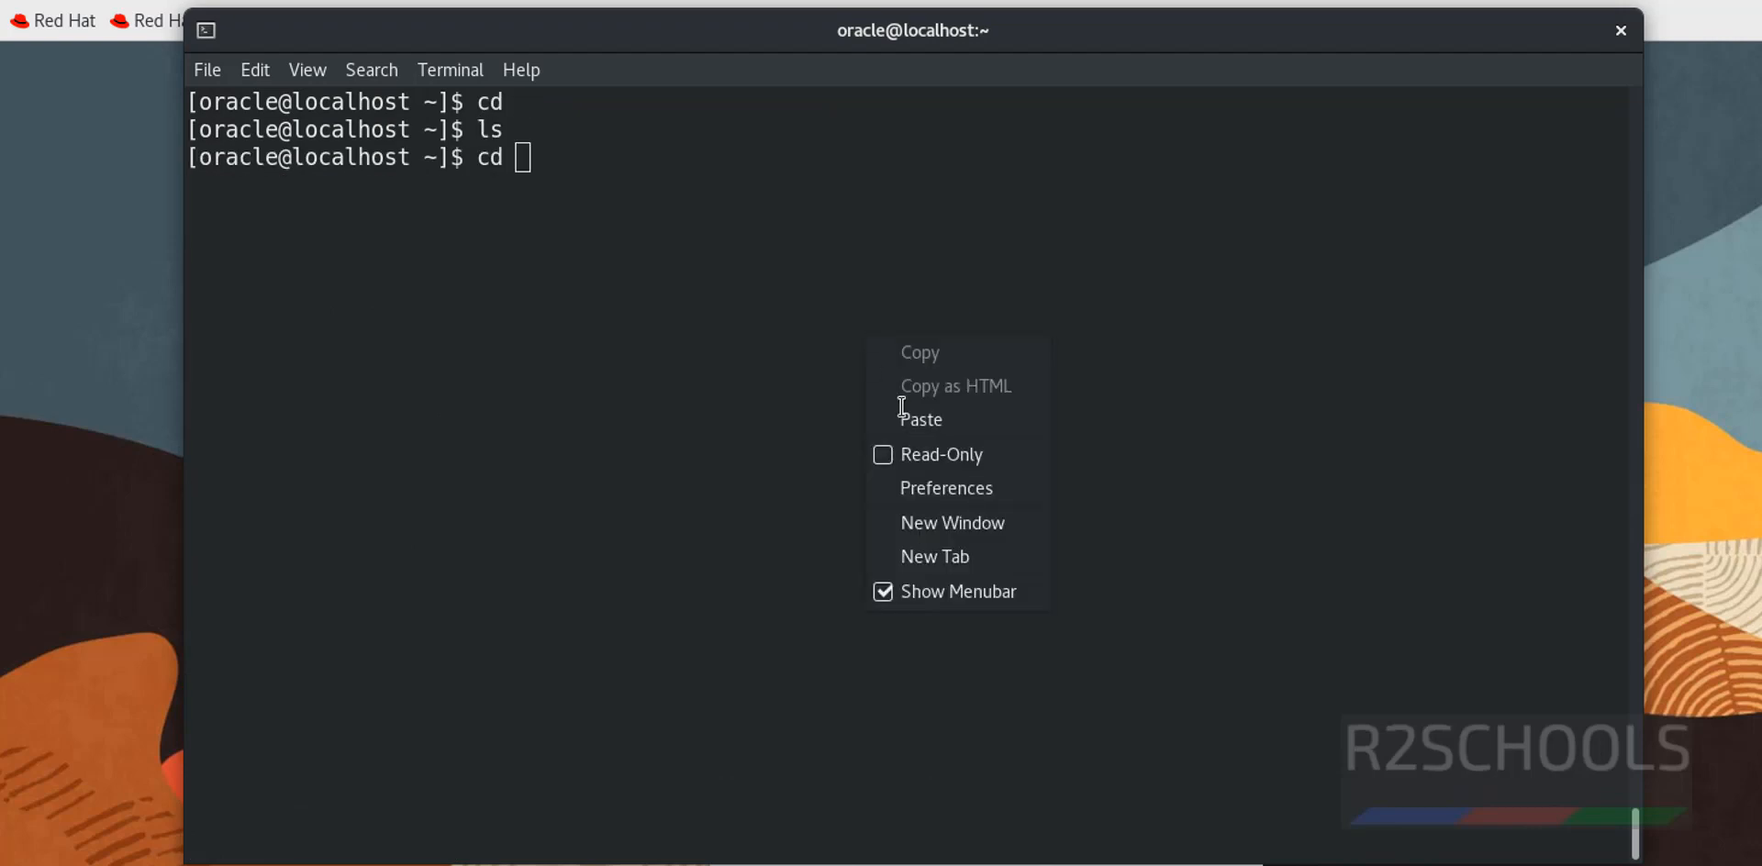
{"action": "left_click", "coordinate": [919, 419]}
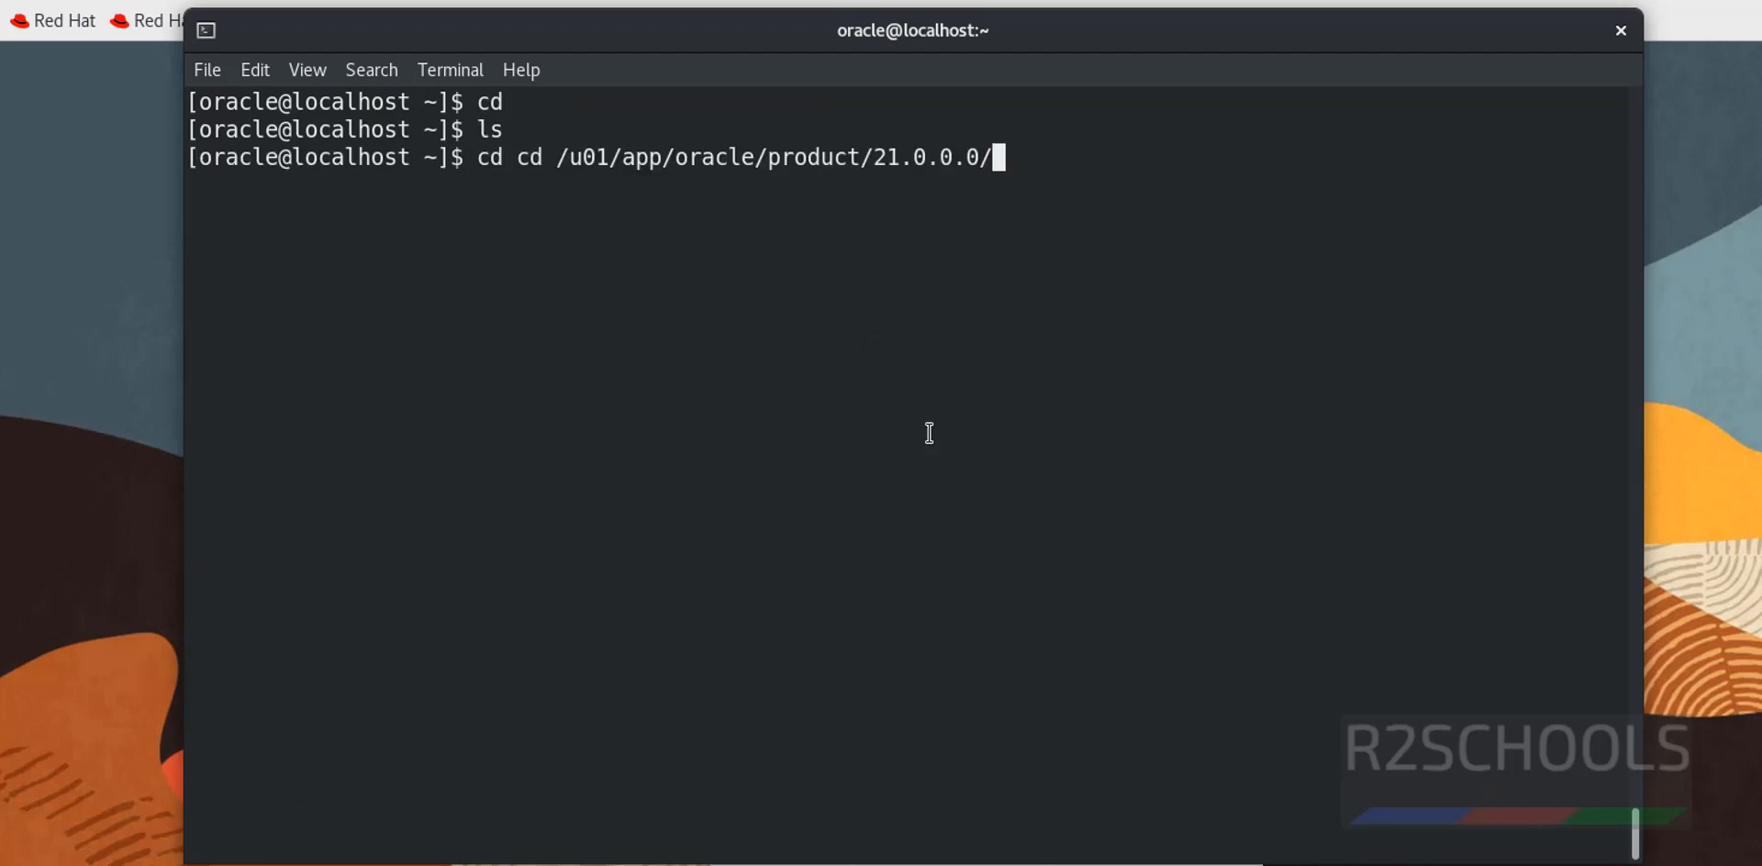
{"action": "key", "text": "Return"}
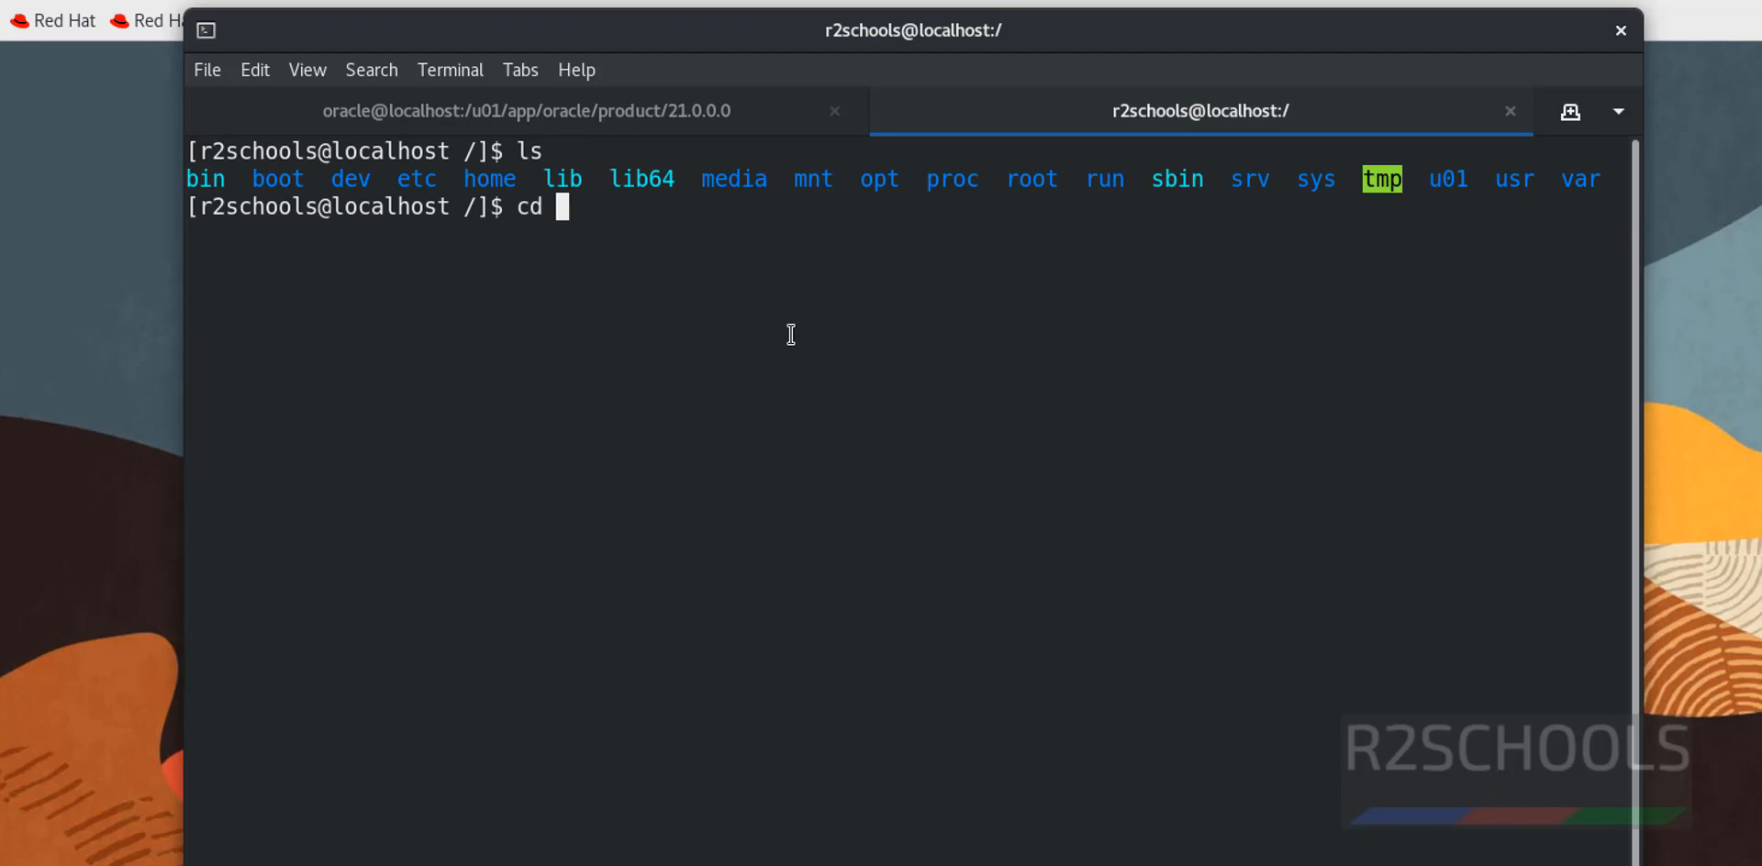
Step: Move the second session into Downloads and list the 2.9G db_home zip
{"action": "type", "text": "home/r2schools/"}
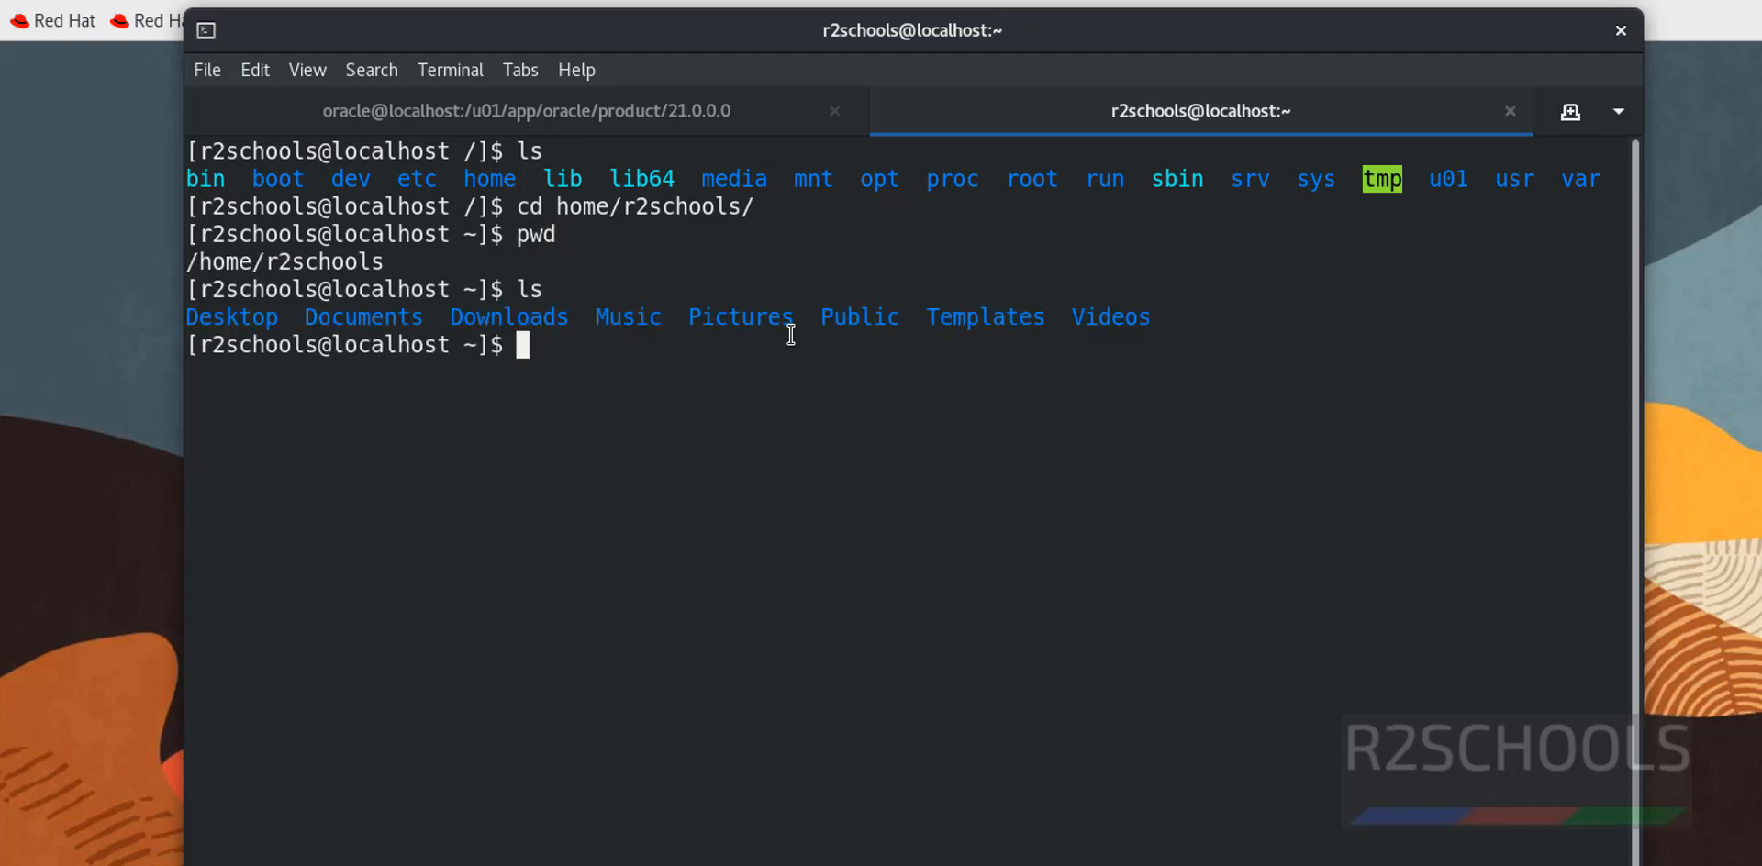
{"action": "type", "text": "cd Downloads/"}
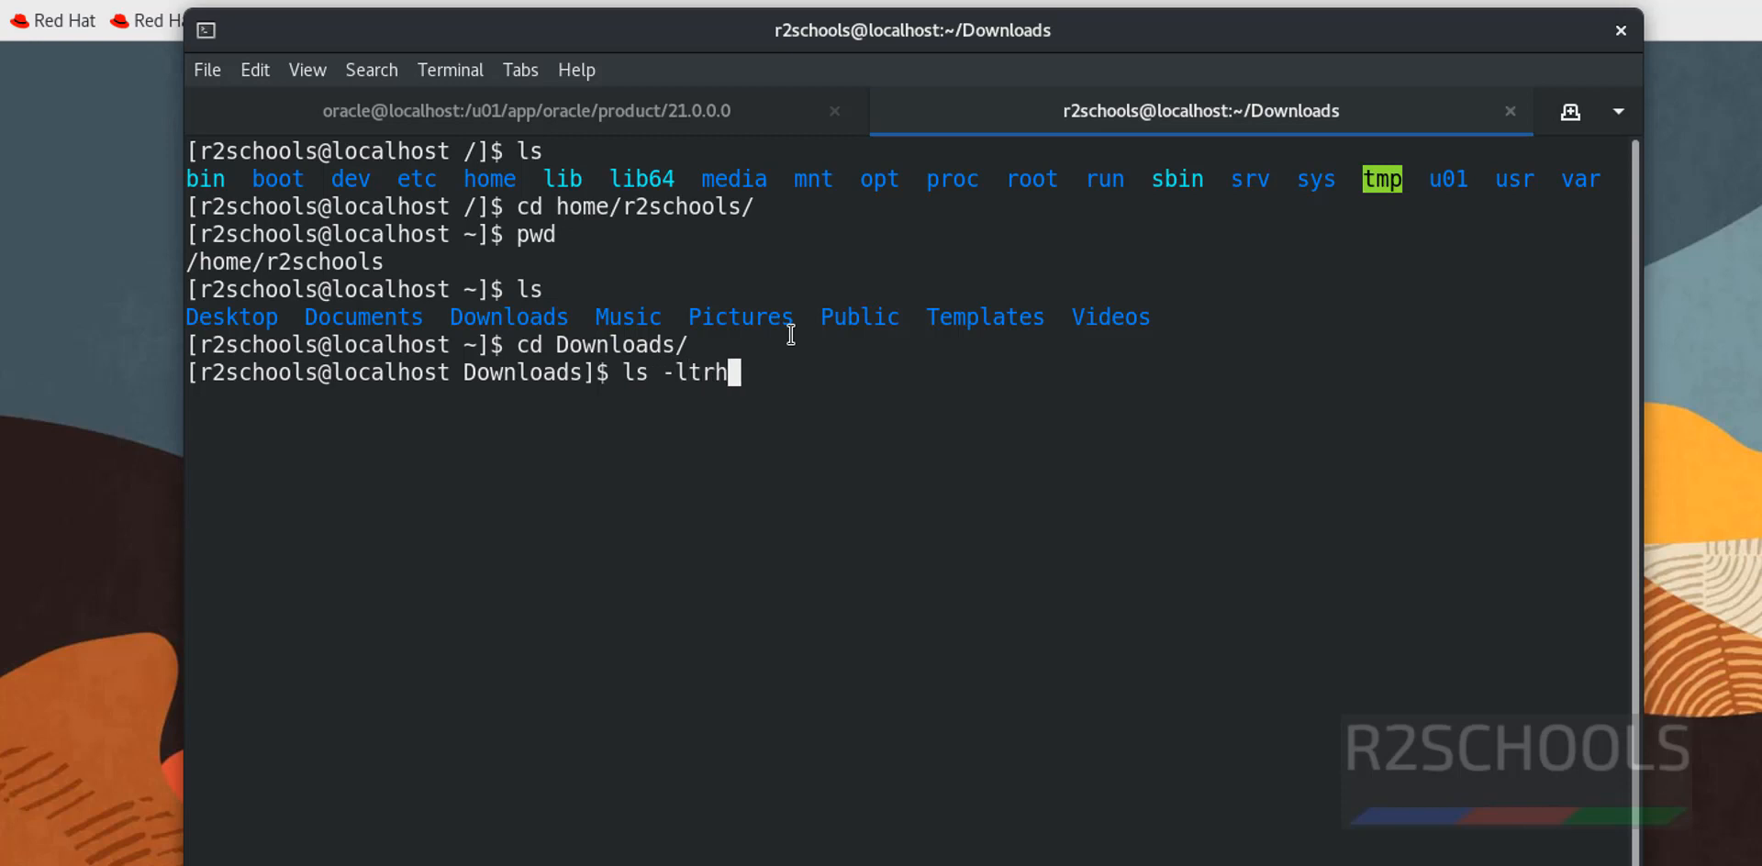
{"action": "key", "text": "Return"}
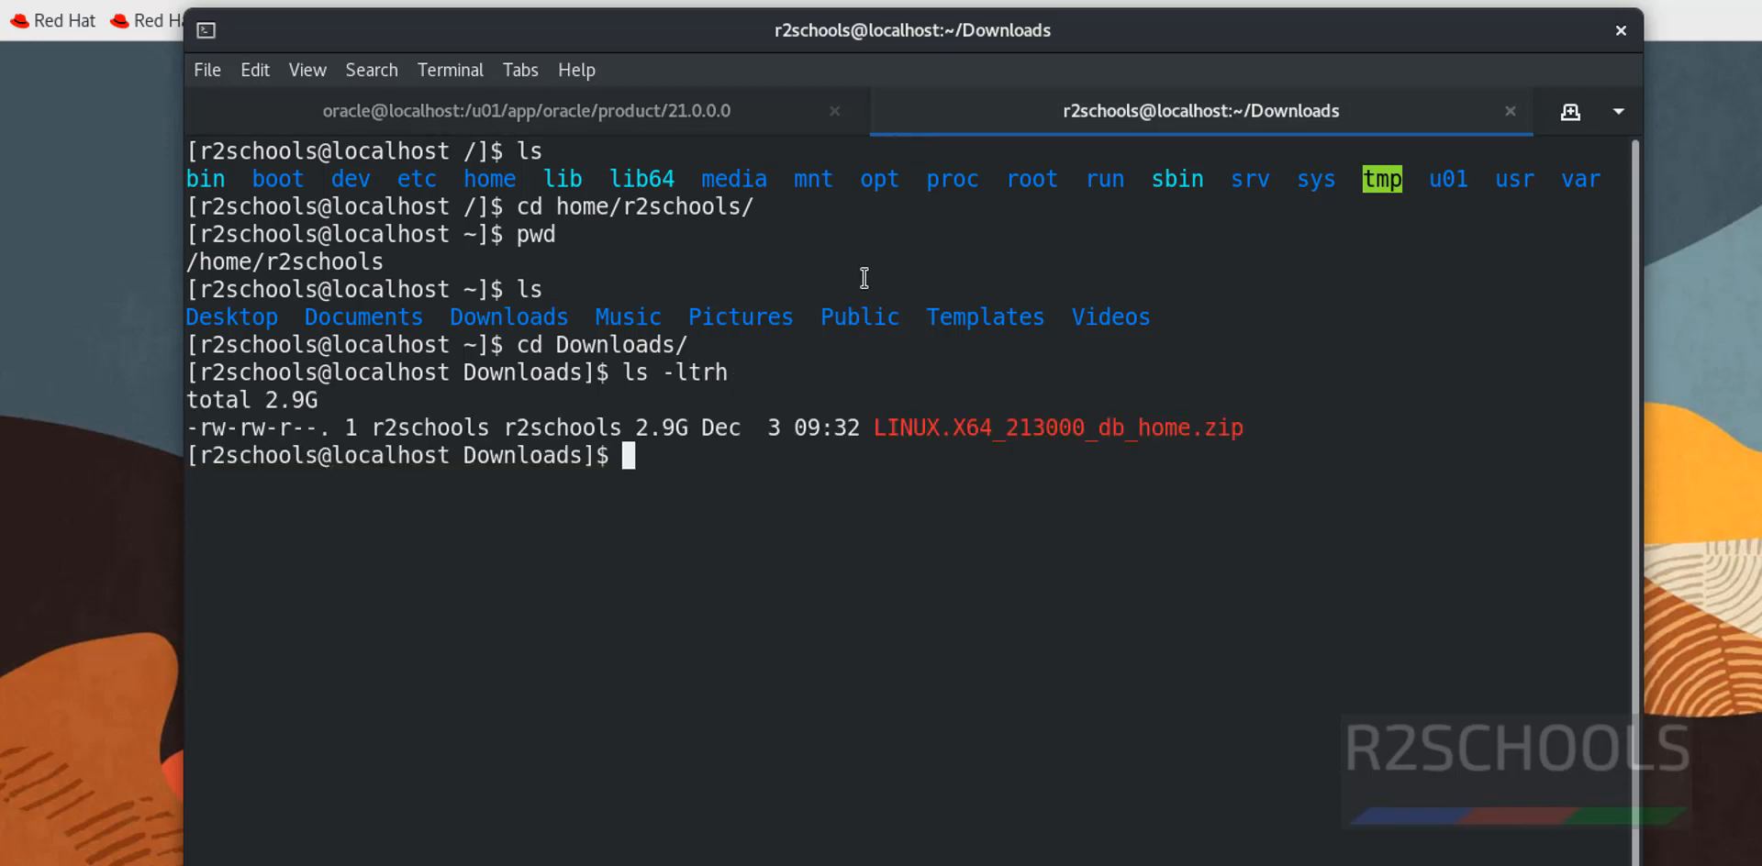
Step: Glance at the 21.0.0.0 session, then start typing cp LINUX.X64_213000_db_home.zip in Downloads
{"action": "left_click", "coordinate": [525, 110]}
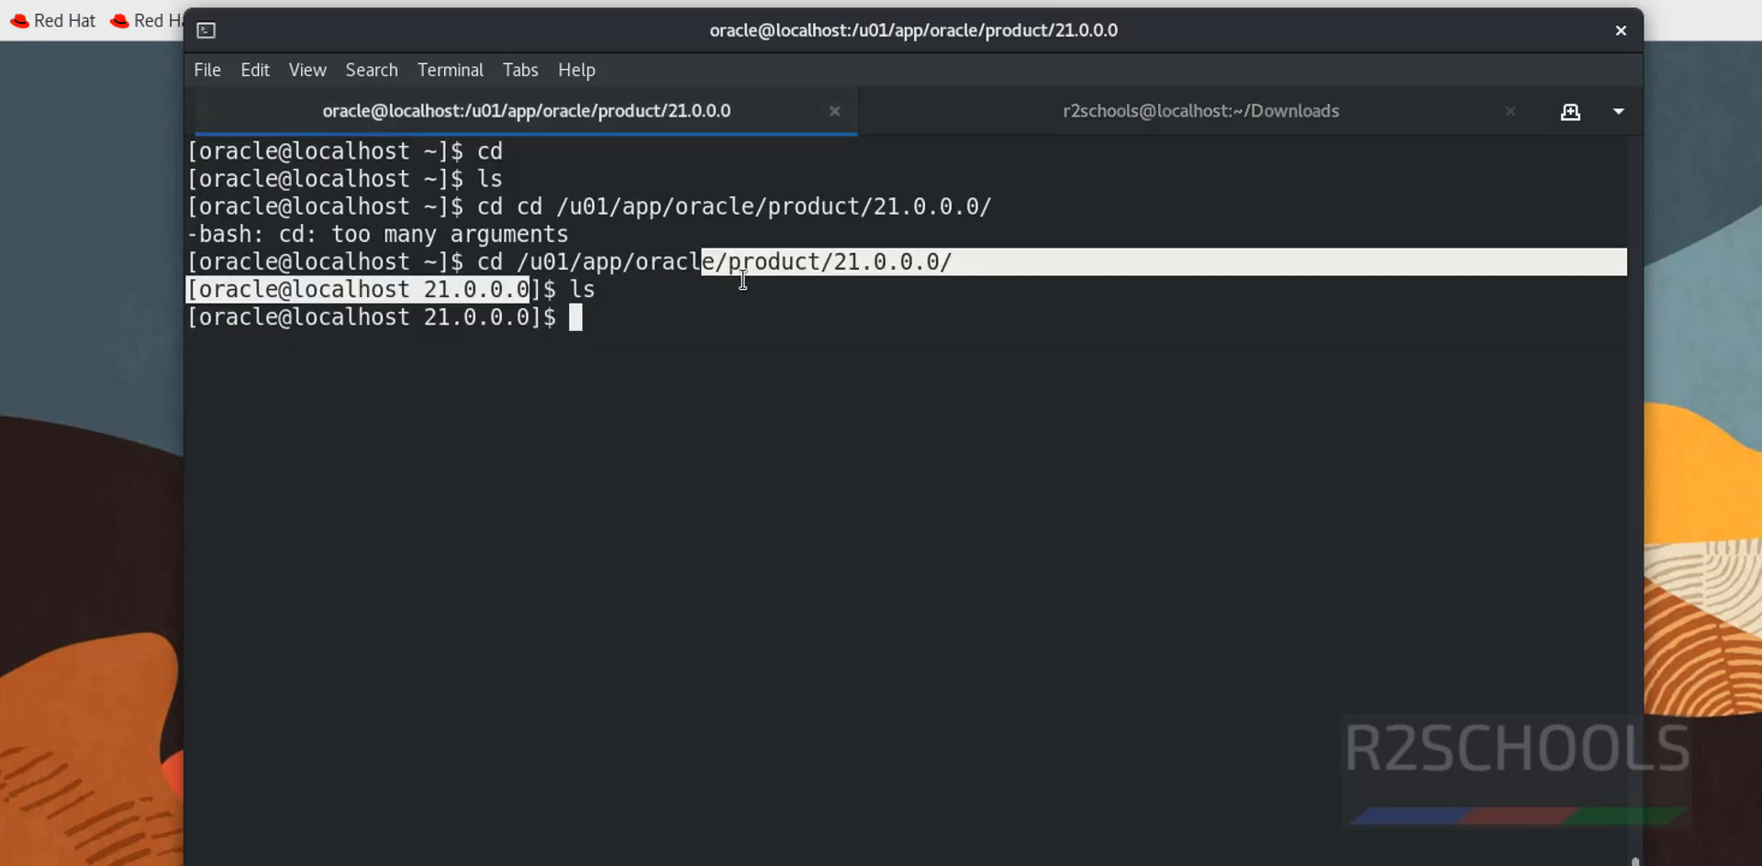
{"action": "left_click", "coordinate": [1198, 110]}
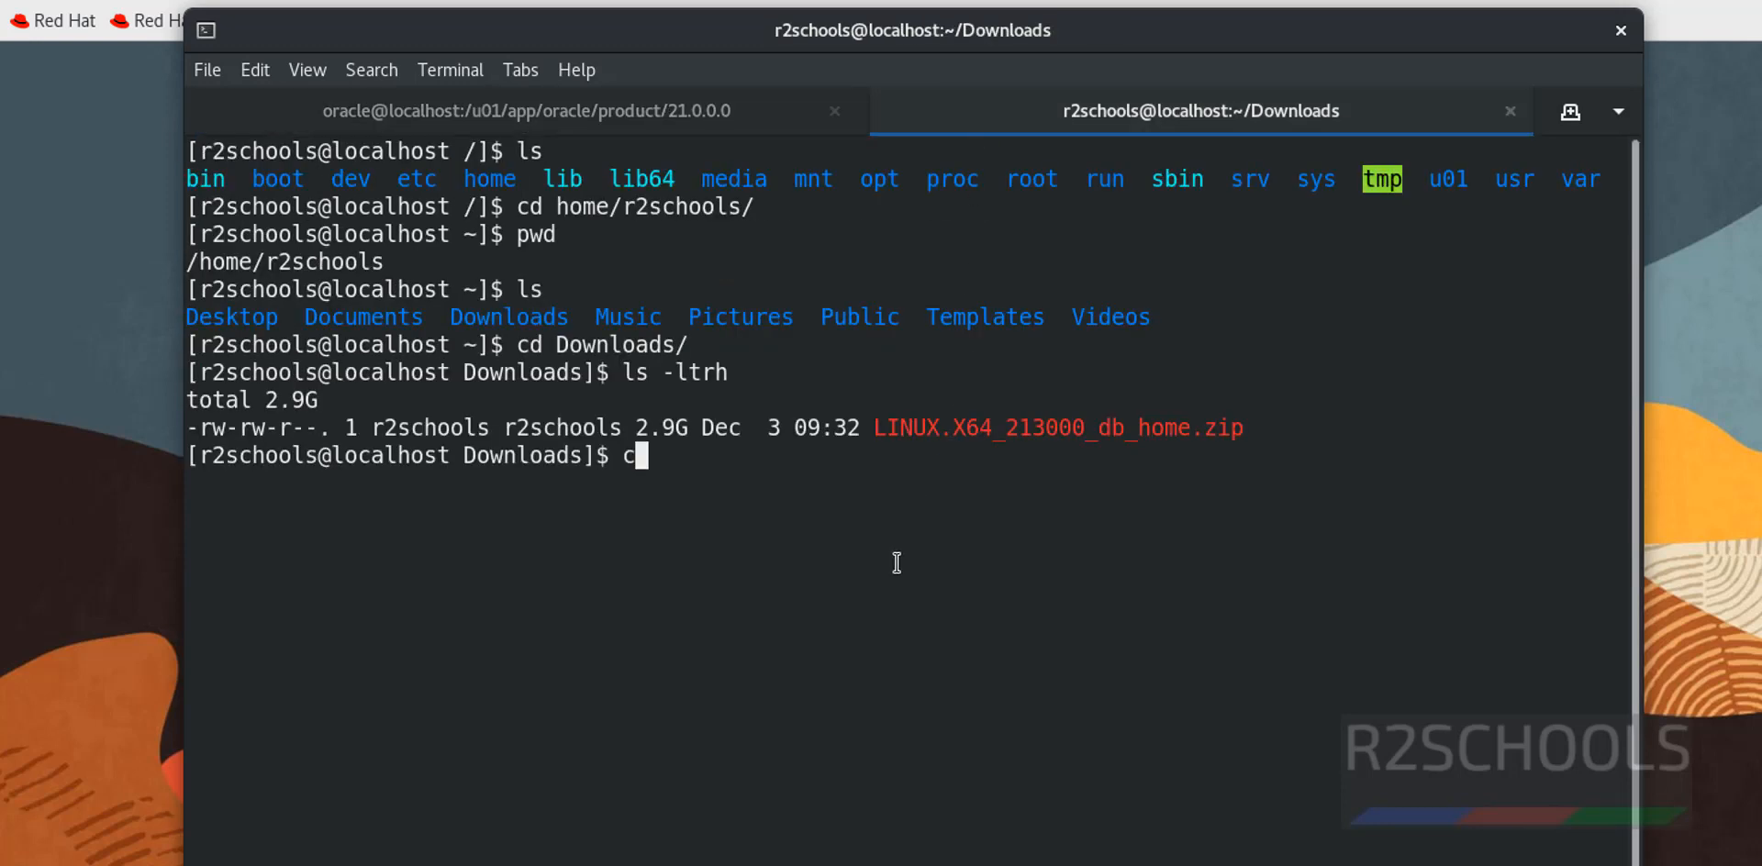
{"action": "type", "text": "p LINUX.X64_213000_db_home.zip"}
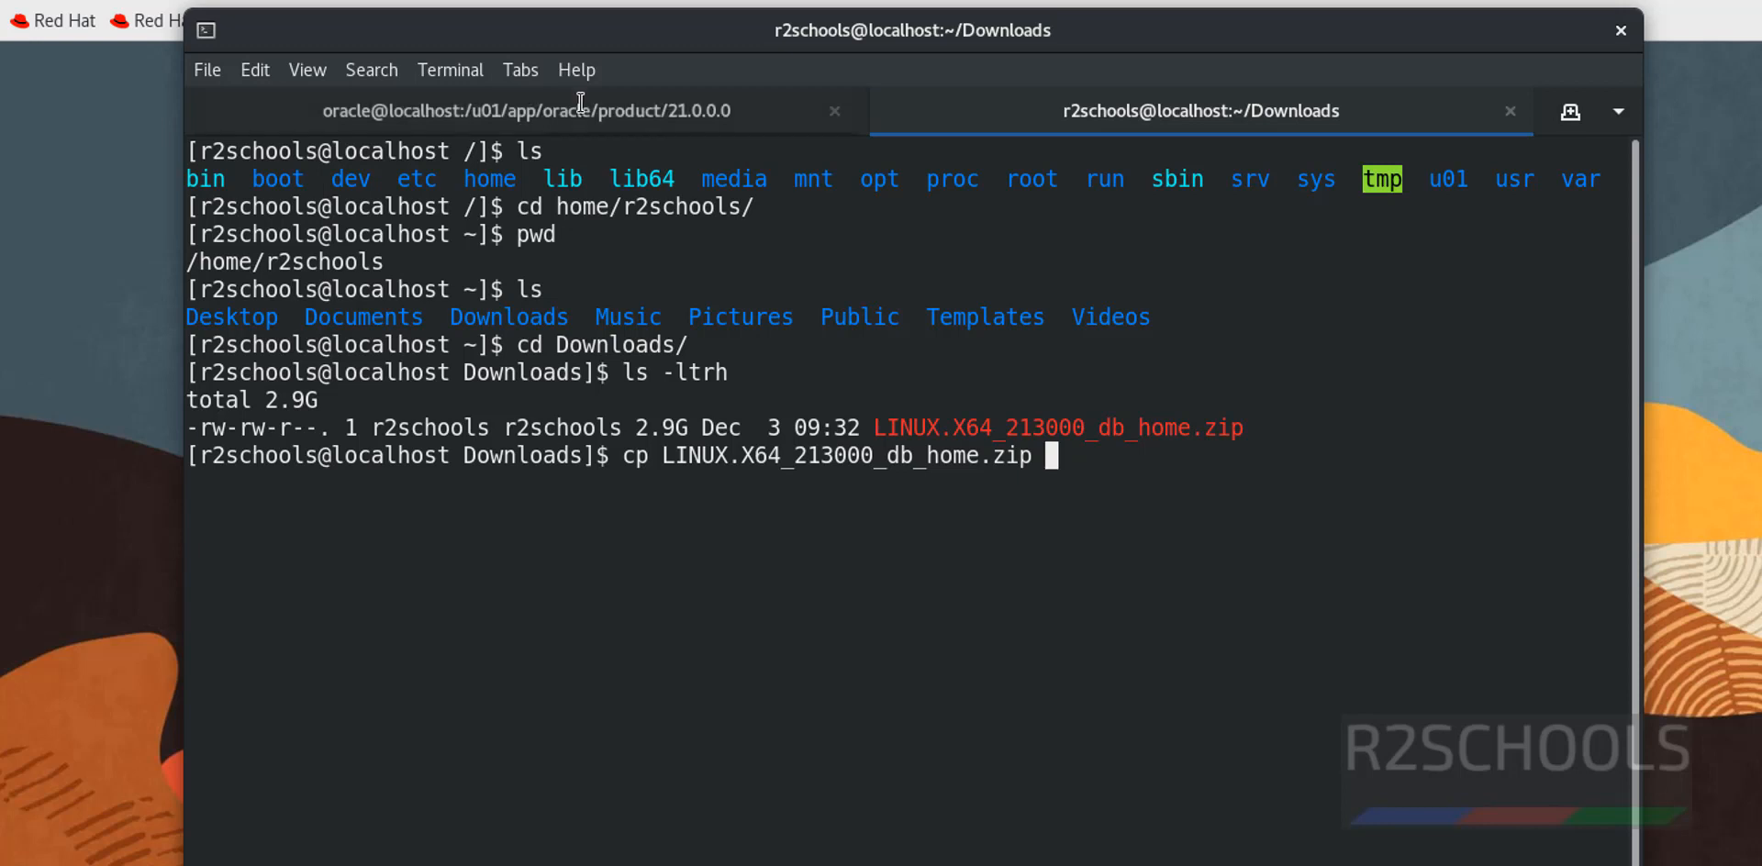
Step: Run cp to /u01/app/oracle/product/21.0.0.0, get Permission denied, and become root with su
{"action": "left_click", "coordinate": [523, 110]}
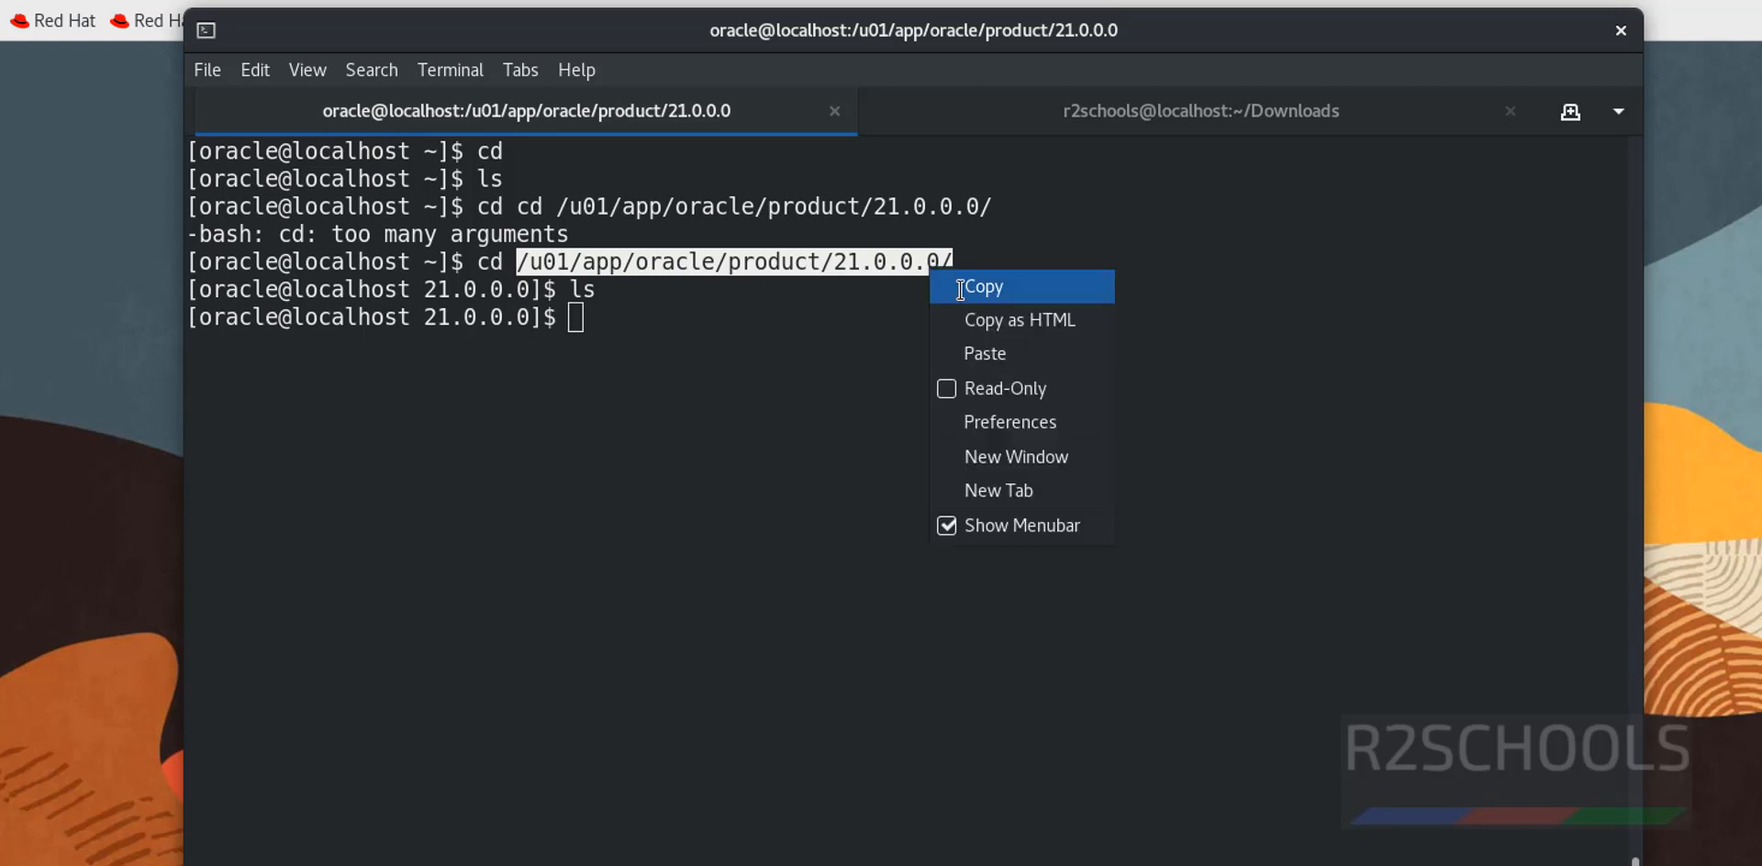
{"action": "left_click", "coordinate": [1198, 110]}
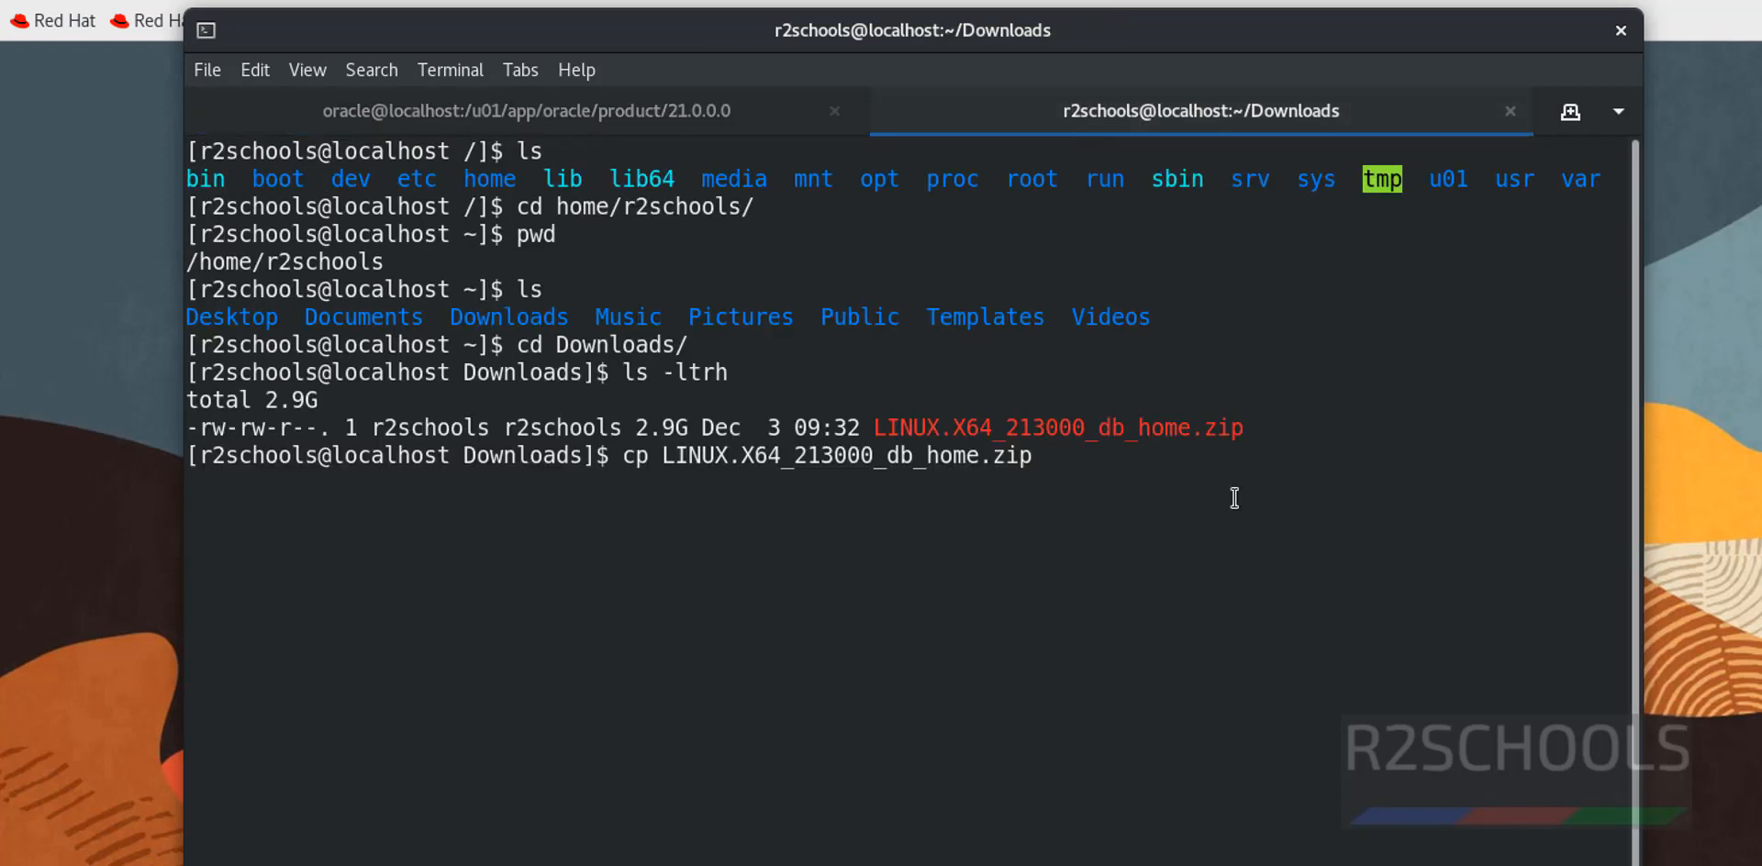
{"action": "key", "text": "Return"}
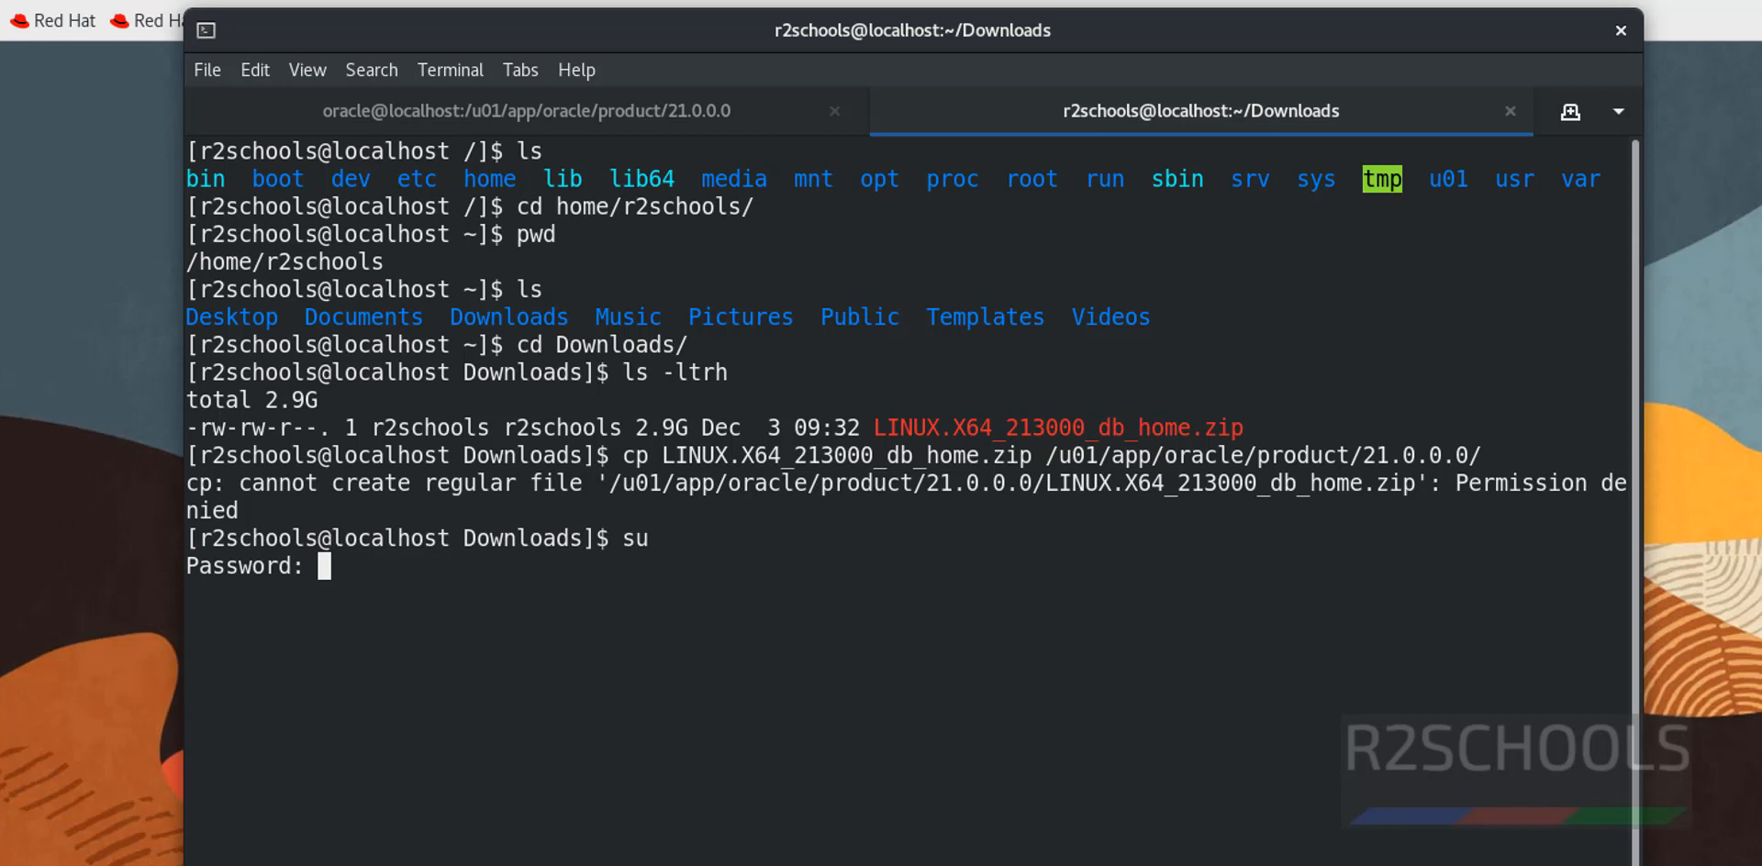
{"action": "key", "text": "Return"}
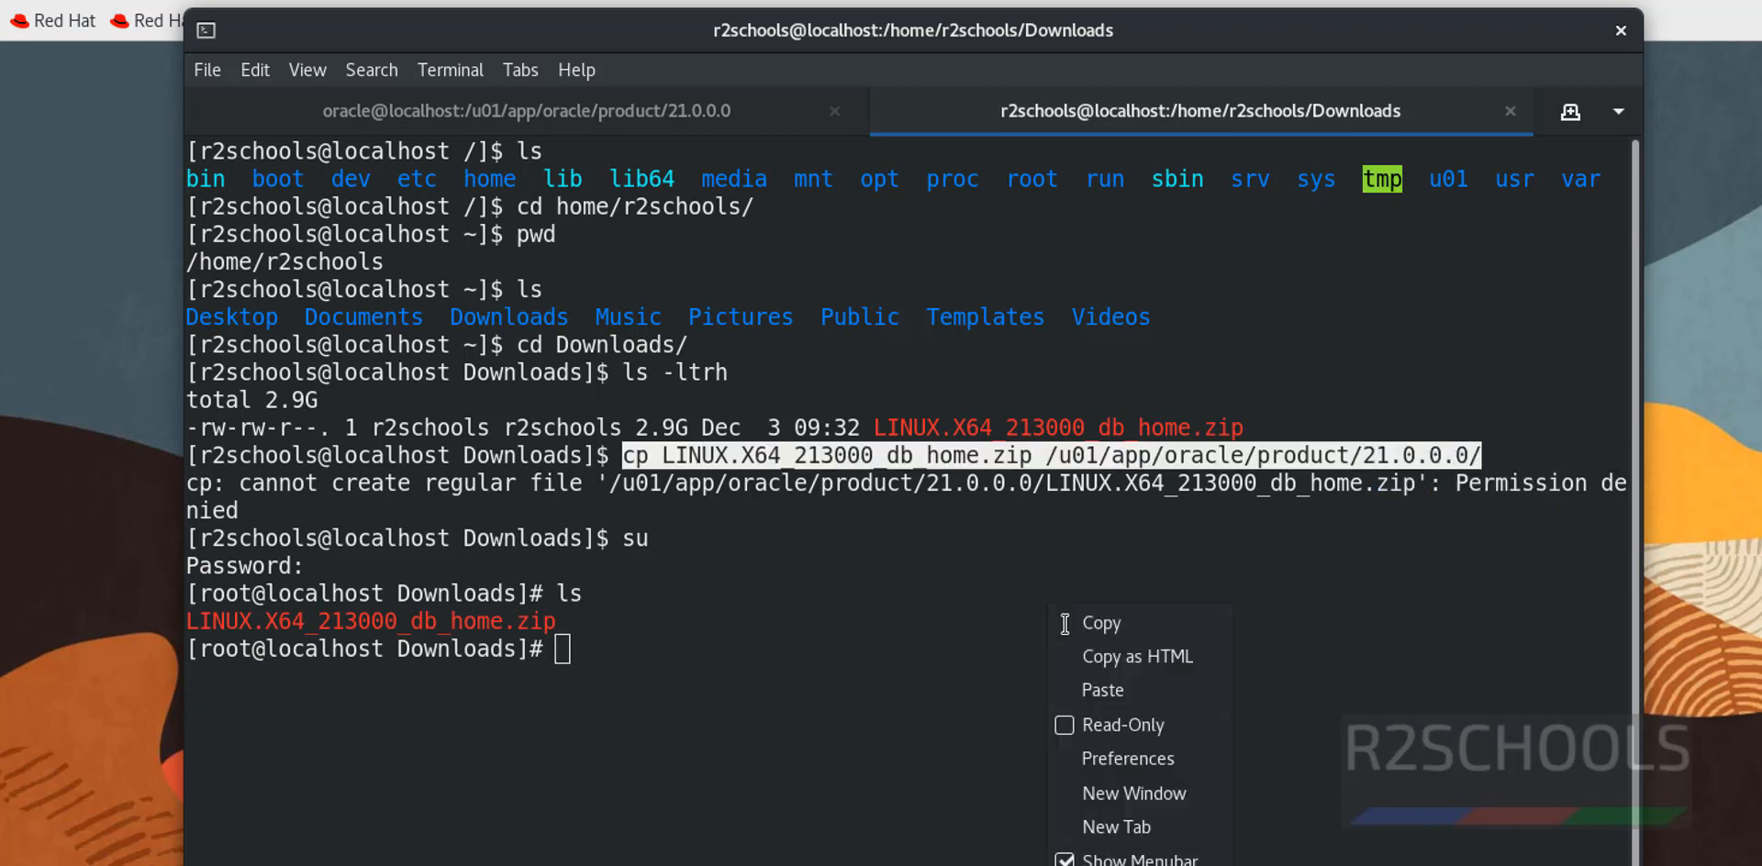
Step: Rerun the cp of the db_home zip into the Oracle home as root
{"action": "left_click", "coordinate": [1103, 688]}
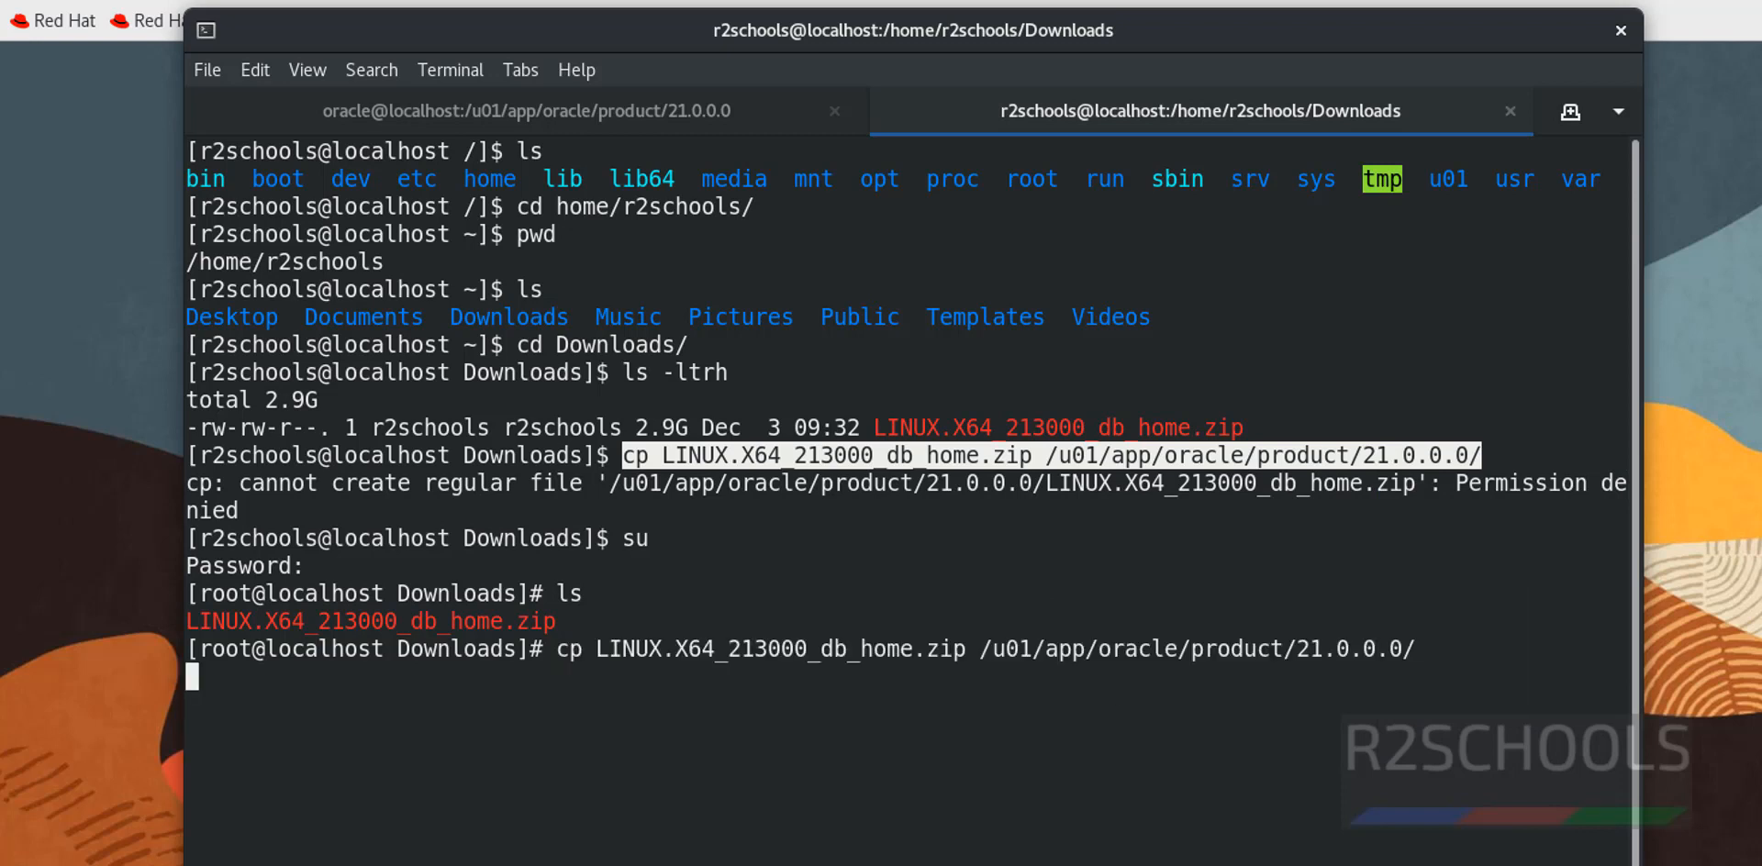
{"action": "left_click", "coordinate": [525, 110]}
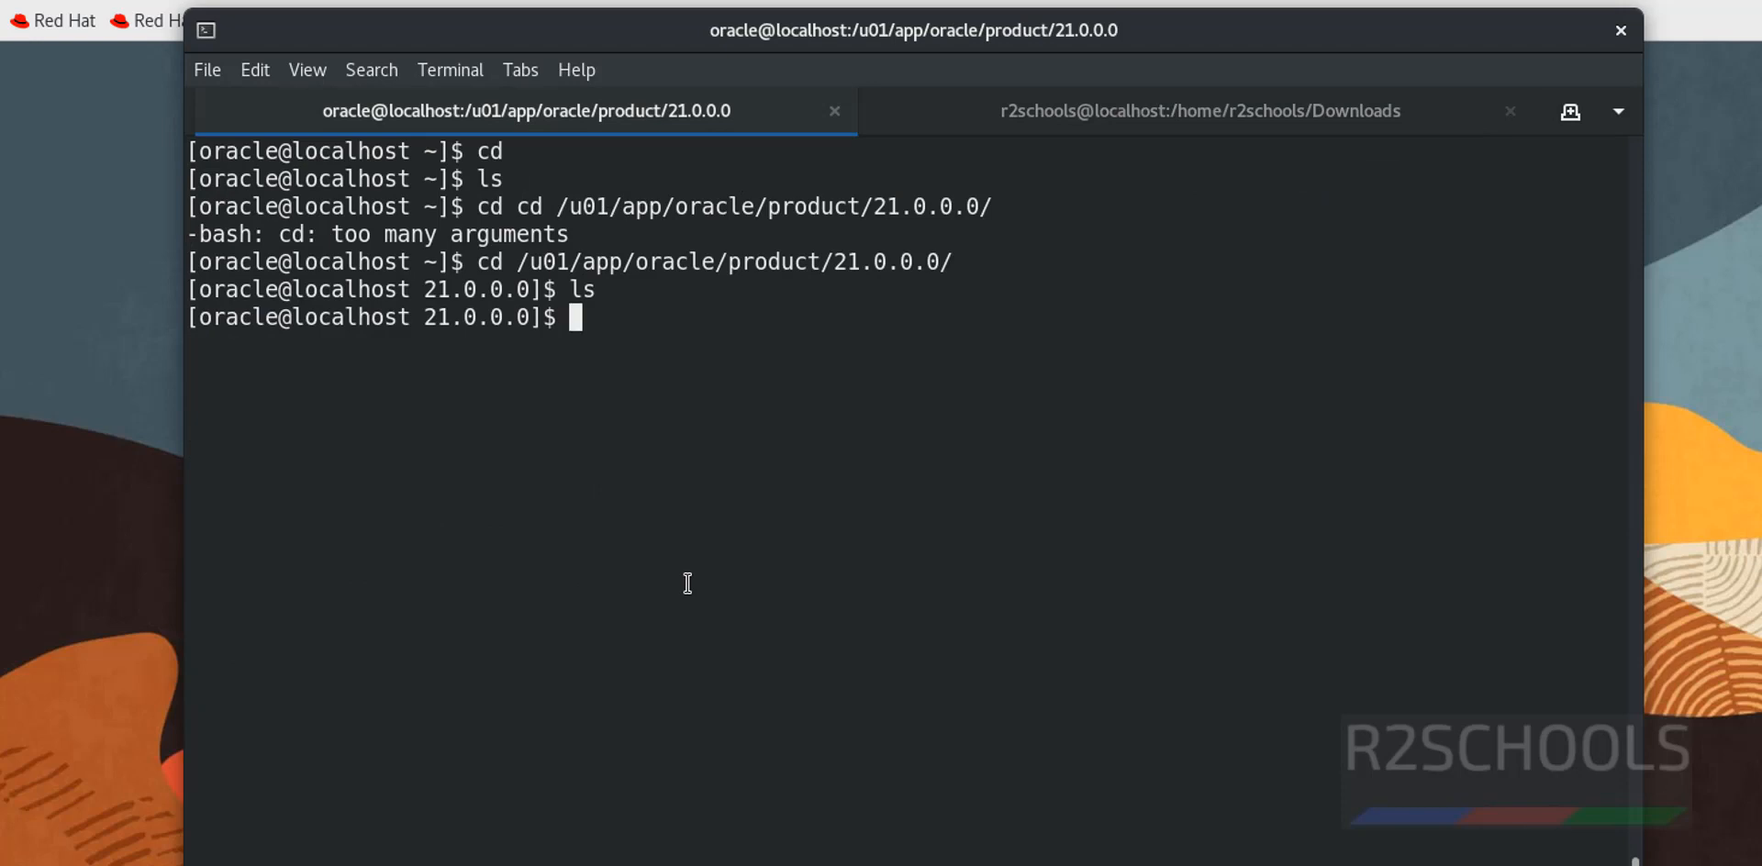
{"action": "left_click", "coordinate": [1199, 110]}
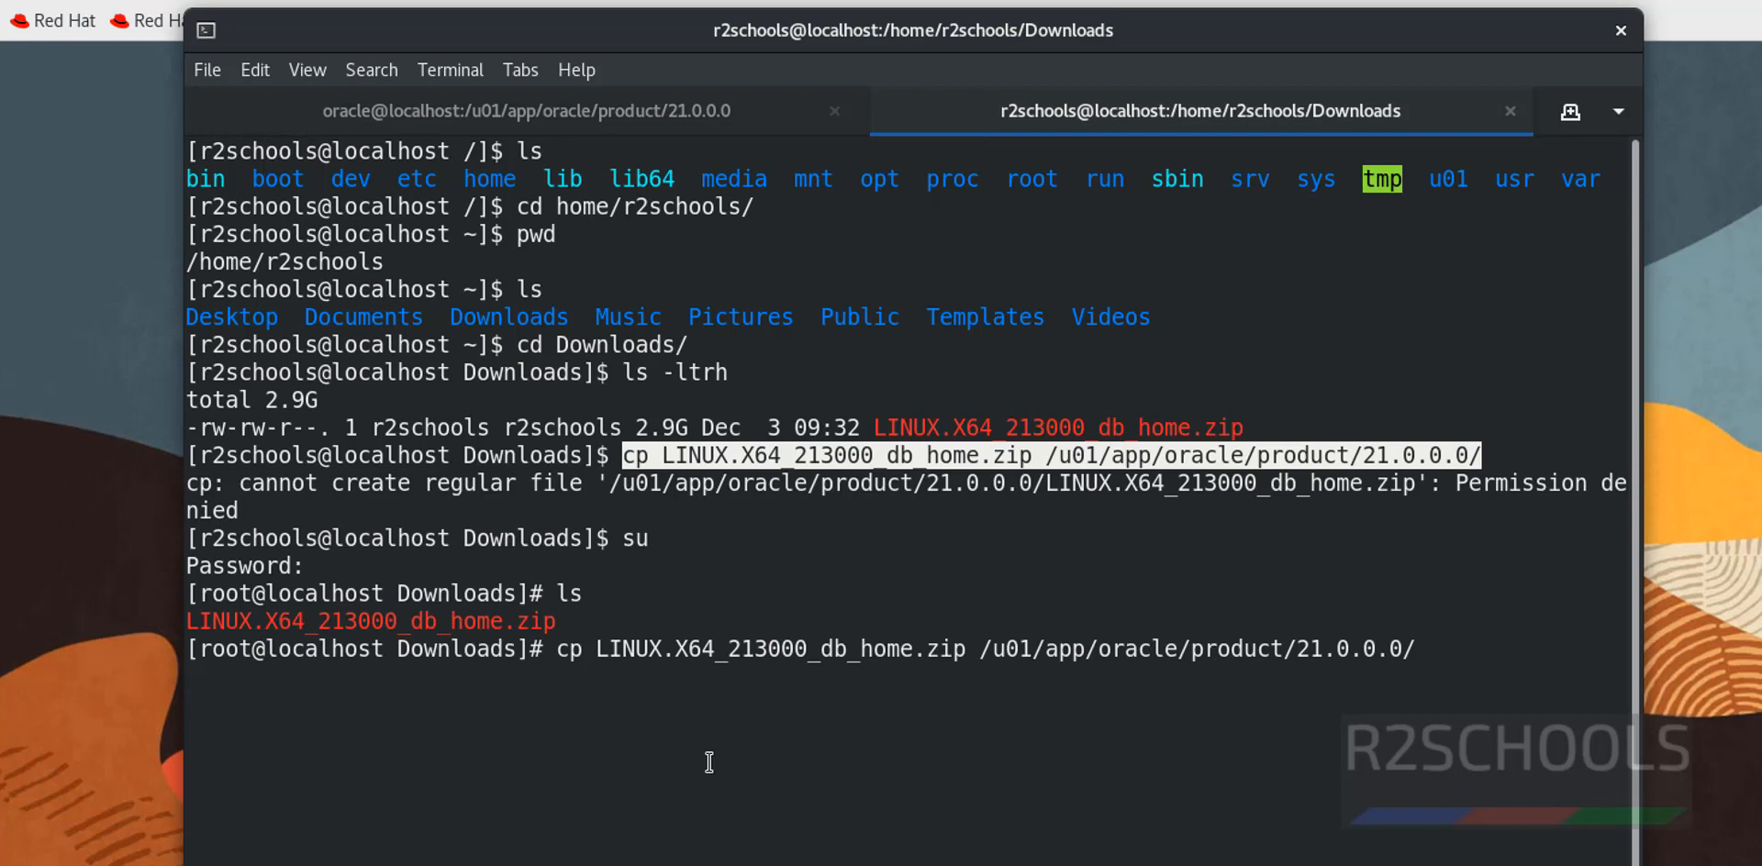
{"action": "key", "text": "Return"}
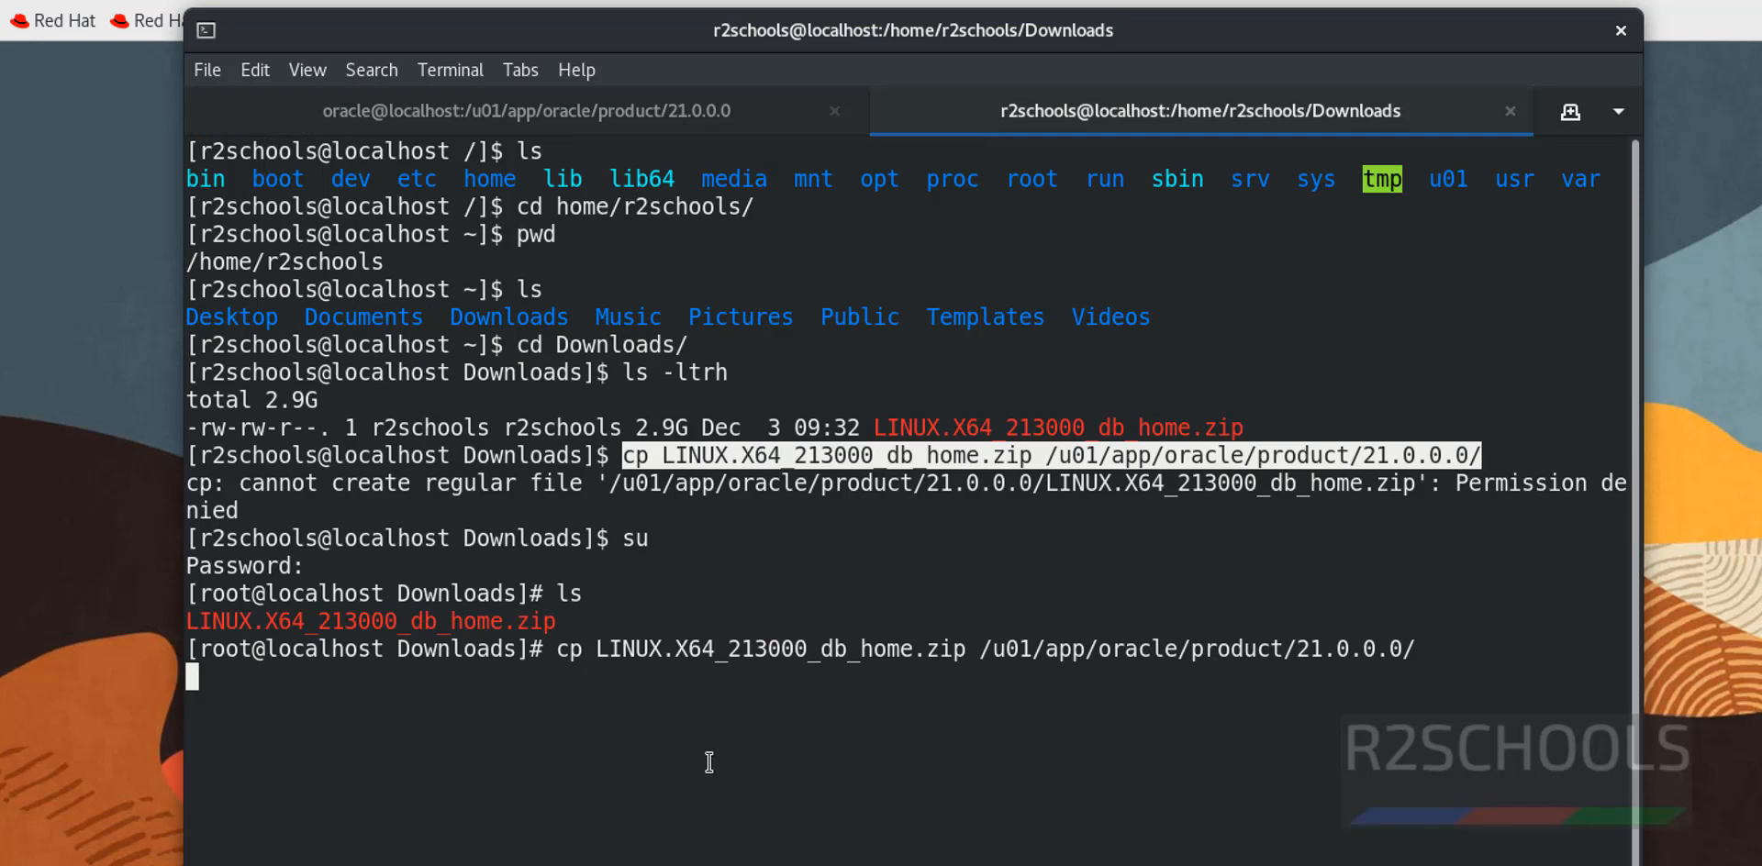
{"action": "mouse_move", "coordinate": [584, 700]}
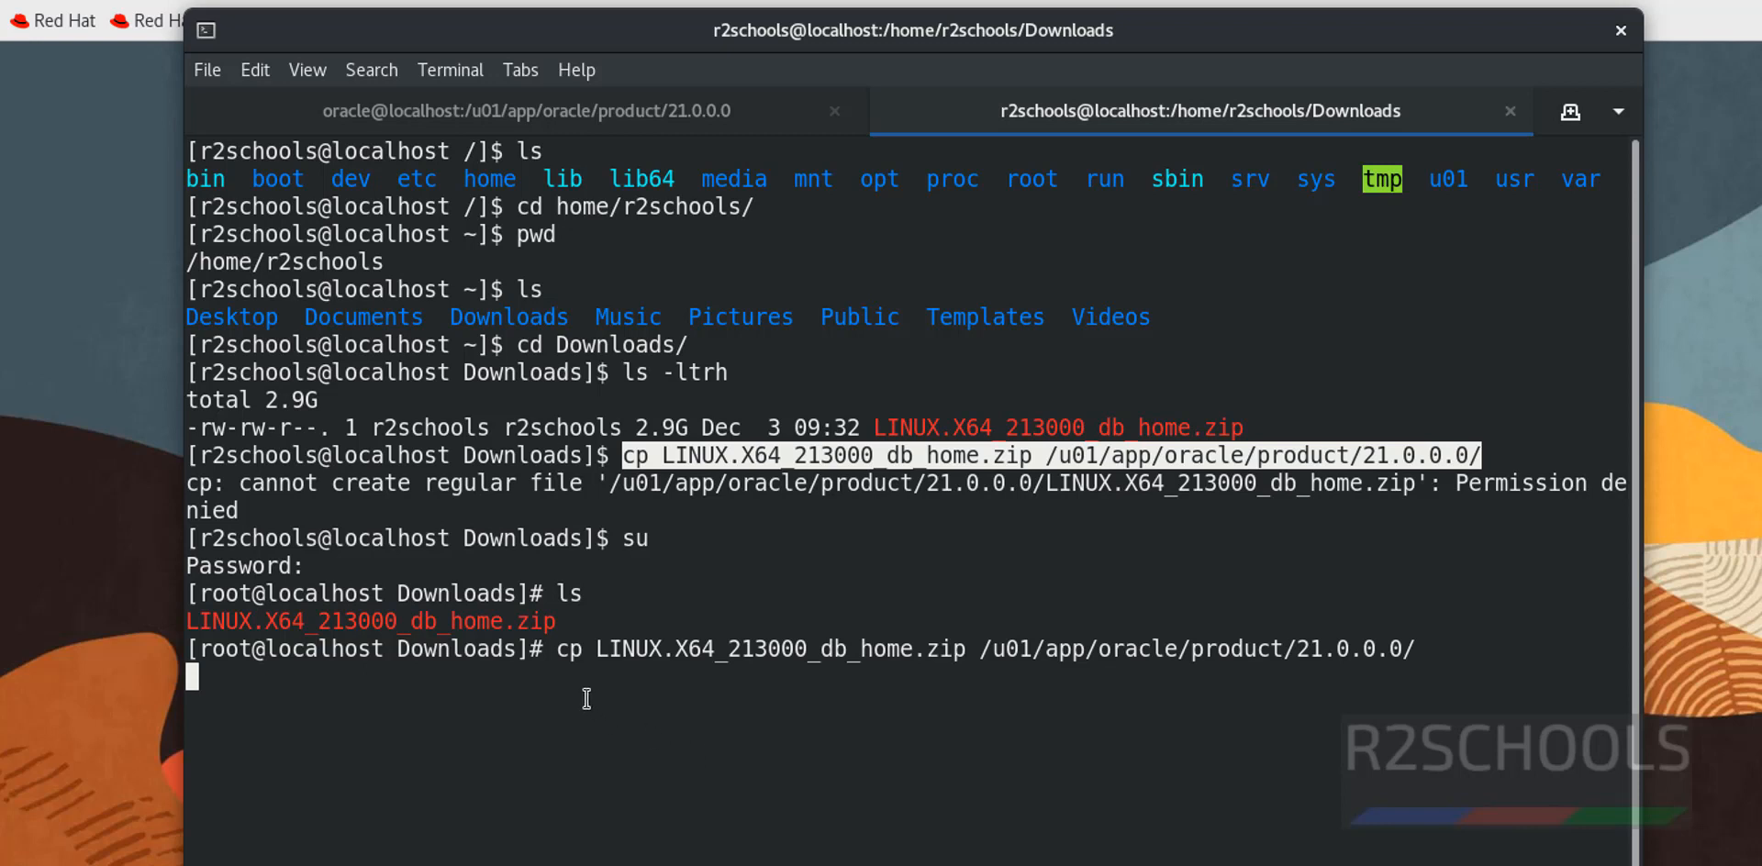
{"action": "mouse_move", "coordinate": [583, 684]}
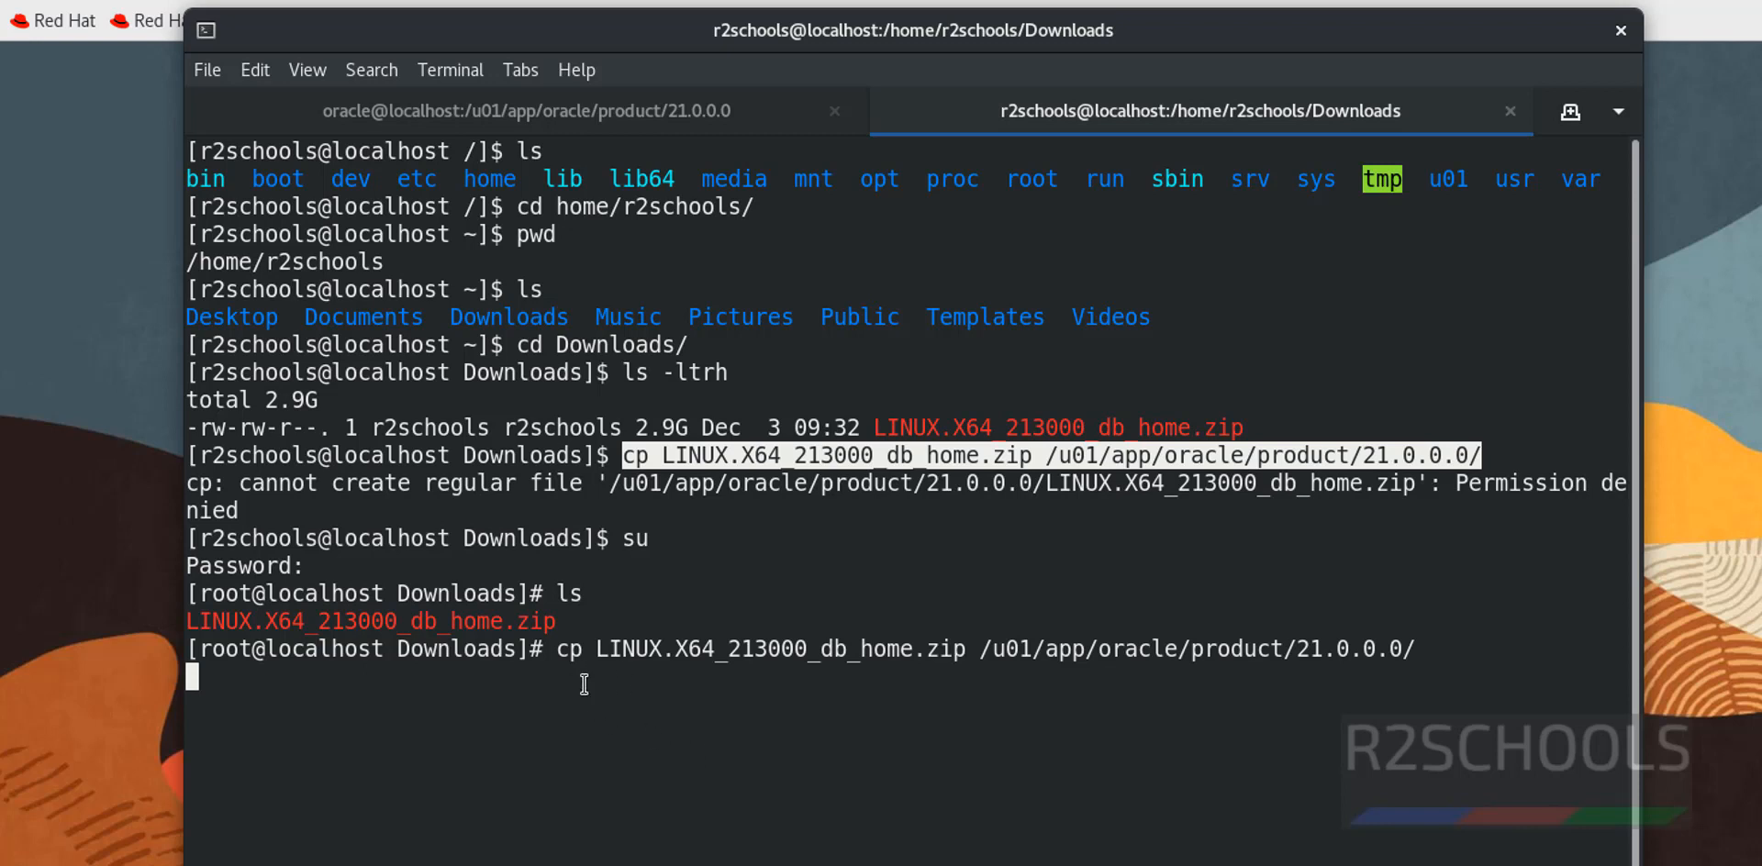
{"action": "mouse_move", "coordinate": [587, 714]}
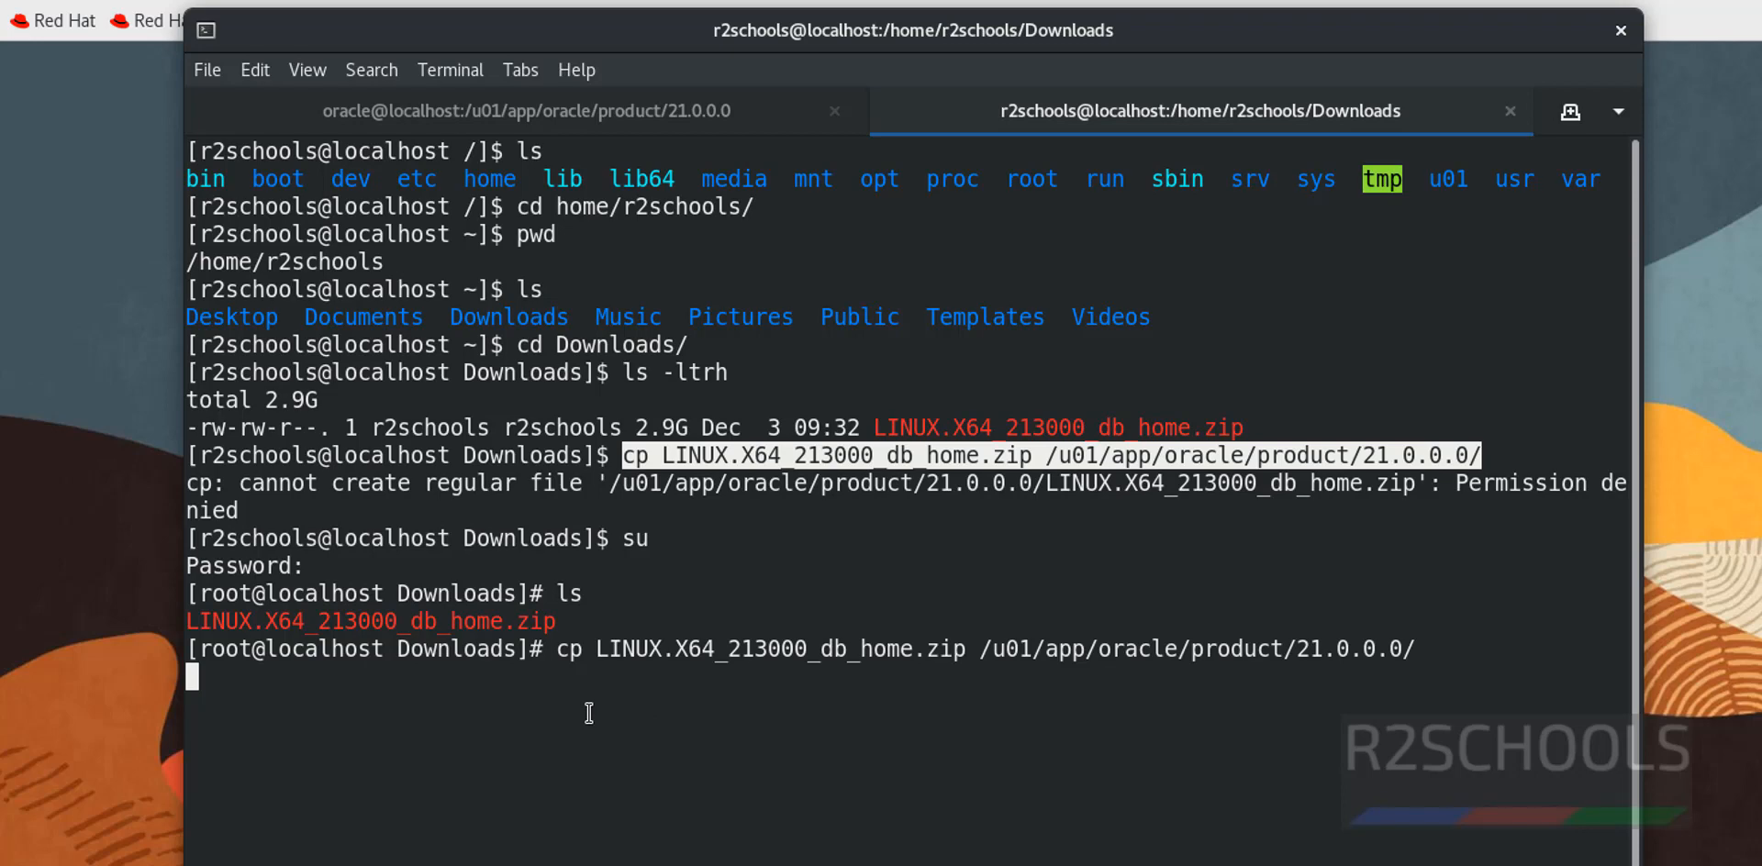
Step: Watch the zip grow in the 21.0.0.0 folder and return to a fresh root prompt after the copy
{"action": "left_click", "coordinate": [524, 110]}
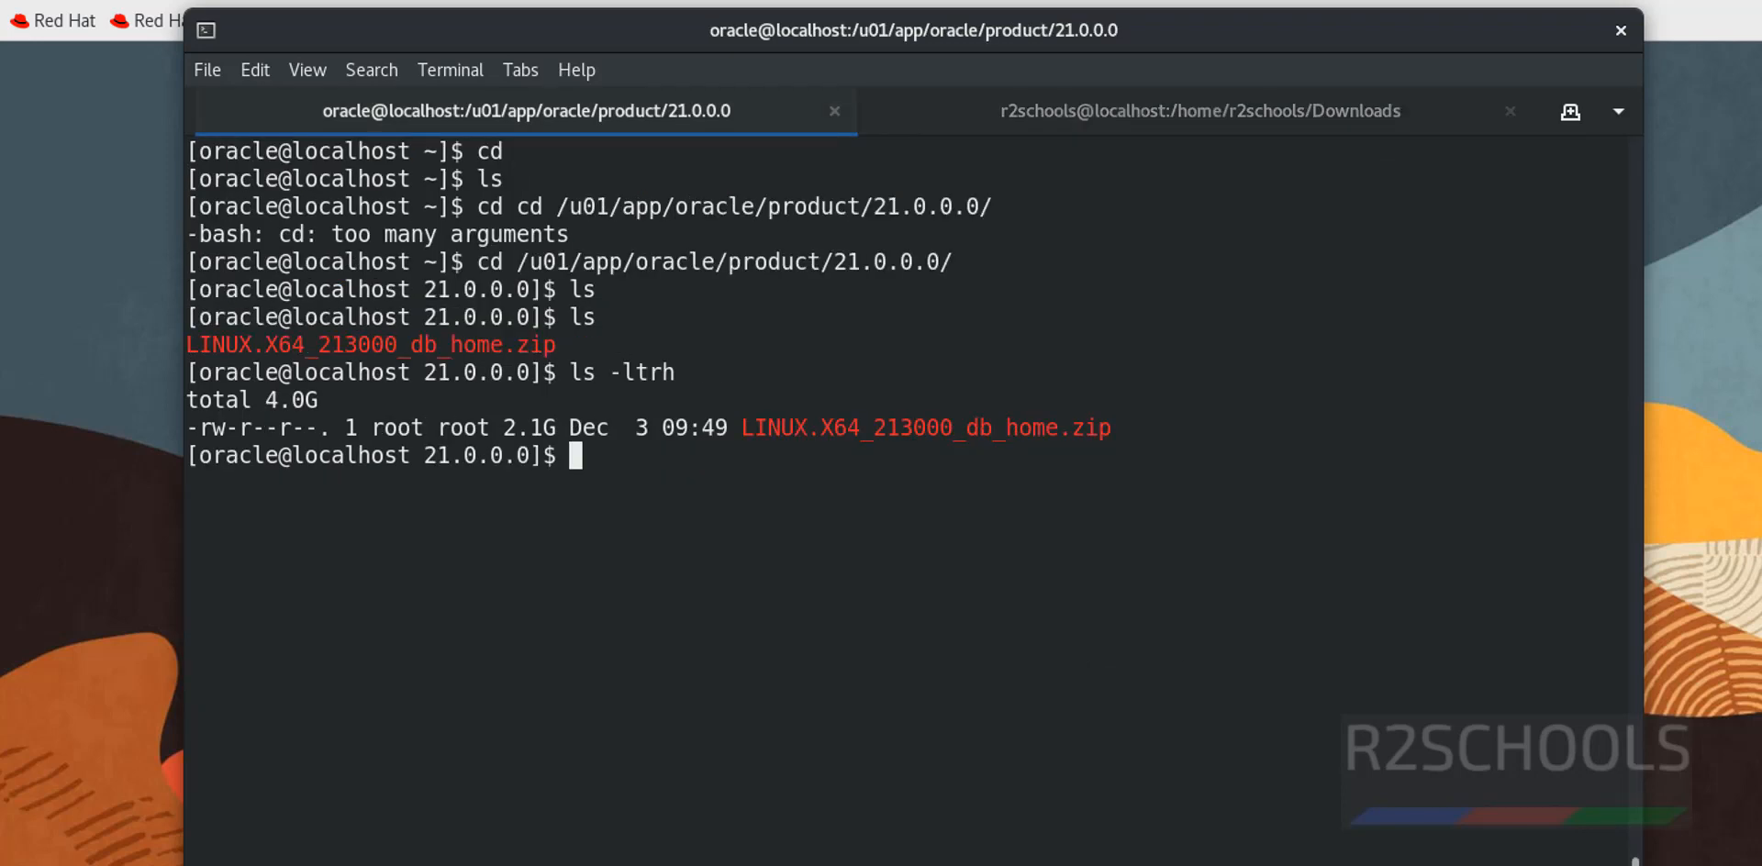
{"action": "left_click", "coordinate": [1199, 110]}
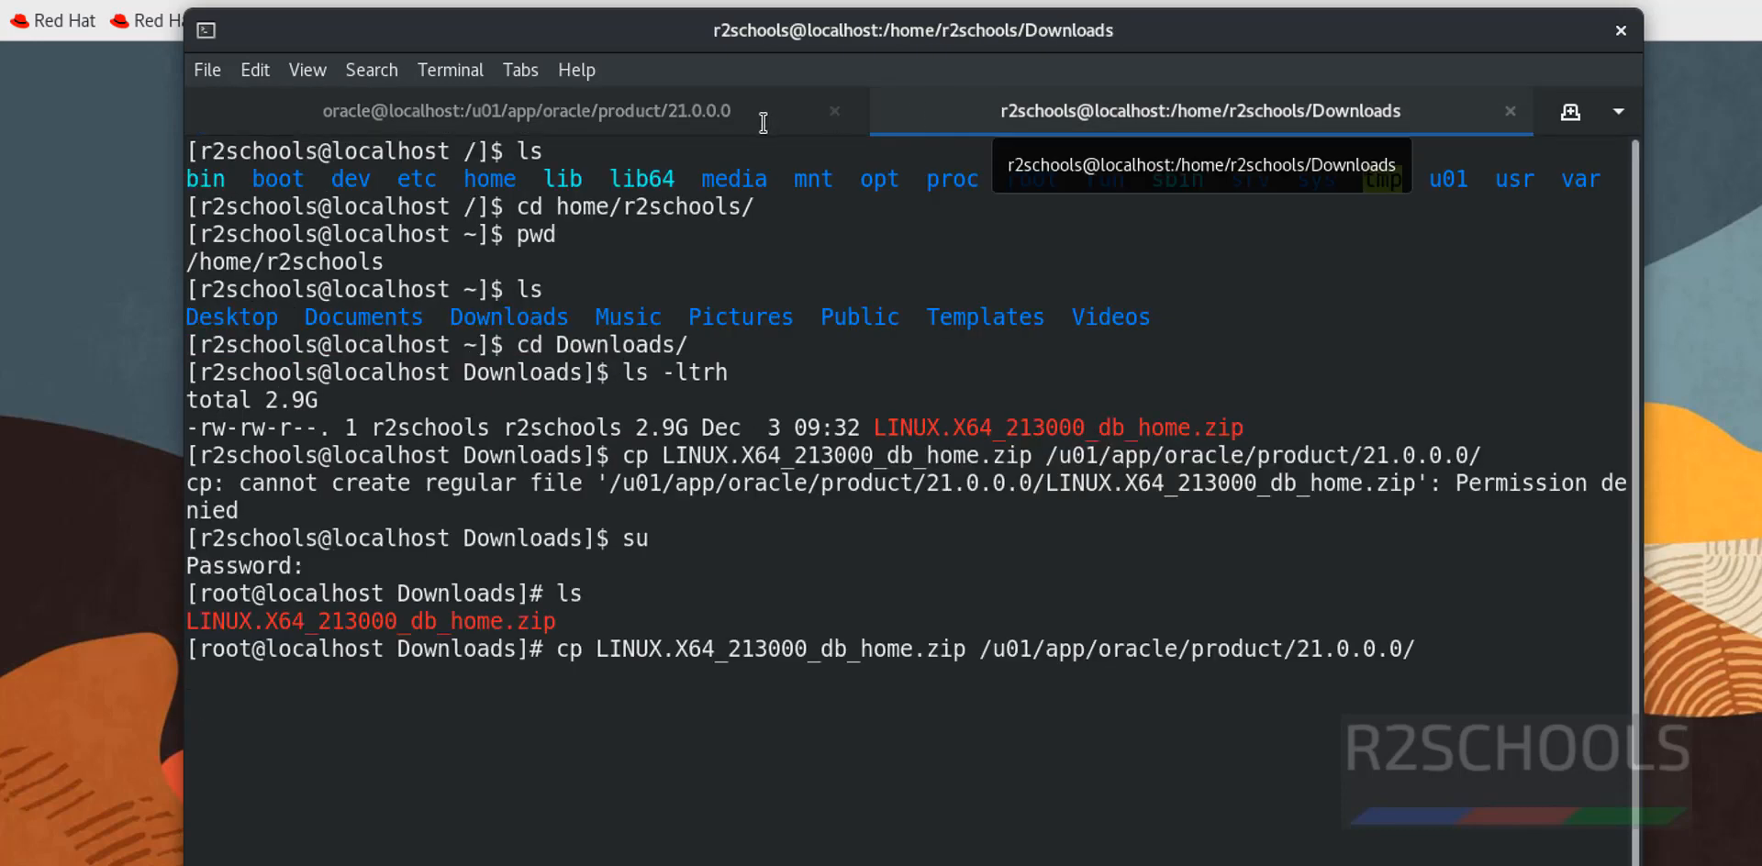
{"action": "key", "text": "Return"}
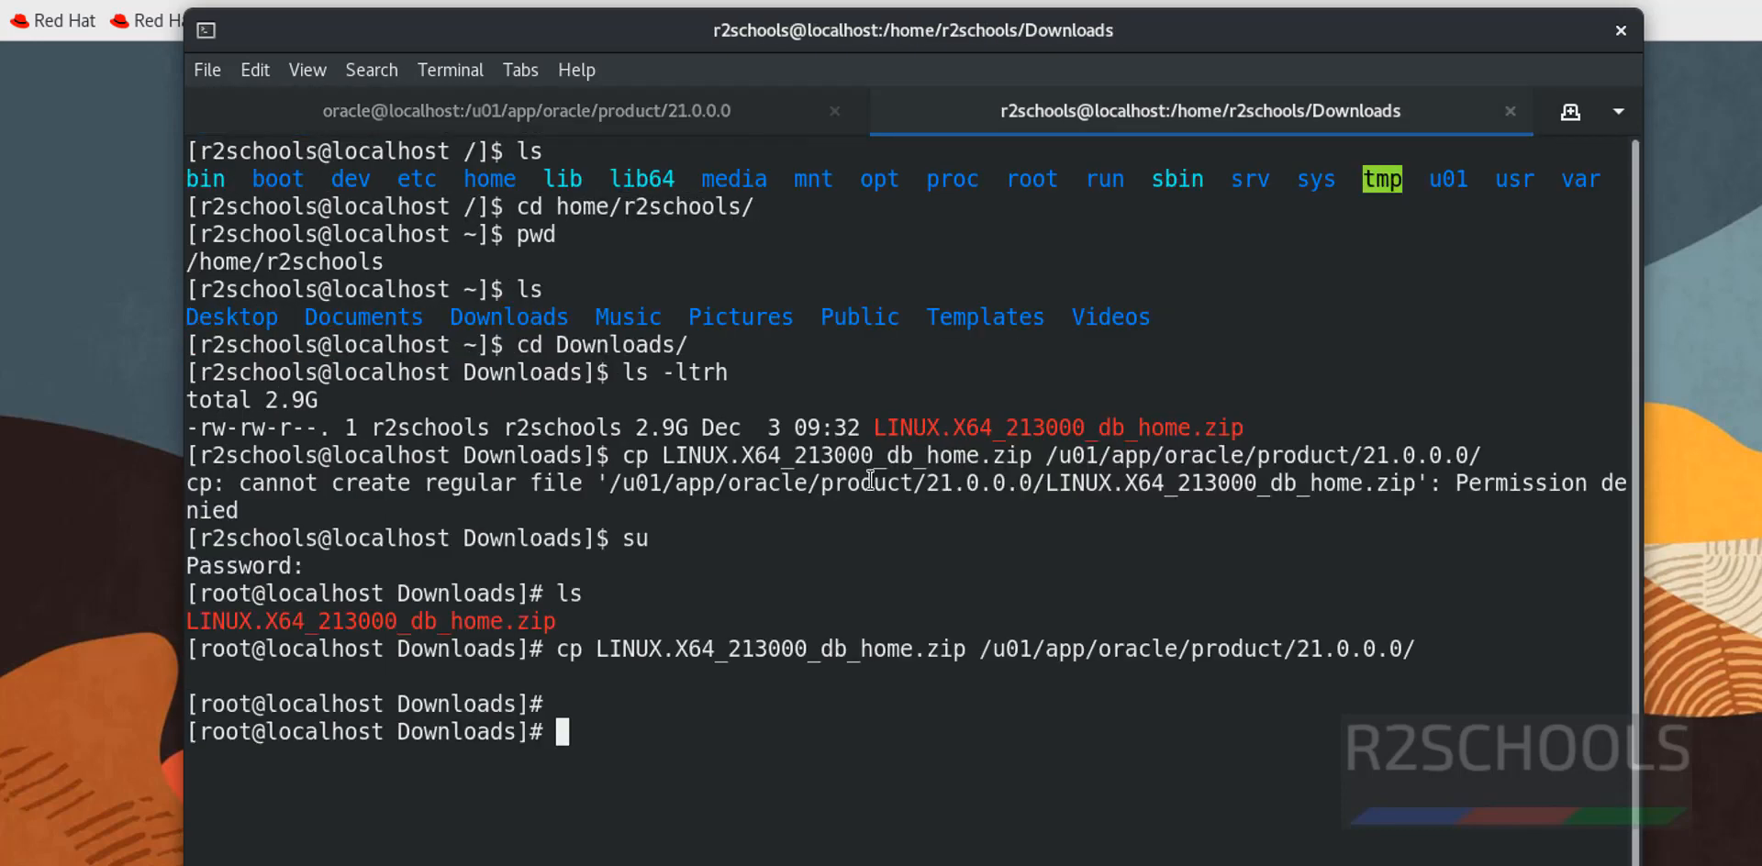
Step: List the 21.0.0.0 folder showing the zip at 2.9G and highlight its root root ownership
{"action": "left_click", "coordinate": [527, 110]}
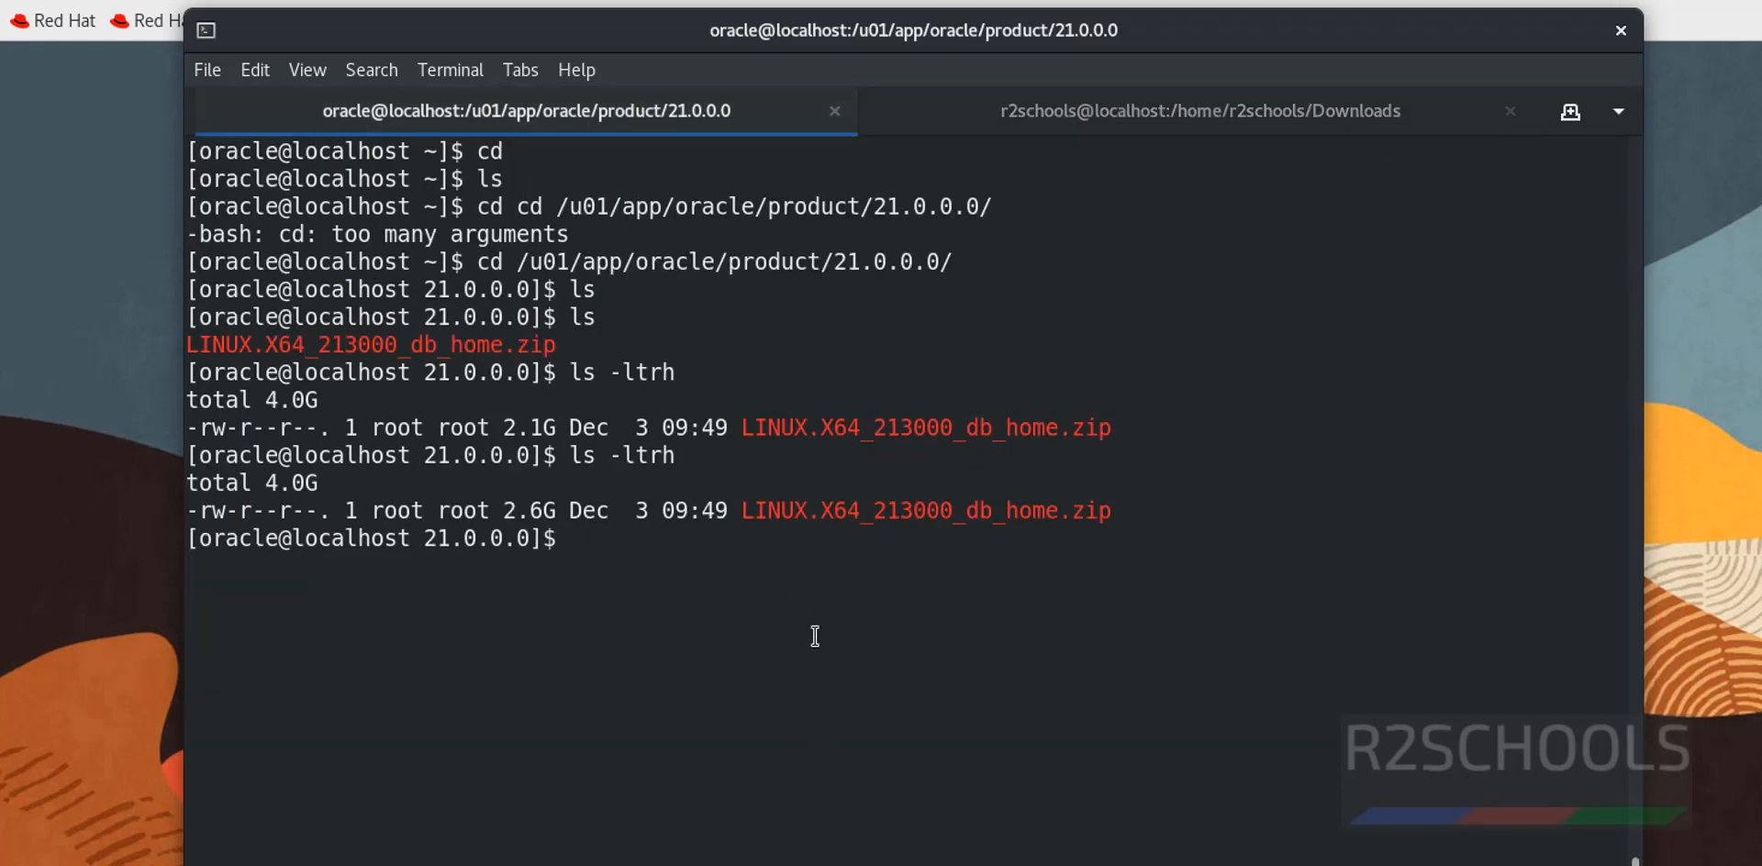
{"action": "type", "text": "ls"}
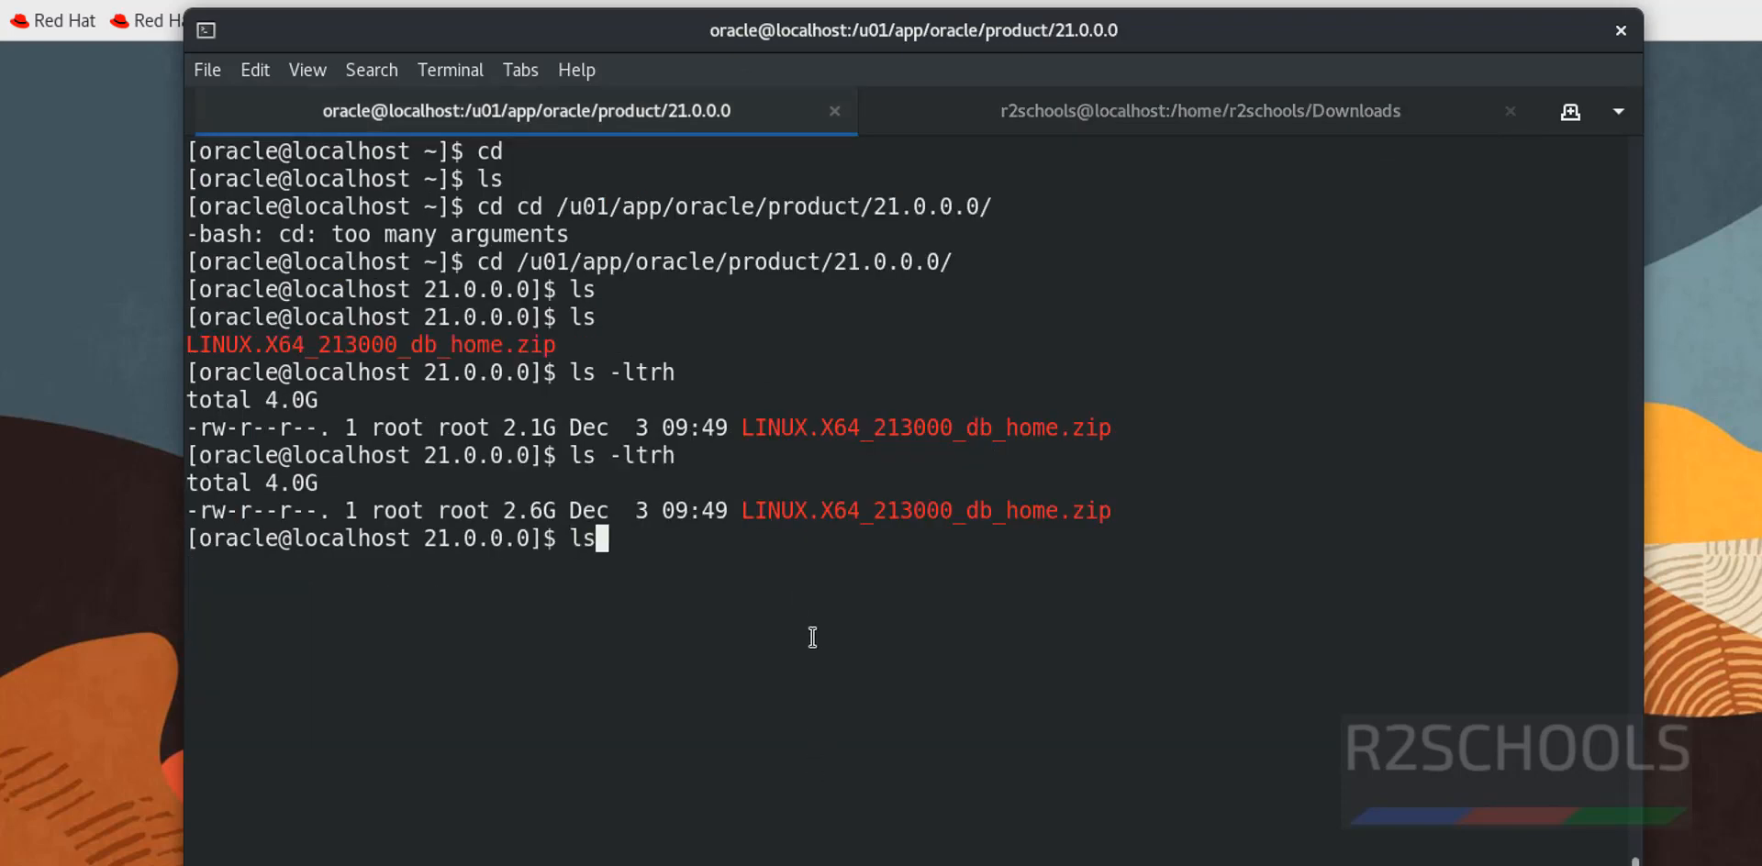
{"action": "key", "text": "Return"}
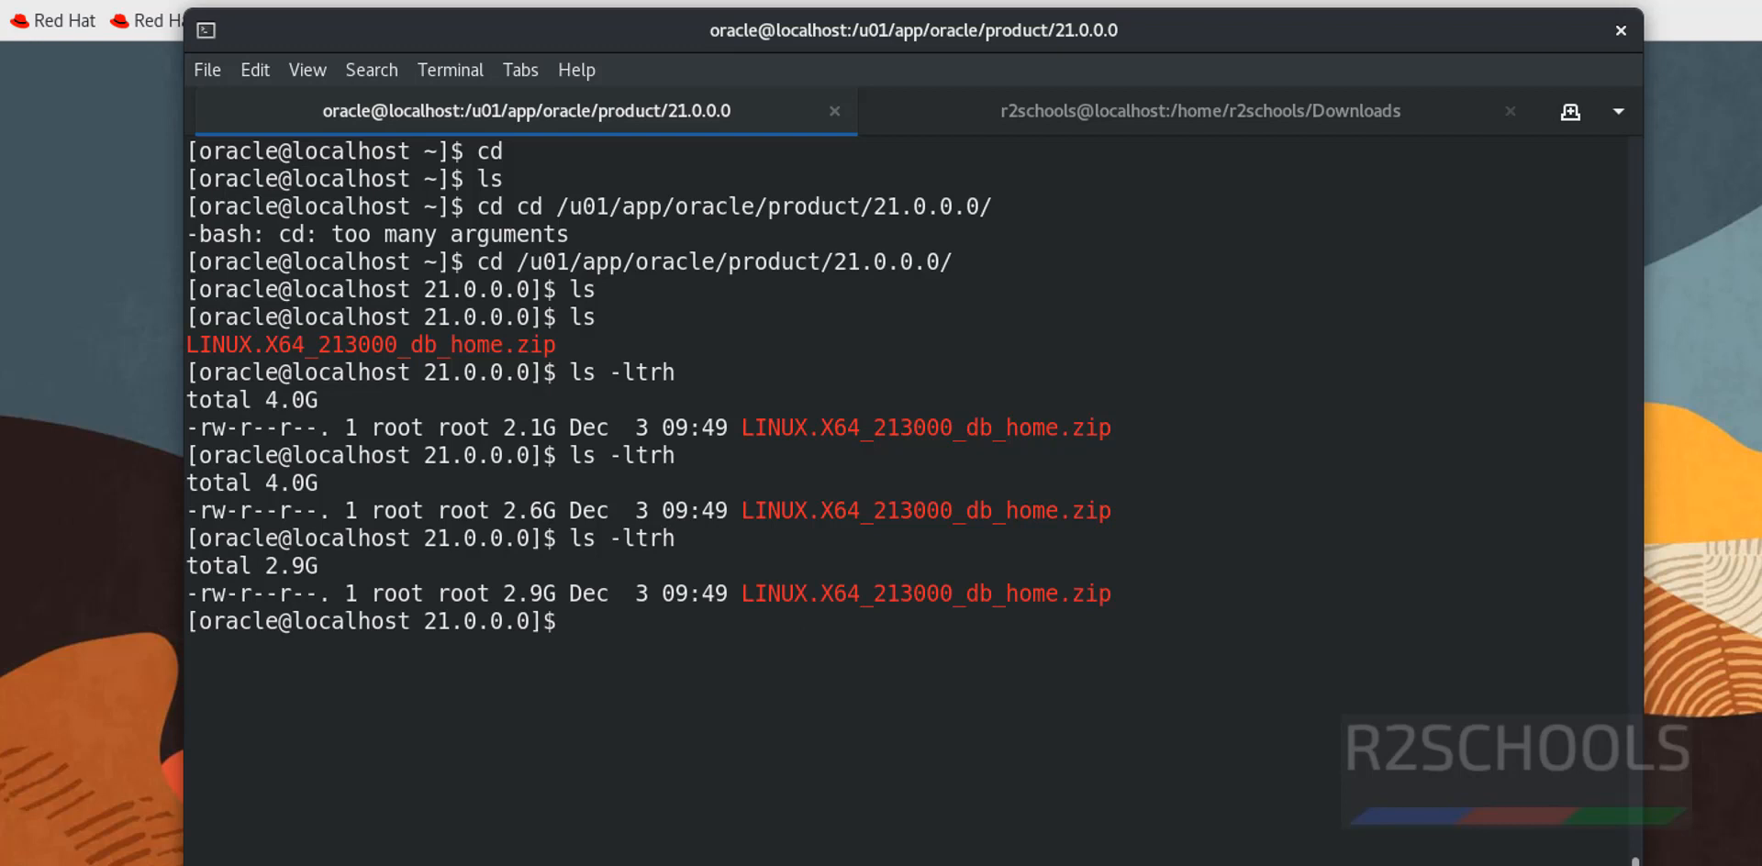
{"action": "double_click", "coordinate": [529, 592]}
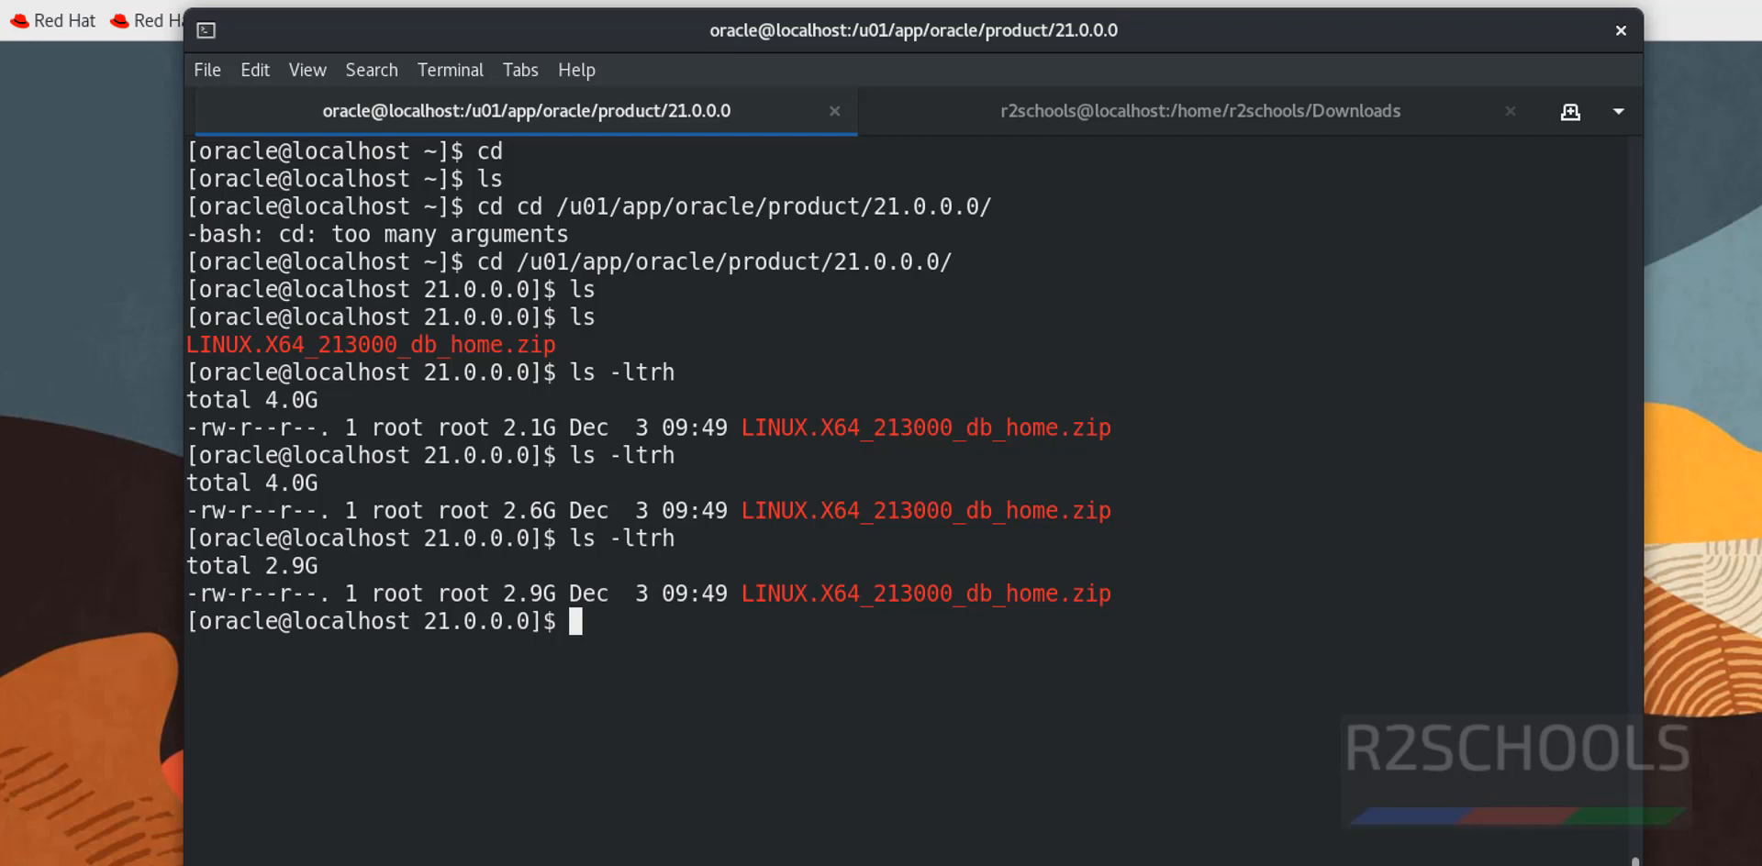
{"action": "double_click", "coordinate": [428, 593]}
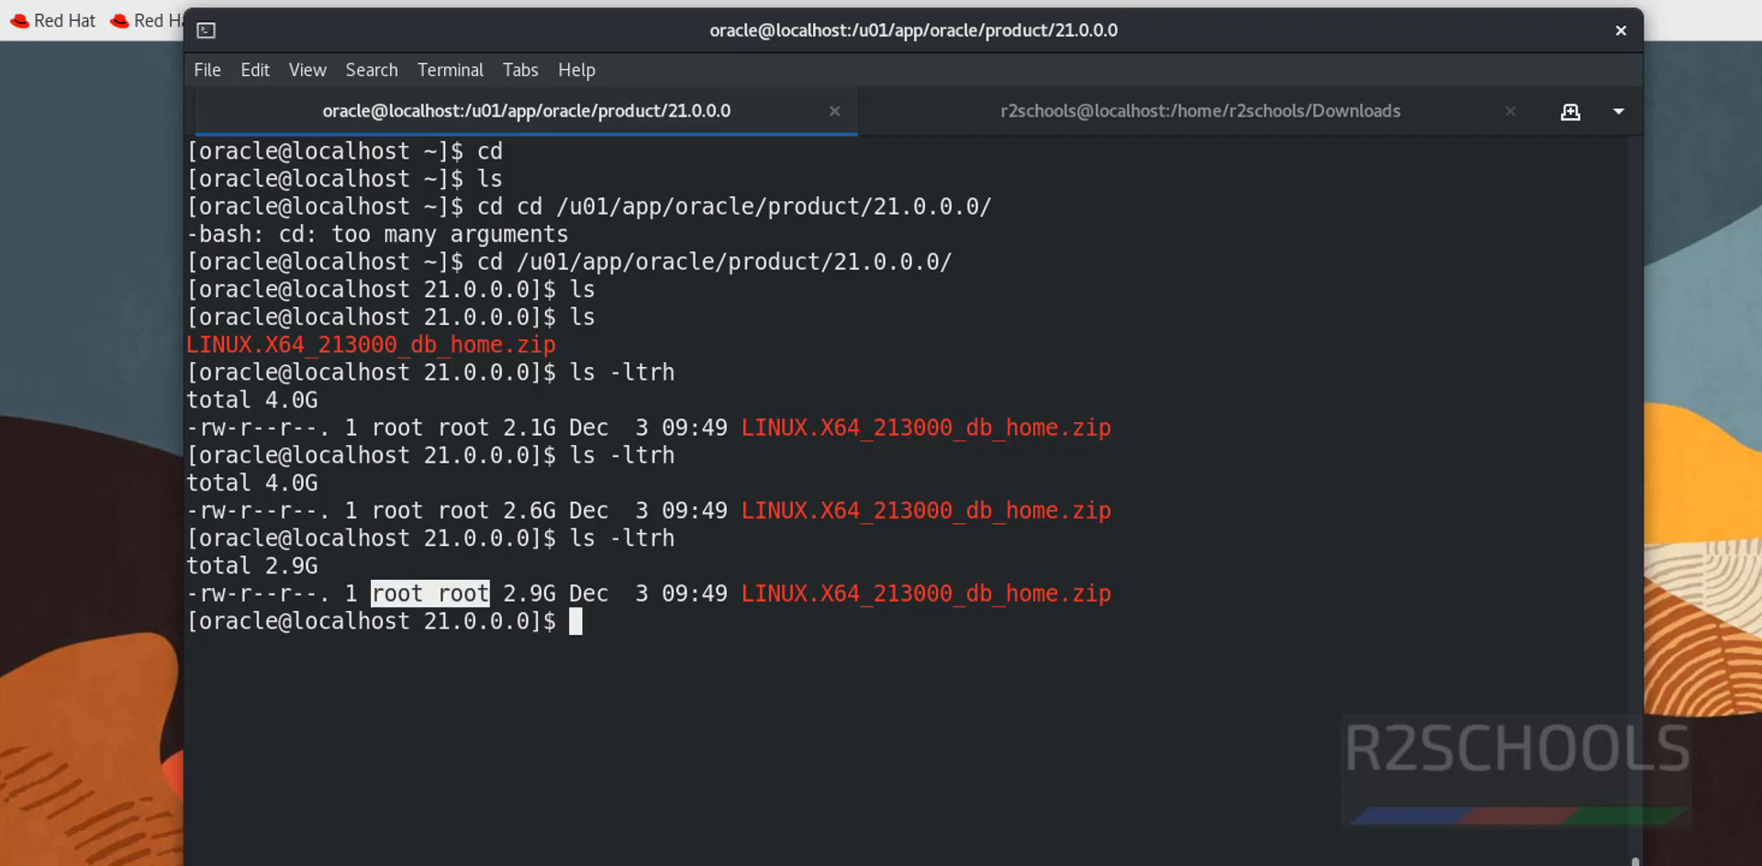
Step: Attempt chown oracle:oracle on LINUX.X64_213000_db_home.zip as oracle
{"action": "type", "text": "chown"}
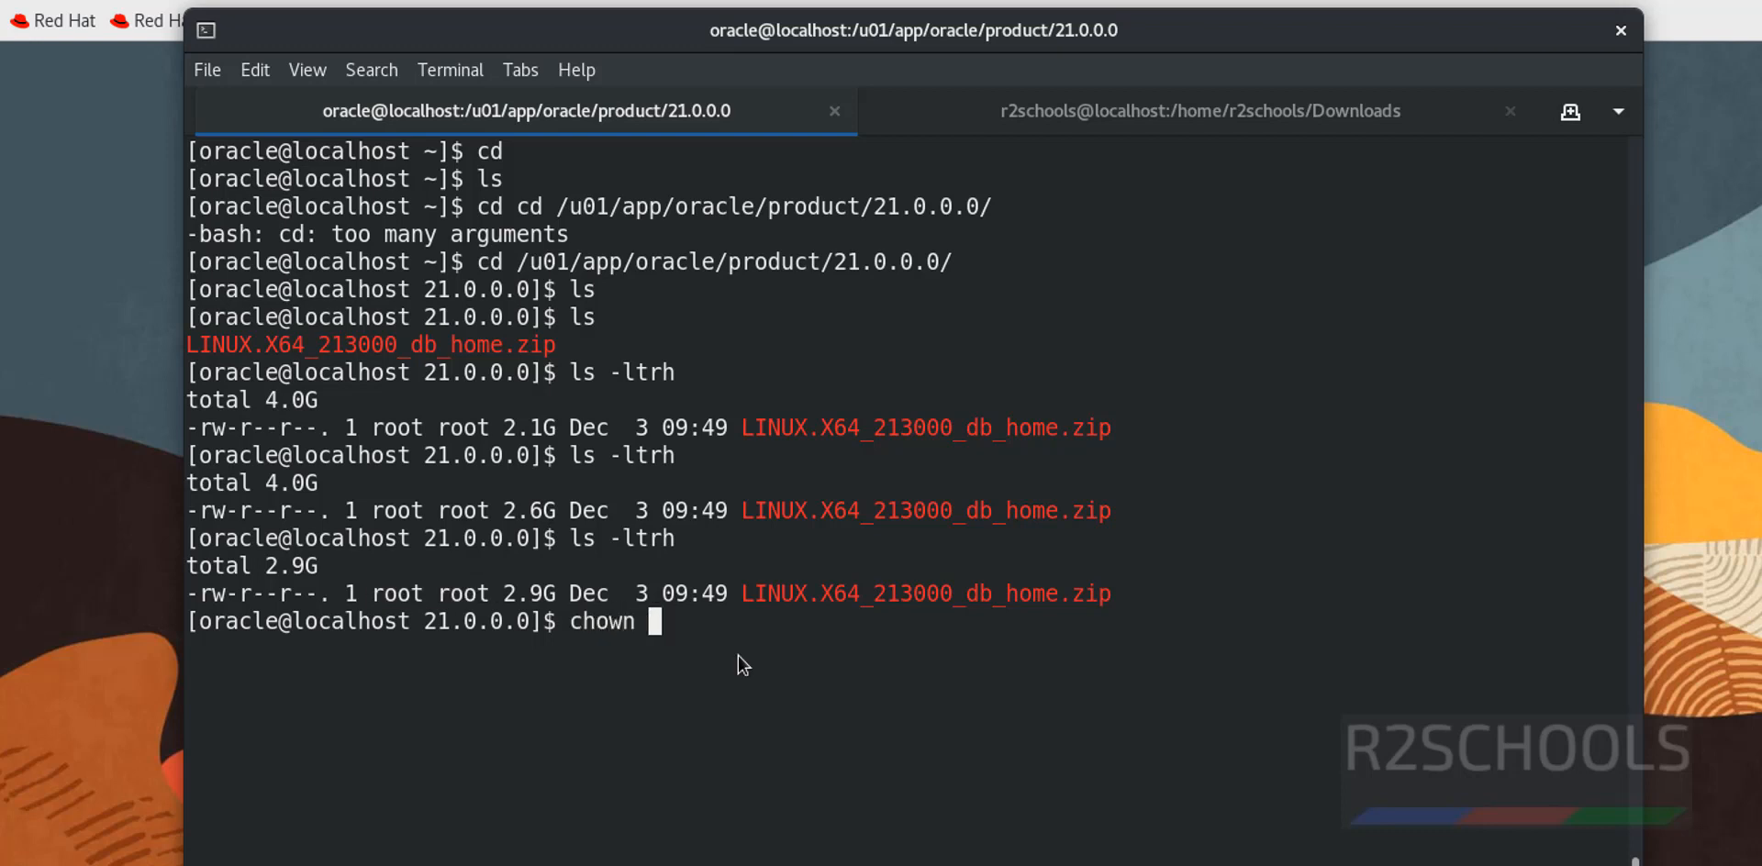
{"action": "type", "text": "oracle :"}
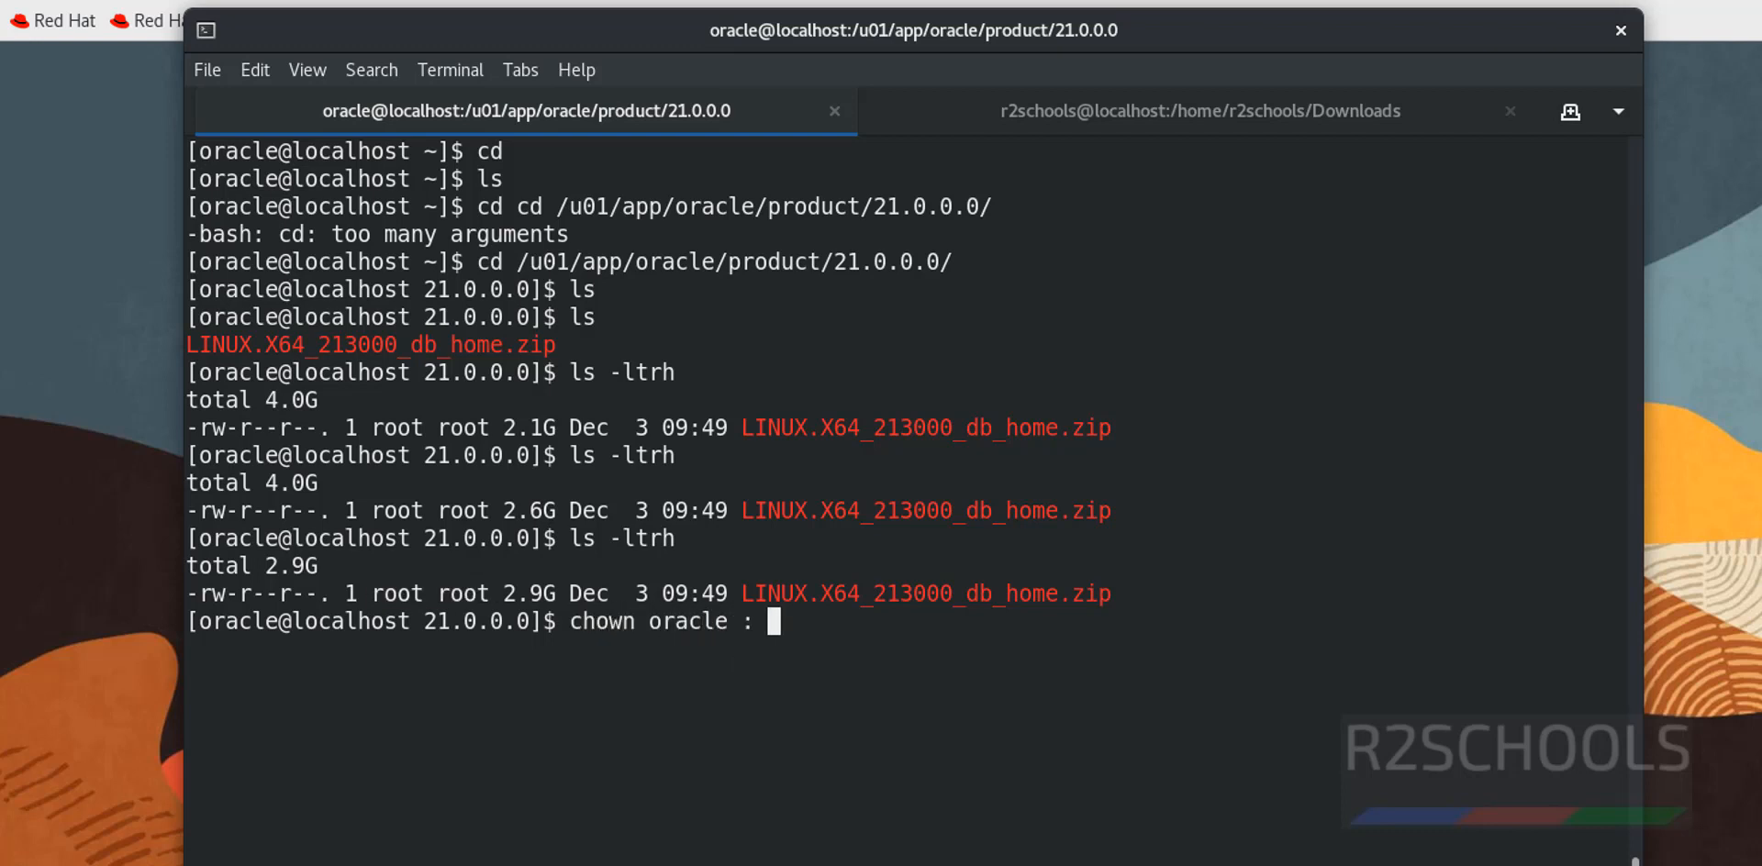
{"action": "type", "text": "o"}
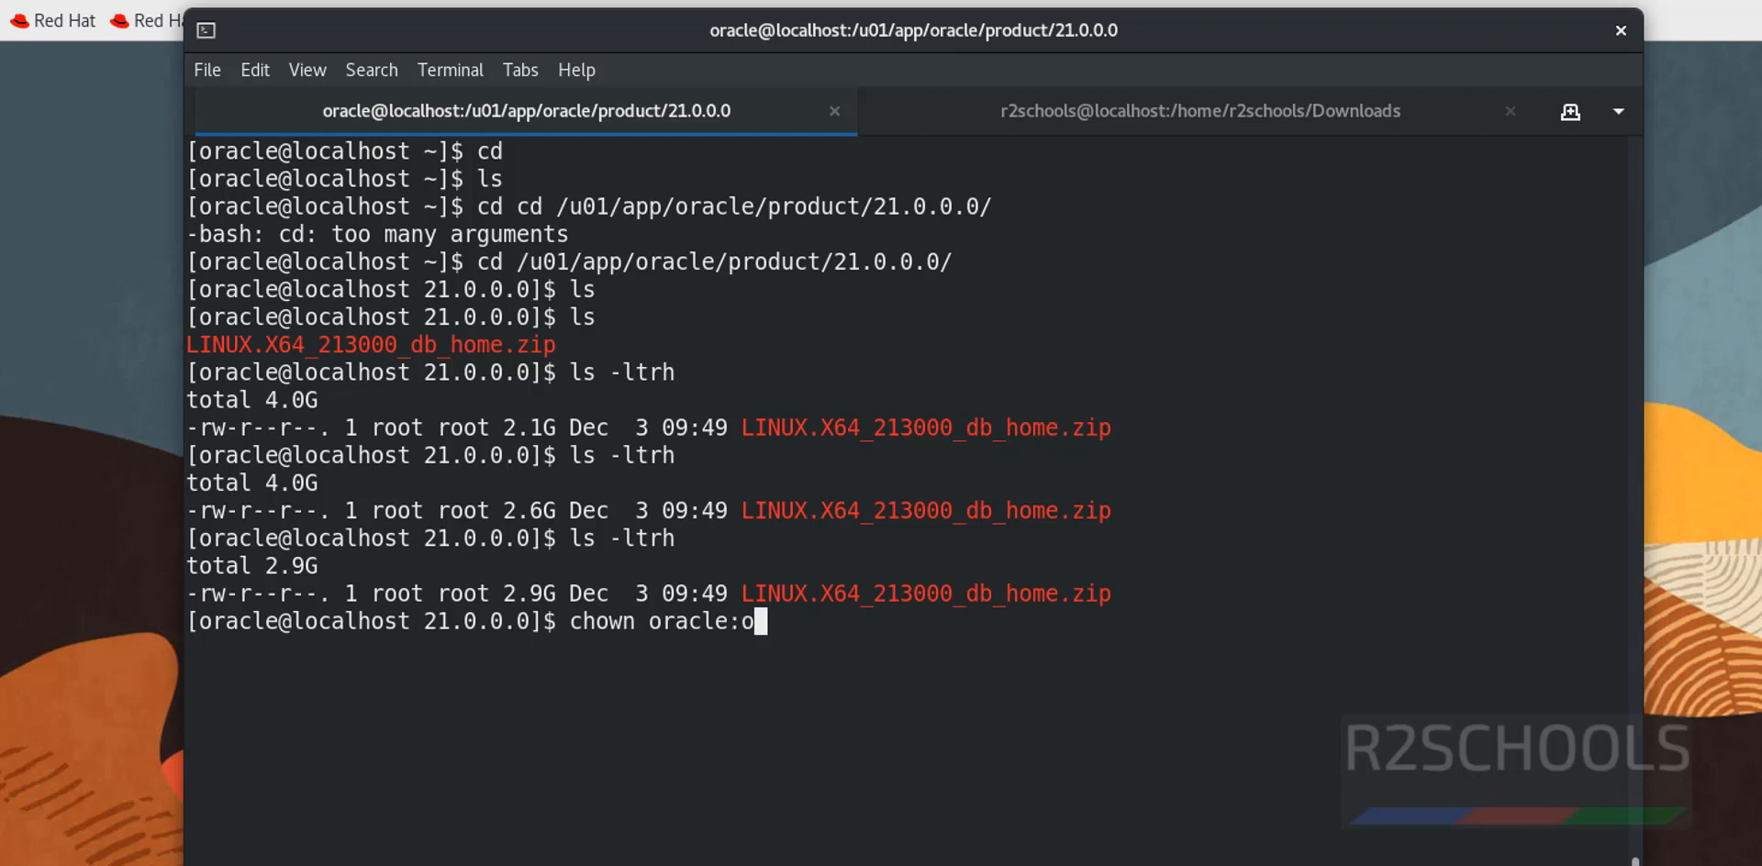
{"action": "type", "text": "racle L"}
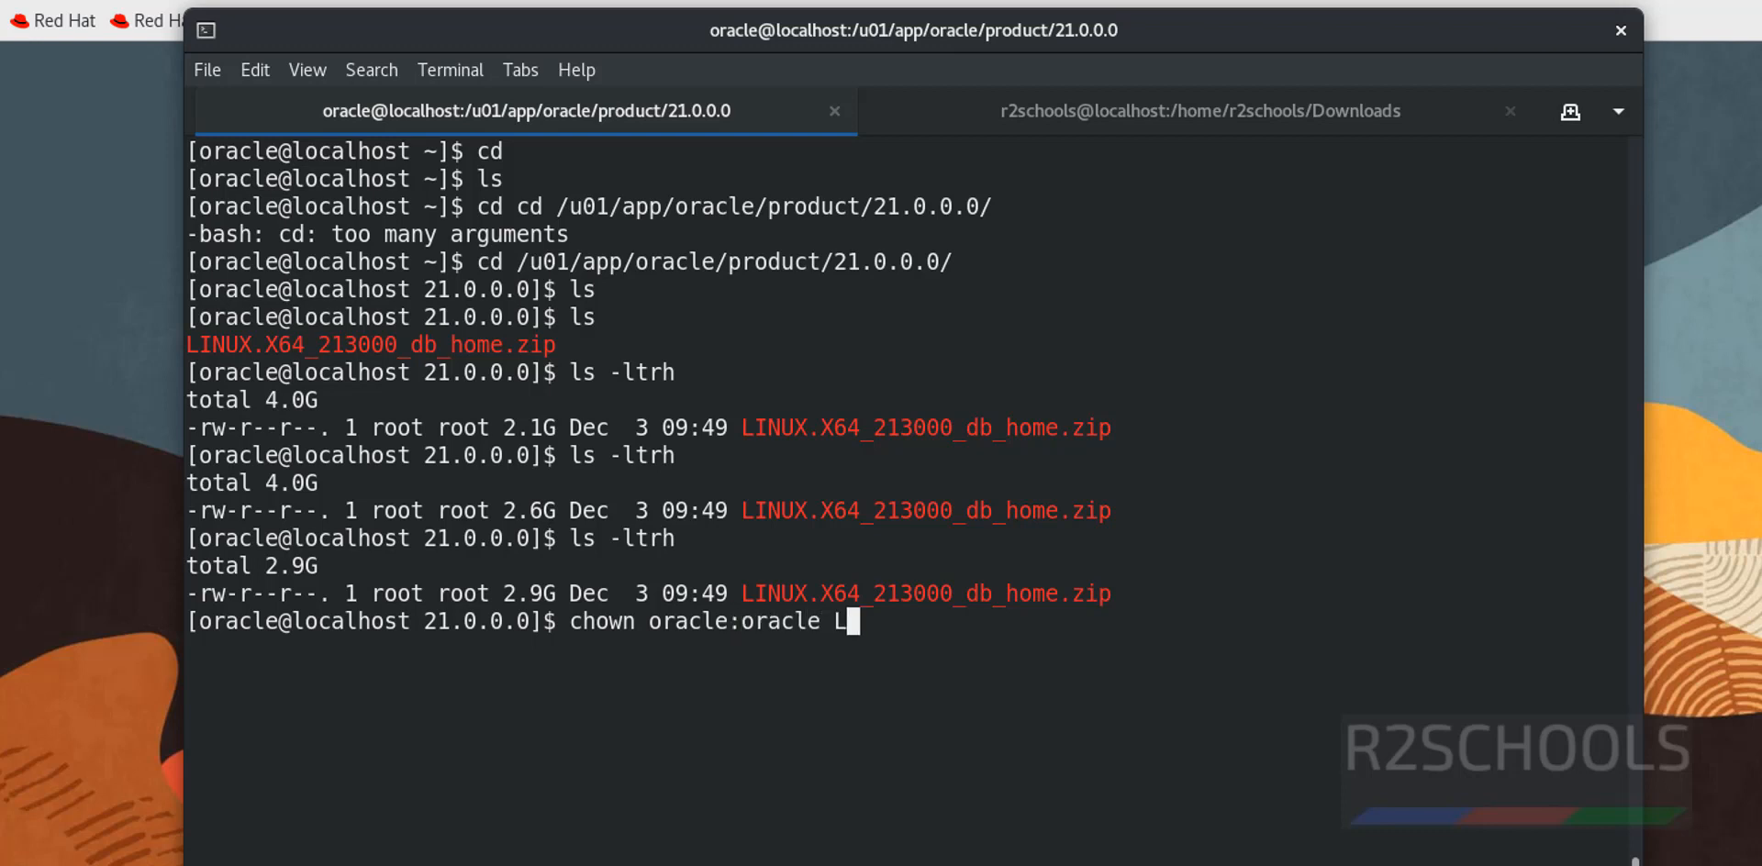
{"action": "type", "text": "INUX.X64_213000_db_home.zip"}
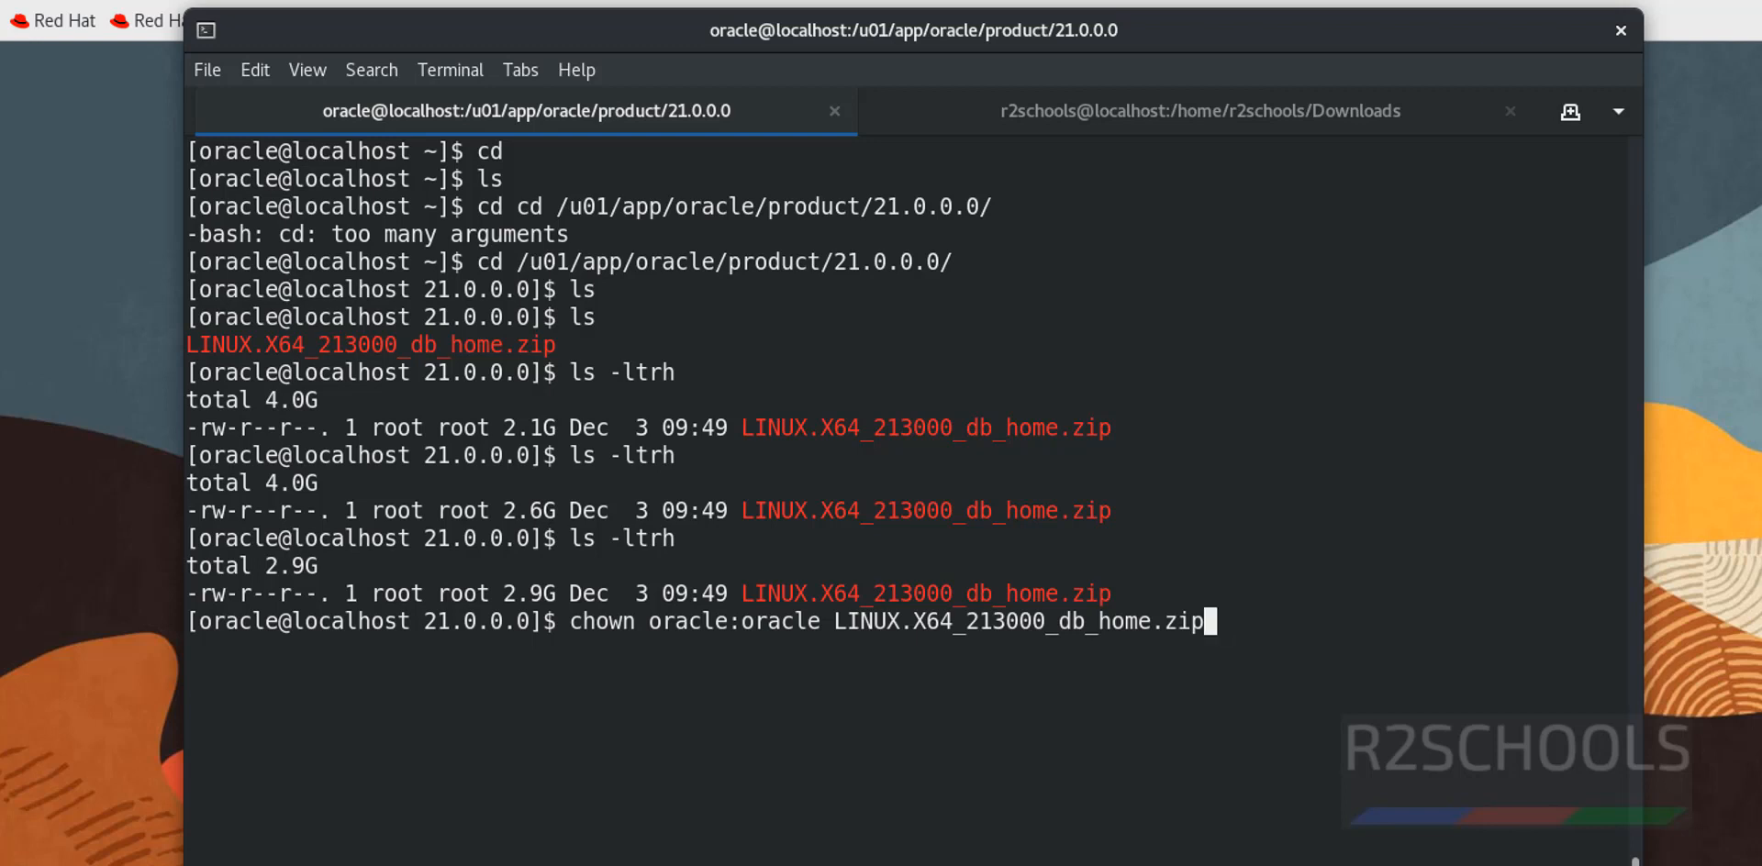
{"action": "key", "text": "Return"}
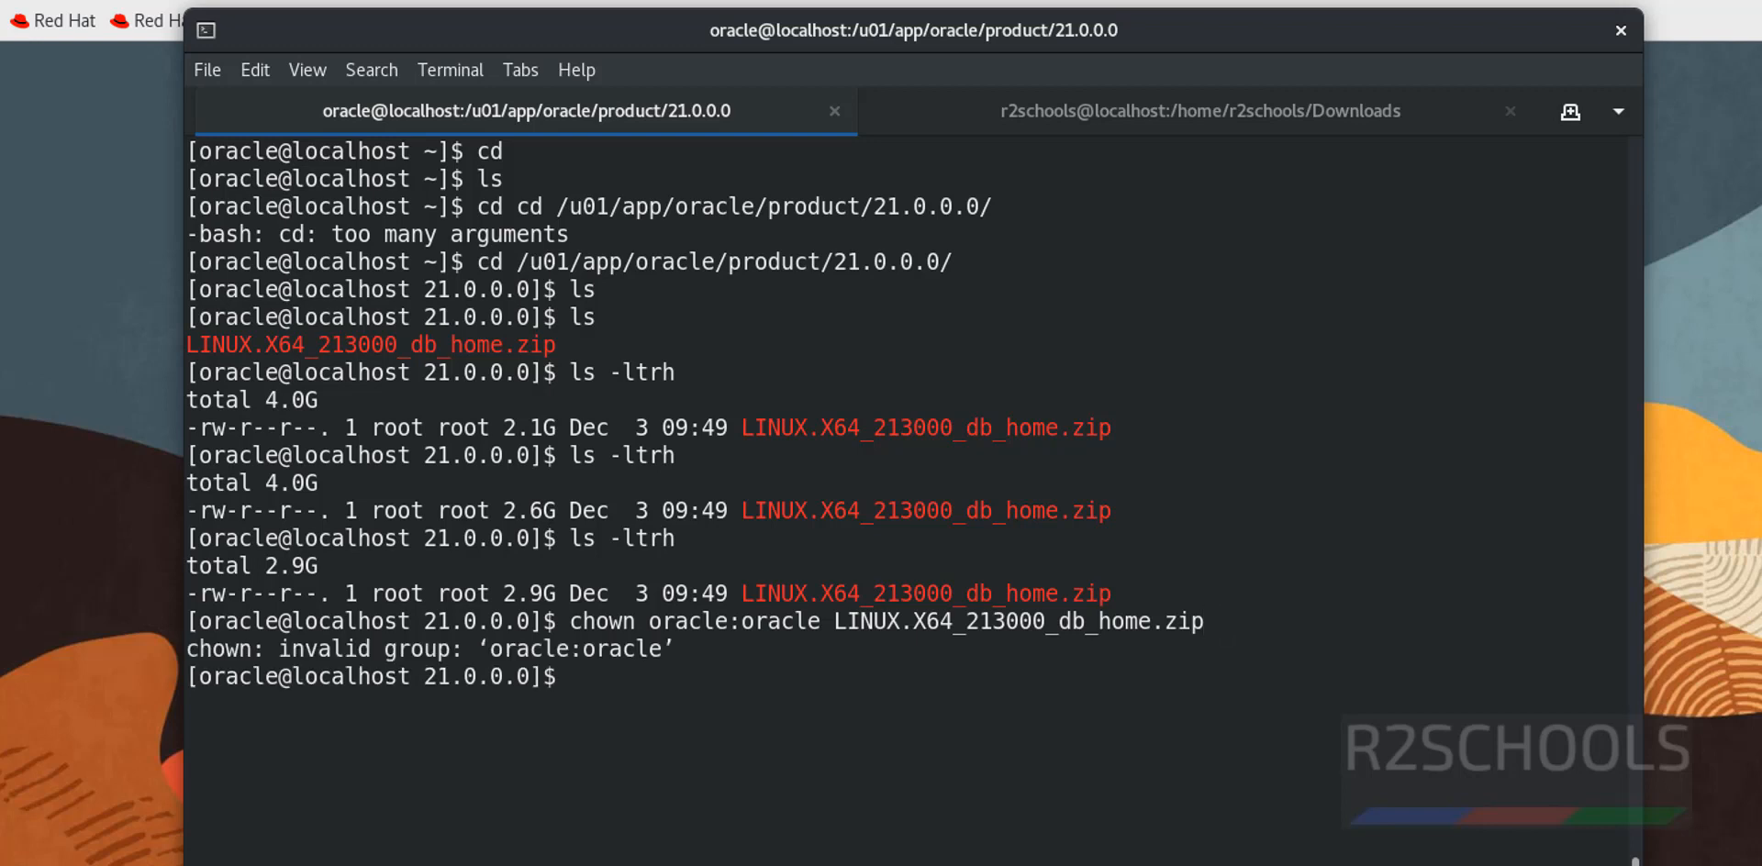
Step: Retry chown with oracle:install and chown -R oracle:oinstall, both refused as not permitted
{"action": "type", "text": "chown oracle:oracle LINUX.X64_213000_db_home.zip"}
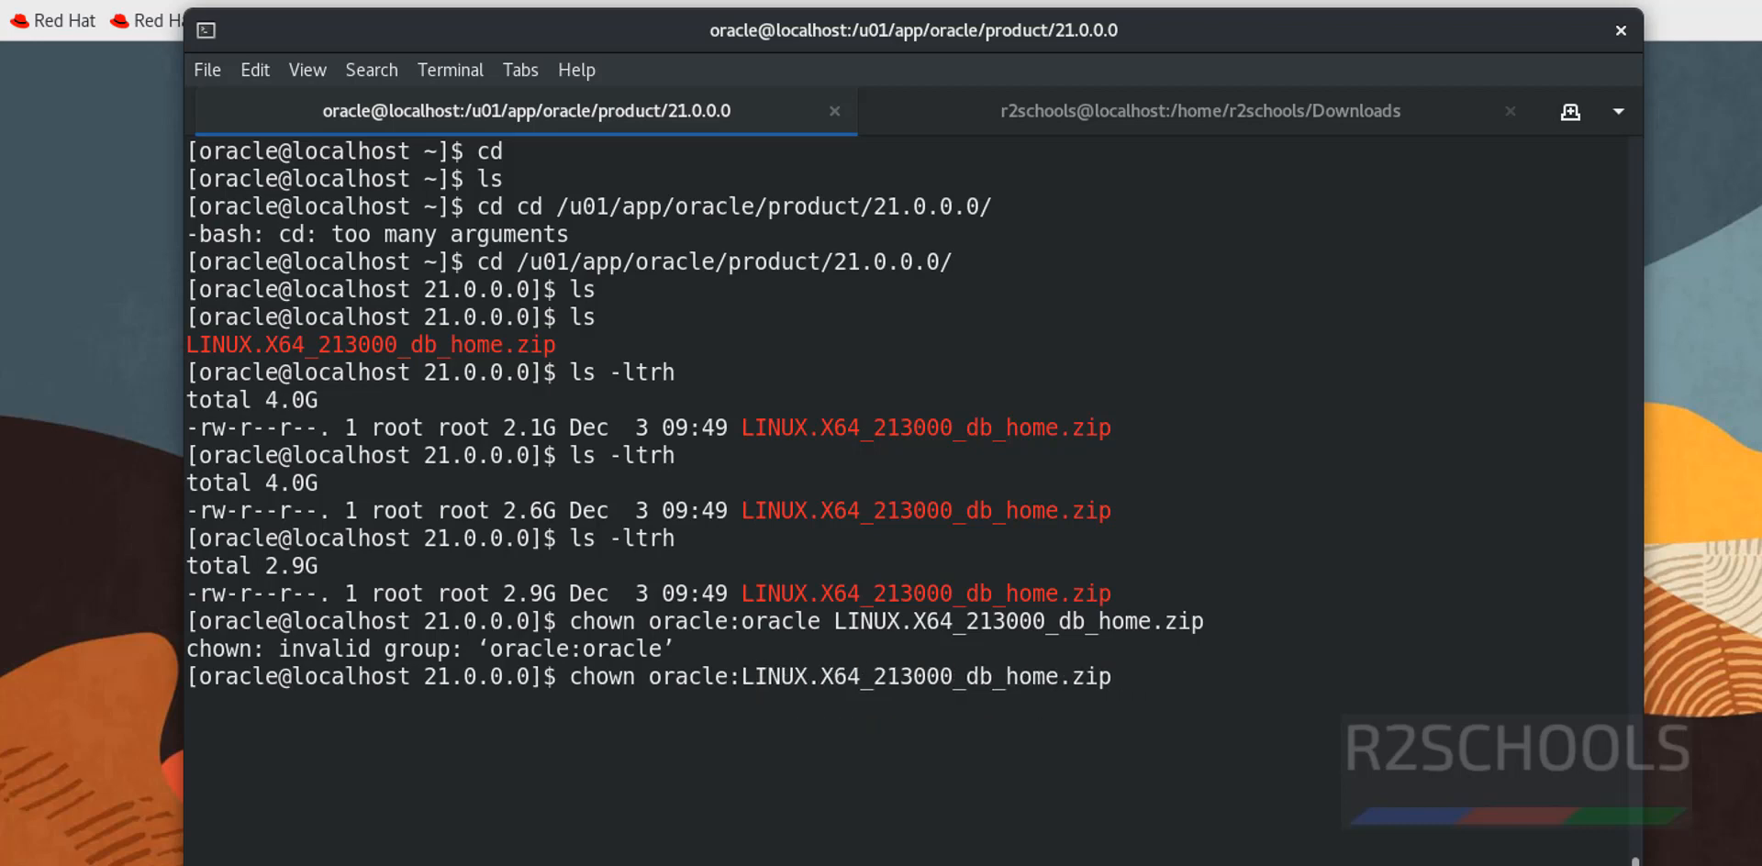
{"action": "type", "text": "ins"}
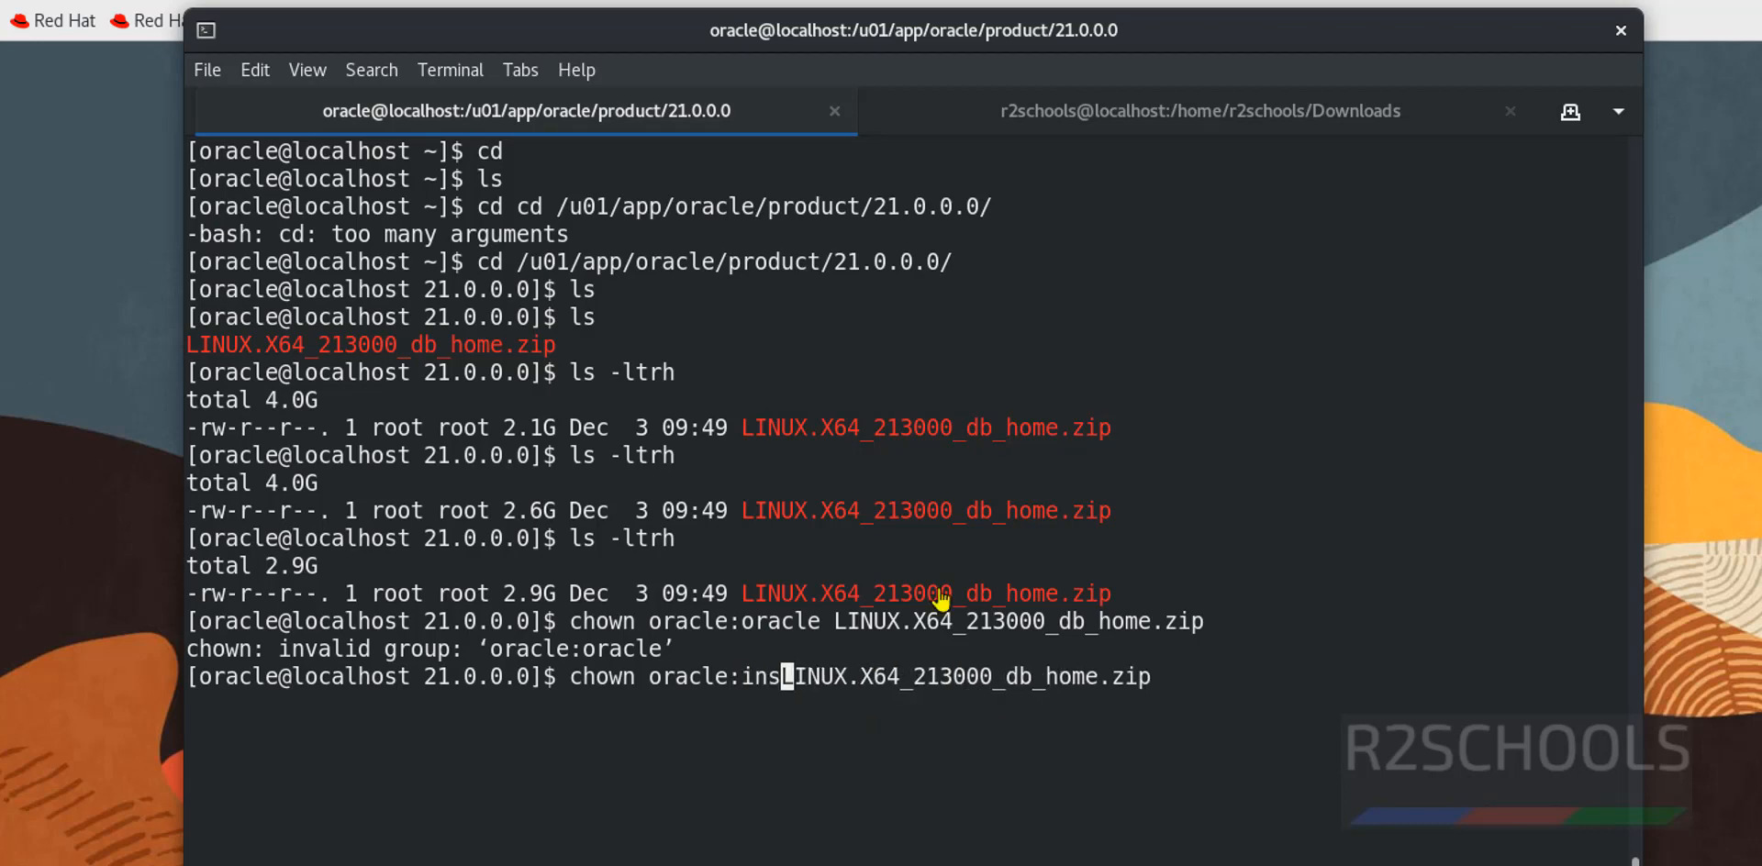
{"action": "key", "text": "Return"}
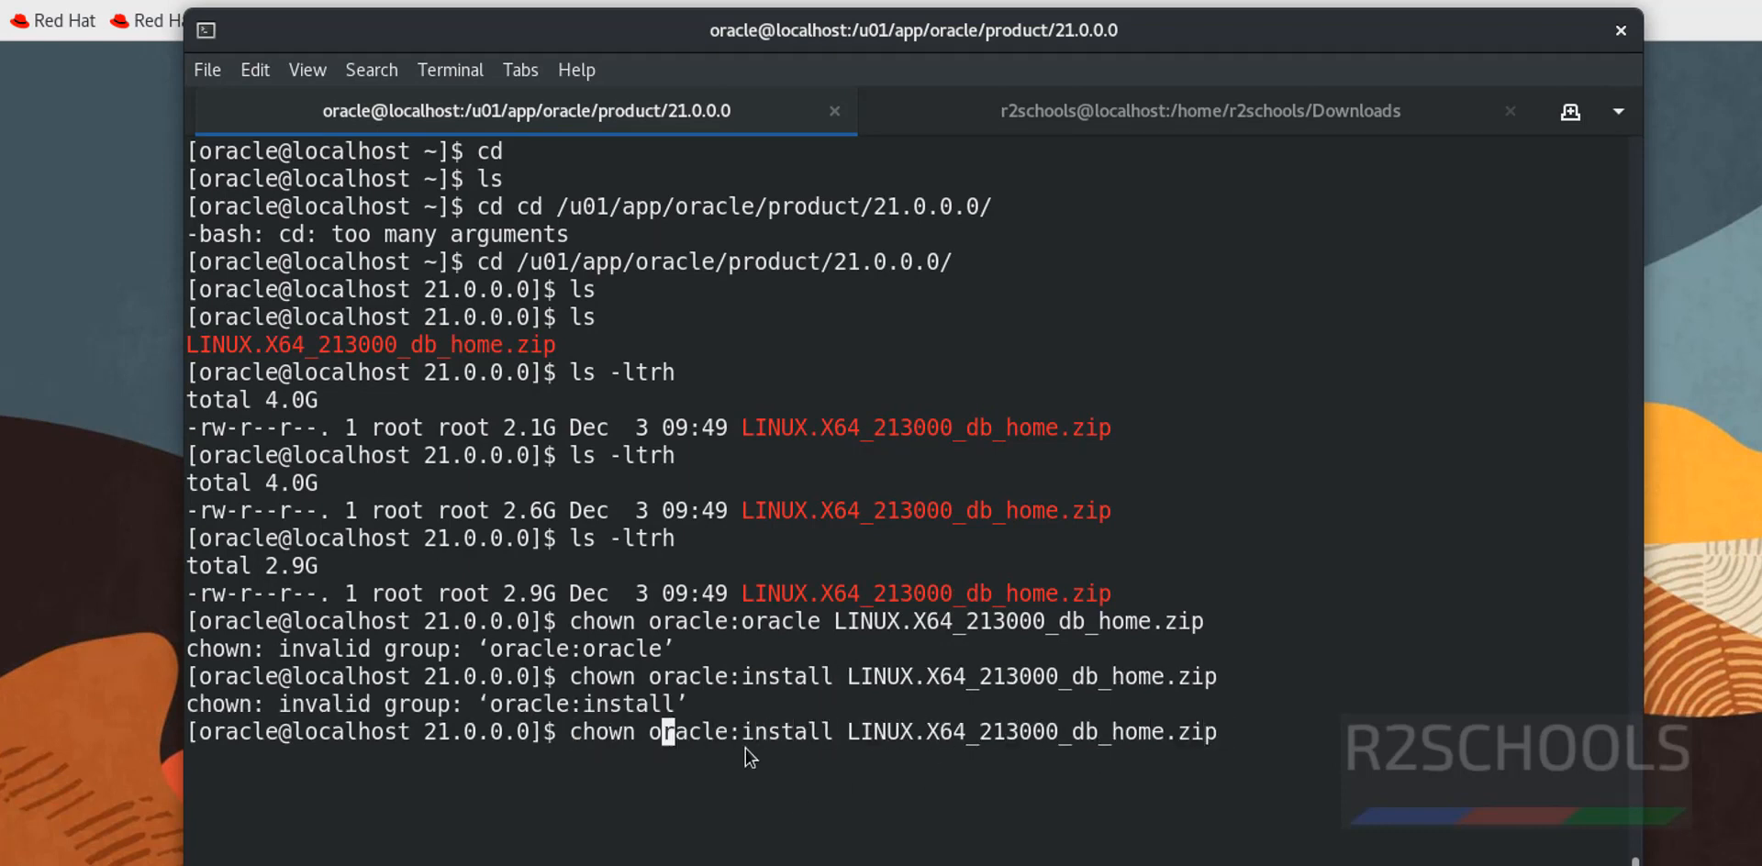
{"action": "type", "text": "-R"}
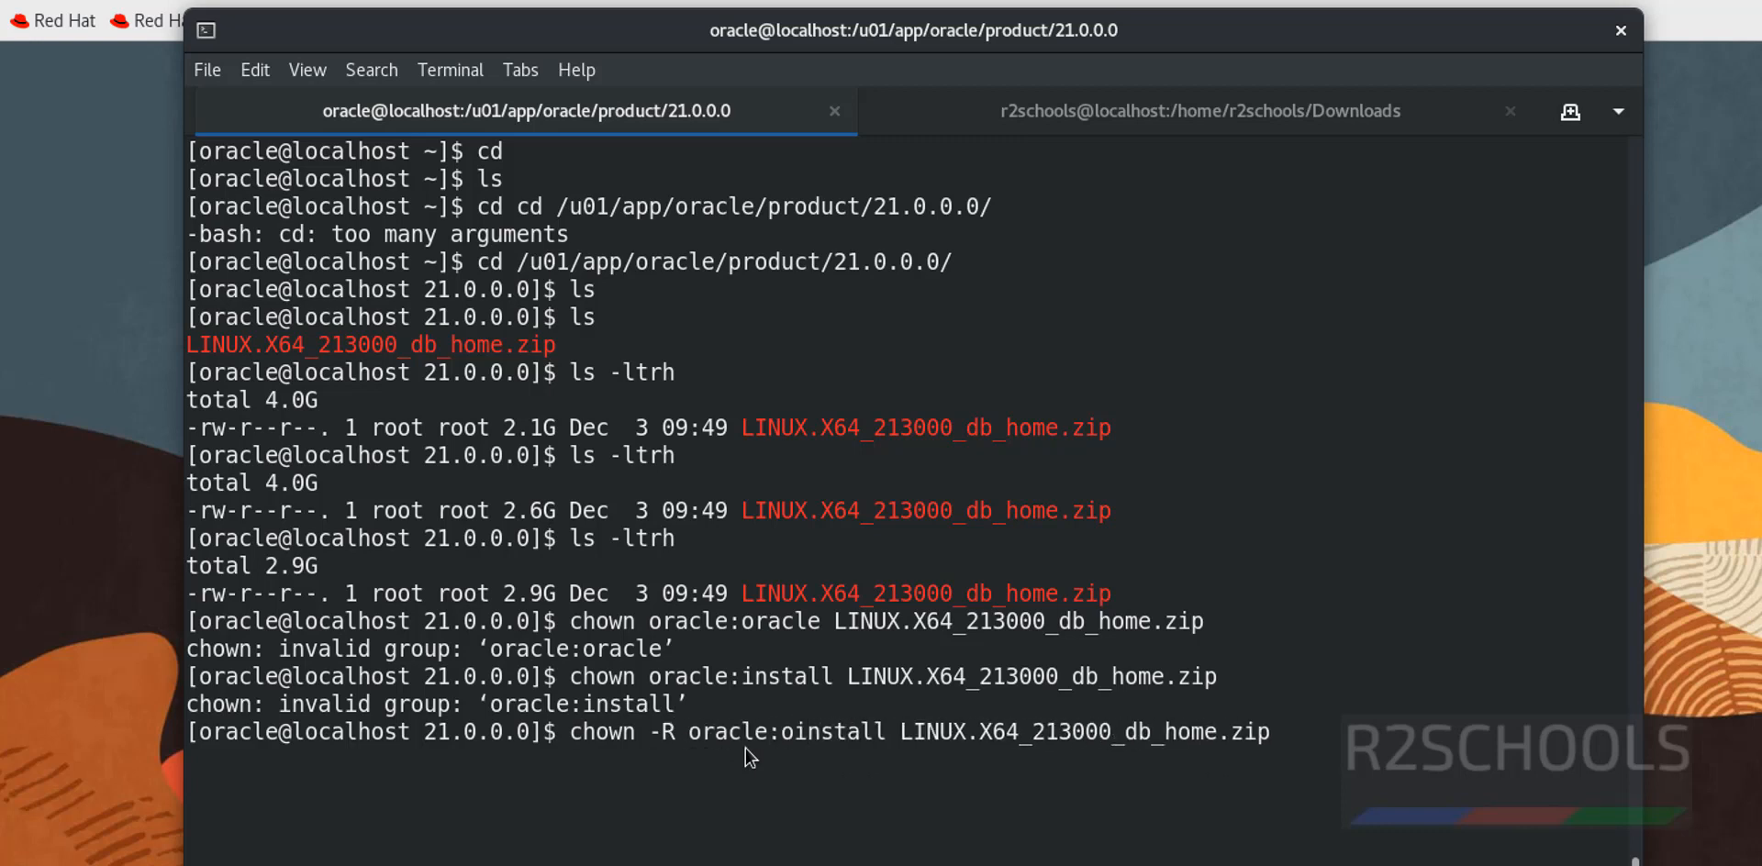
{"action": "key", "text": "Return"}
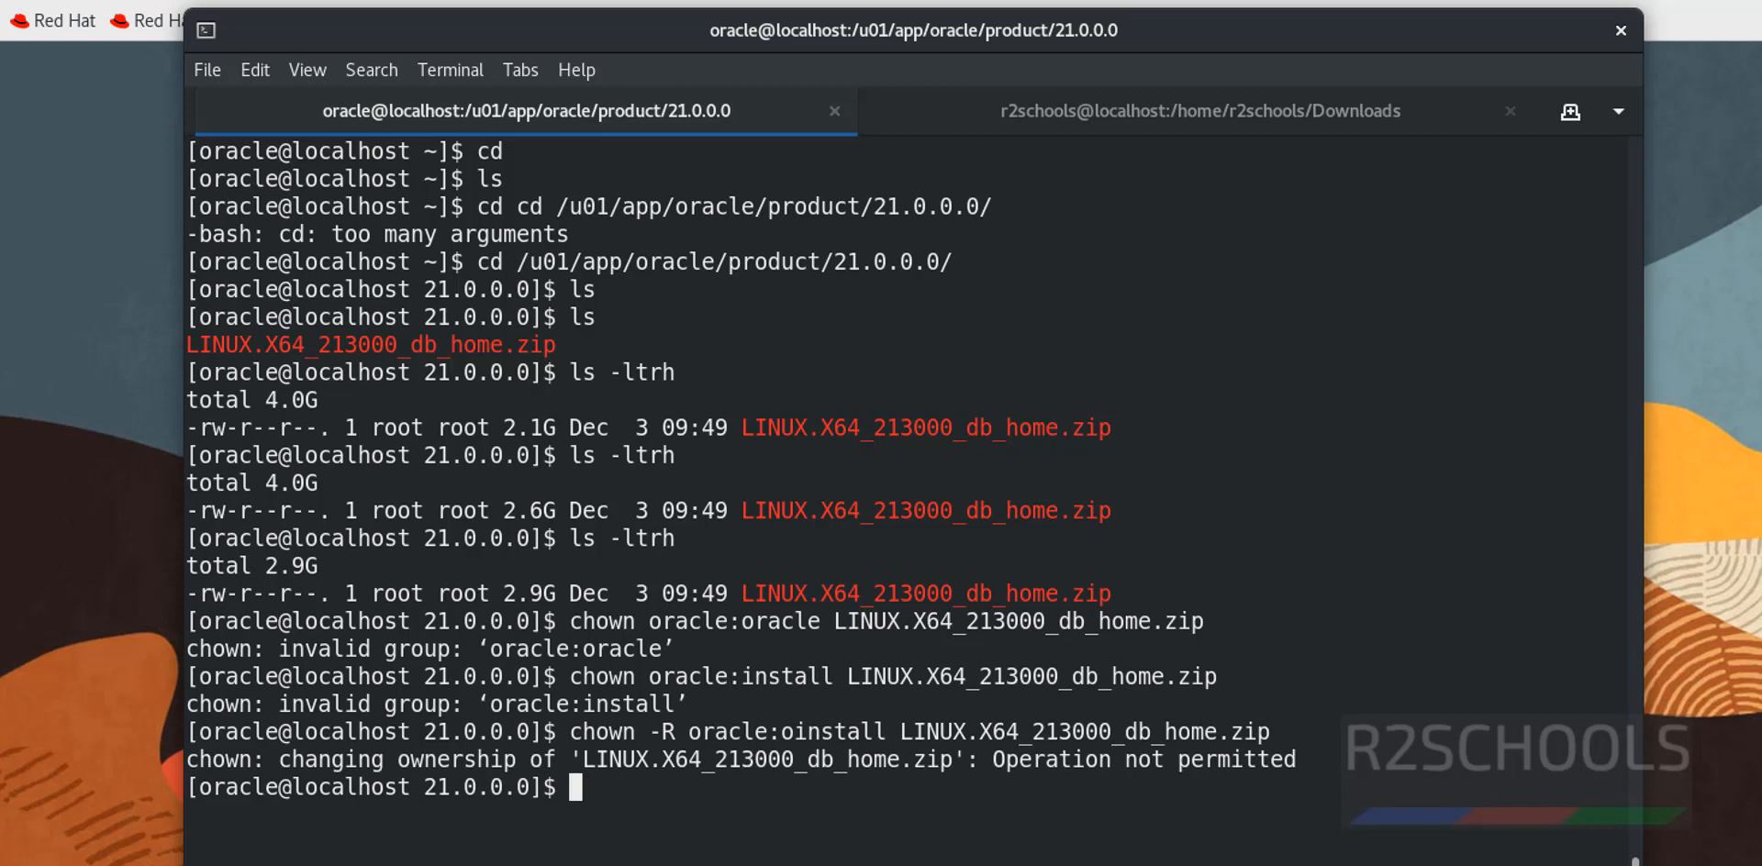
{"action": "type", "text": "su"}
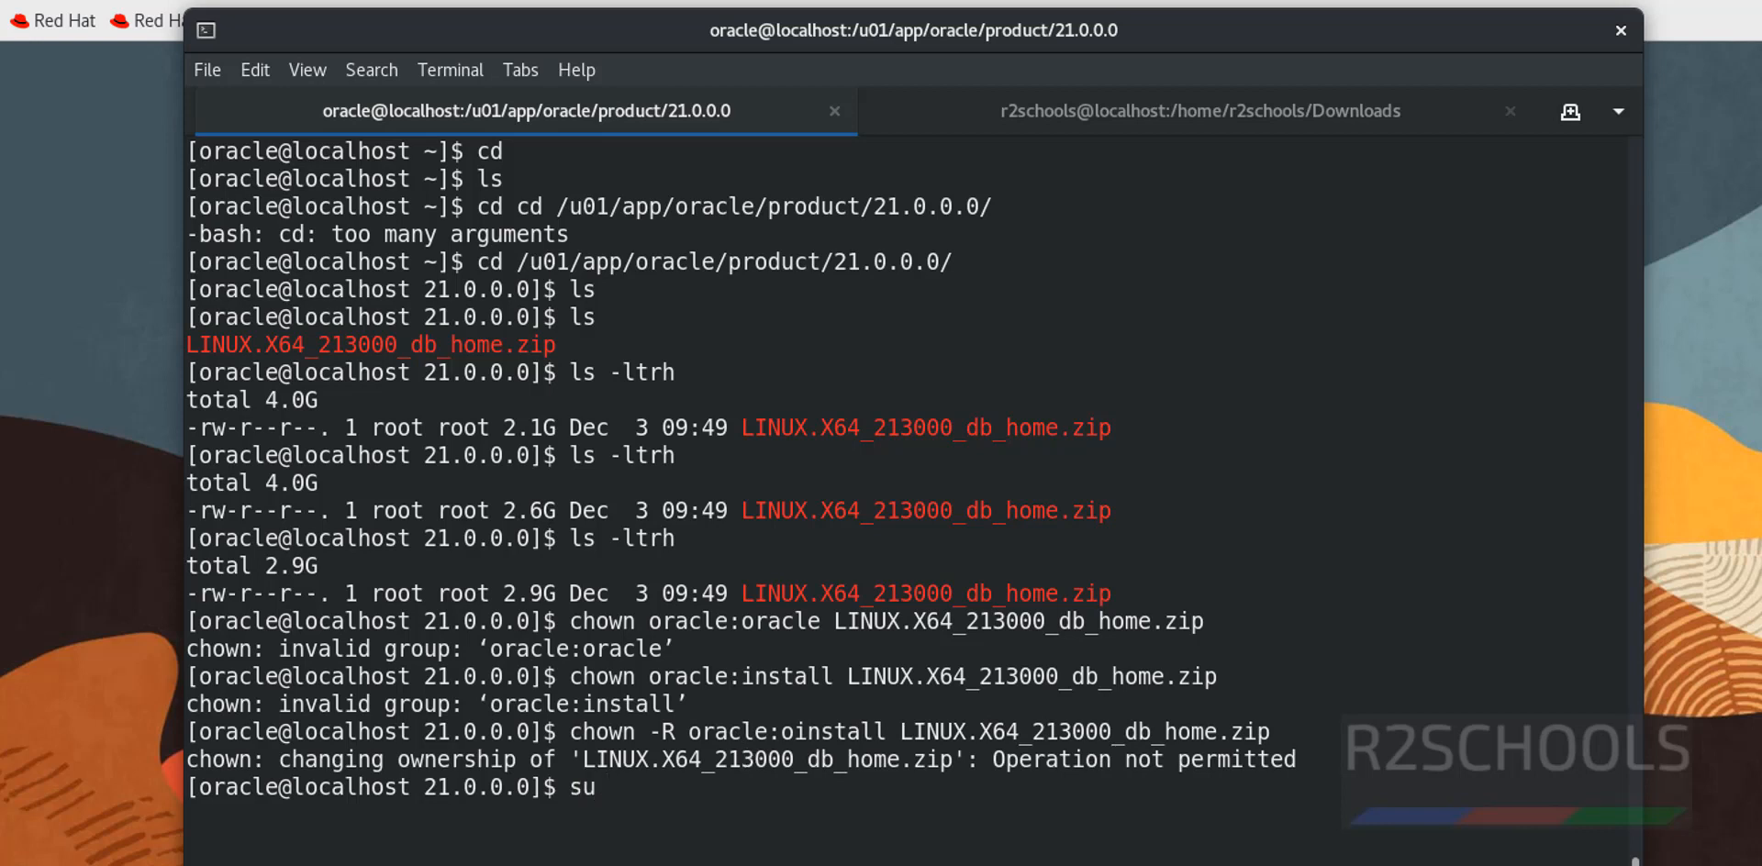
Step: As root via su, run chown -R oracle:oinstall on LINUX.X64_213000_db_home.zip
{"action": "key", "text": "Return"}
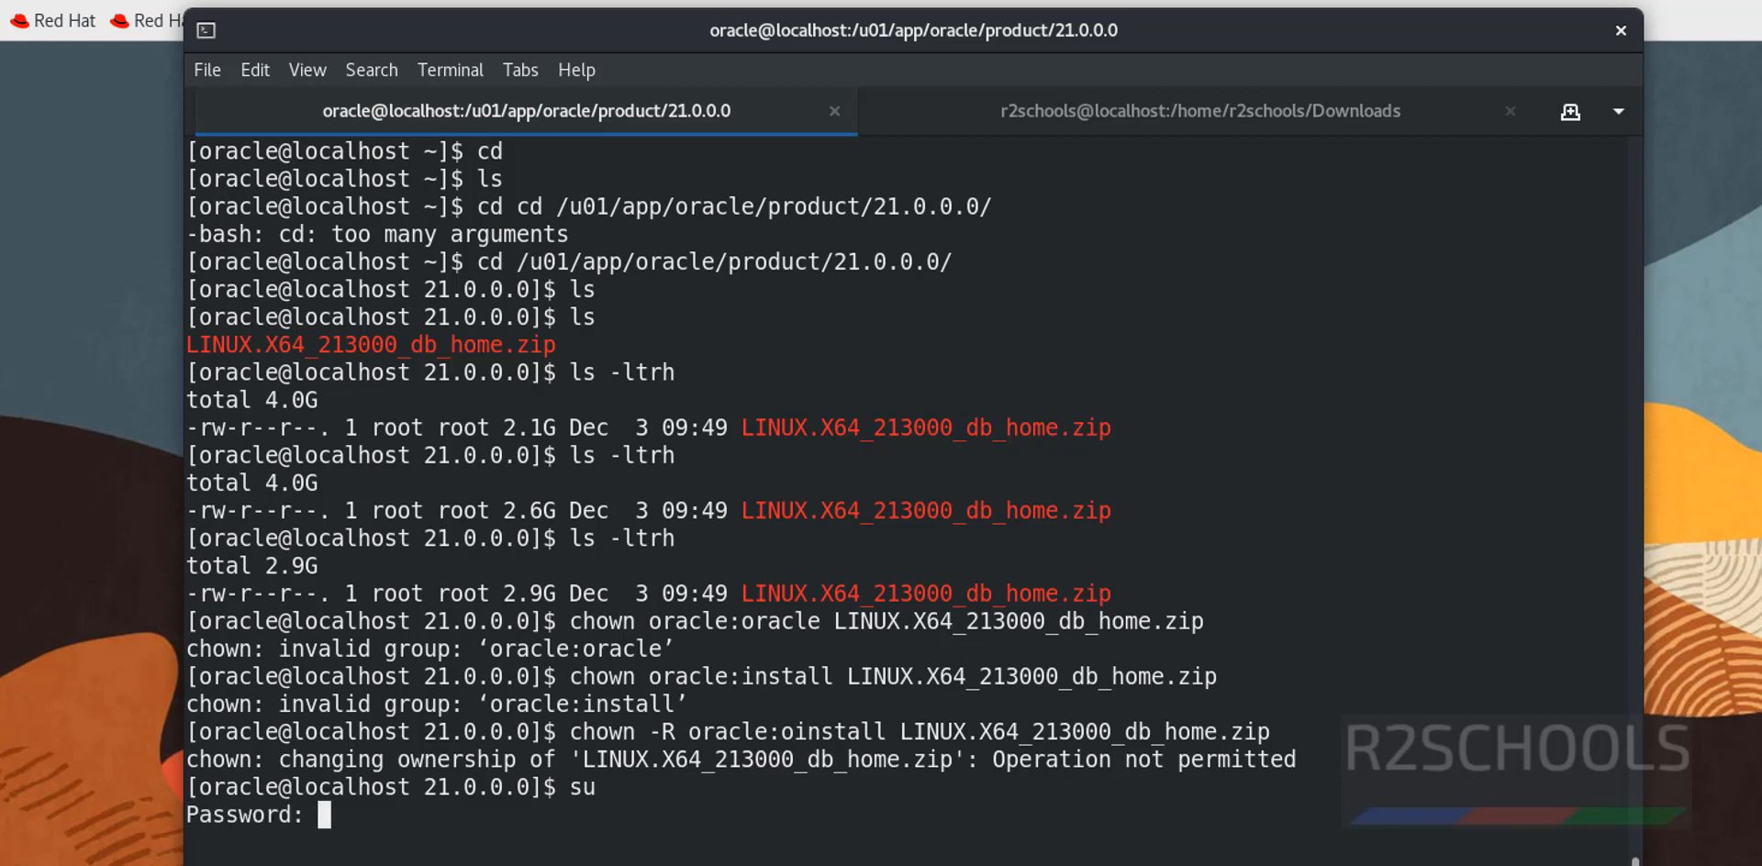
{"action": "key", "text": "Return"}
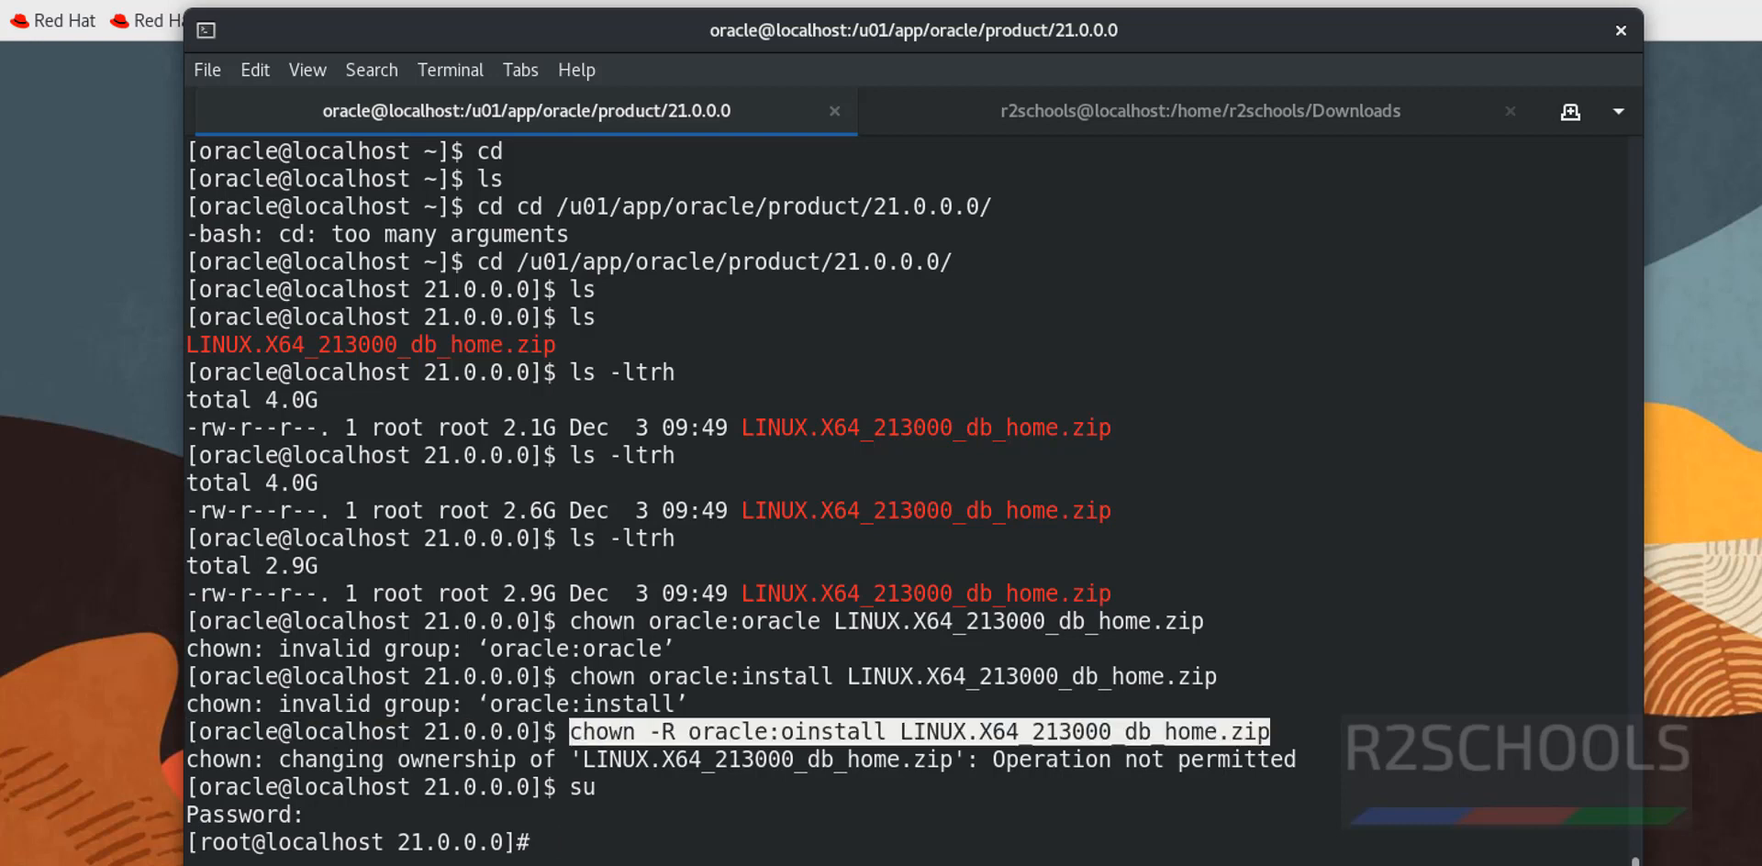
{"action": "type", "text": "chown -R oracle:oinstall LINUX.X64_213000_db_home.zip"}
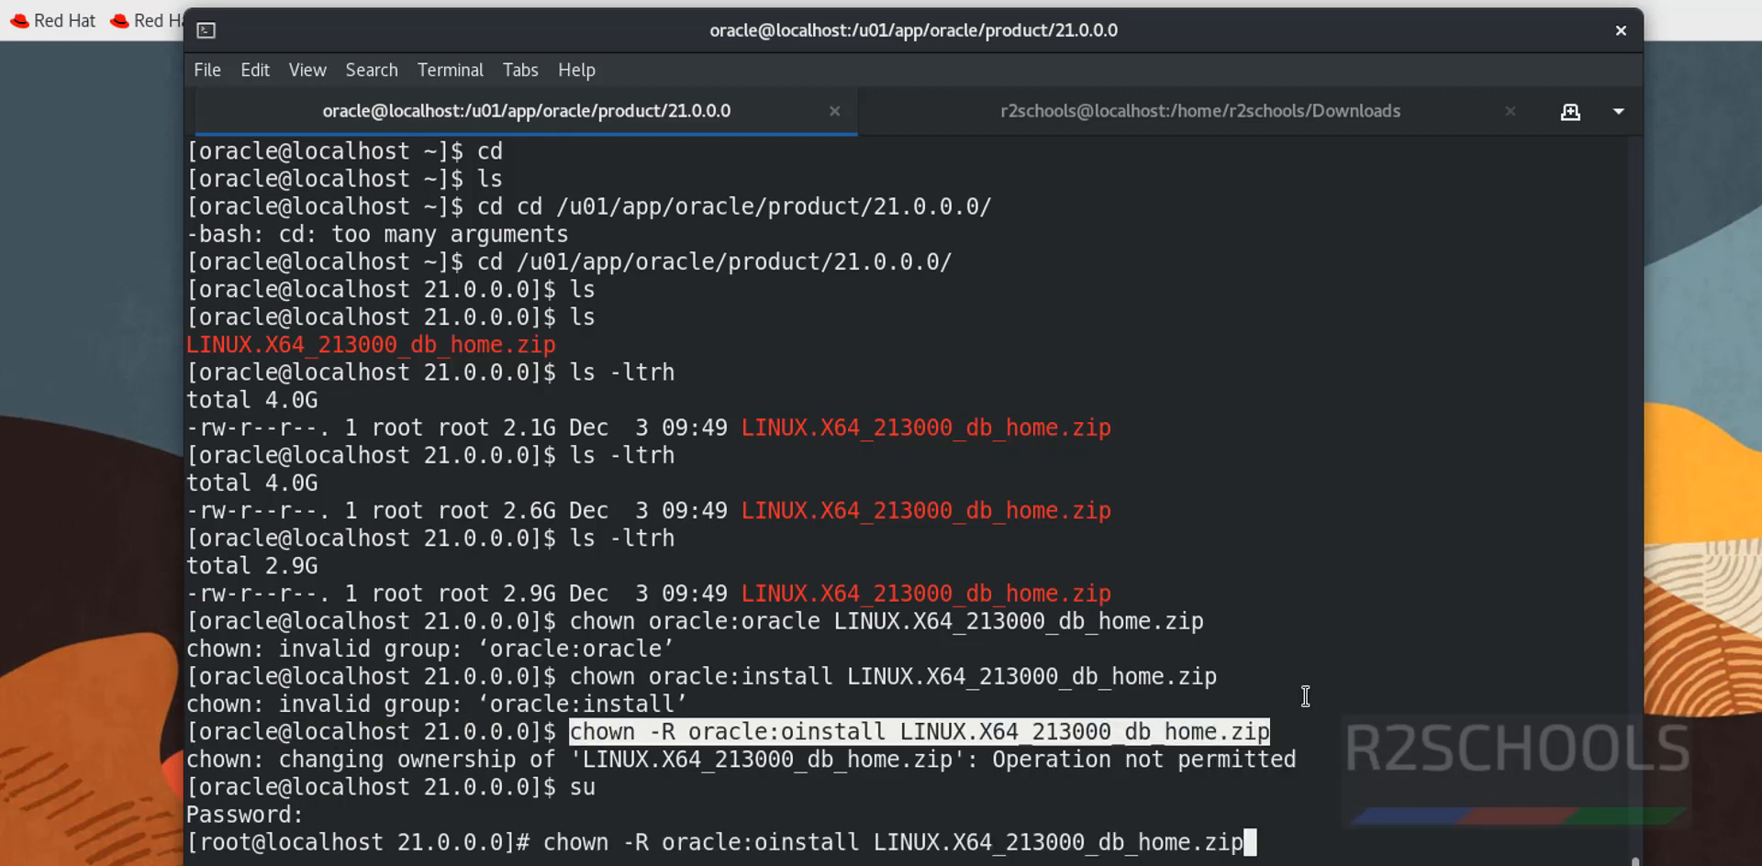
{"action": "key", "text": "Return"}
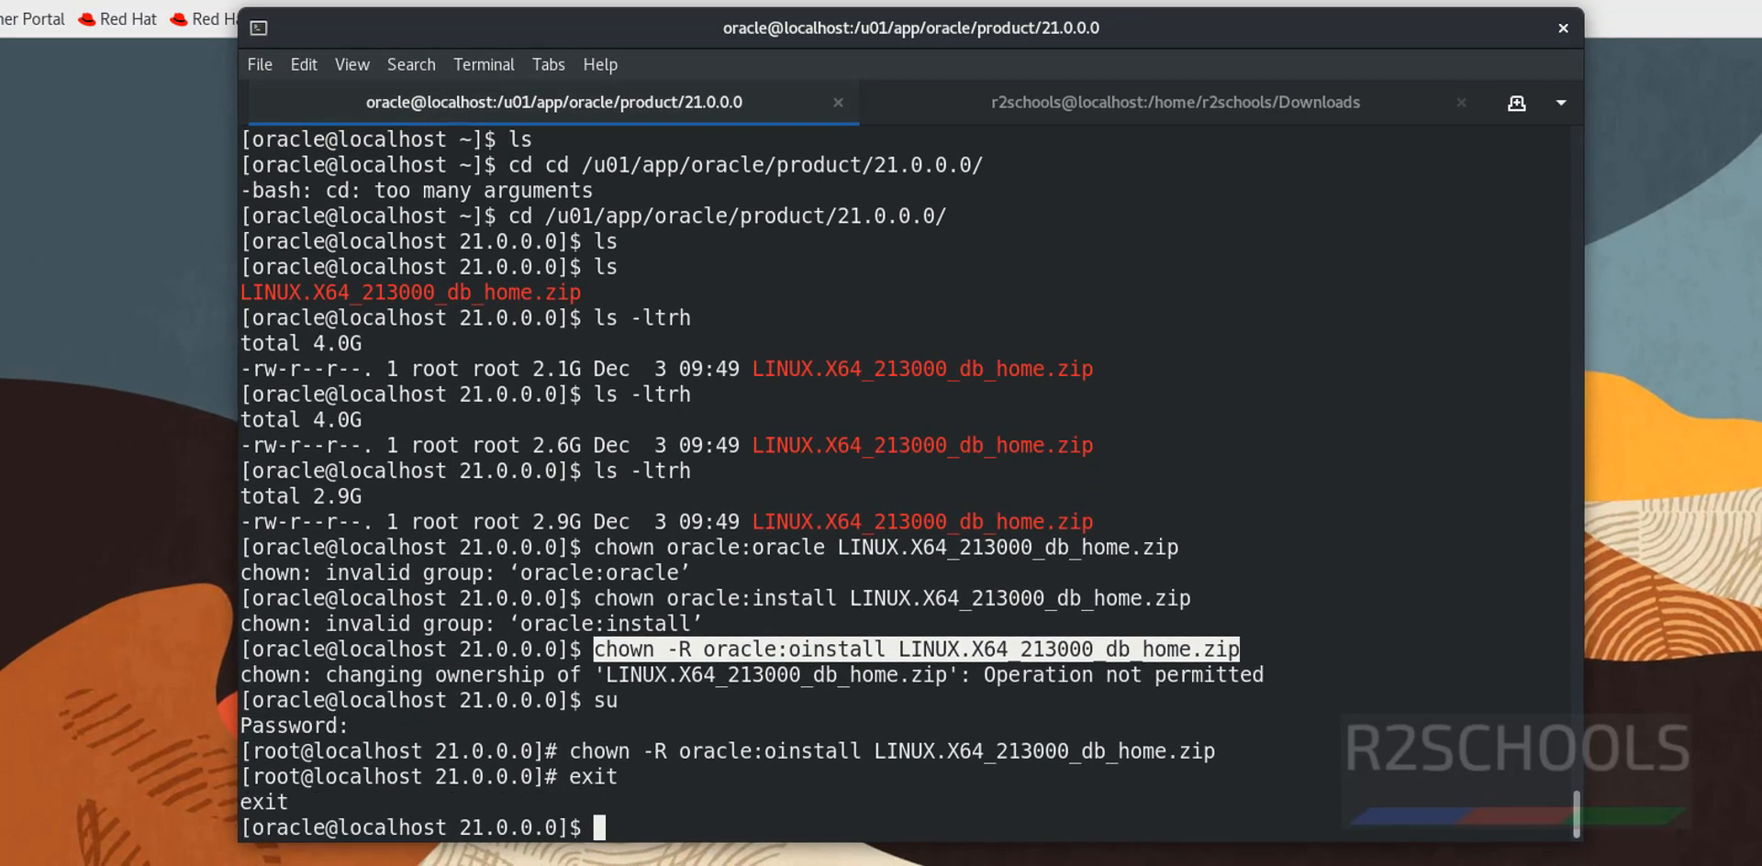
Step: Confirm the new ownership with ls -ltrh and start the unzip of the db_home zip
{"action": "type", "text": "ls -ltth"}
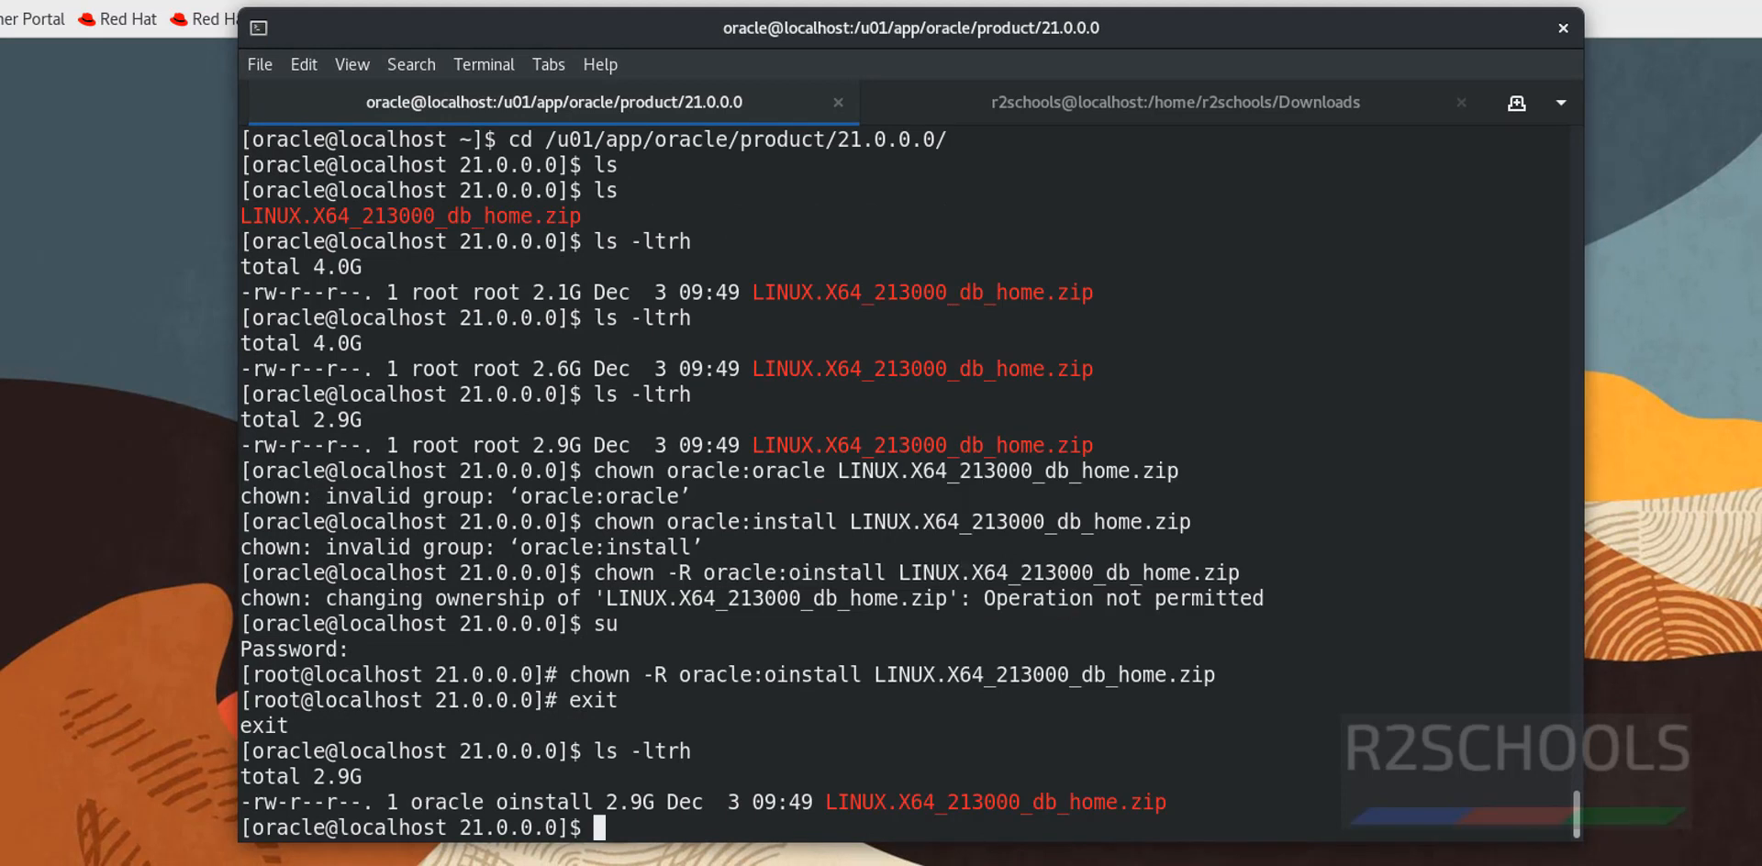
{"action": "mouse_move", "coordinate": [842, 747]}
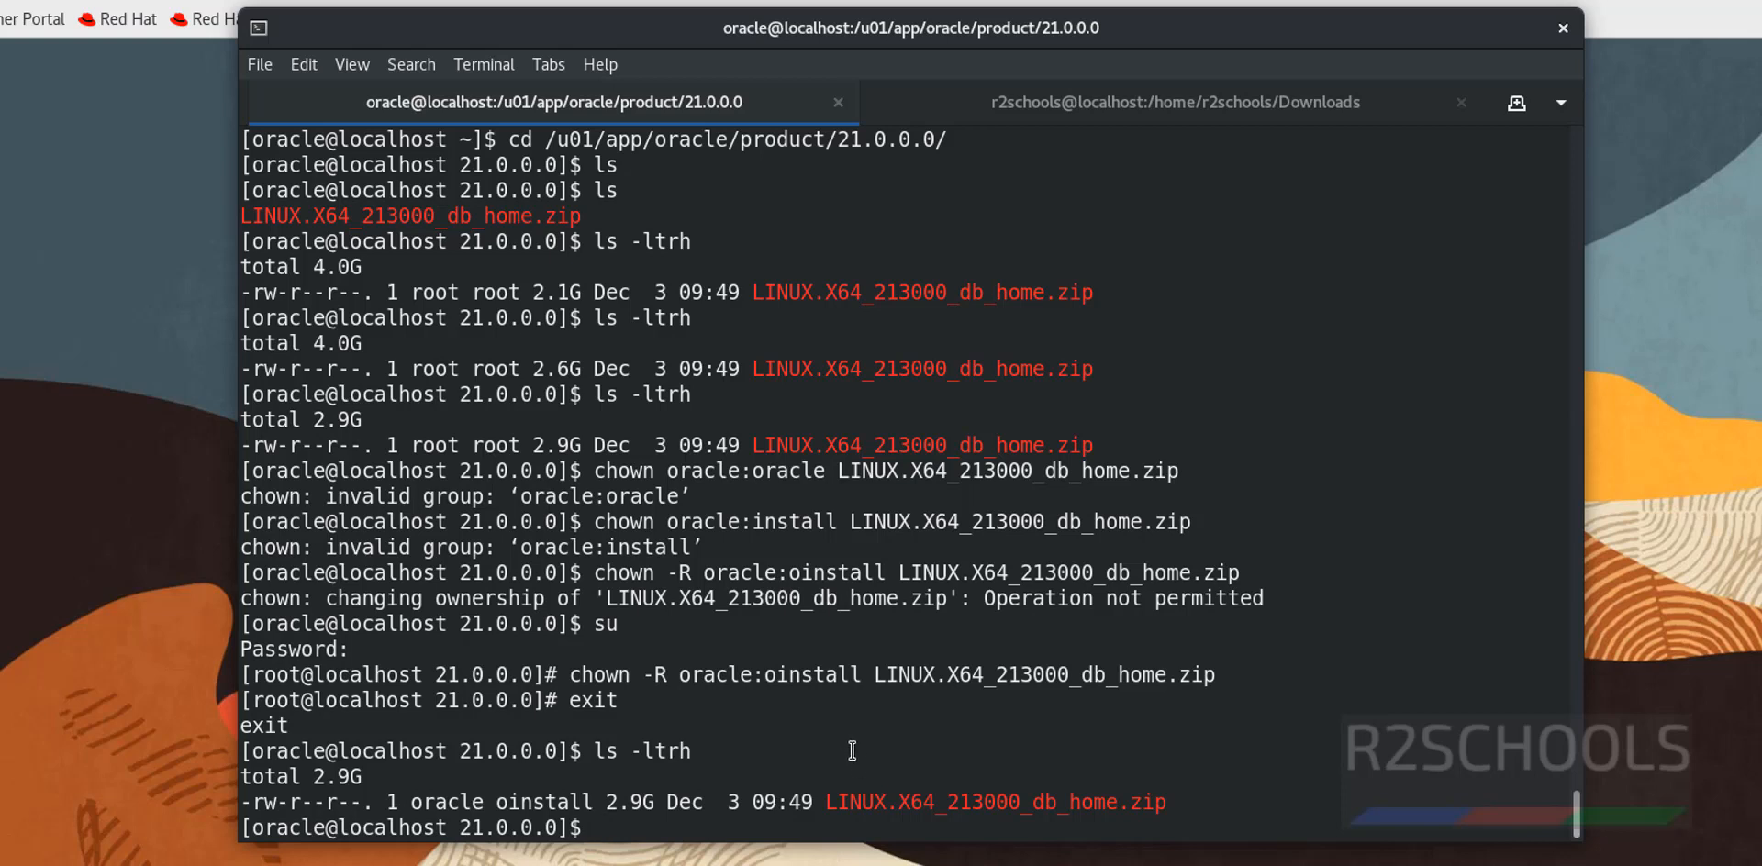
{"action": "type", "text": "unzip"}
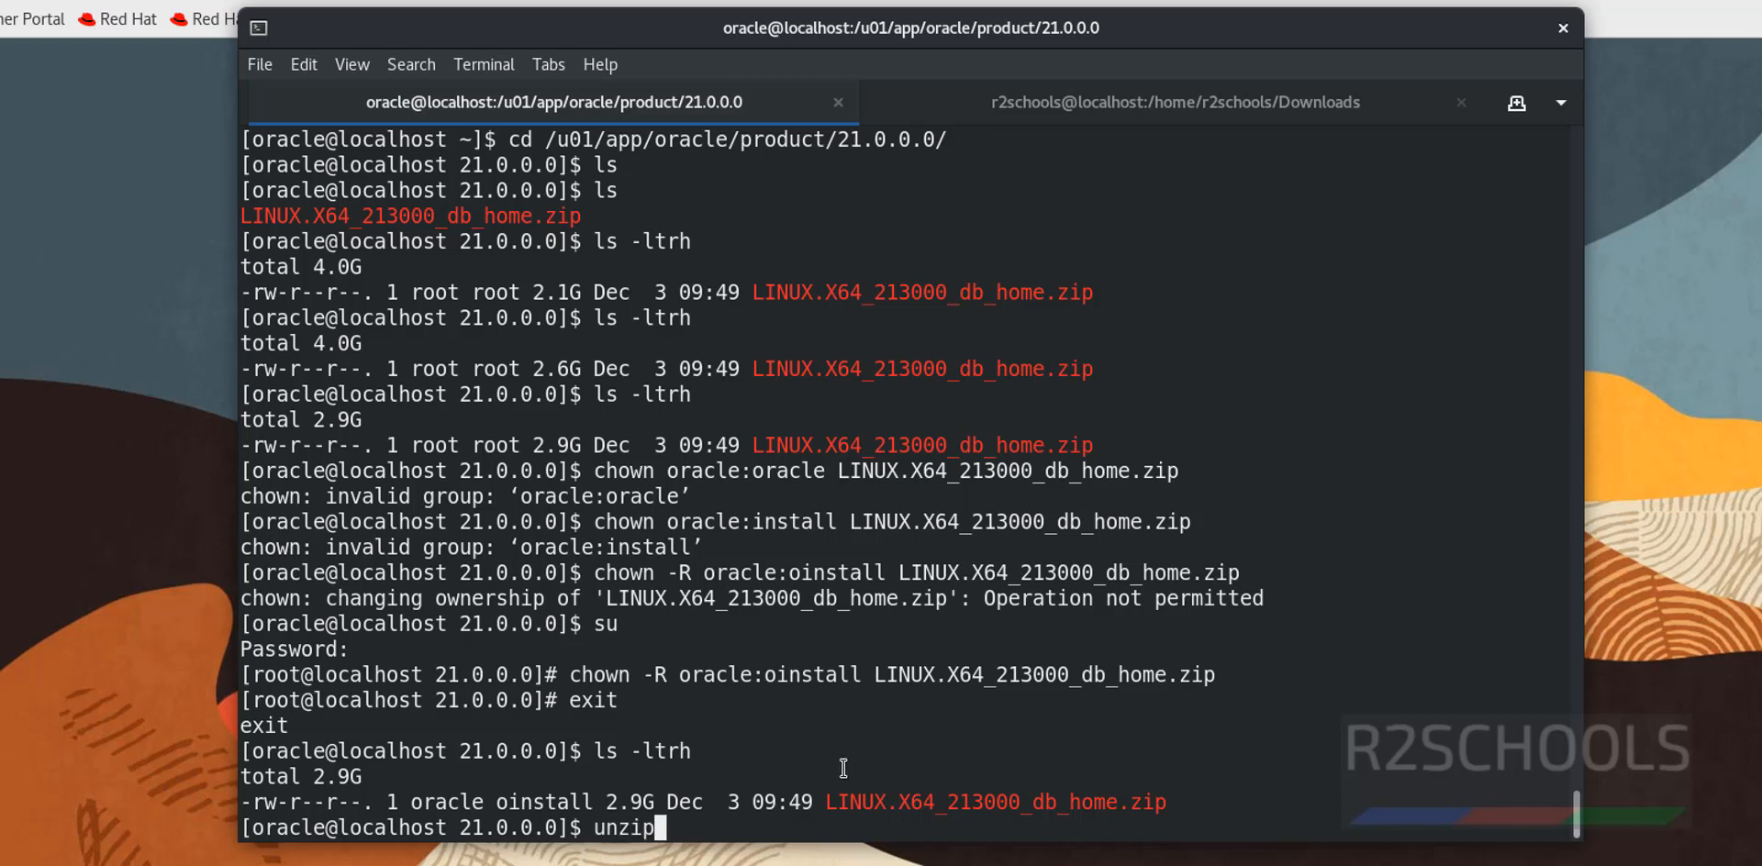
{"action": "type", "text": "LINUX.X64_213000_db_home.zip"}
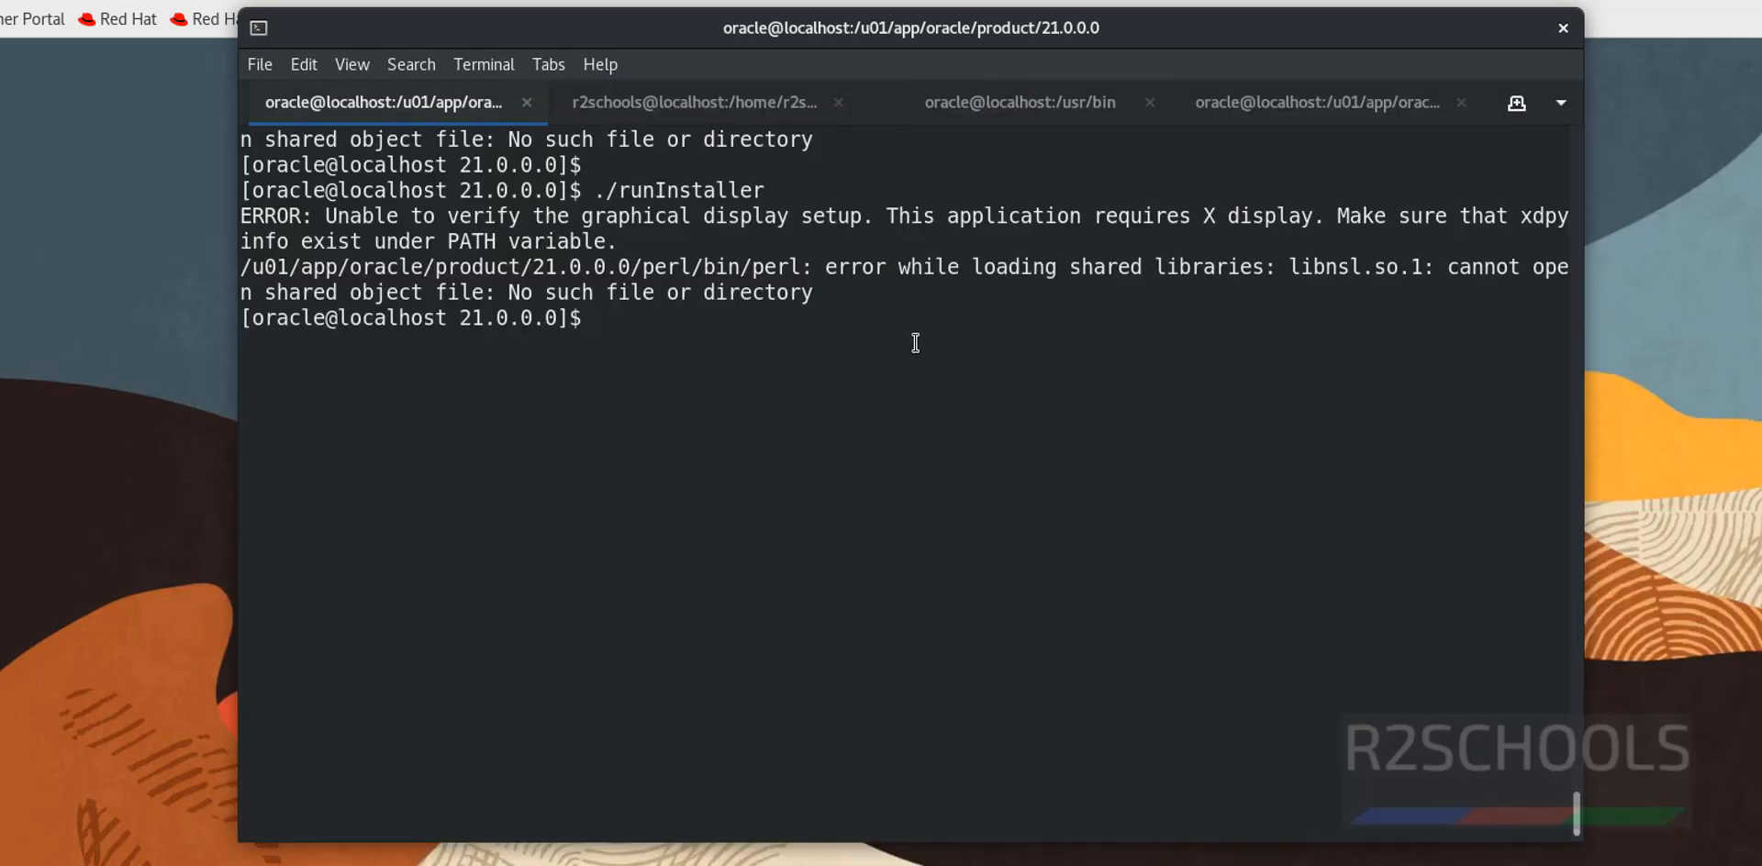
{"action": "mouse_move", "coordinate": [428, 256]}
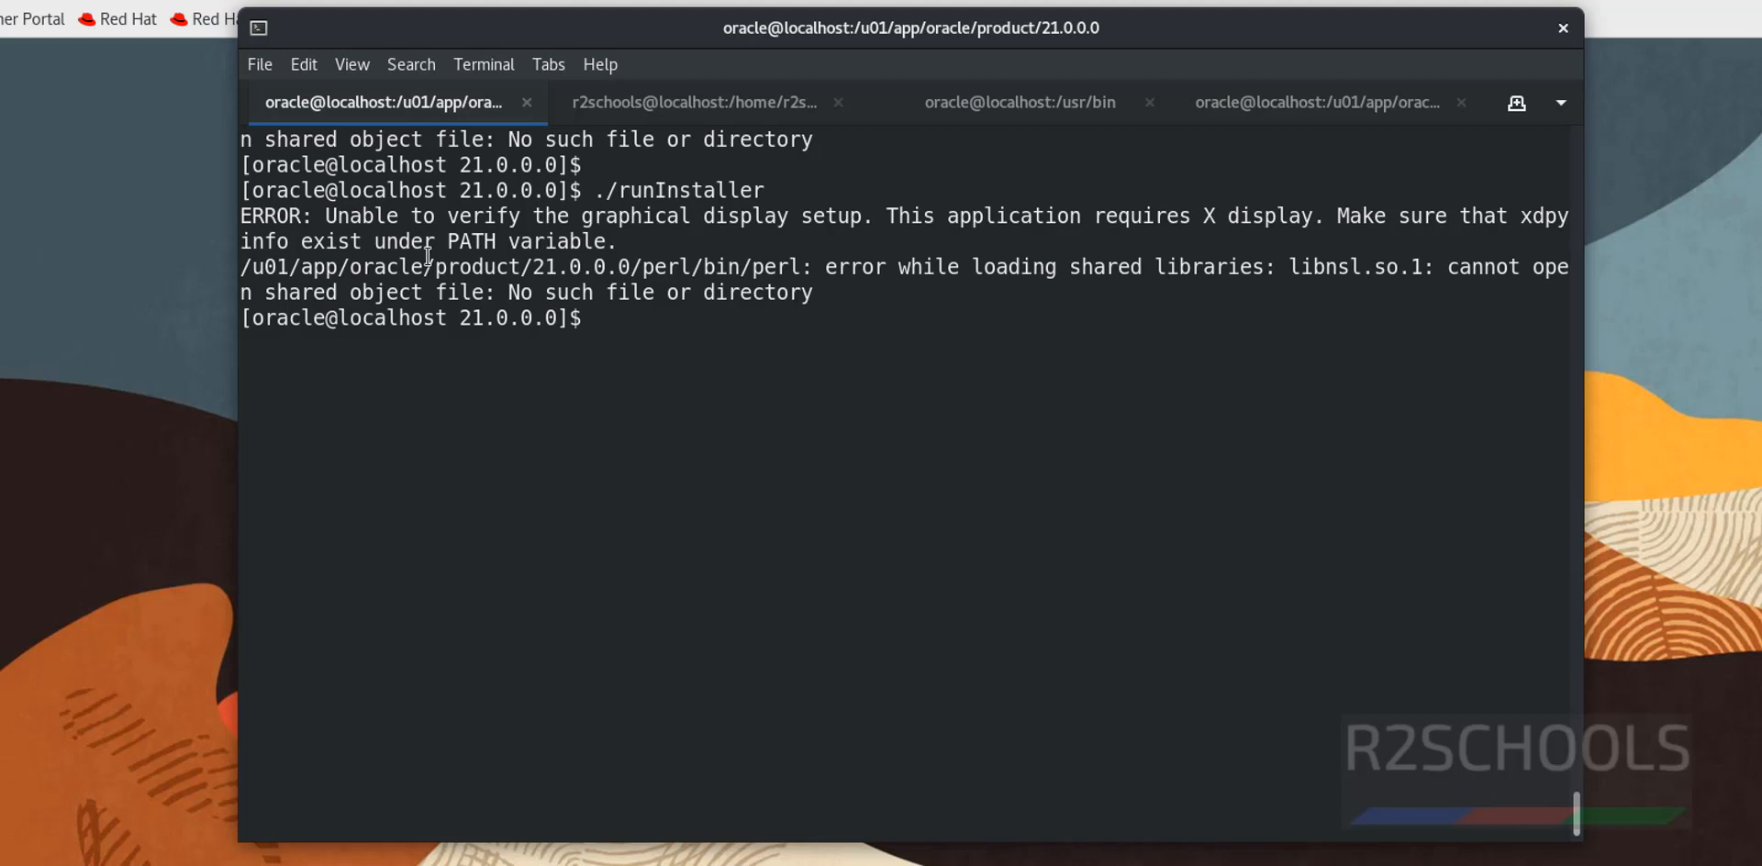
{"action": "mouse_move", "coordinate": [257, 240]}
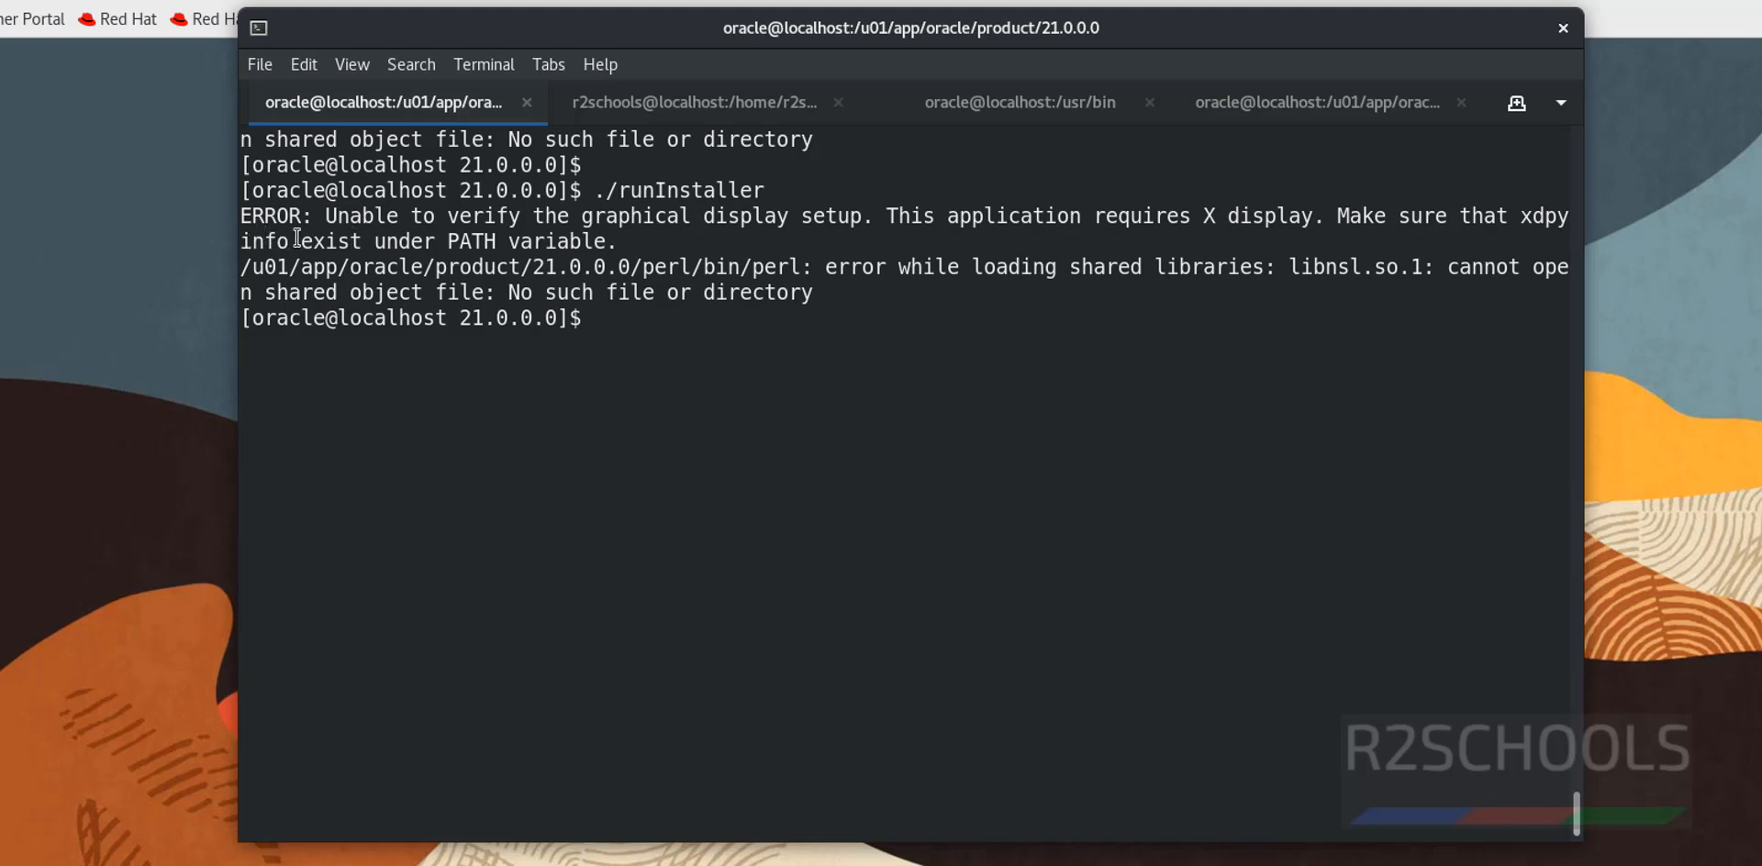
{"action": "mouse_move", "coordinate": [809, 371]}
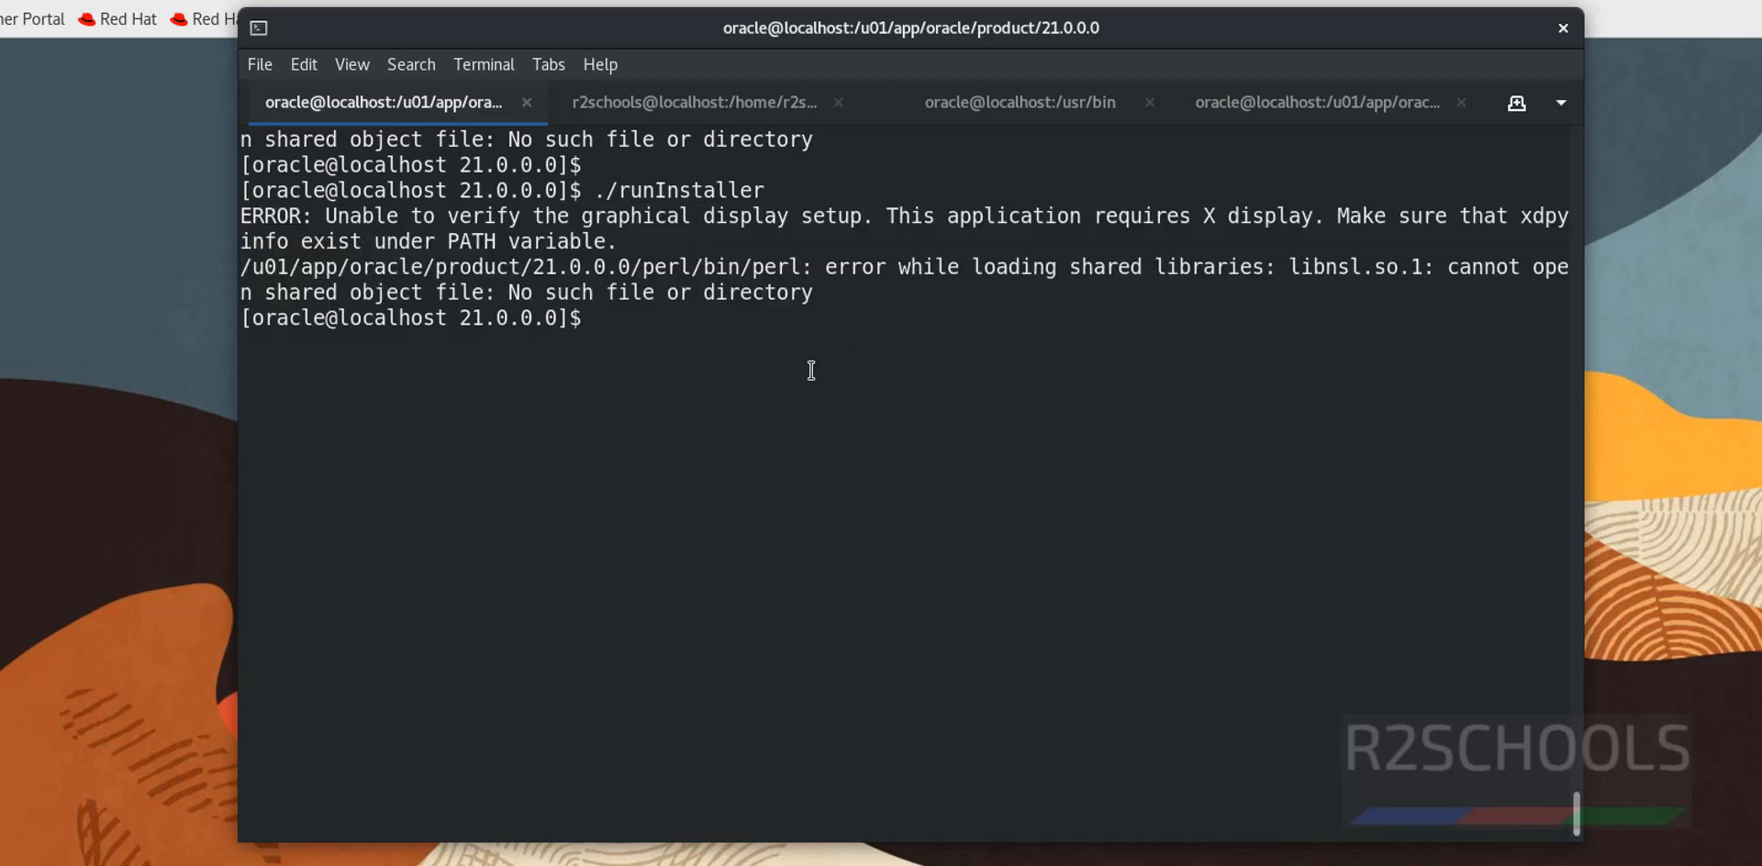
{"action": "mouse_move", "coordinate": [809, 371]}
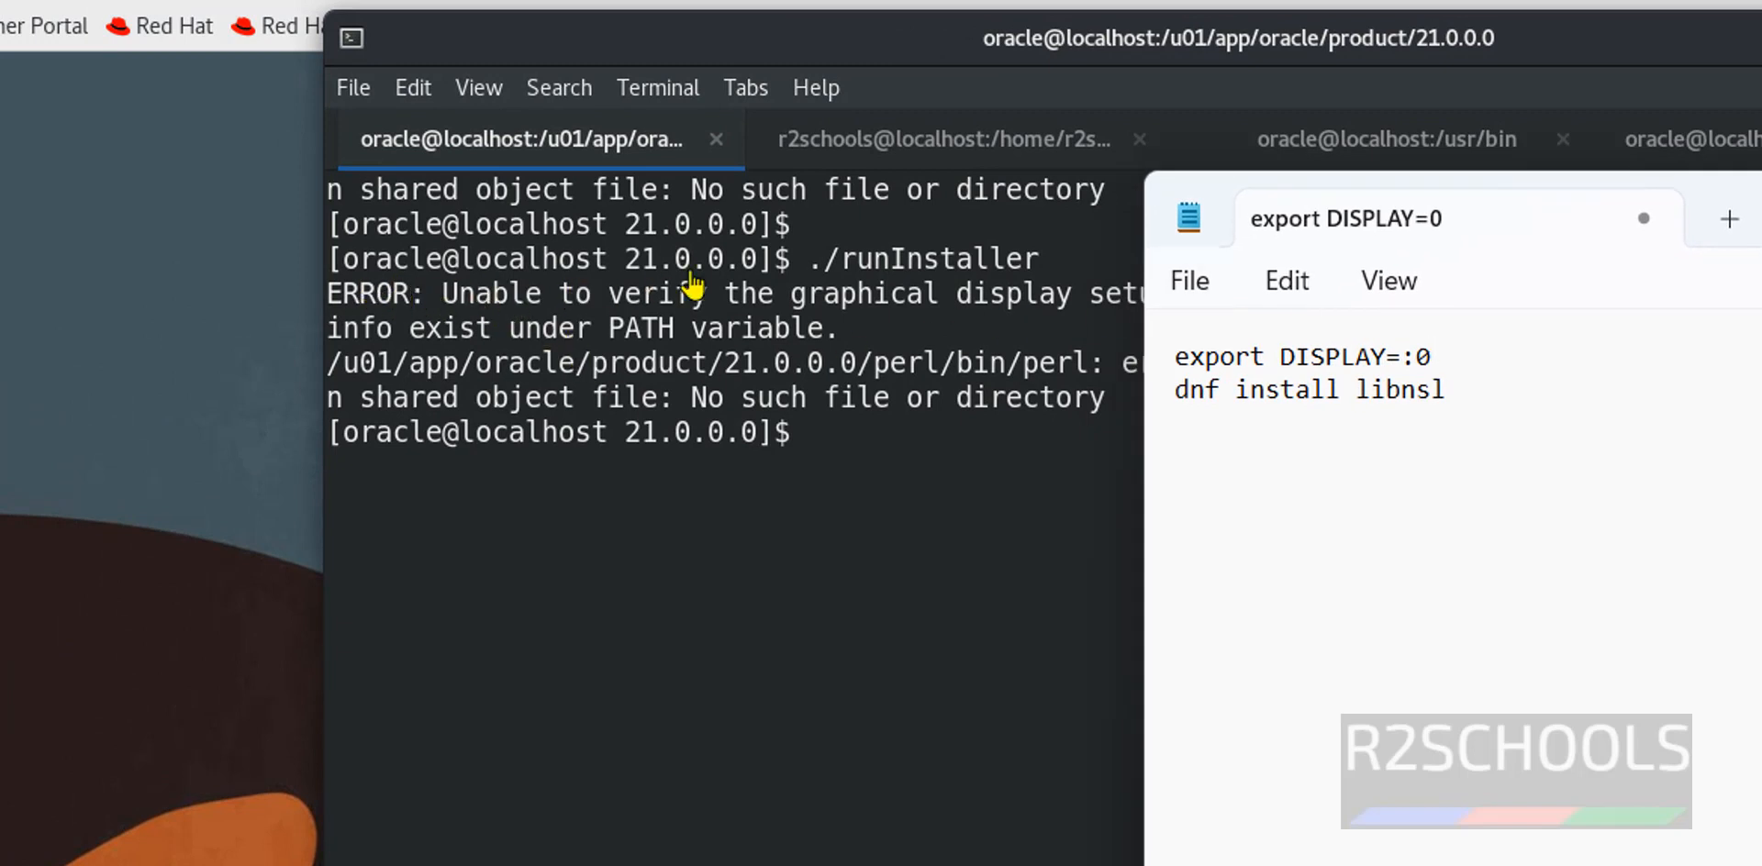
Step: Select the export DISPLAY=:0 and dnf install libnsl lines in the notes
{"action": "double_click", "coordinate": [1325, 356]}
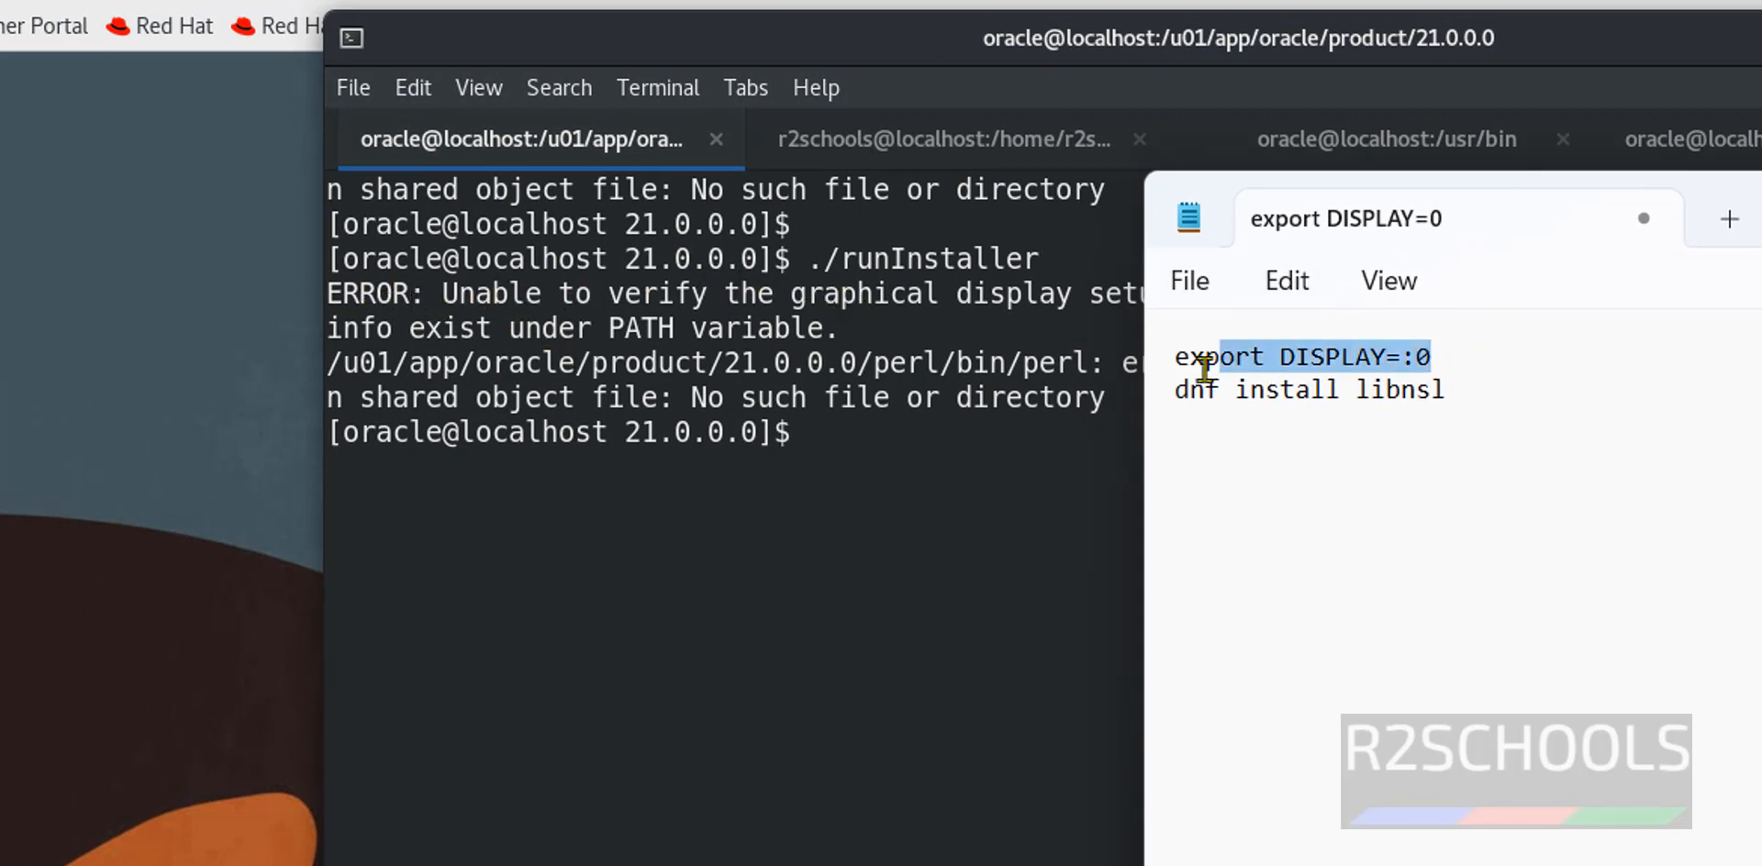
{"action": "double_click", "coordinate": [1338, 389]}
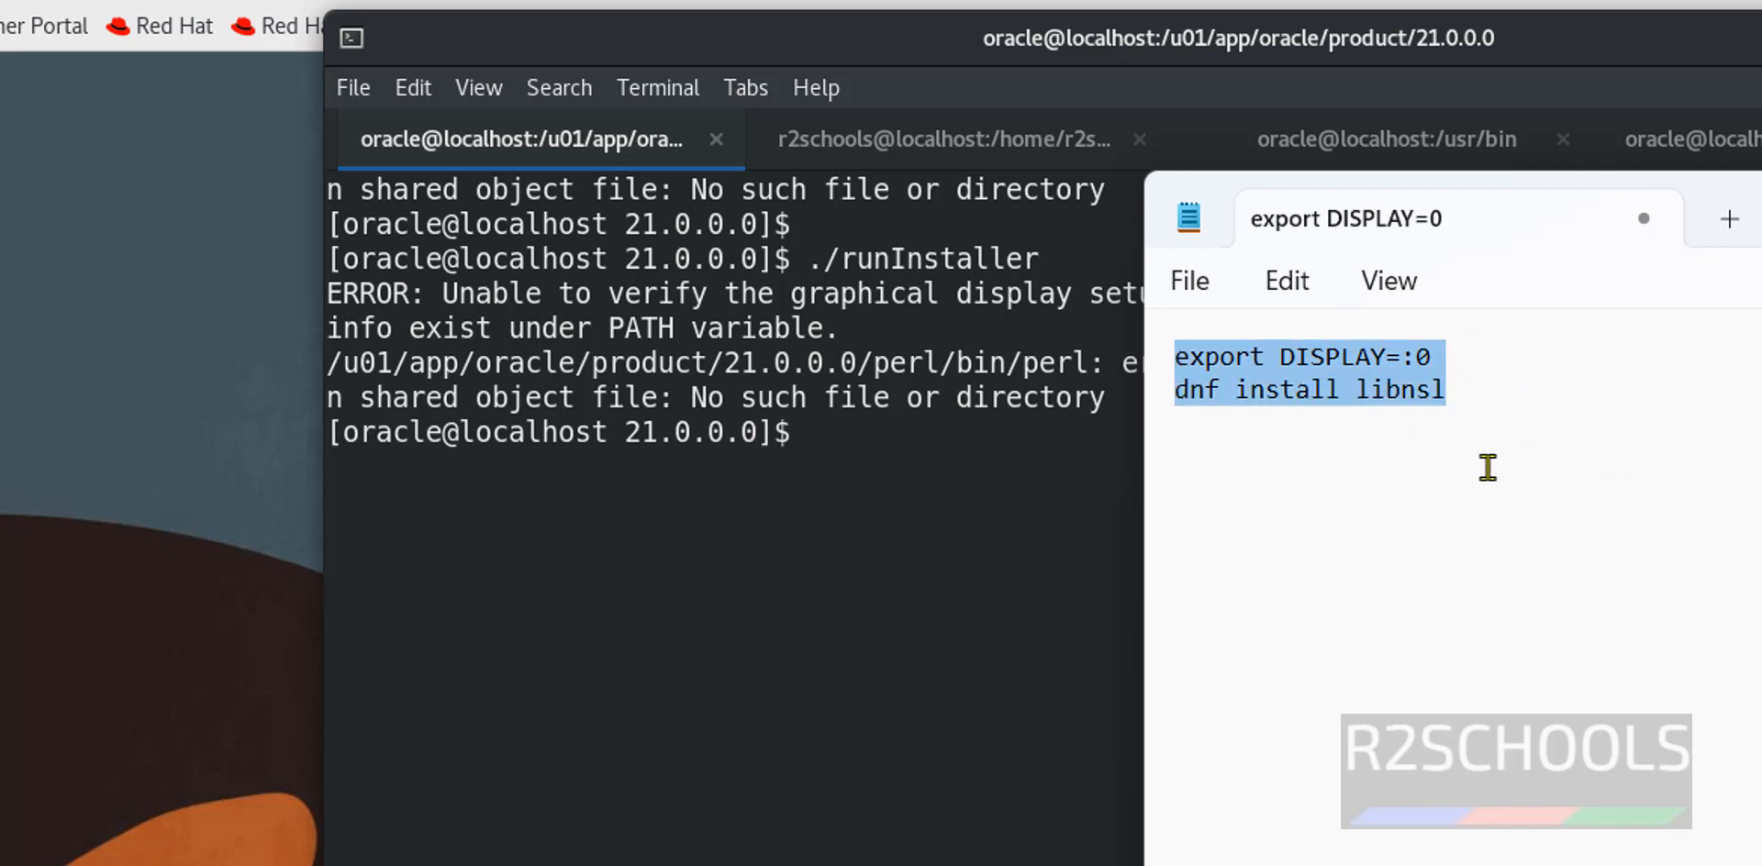
{"action": "mouse_move", "coordinate": [1456, 399]}
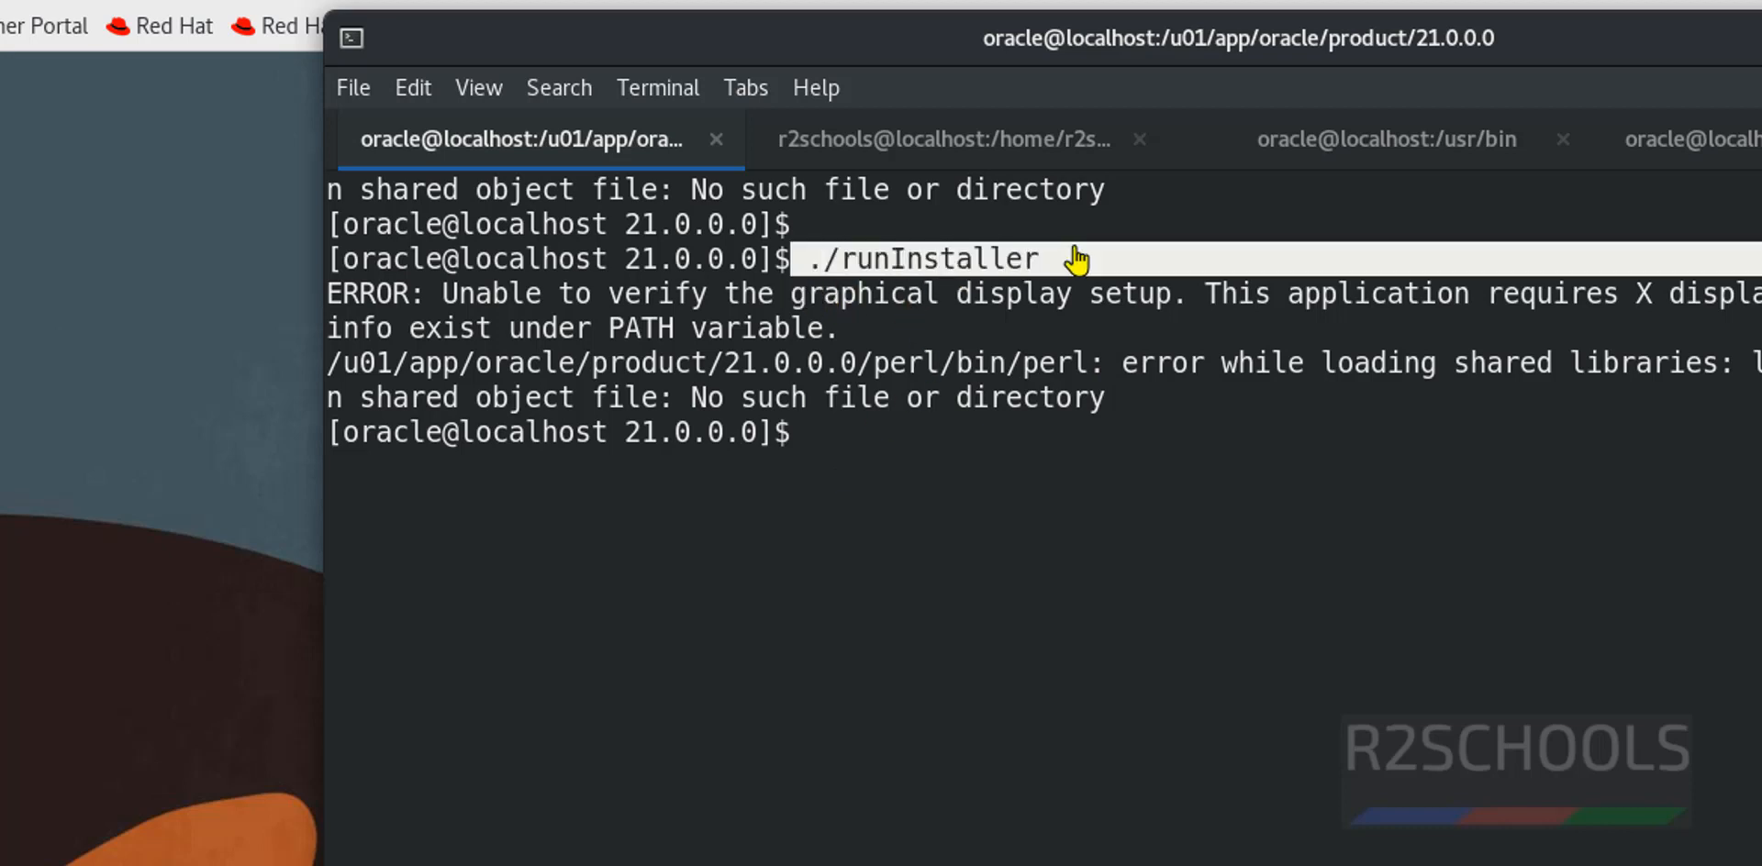
{"action": "mouse_move", "coordinate": [1118, 683]}
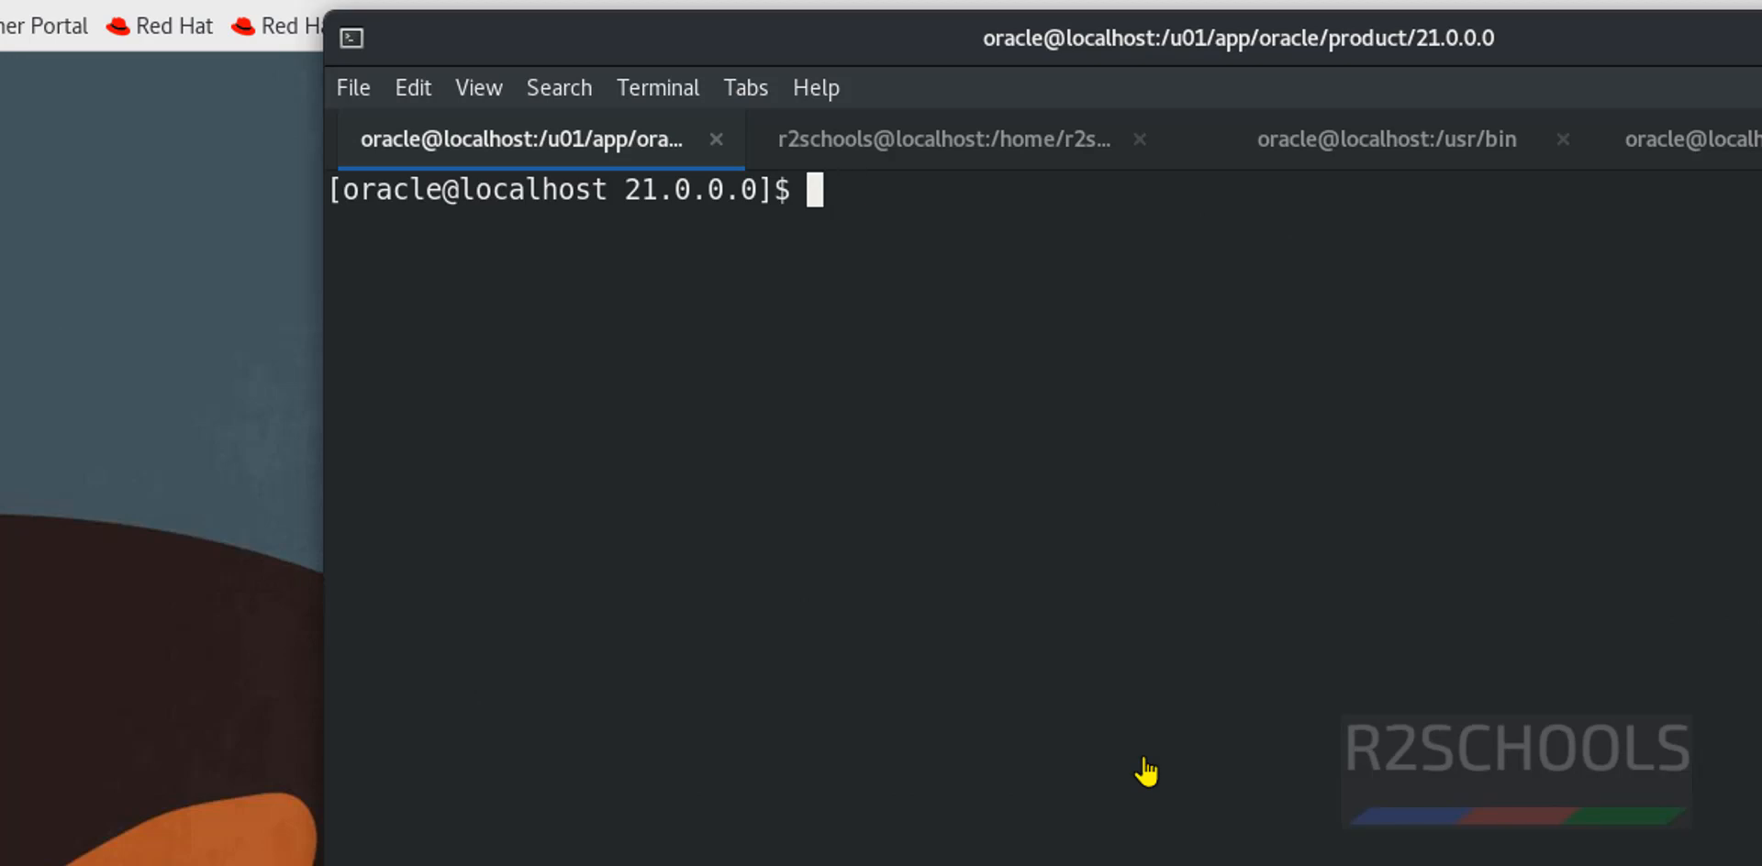
Step: List the extracted Oracle home and launch ./runInstaller to open the 21c installer
{"action": "type", "text": "ls"}
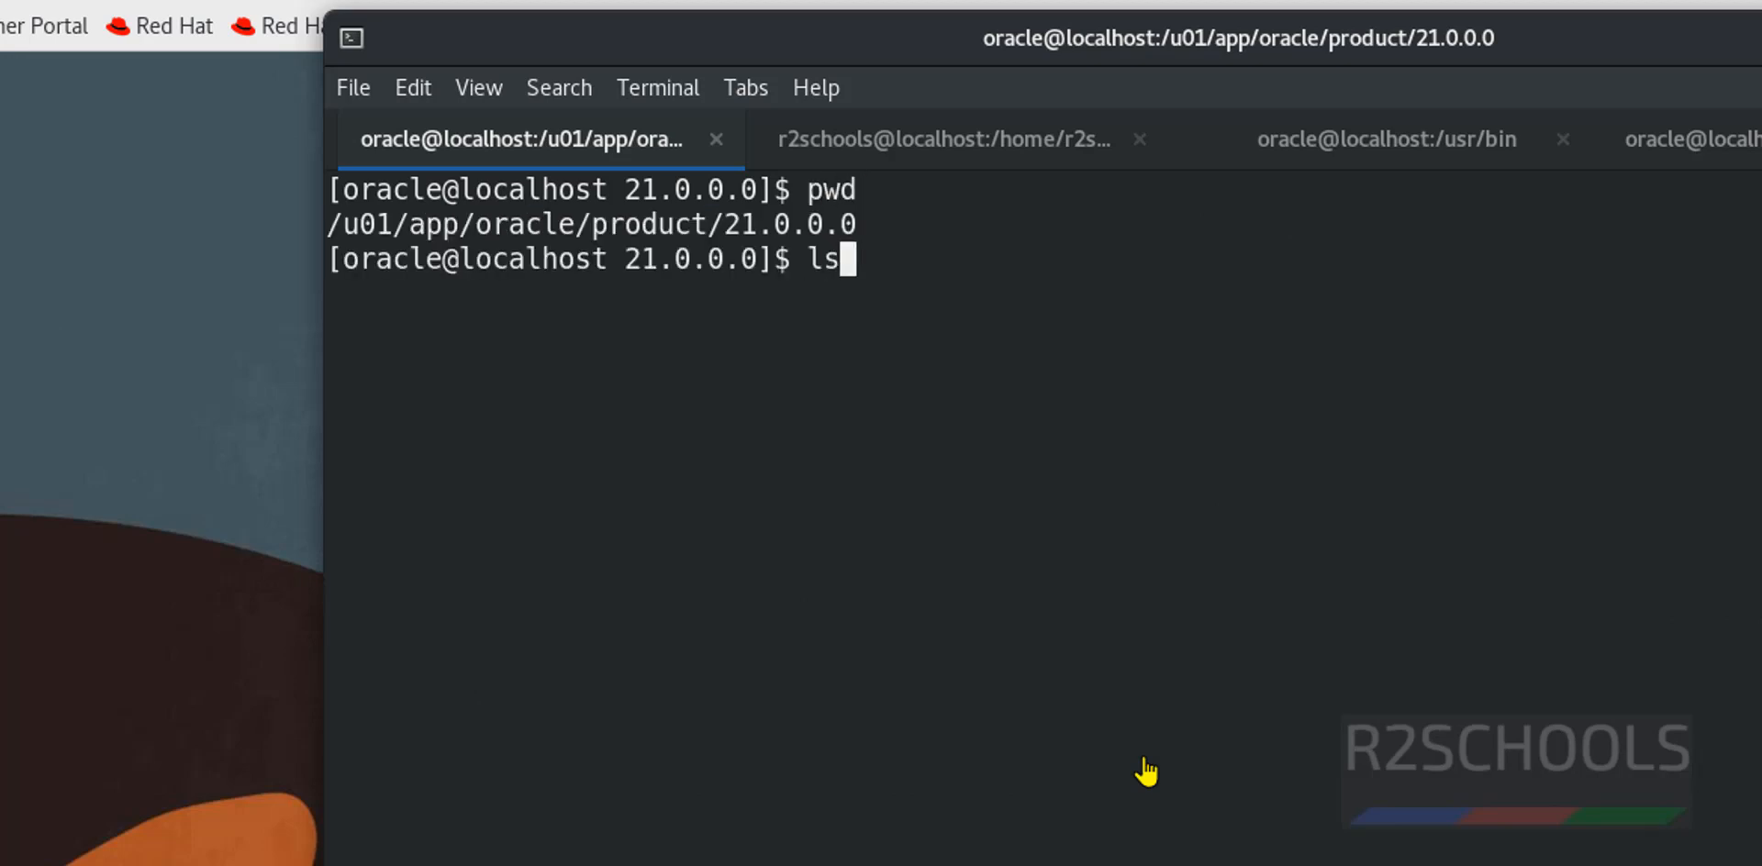
{"action": "key", "text": "Return"}
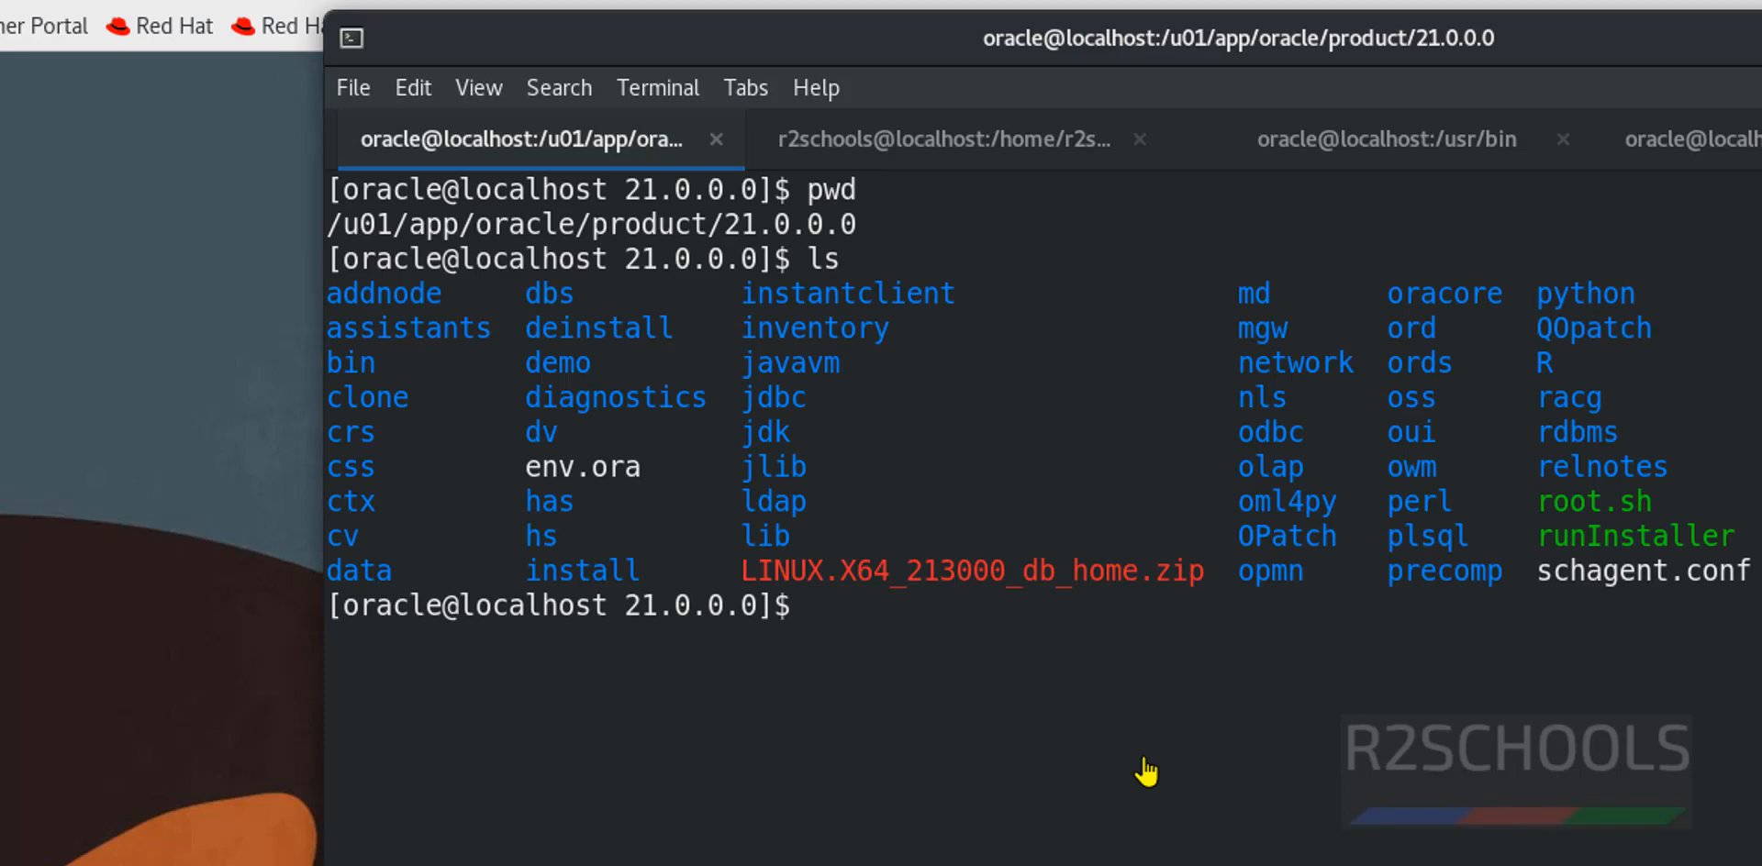
{"action": "type", "text": "./runInstaller"}
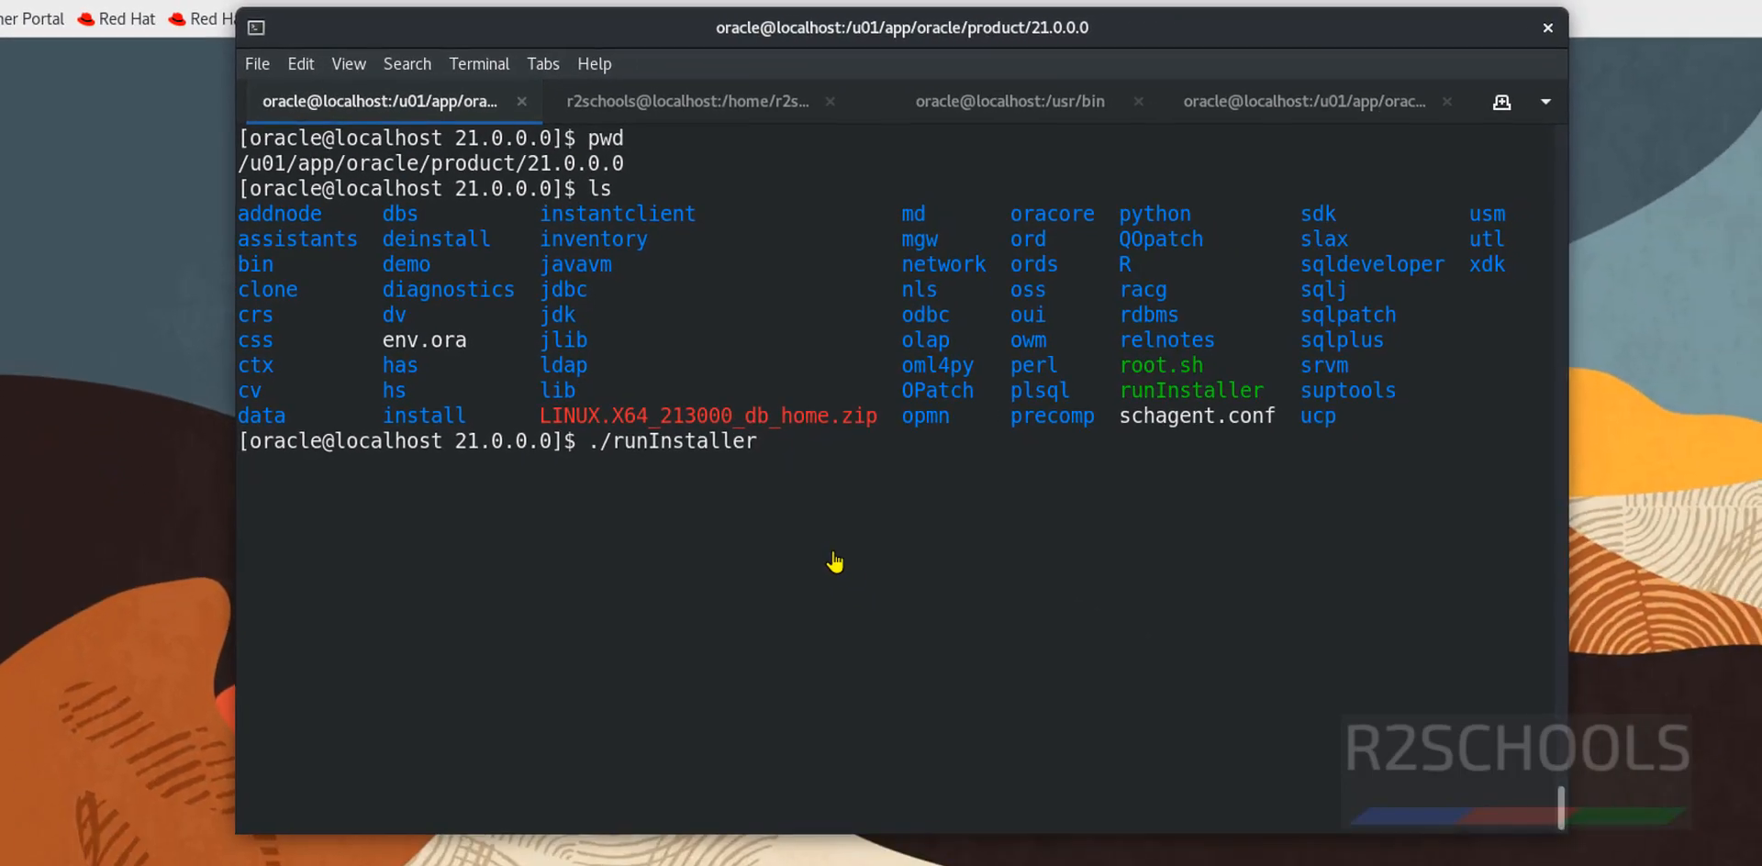
{"action": "key", "text": "Return"}
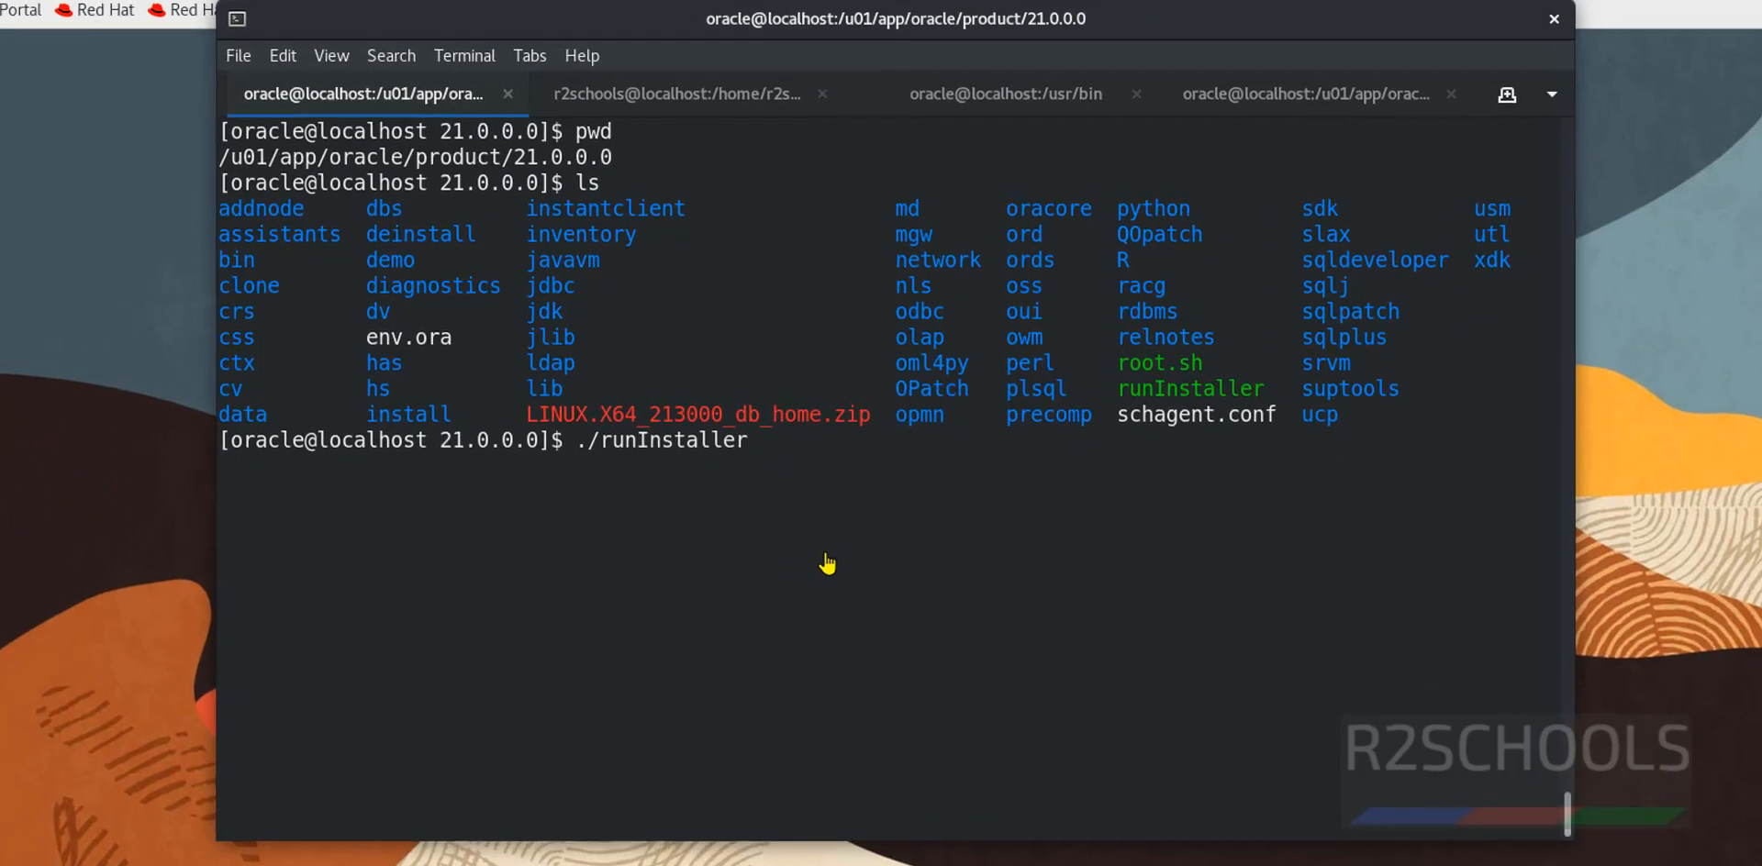
{"action": "key", "text": "Return"}
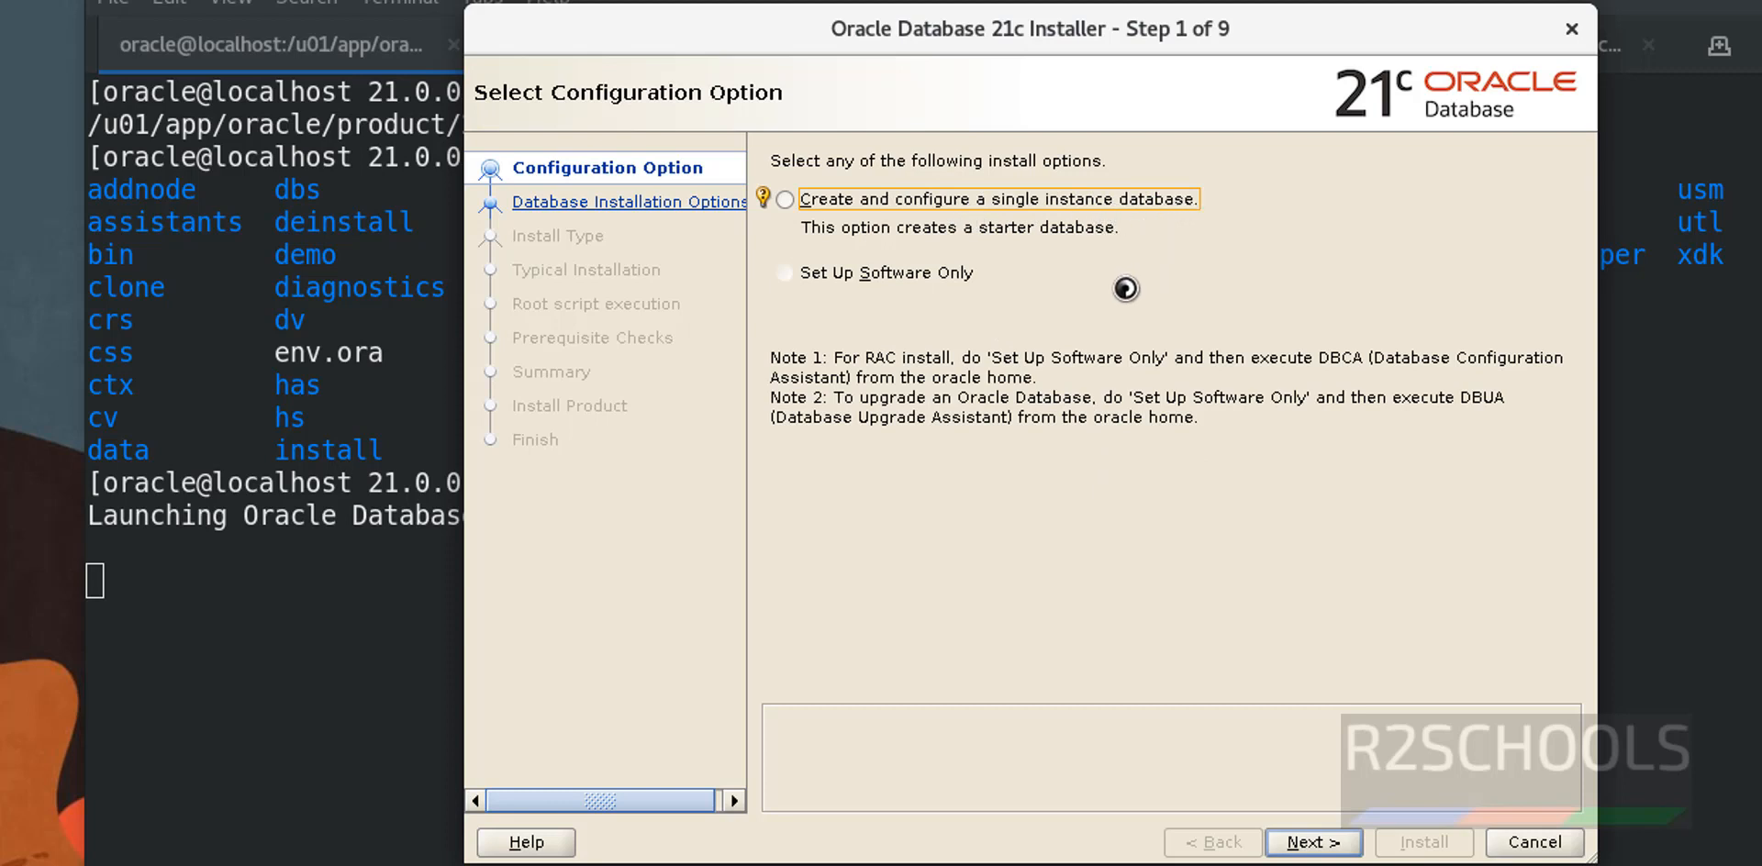
Step: Accept the configuration option, Single instance, Enterprise Edition and Oracle base /u01/app/oracle
{"action": "left_click", "coordinate": [1310, 842]}
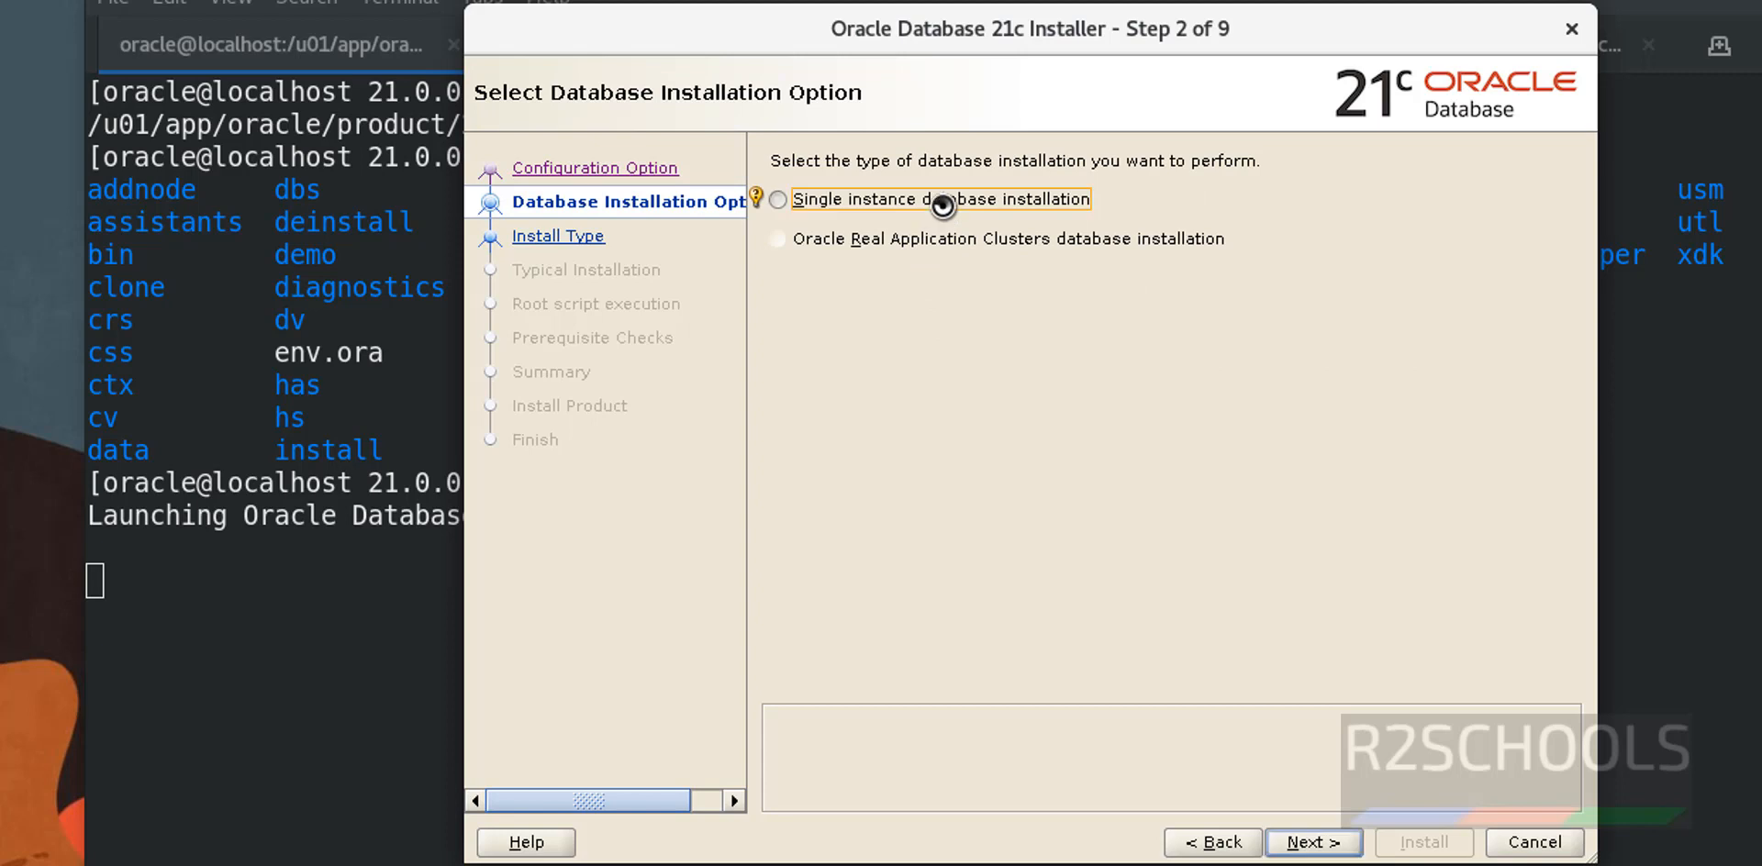
{"action": "mouse_move", "coordinate": [1314, 842]}
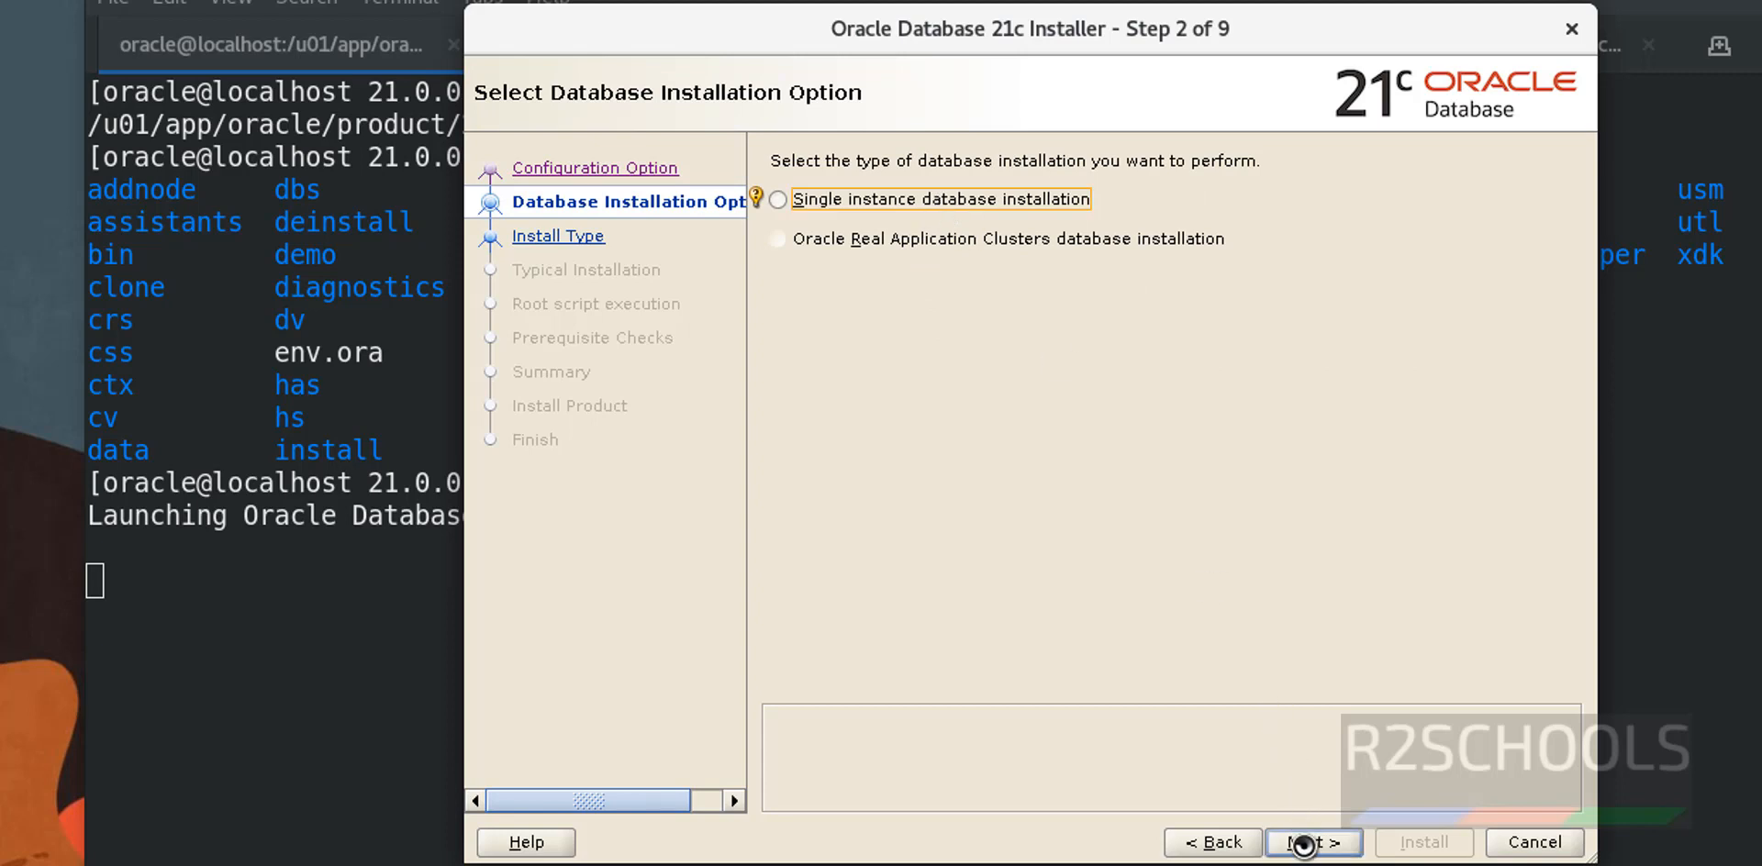
{"action": "left_click", "coordinate": [1312, 842]}
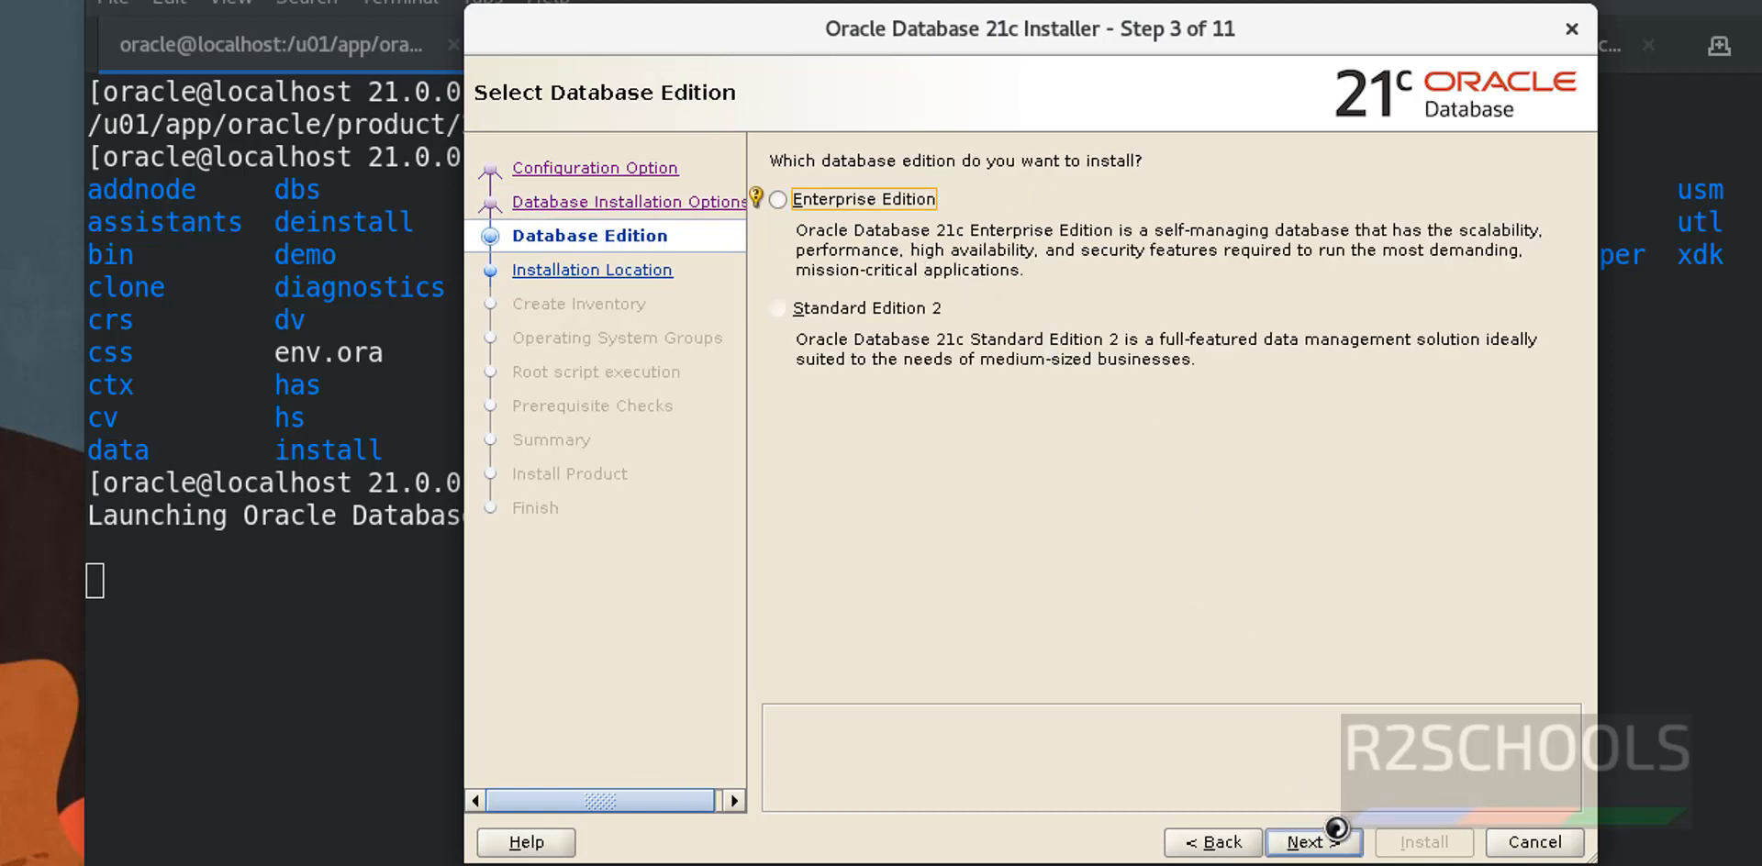
{"action": "left_click", "coordinate": [1311, 843]}
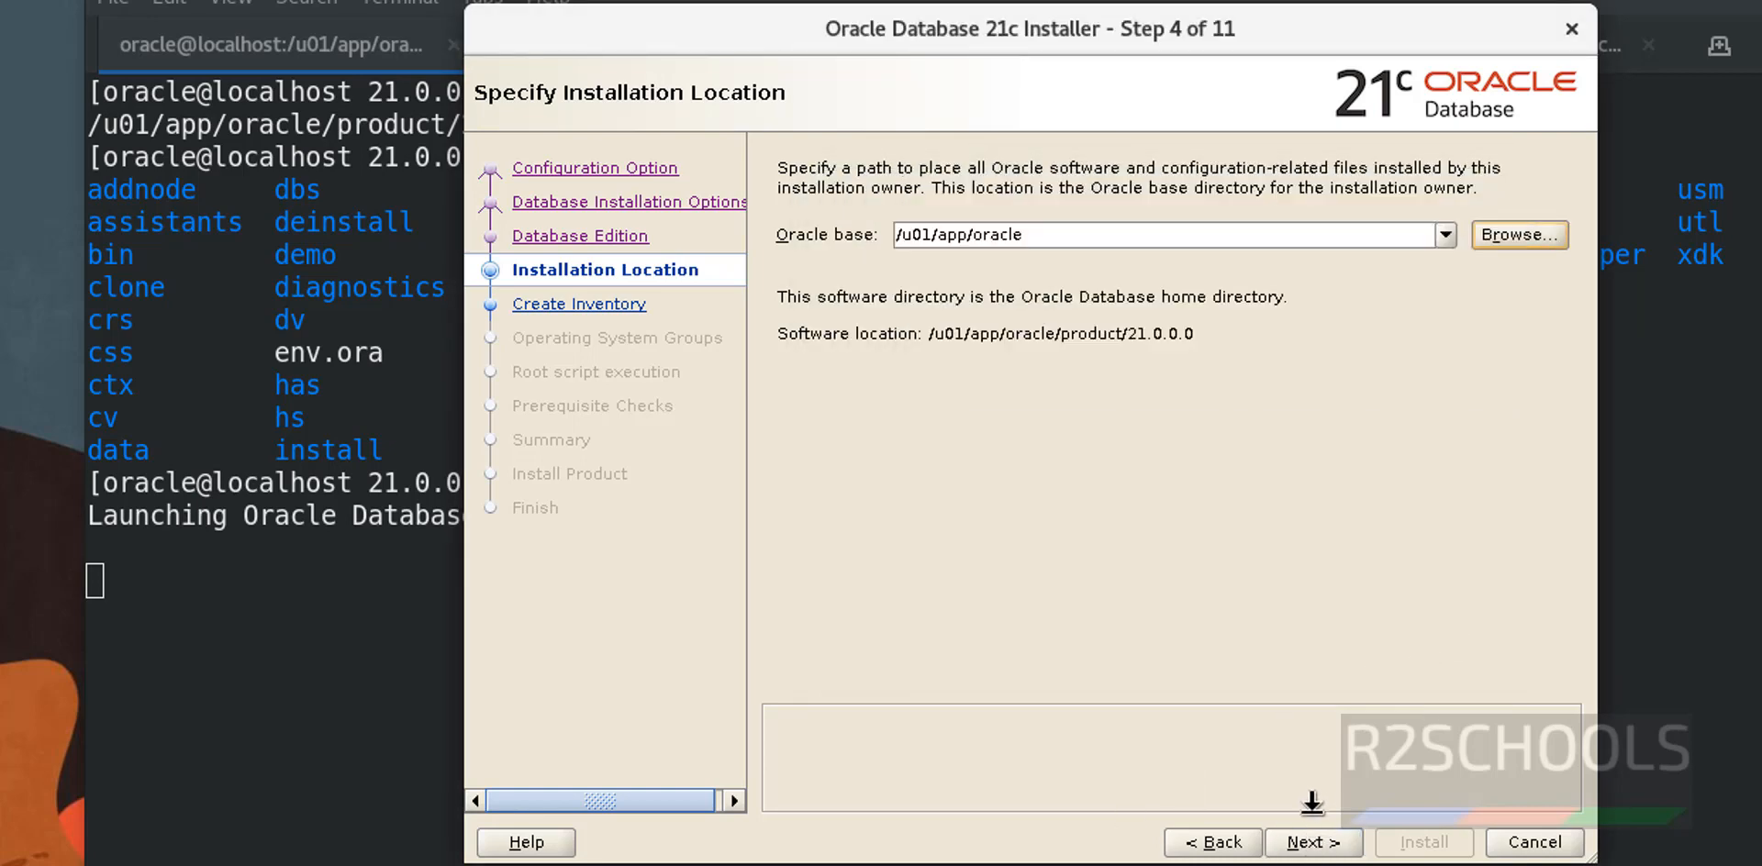
{"action": "left_click", "coordinate": [1312, 842]}
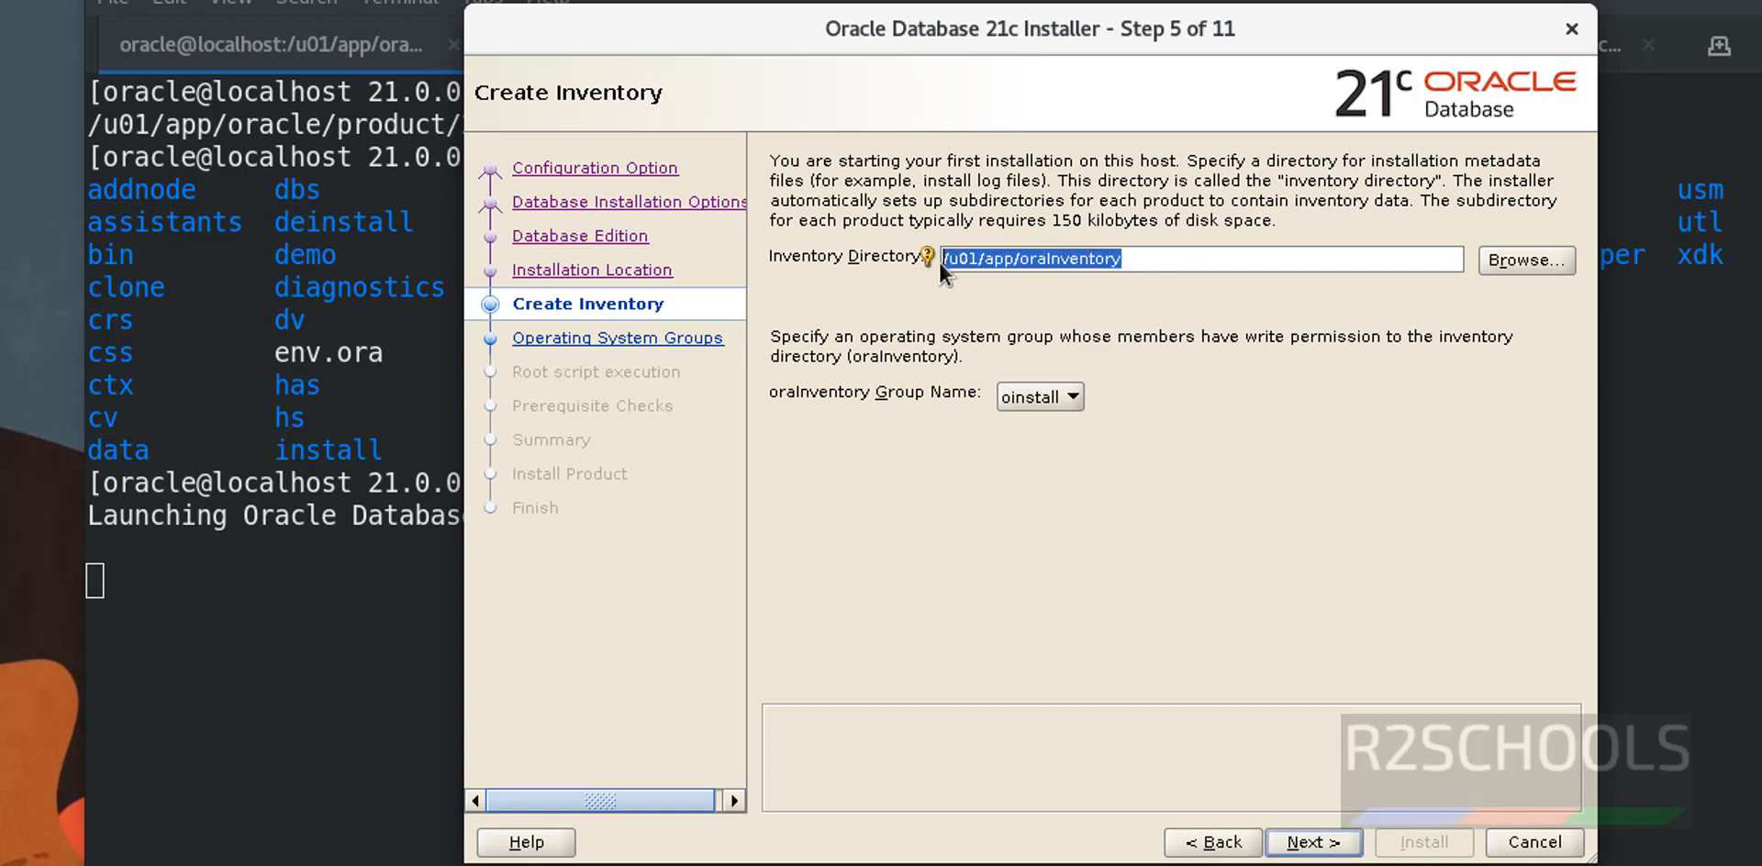
Step: Keep the default inventory directory with oinstall as the inventory group and continue
{"action": "left_click", "coordinate": [925, 257]}
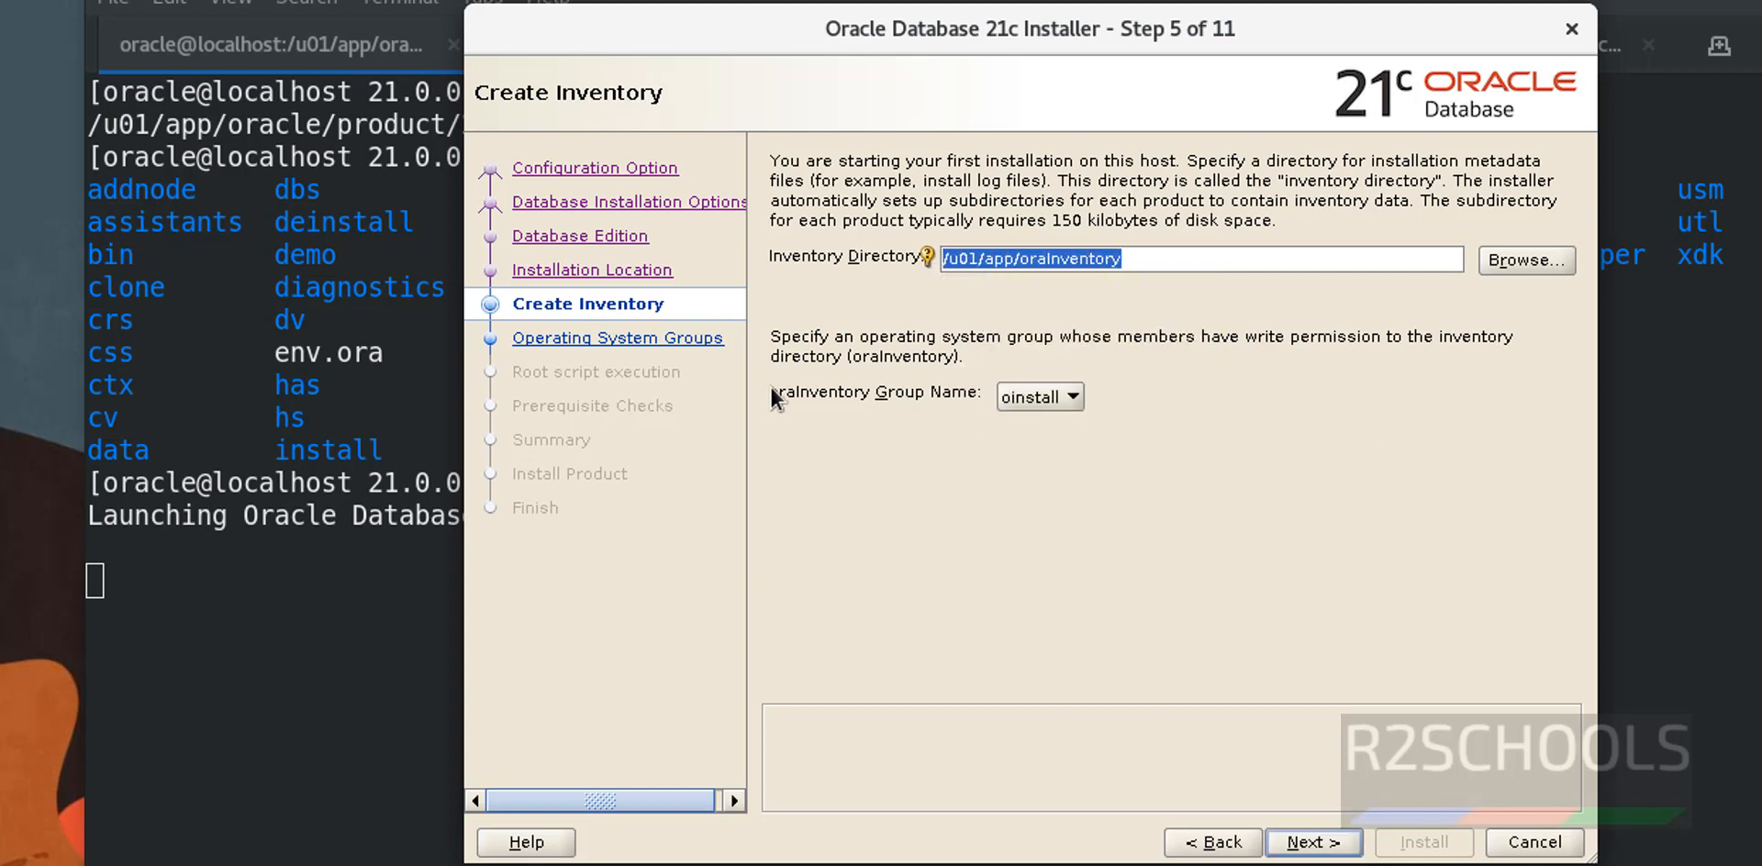
{"action": "left_click", "coordinate": [1035, 395]}
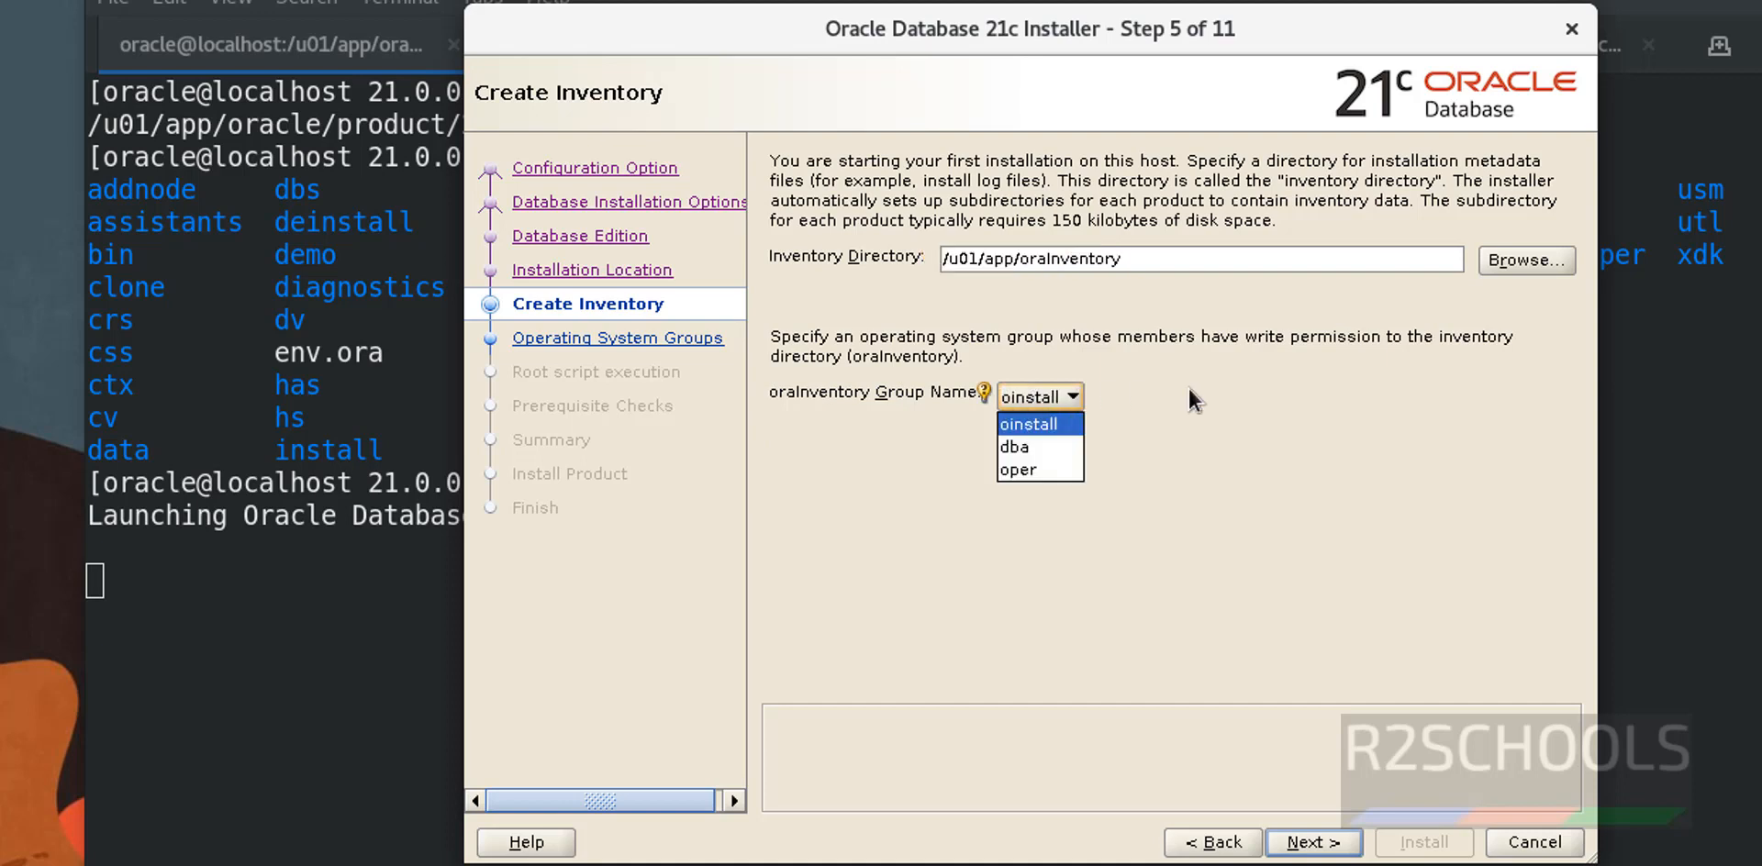
{"action": "left_click", "coordinate": [1028, 424]}
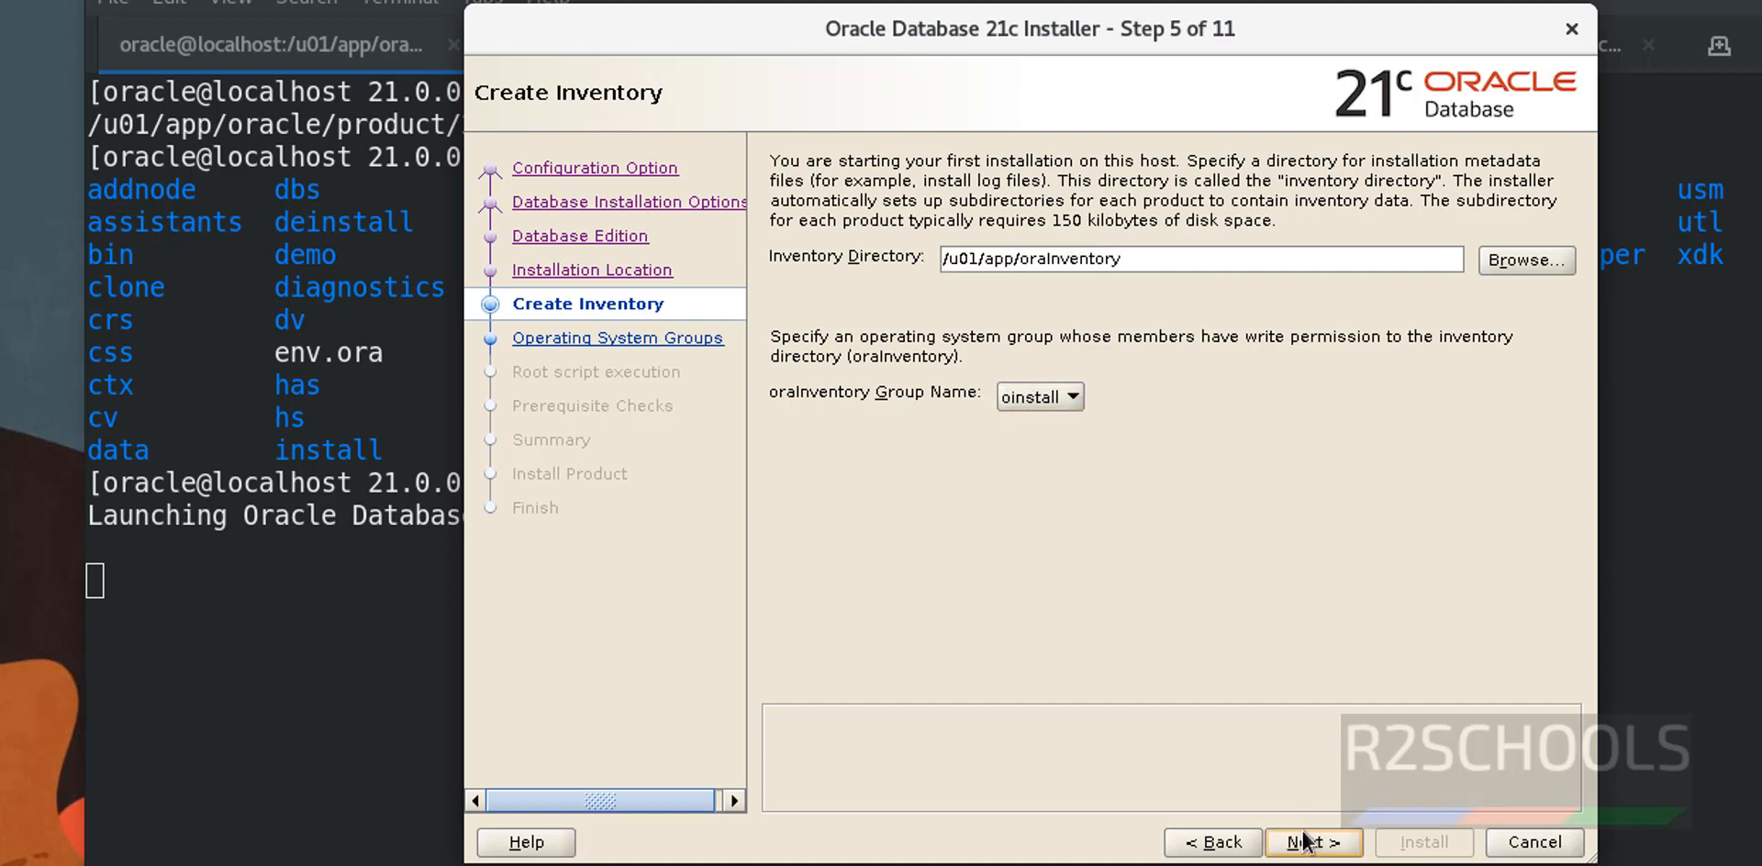
{"action": "left_click", "coordinate": [1312, 842]}
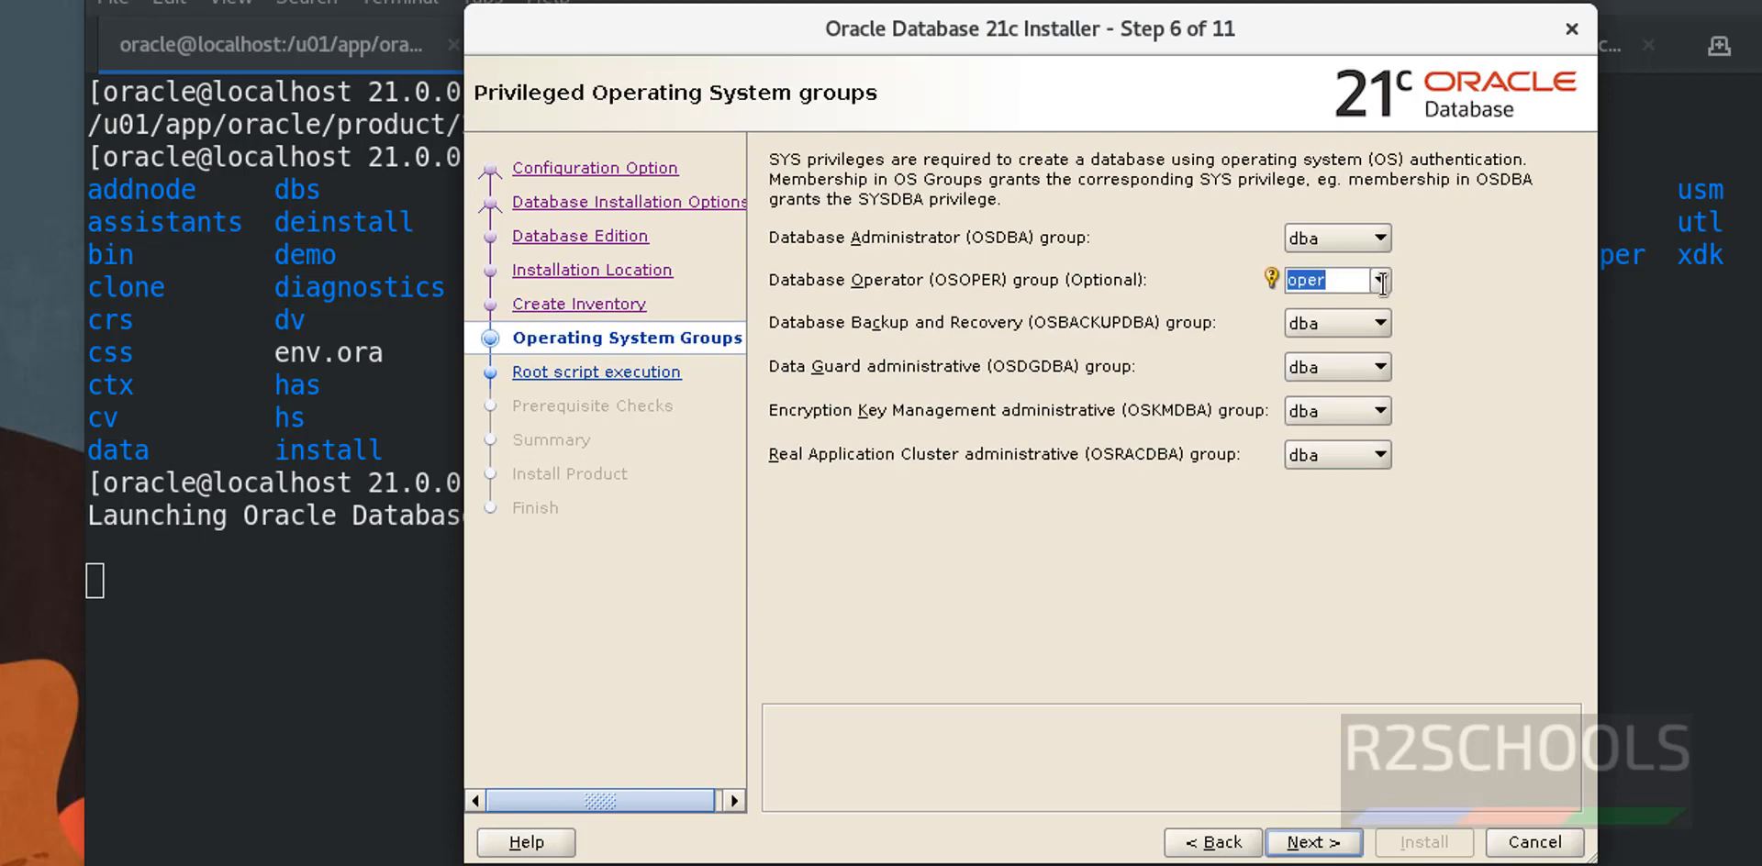
Step: Make oinstall the OSOPER group and continue to the root script execution step
{"action": "left_click", "coordinate": [1380, 279]}
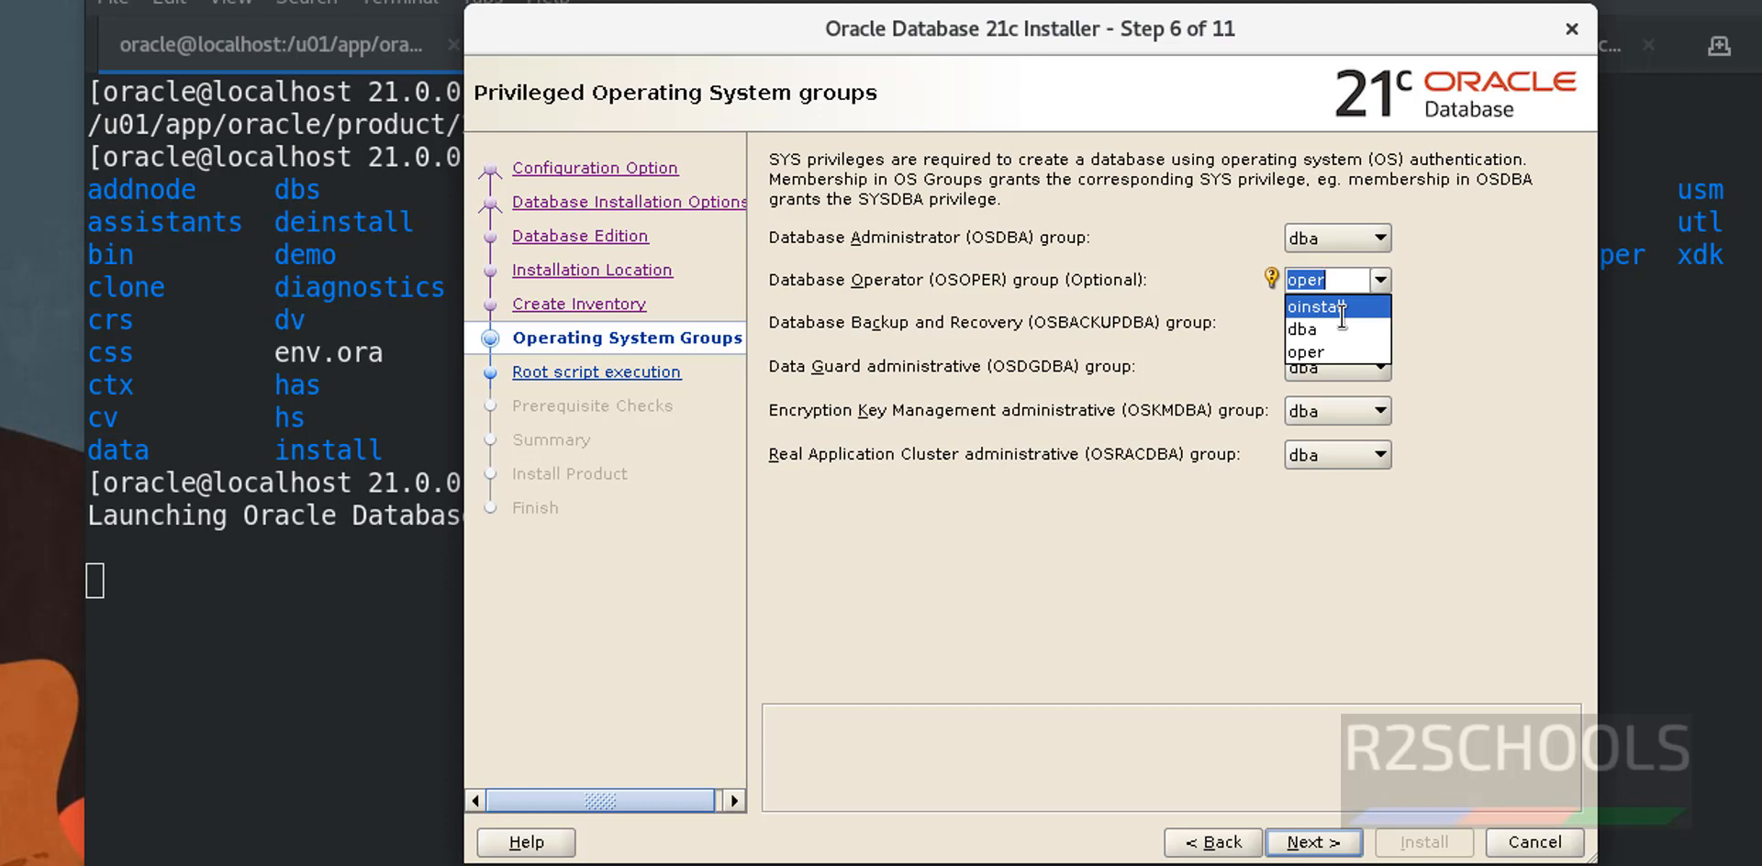
{"action": "left_click", "coordinate": [1312, 307]}
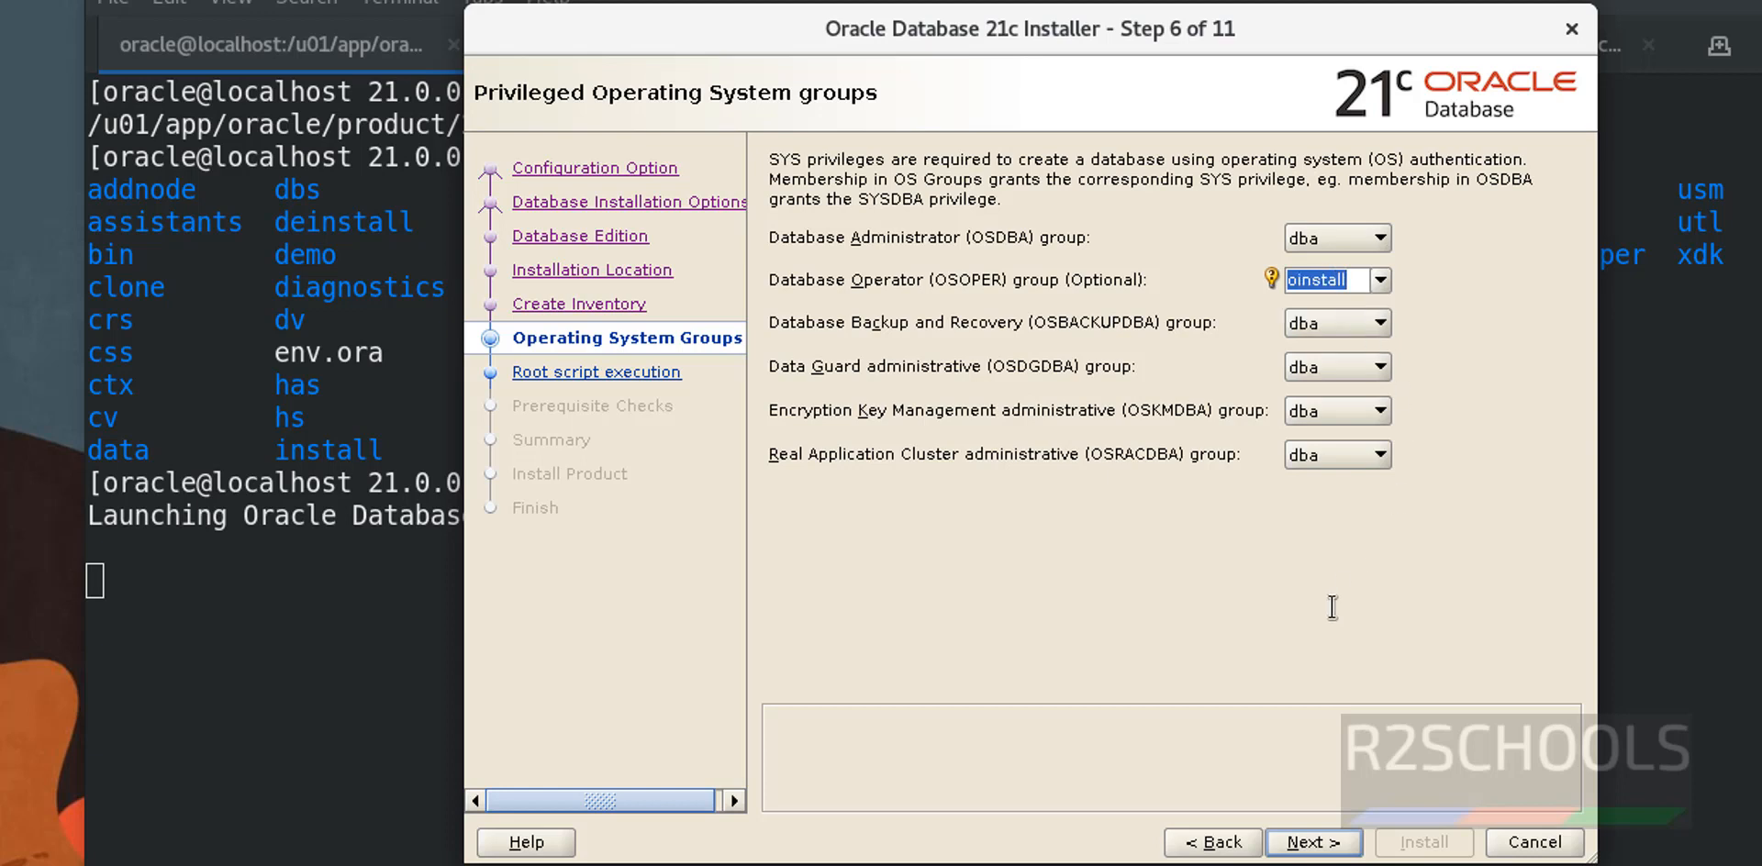
{"action": "mouse_move", "coordinate": [1289, 773]}
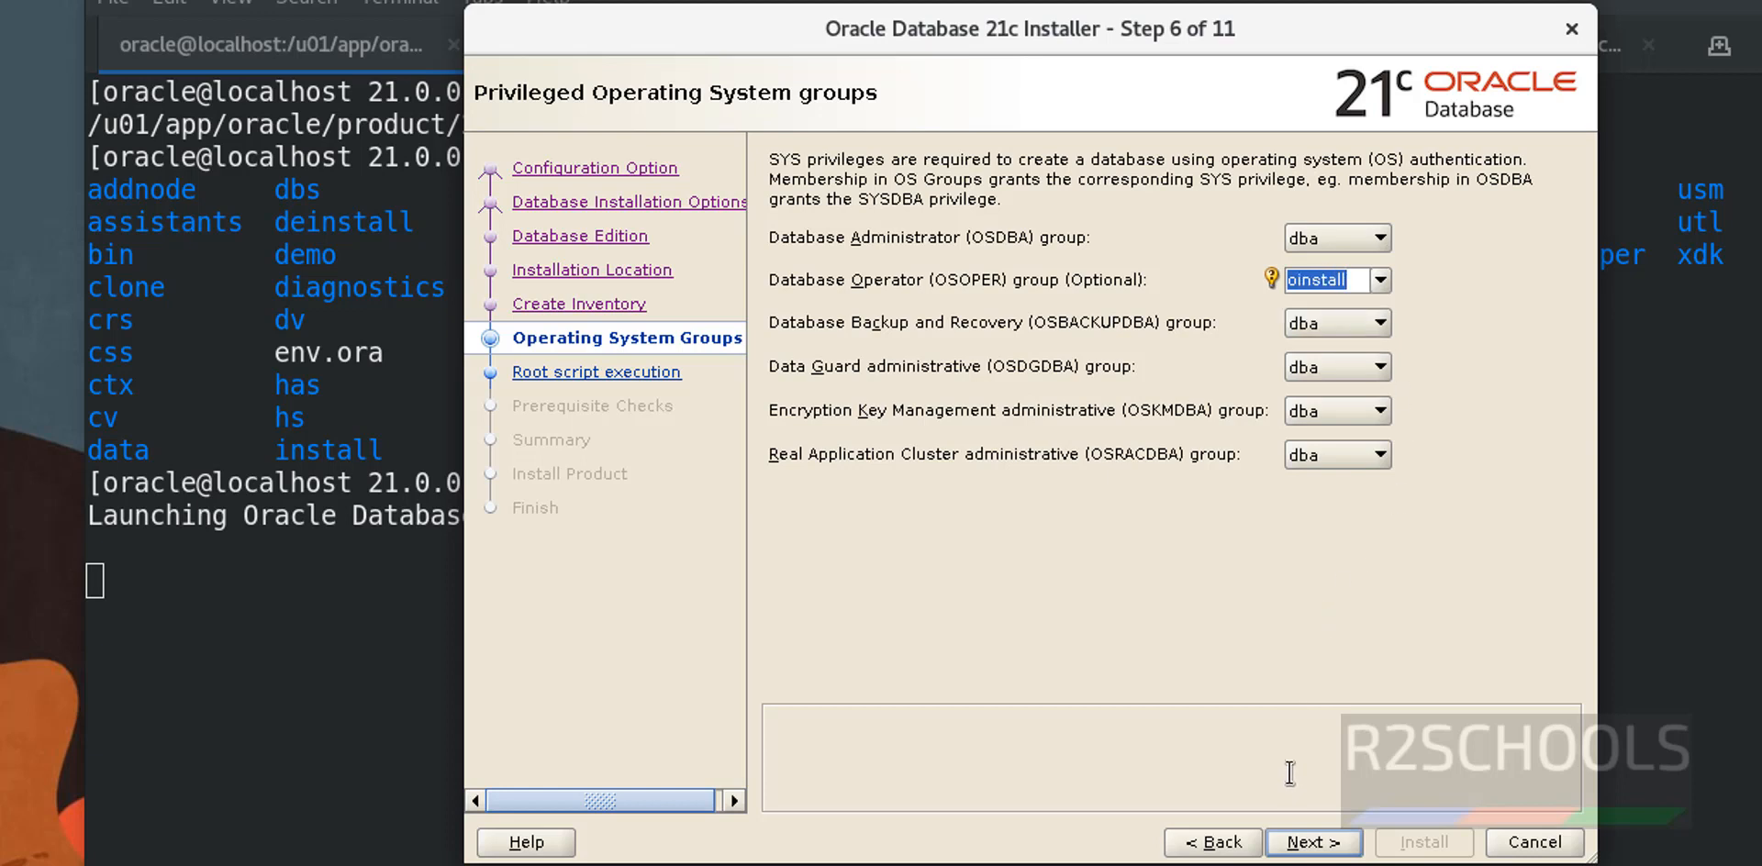
{"action": "mouse_move", "coordinate": [1419, 624]}
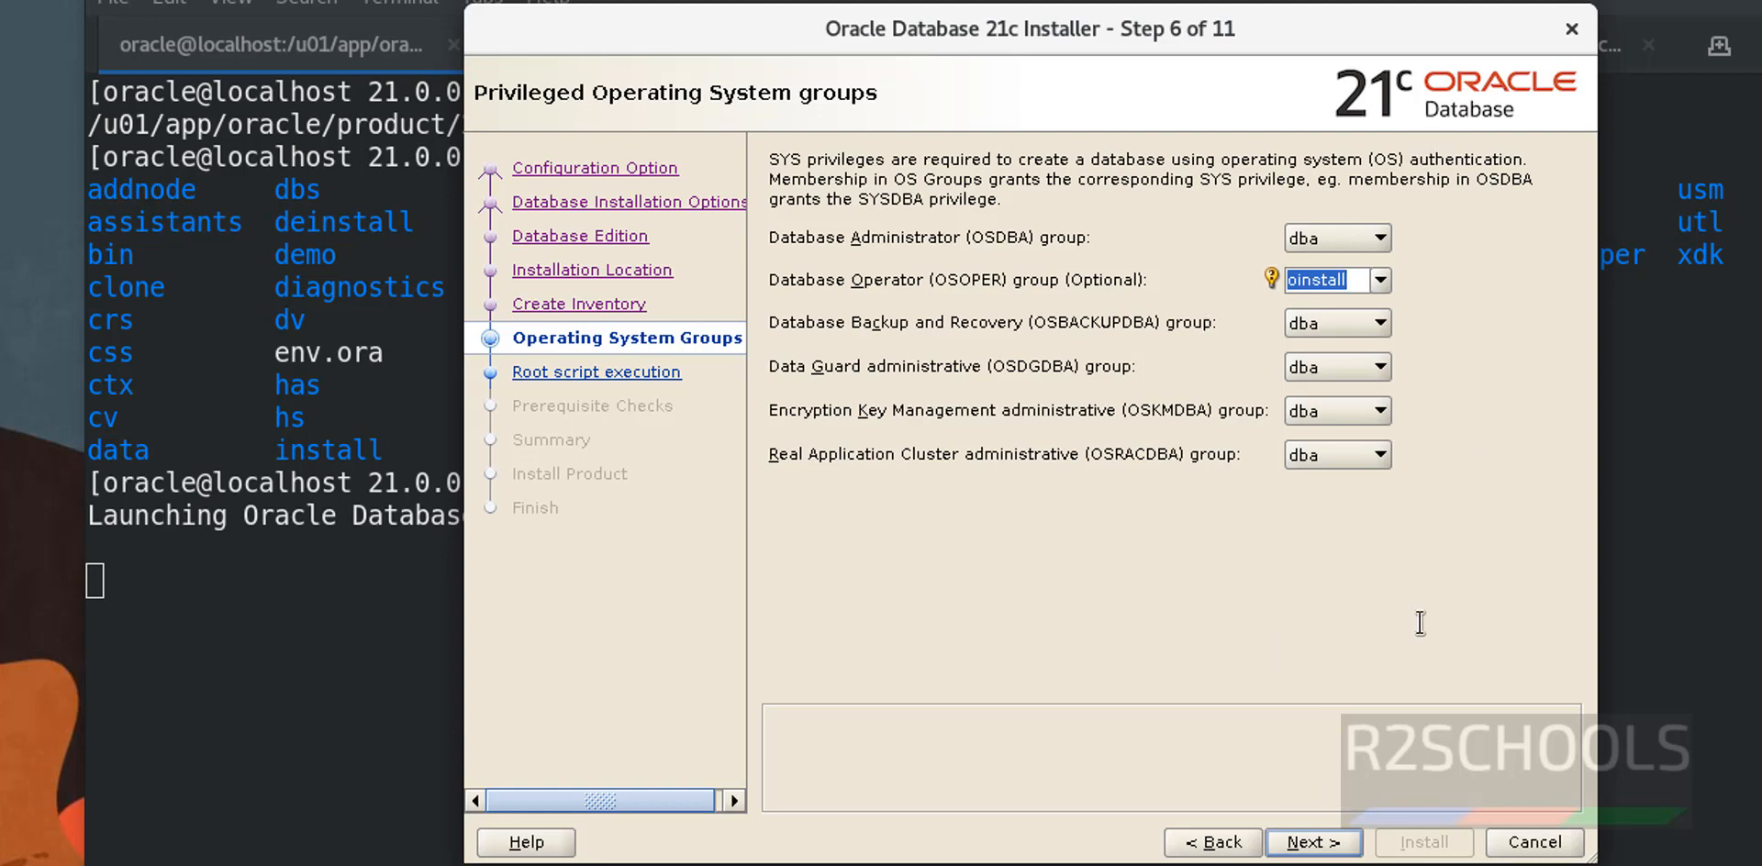
{"action": "left_click", "coordinate": [1312, 843]}
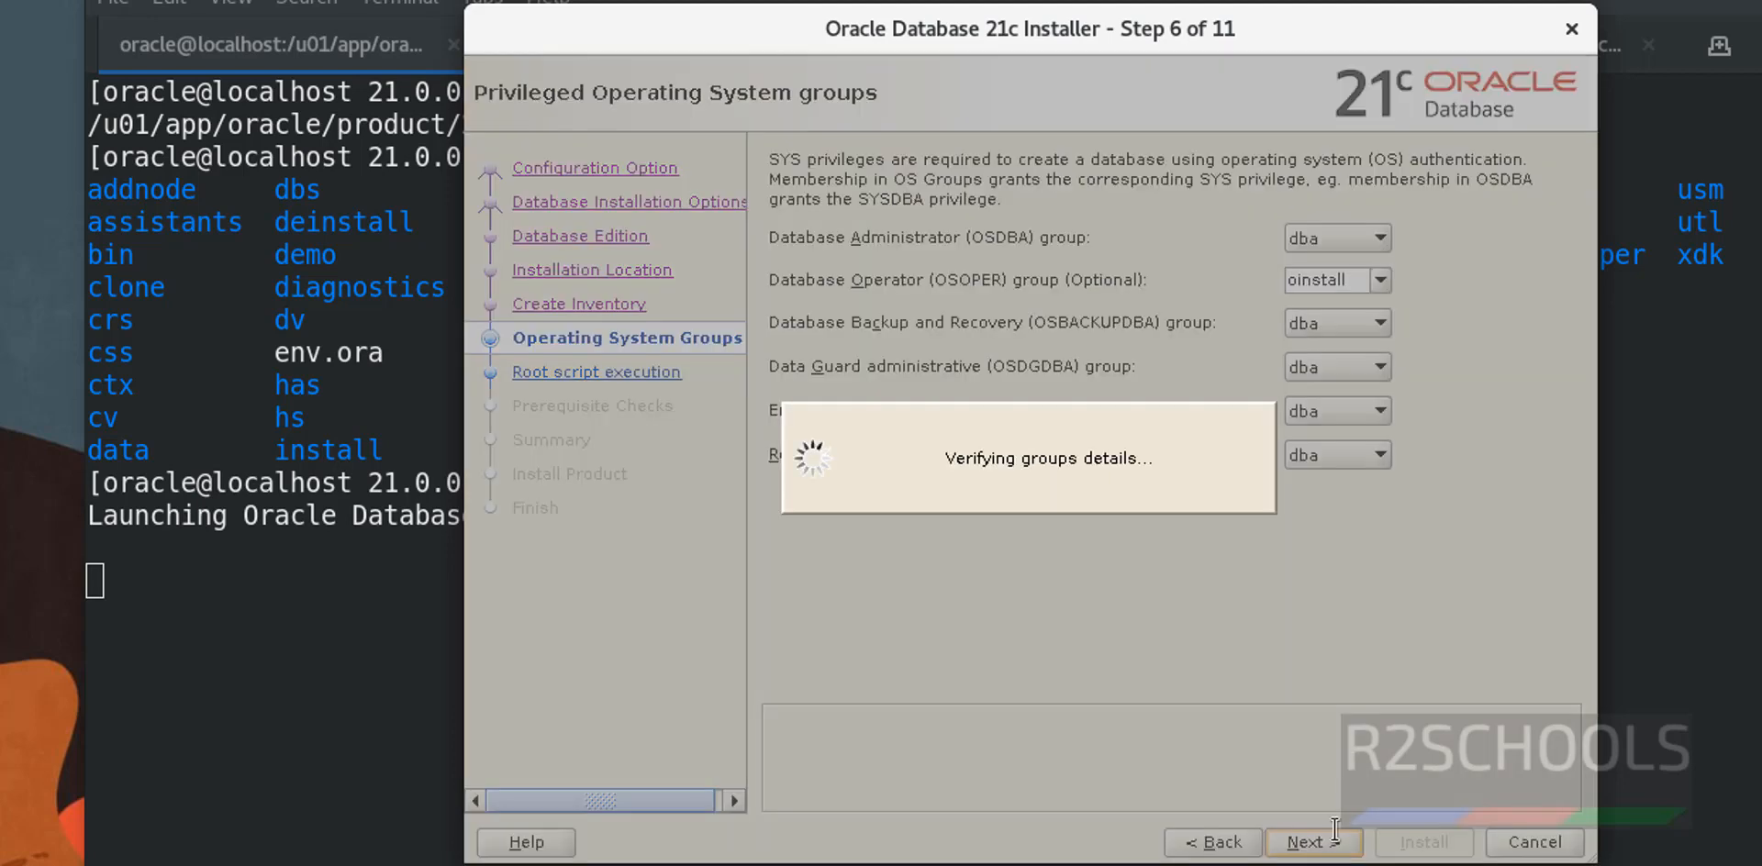
{"action": "left_click", "coordinate": [1311, 842]}
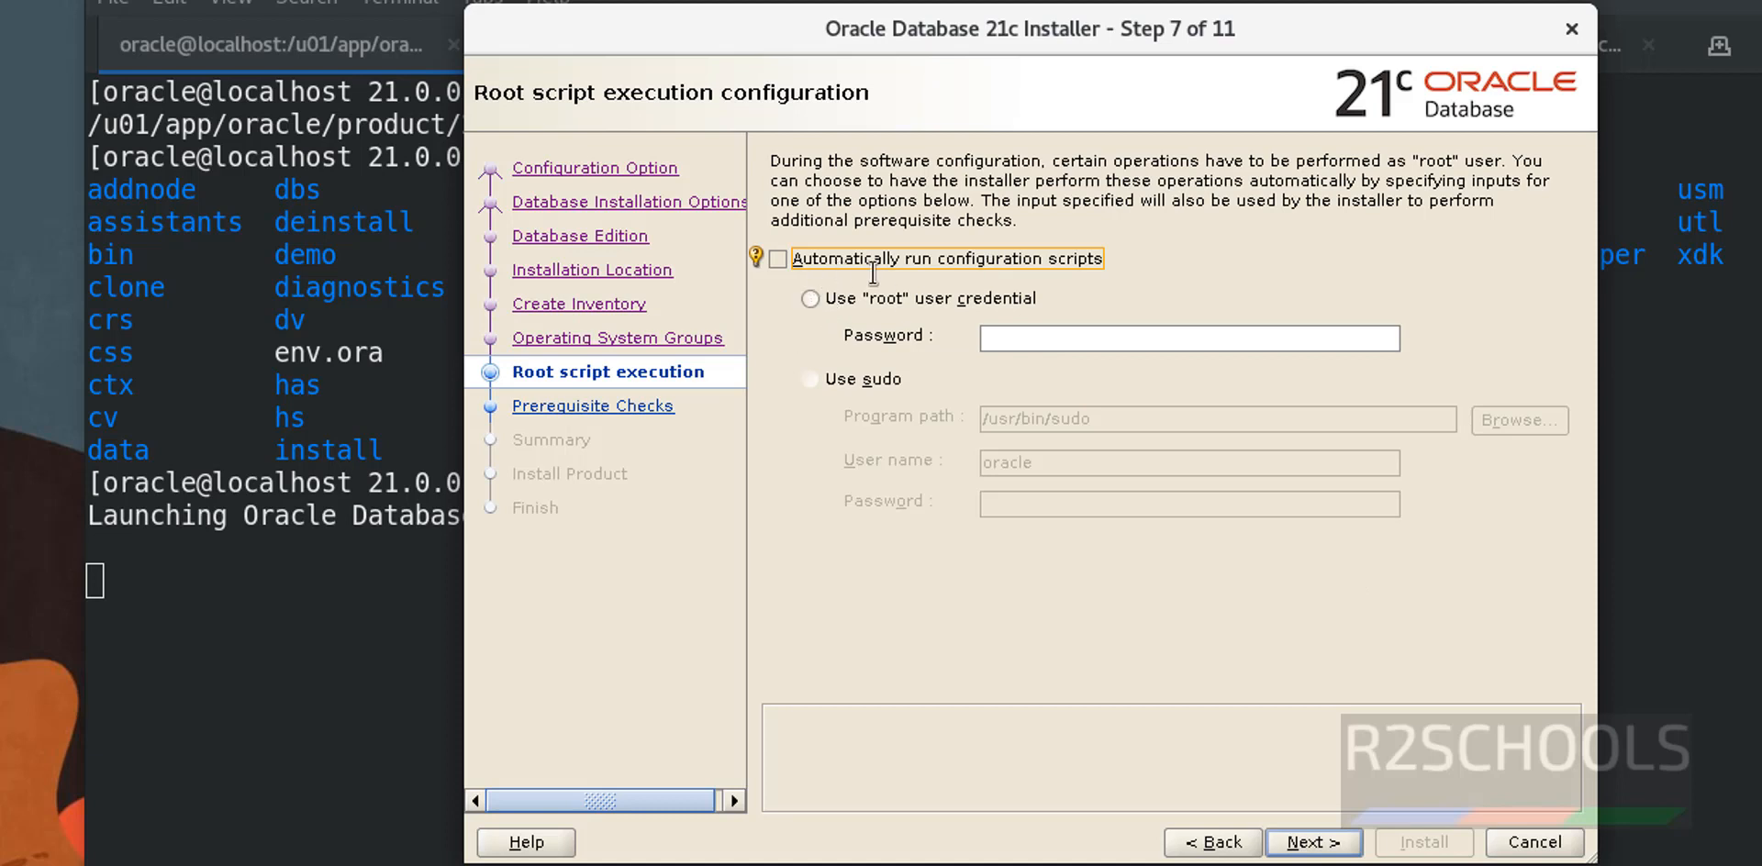
{"action": "mouse_move", "coordinate": [978, 268]}
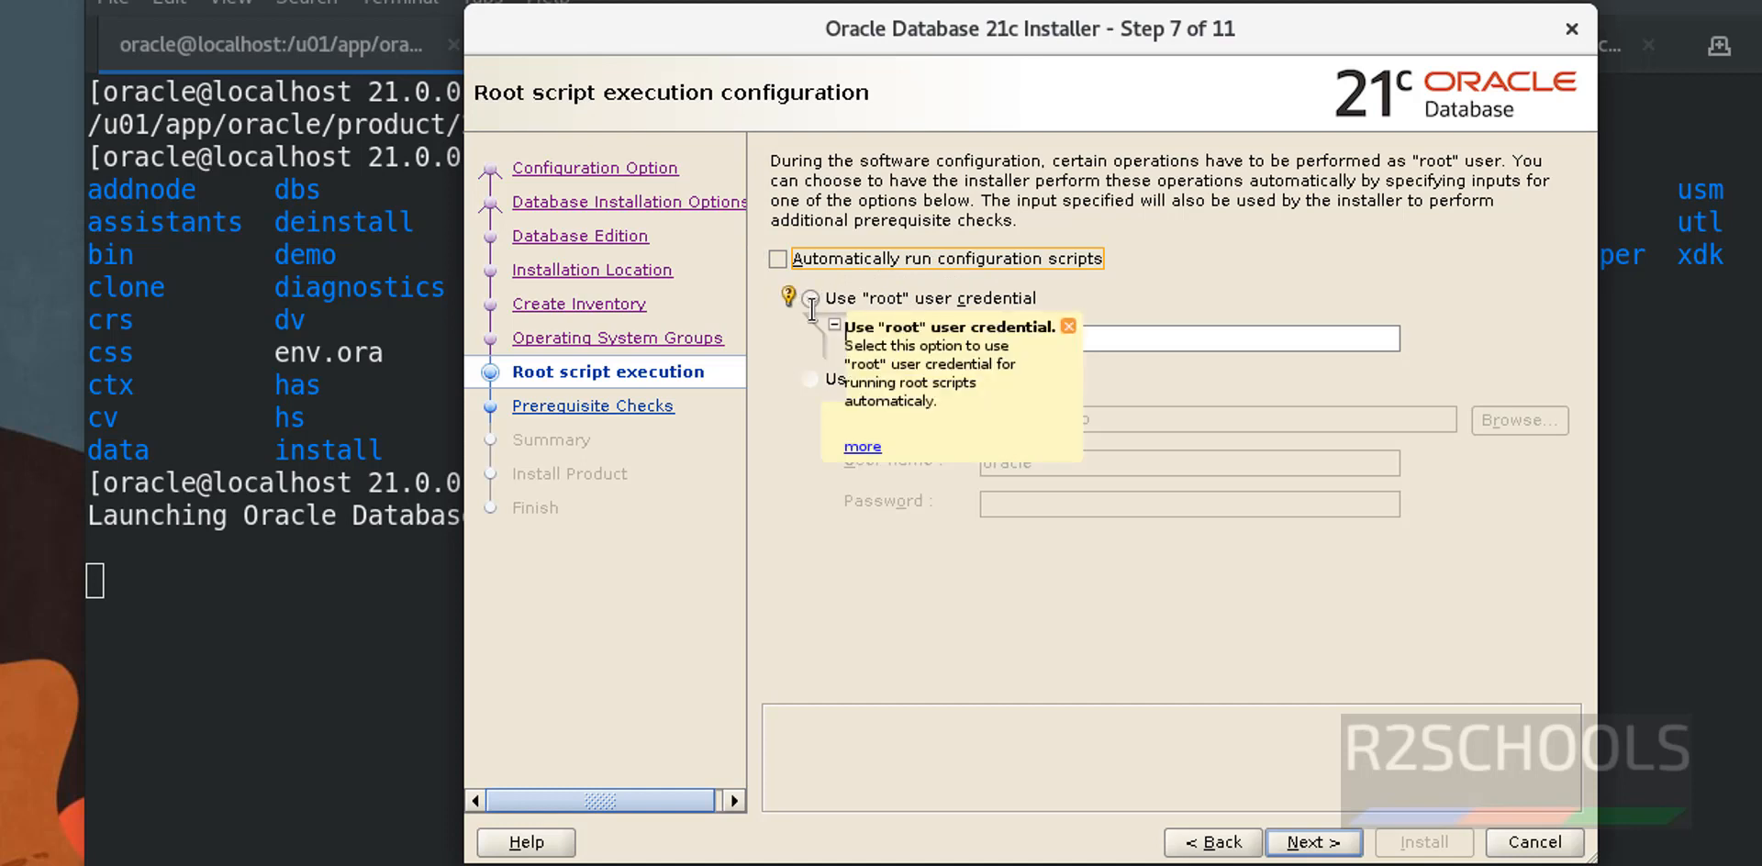
Step: Use the root user credential with its password for the scripts and continue to the prerequisite checks
{"action": "left_click", "coordinate": [809, 298]}
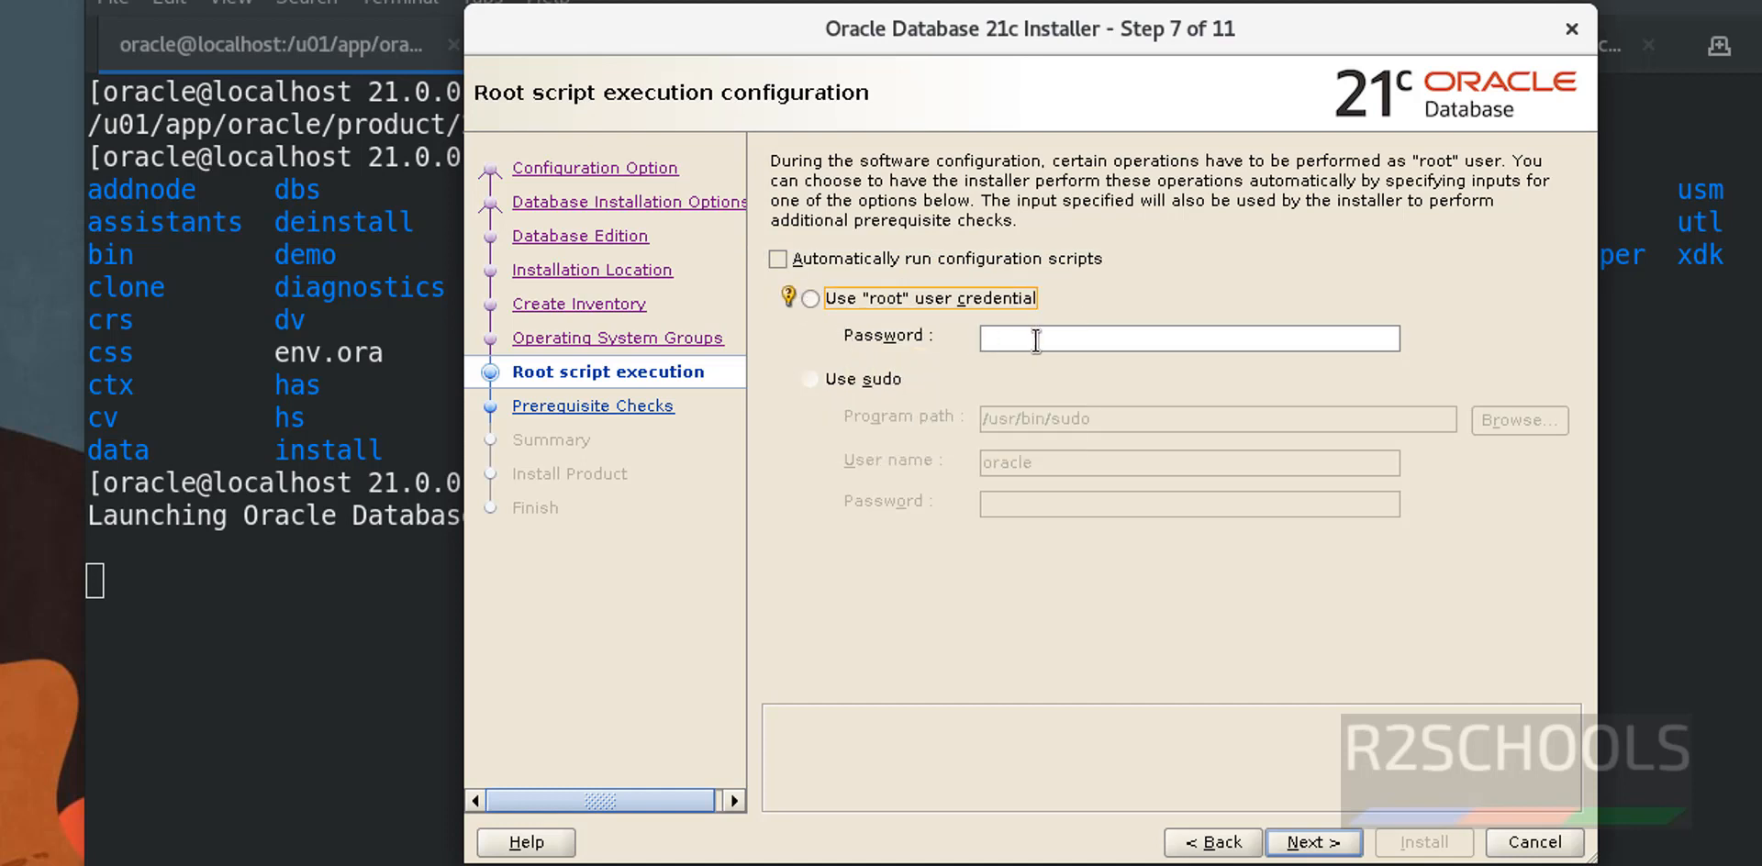
{"action": "left_click", "coordinate": [1187, 338]}
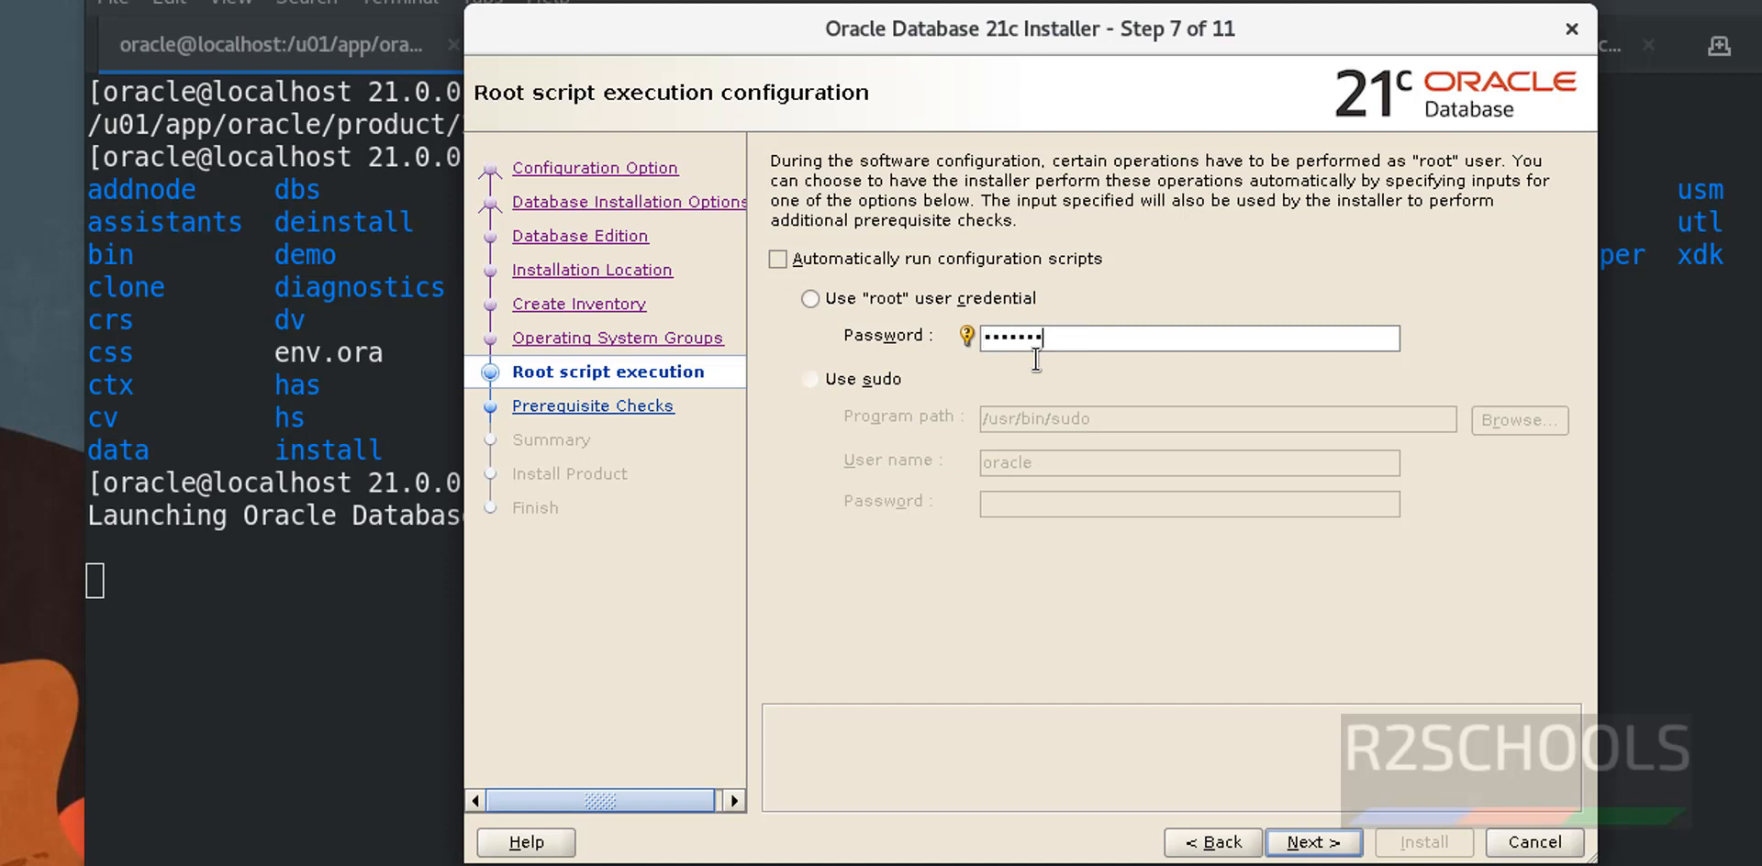
{"action": "type", "text": "•"}
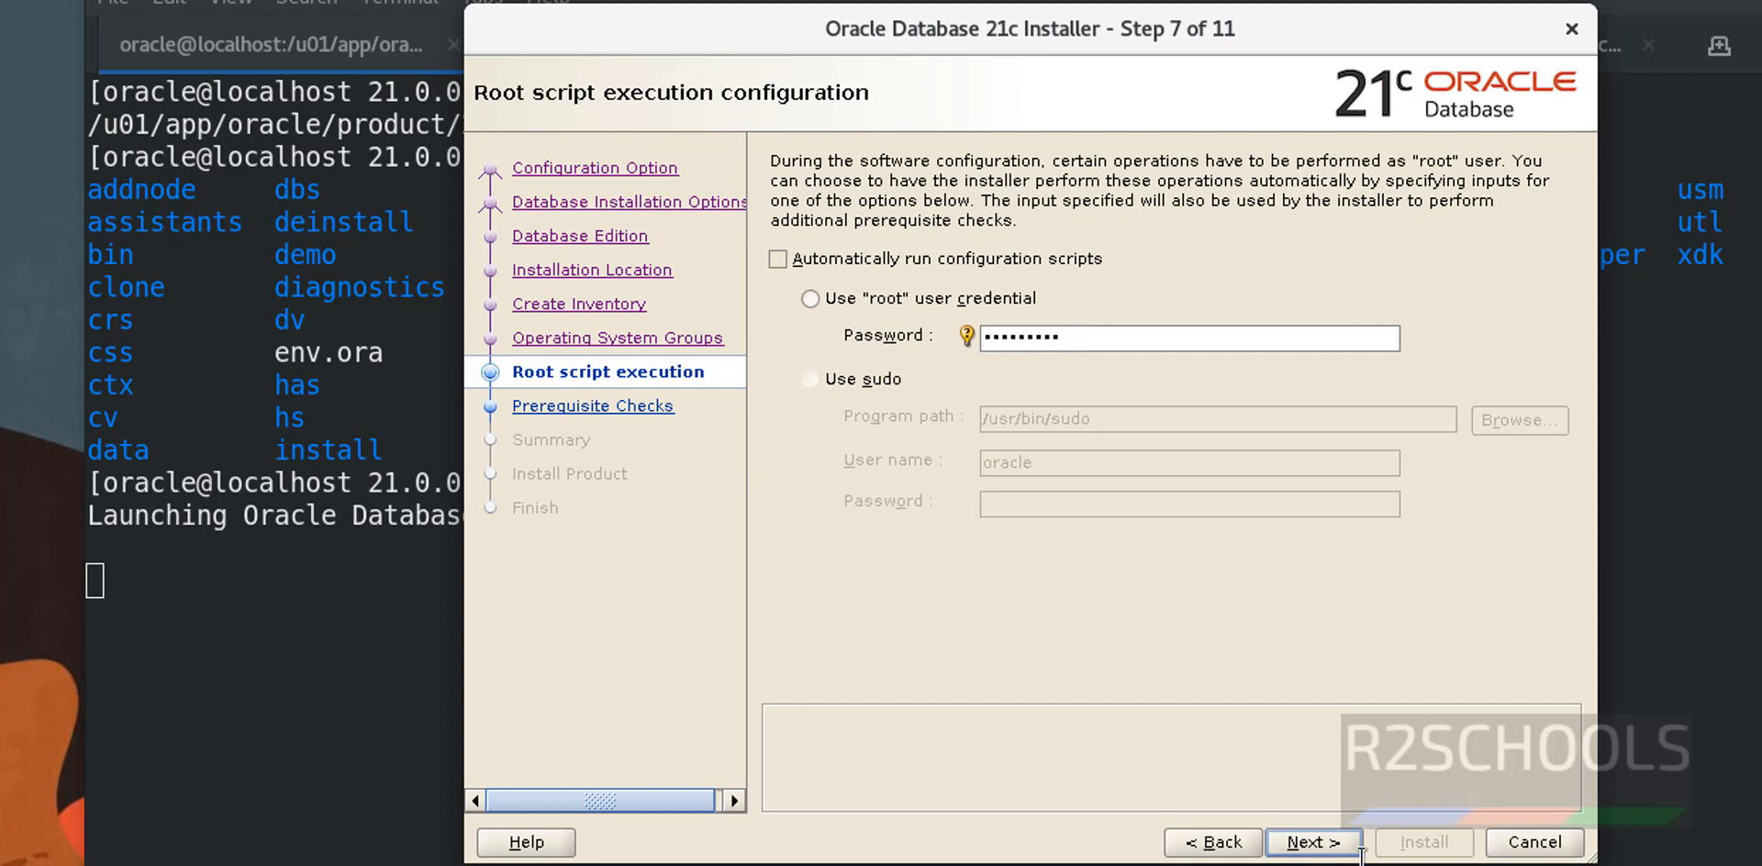
{"action": "left_click", "coordinate": [1312, 843]}
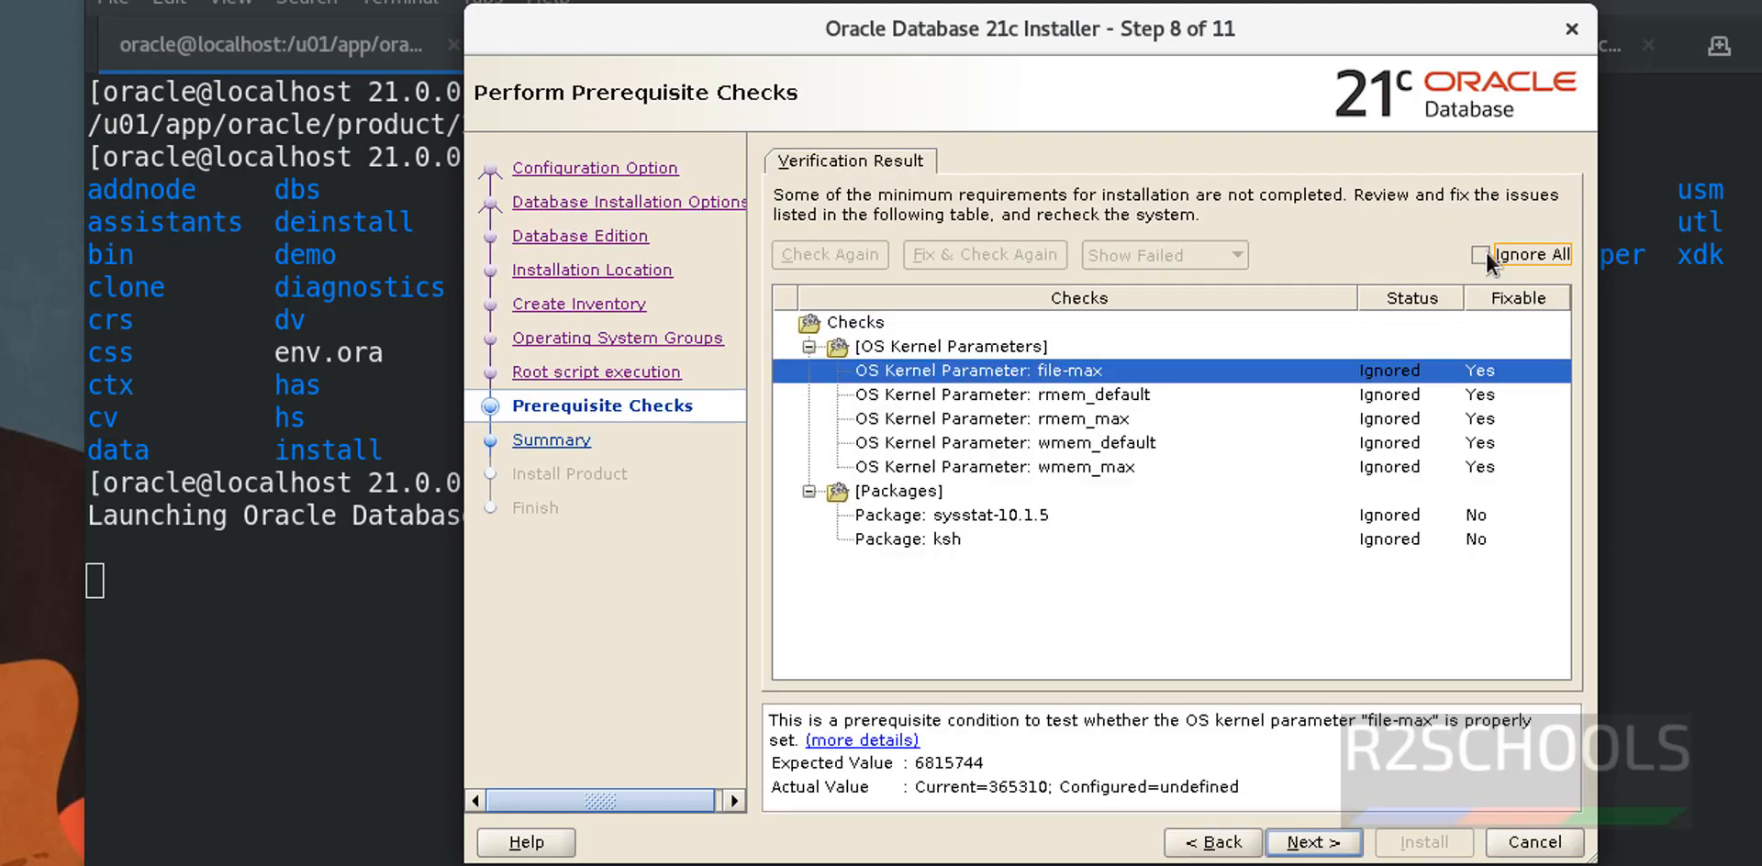
{"action": "mouse_move", "coordinate": [1222, 469]}
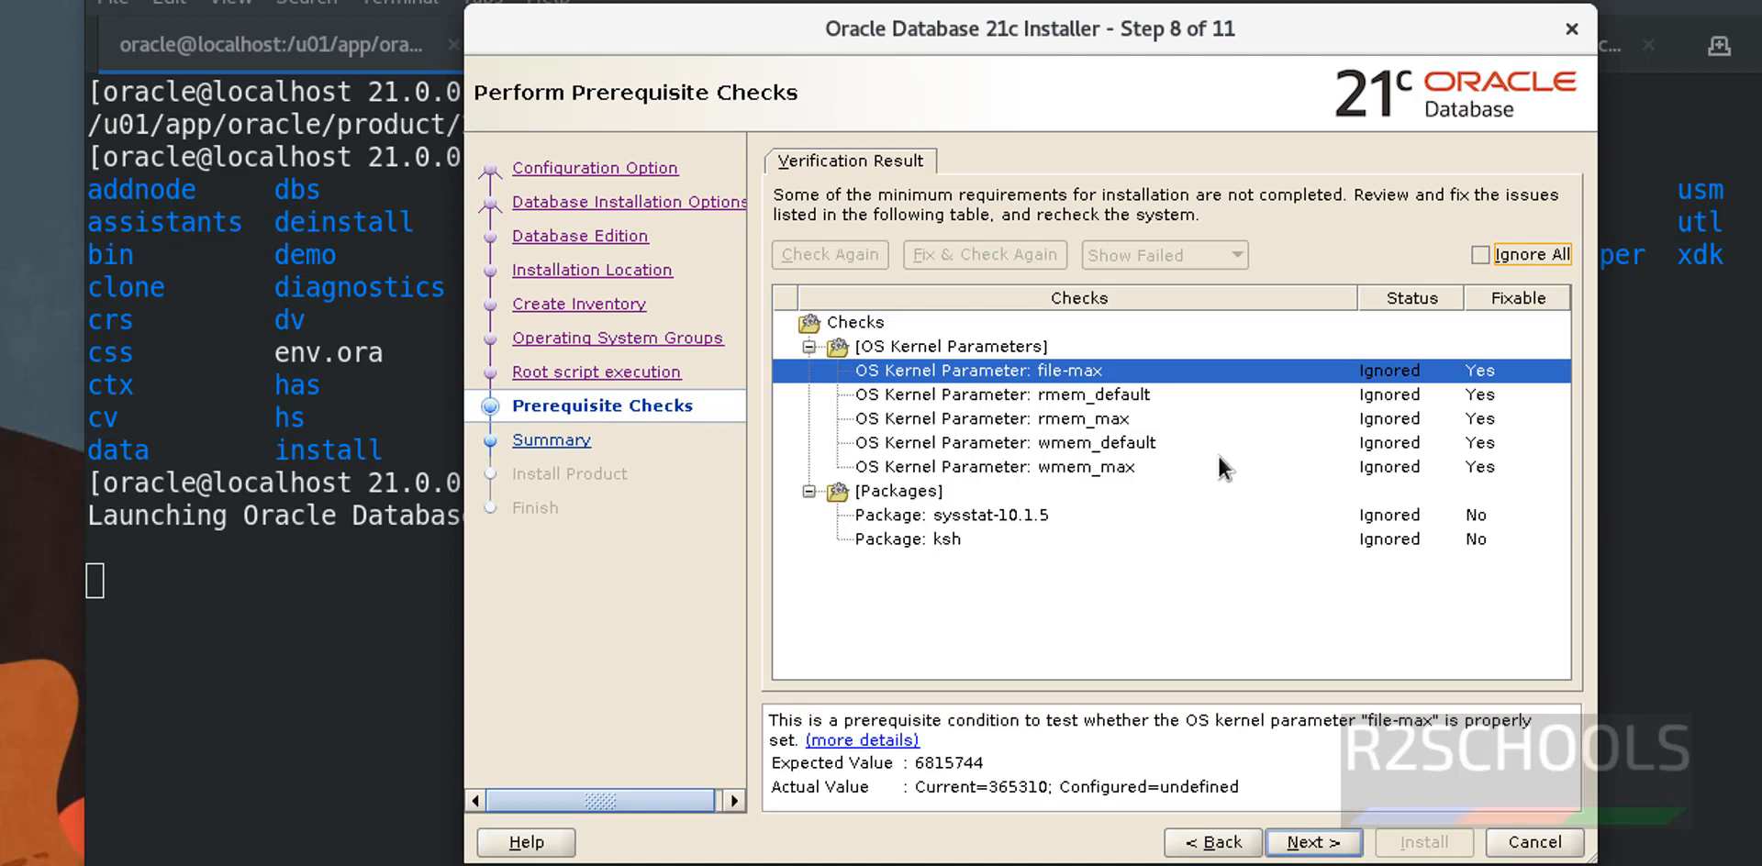
{"action": "mouse_move", "coordinate": [1514, 268]}
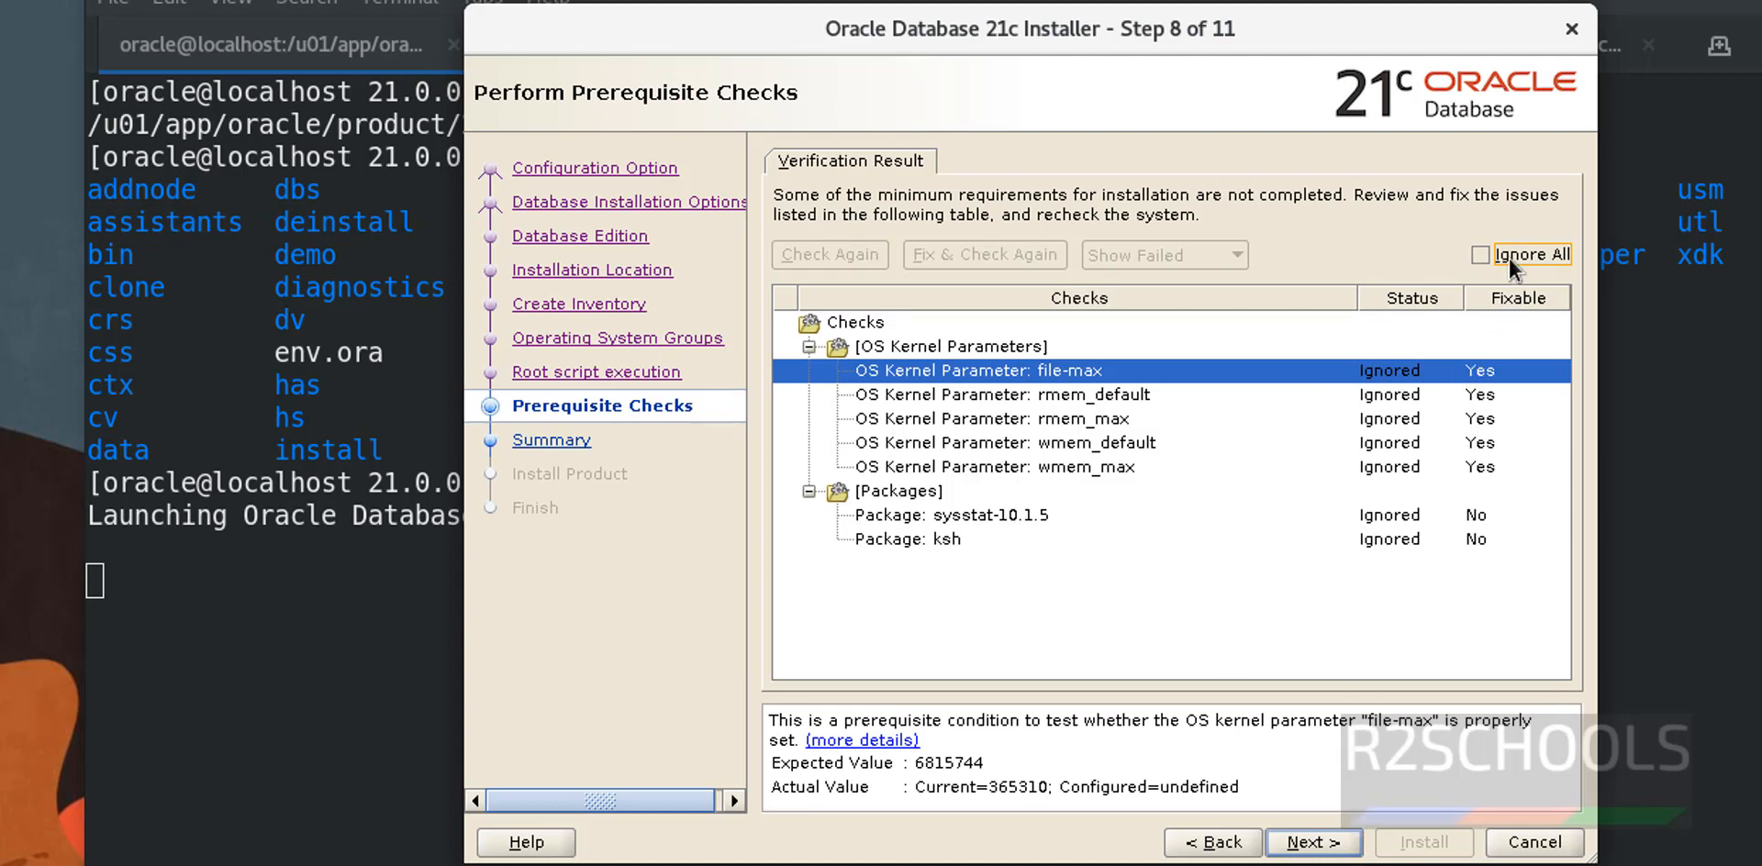
Step: Mark all failed kernel parameter and package checks as Ignored and continue to the Summary
{"action": "left_click", "coordinate": [1479, 255]}
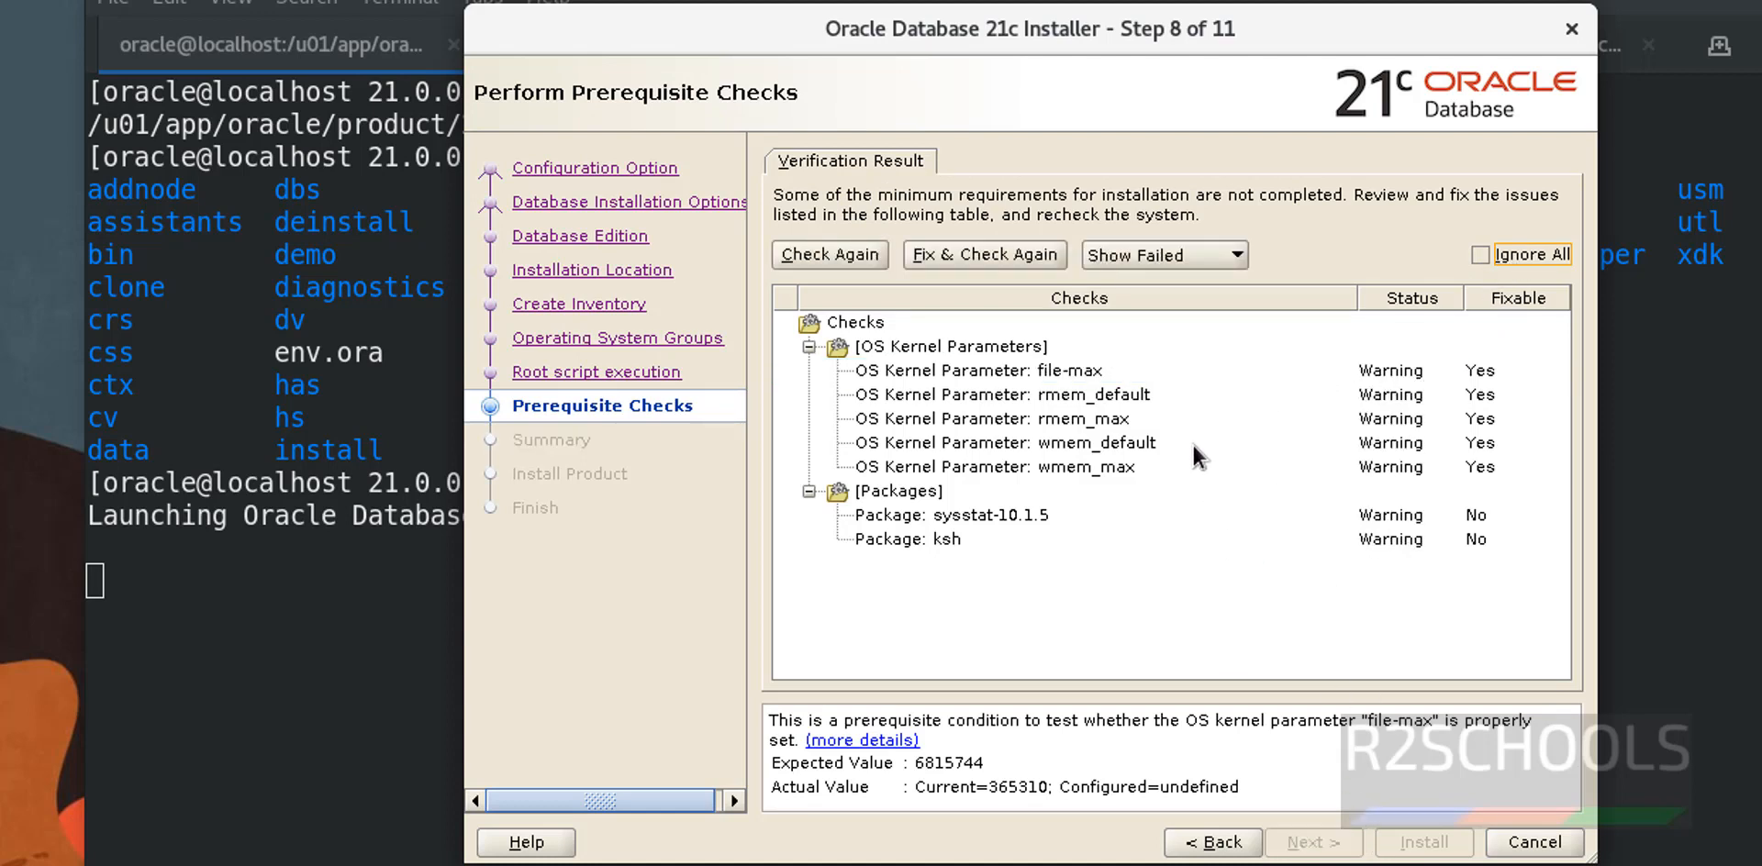
{"action": "mouse_move", "coordinate": [1479, 257]}
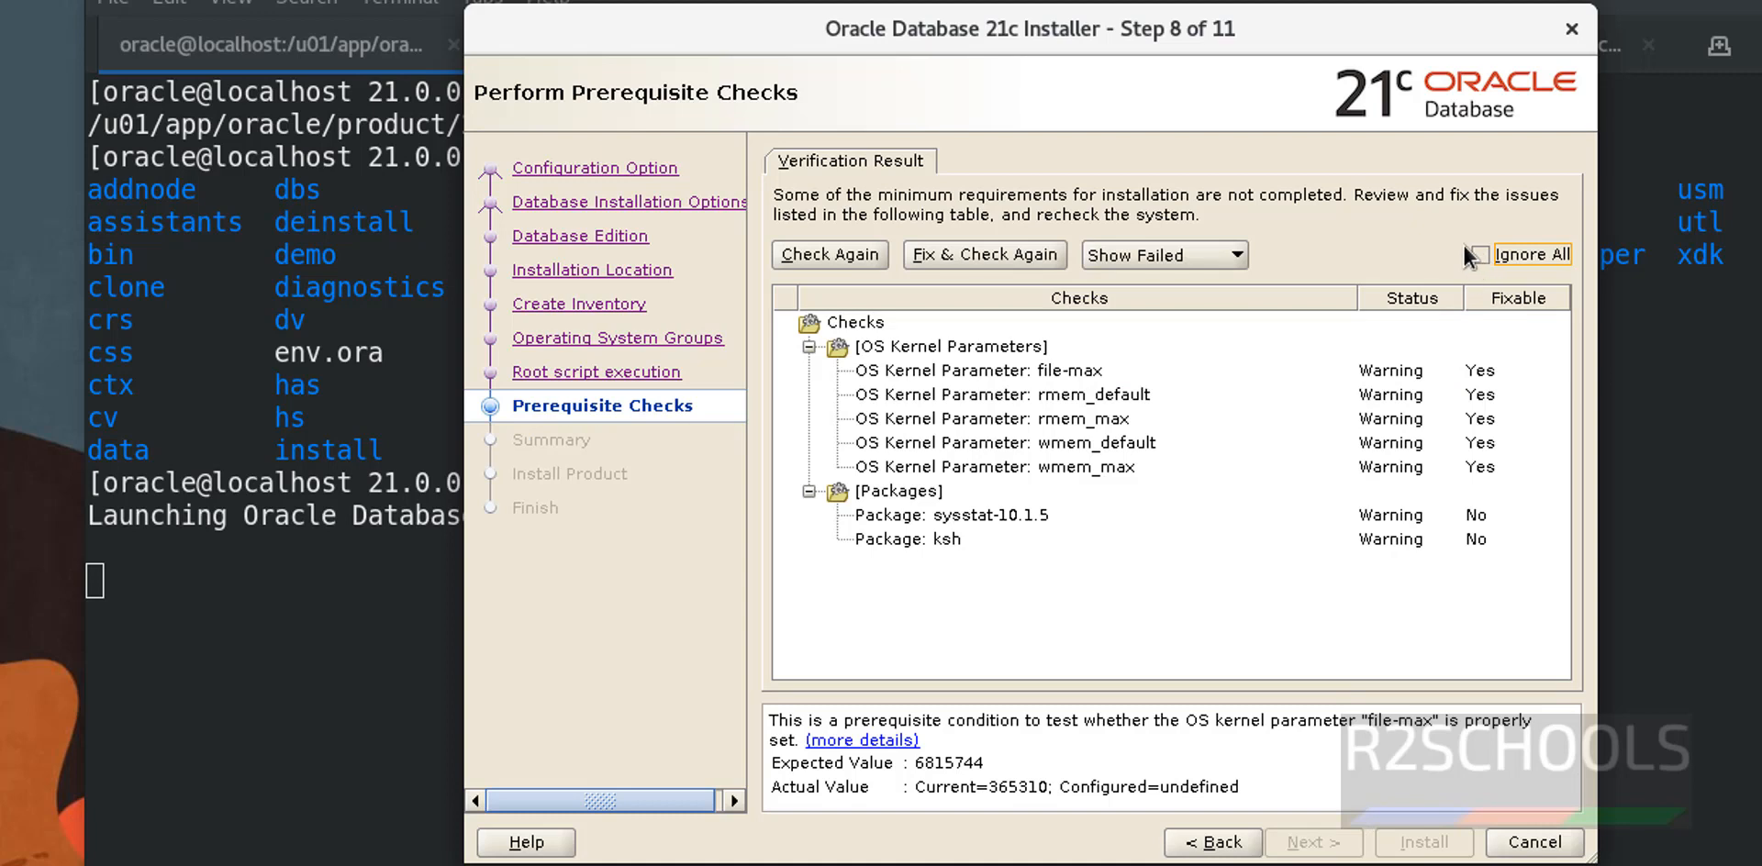
{"action": "mouse_move", "coordinate": [1519, 261]}
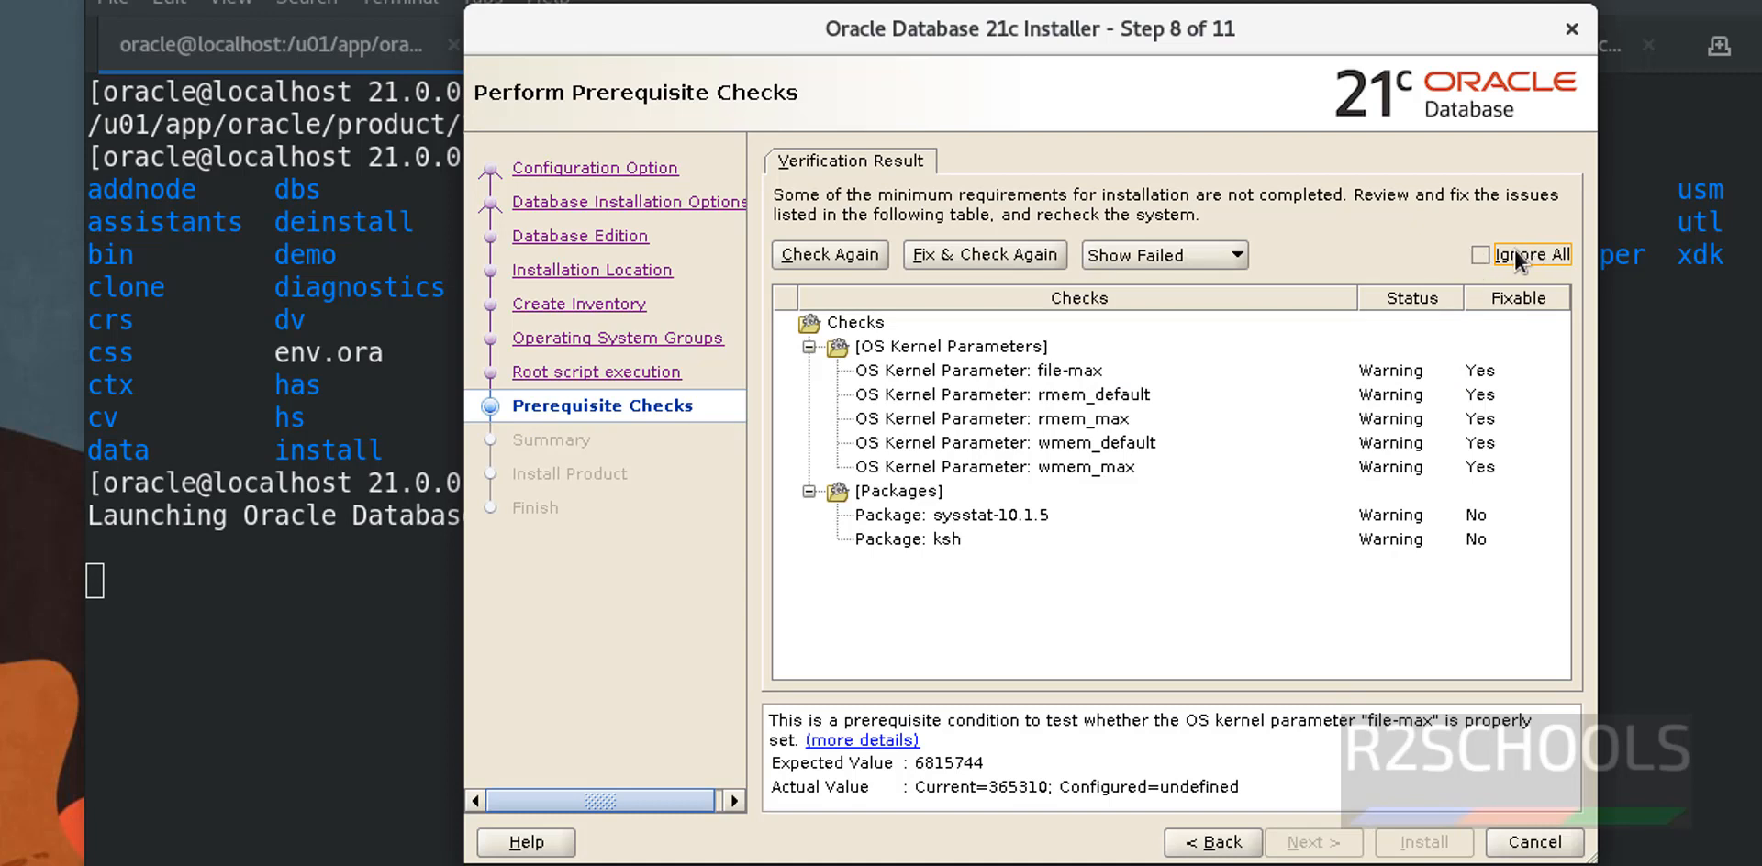
{"action": "left_click", "coordinate": [1479, 253]}
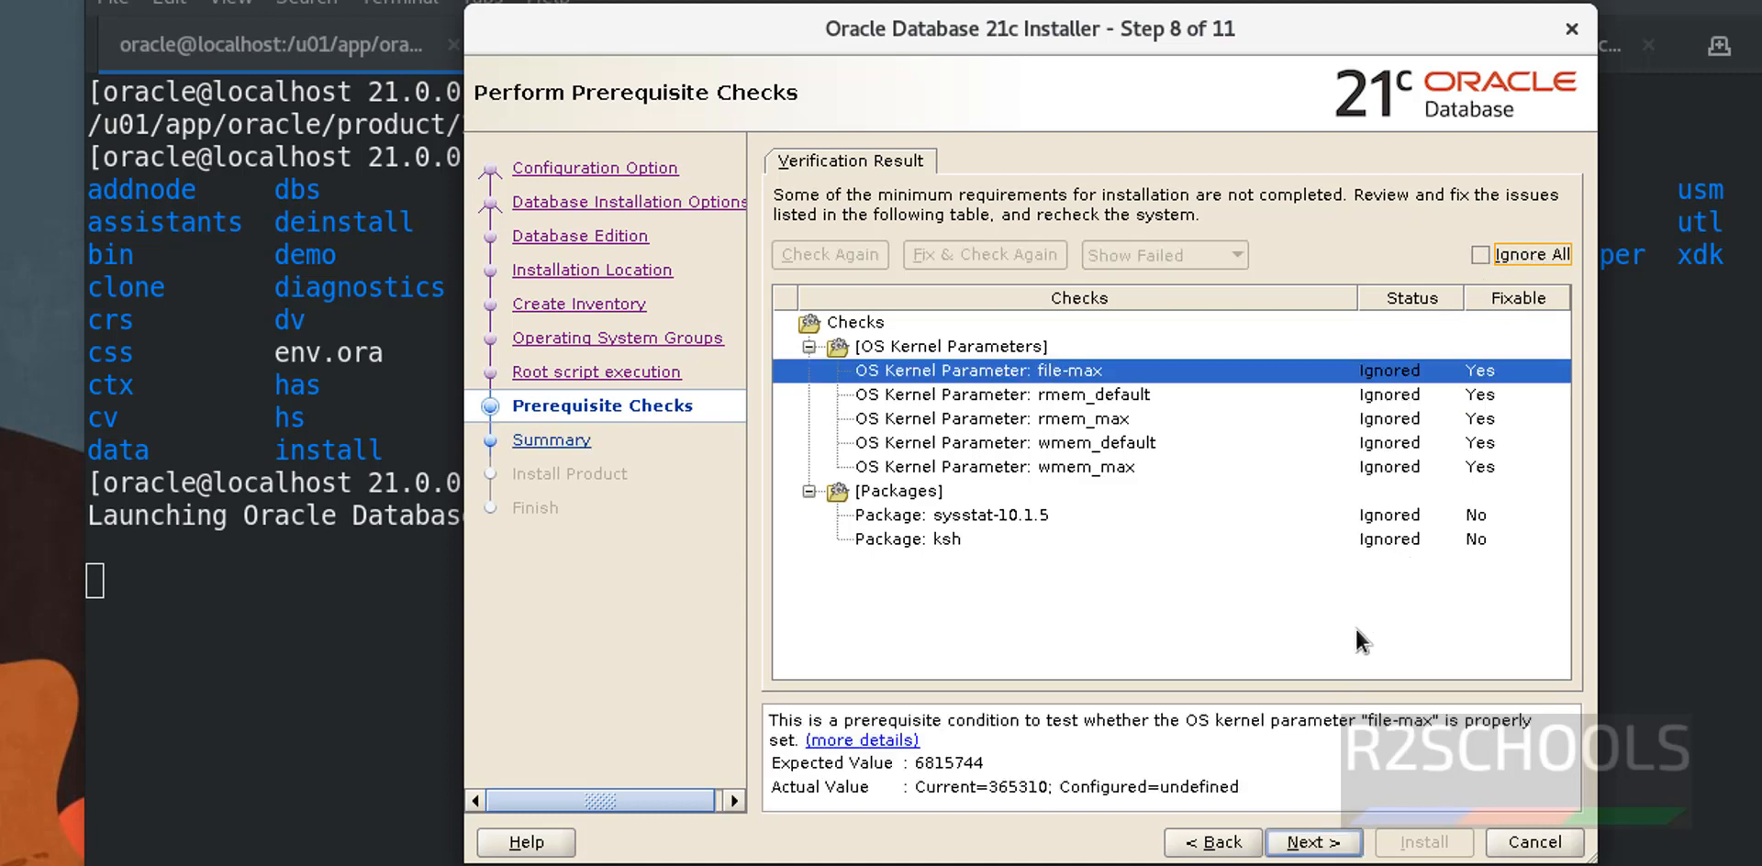
{"action": "left_click", "coordinate": [1313, 842]}
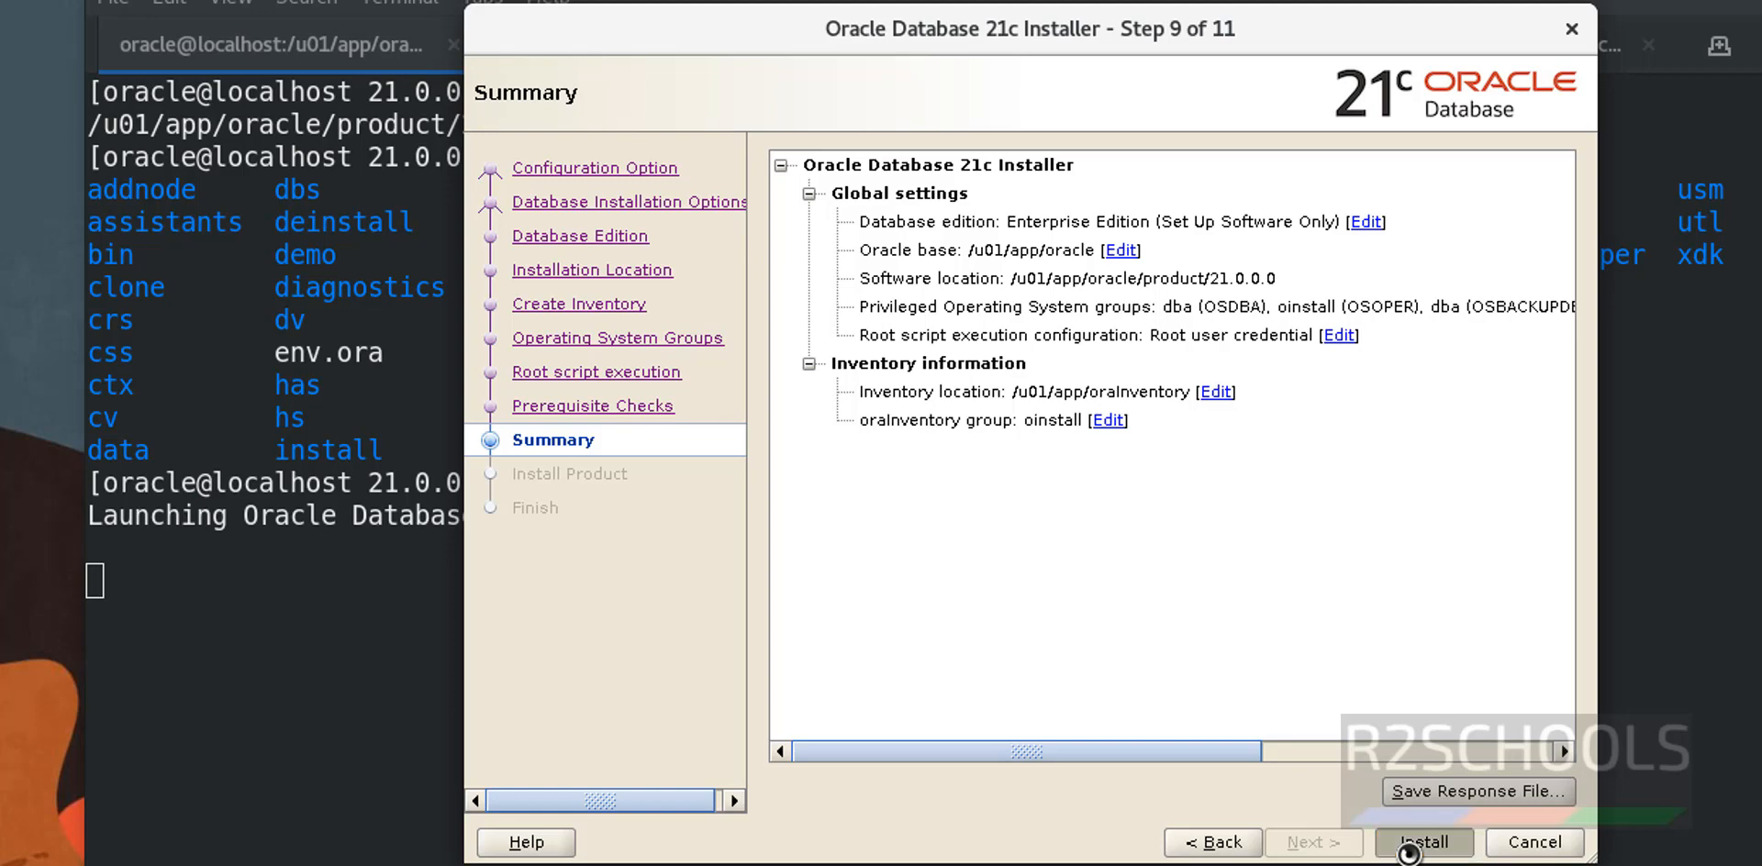
Step: Start installing the software from the Summary page until the root scripts prompt appears
{"action": "left_click", "coordinate": [1422, 842]}
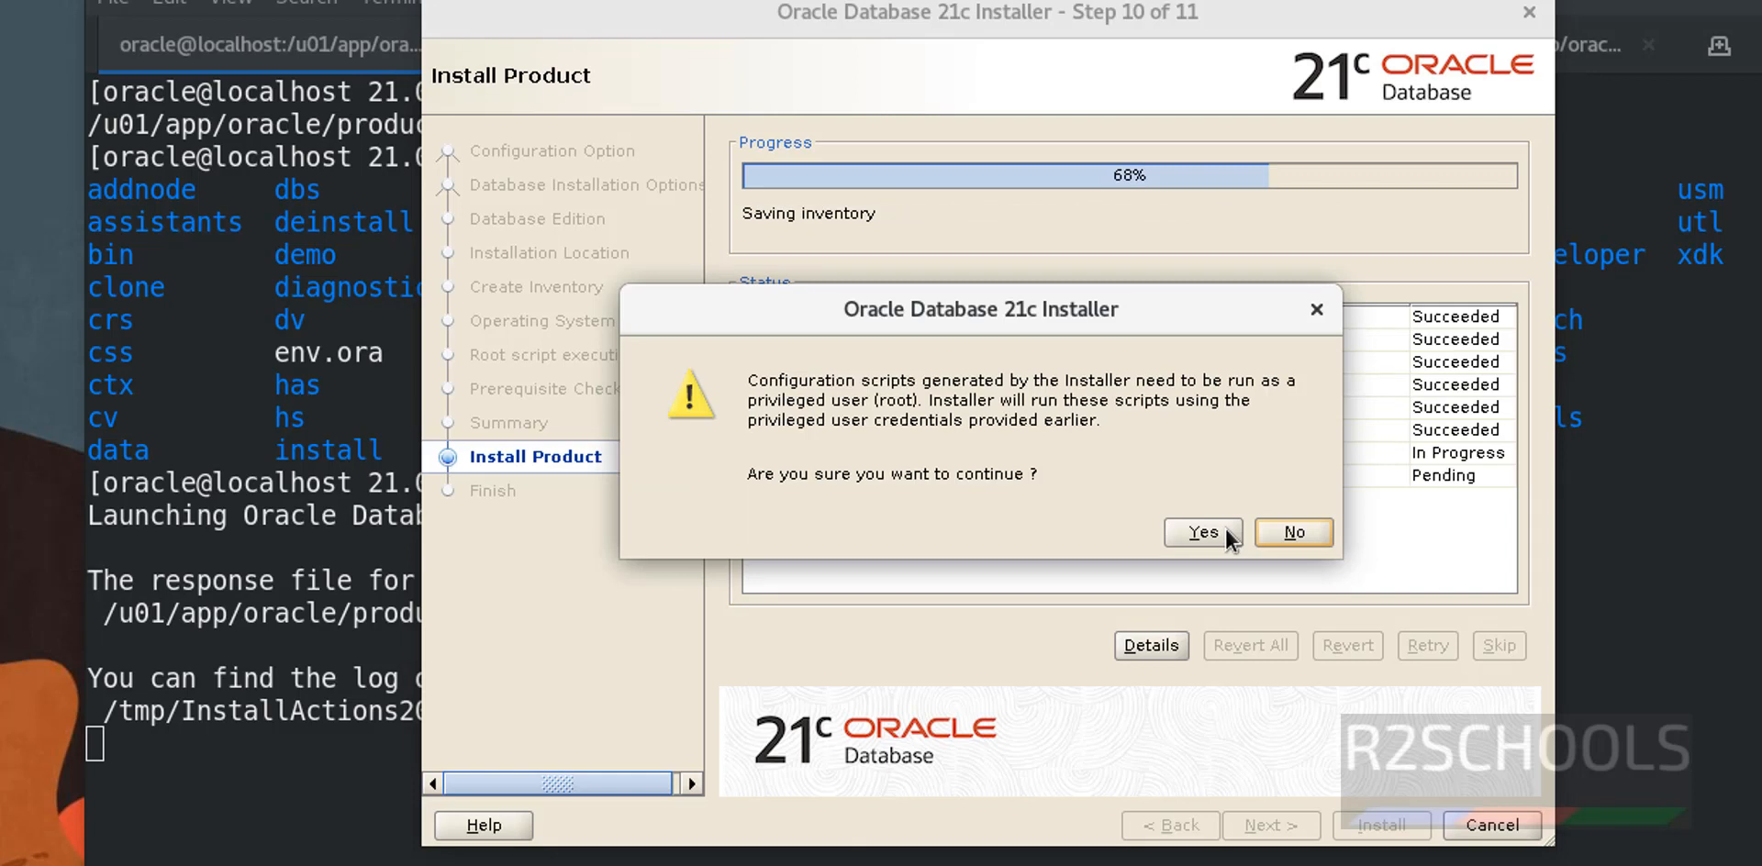
Step: Confirm running the root configuration scripts so the install finishes with successful registration
{"action": "left_click", "coordinate": [1201, 532]}
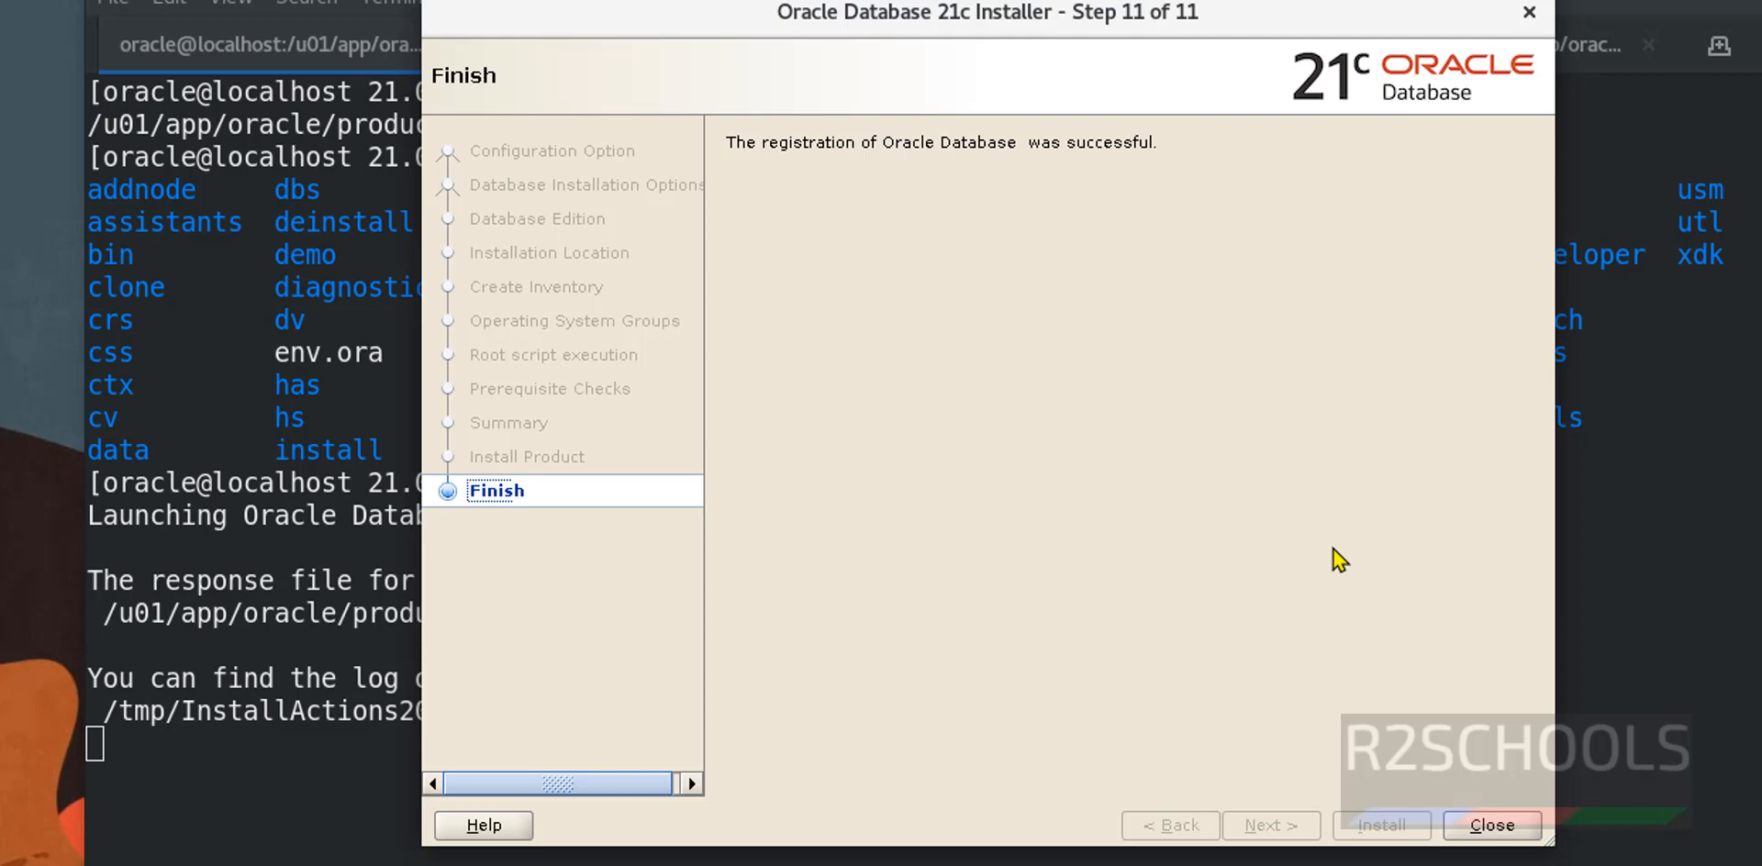
{"action": "mouse_move", "coordinate": [1376, 643]}
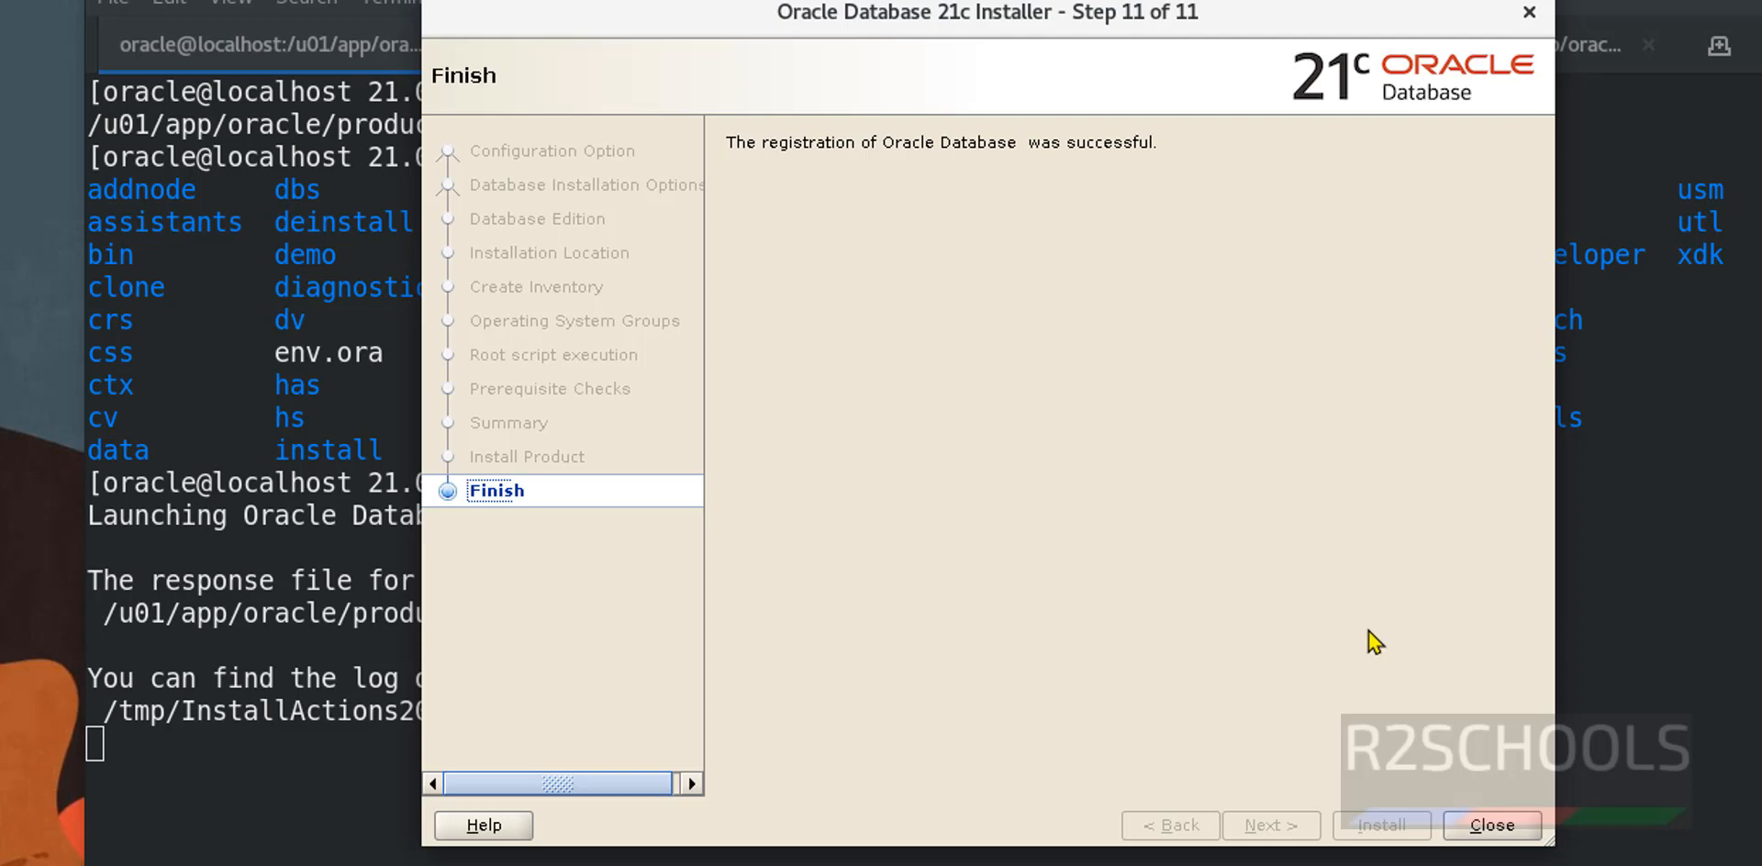